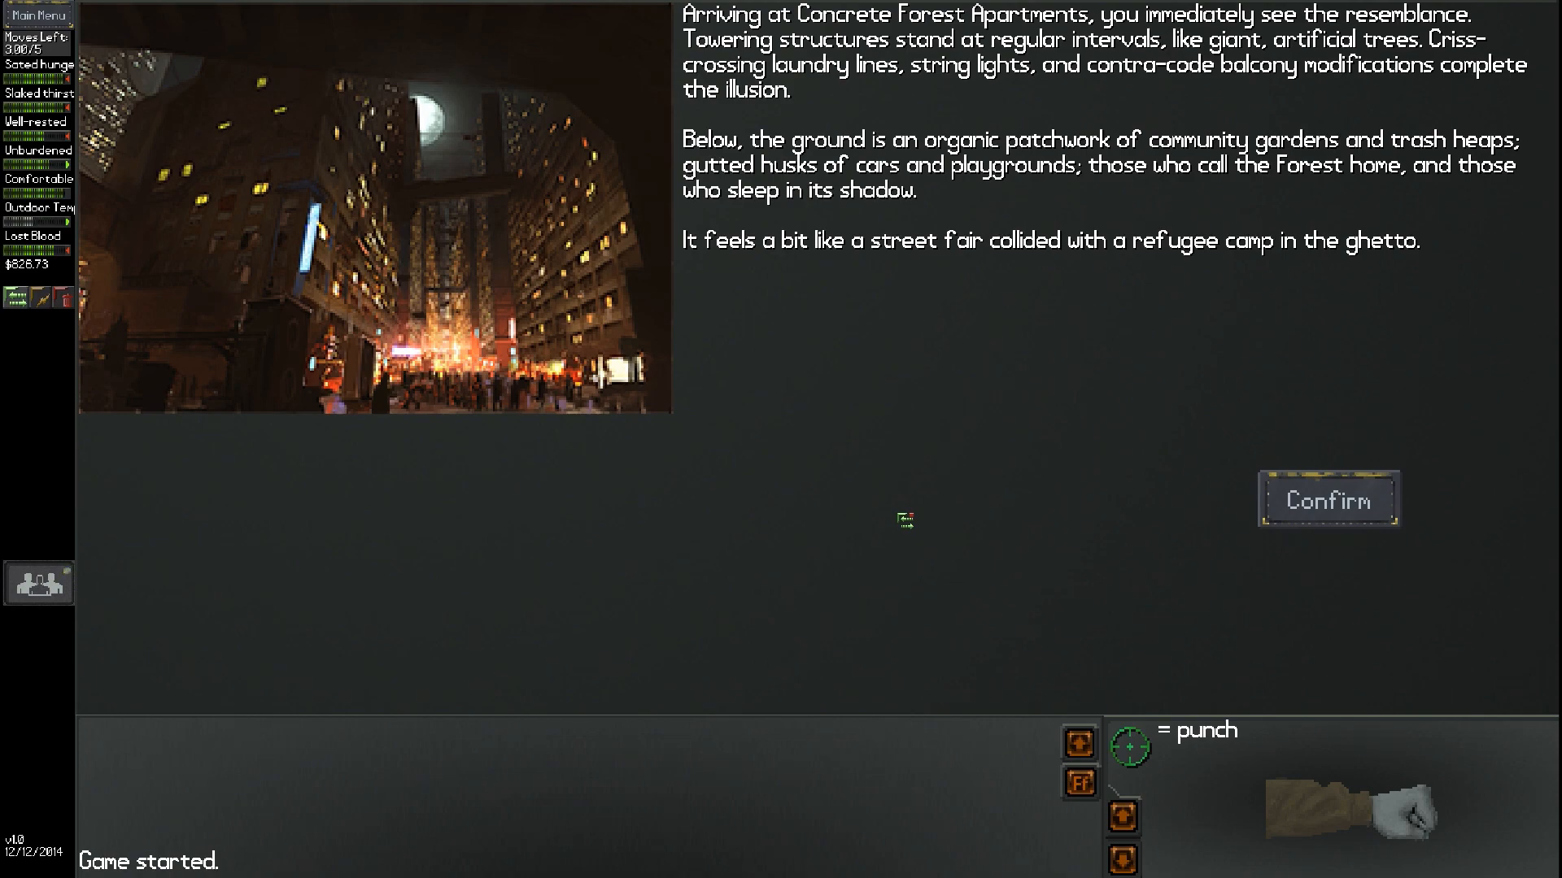
Accept the Concrete Forest Apartments arrival text and enter the block
{"action": "left_click", "coordinate": [1328, 500]}
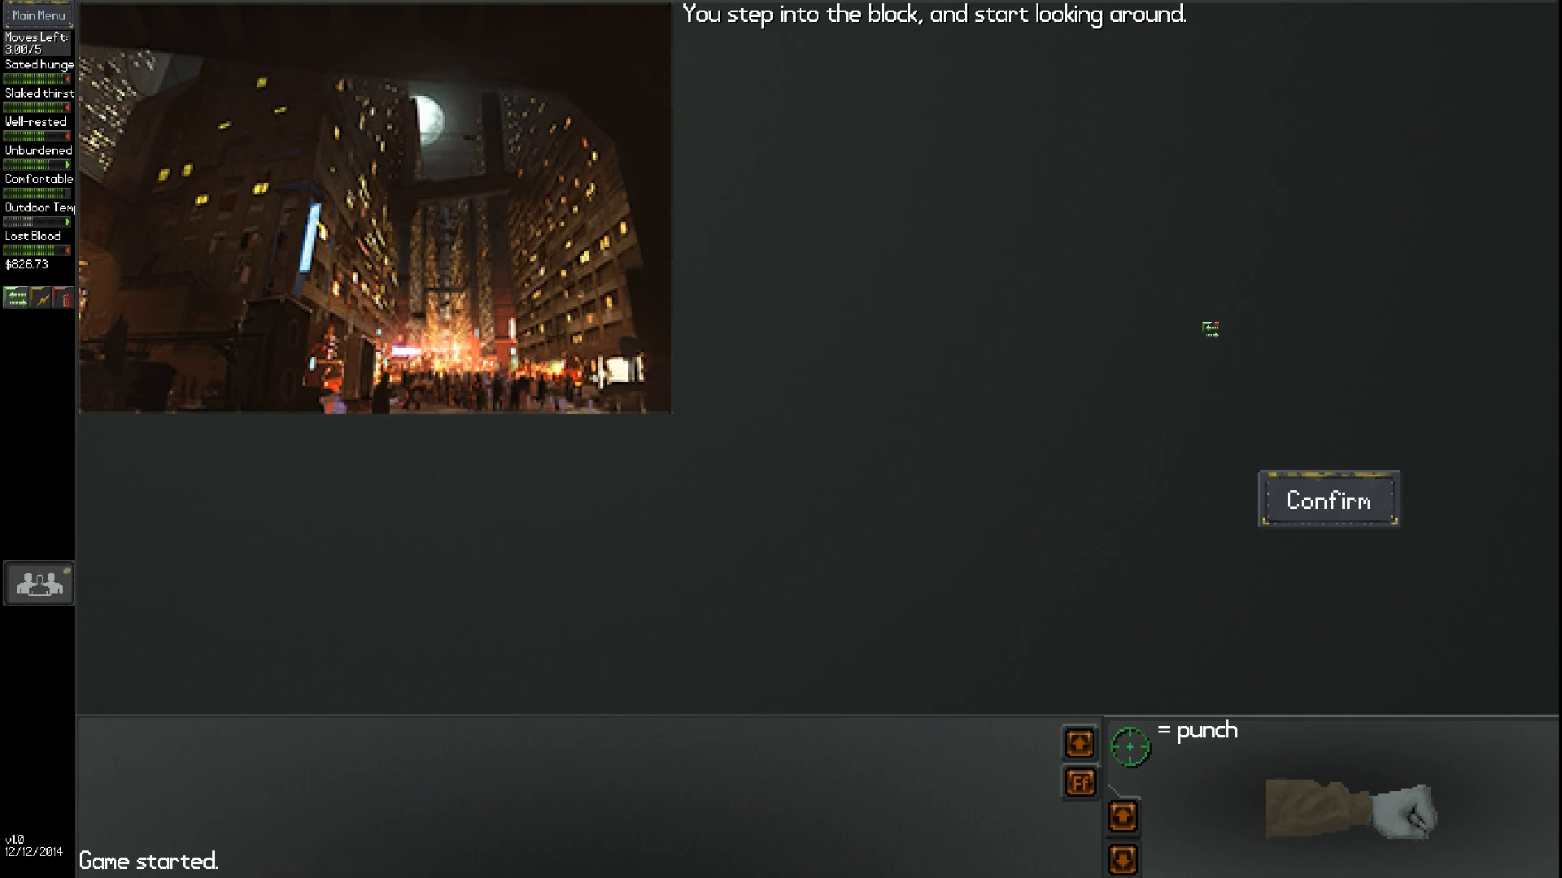
Look around the block, then choose 'Check out the C-Store'
{"action": "left_click", "coordinate": [1326, 499]}
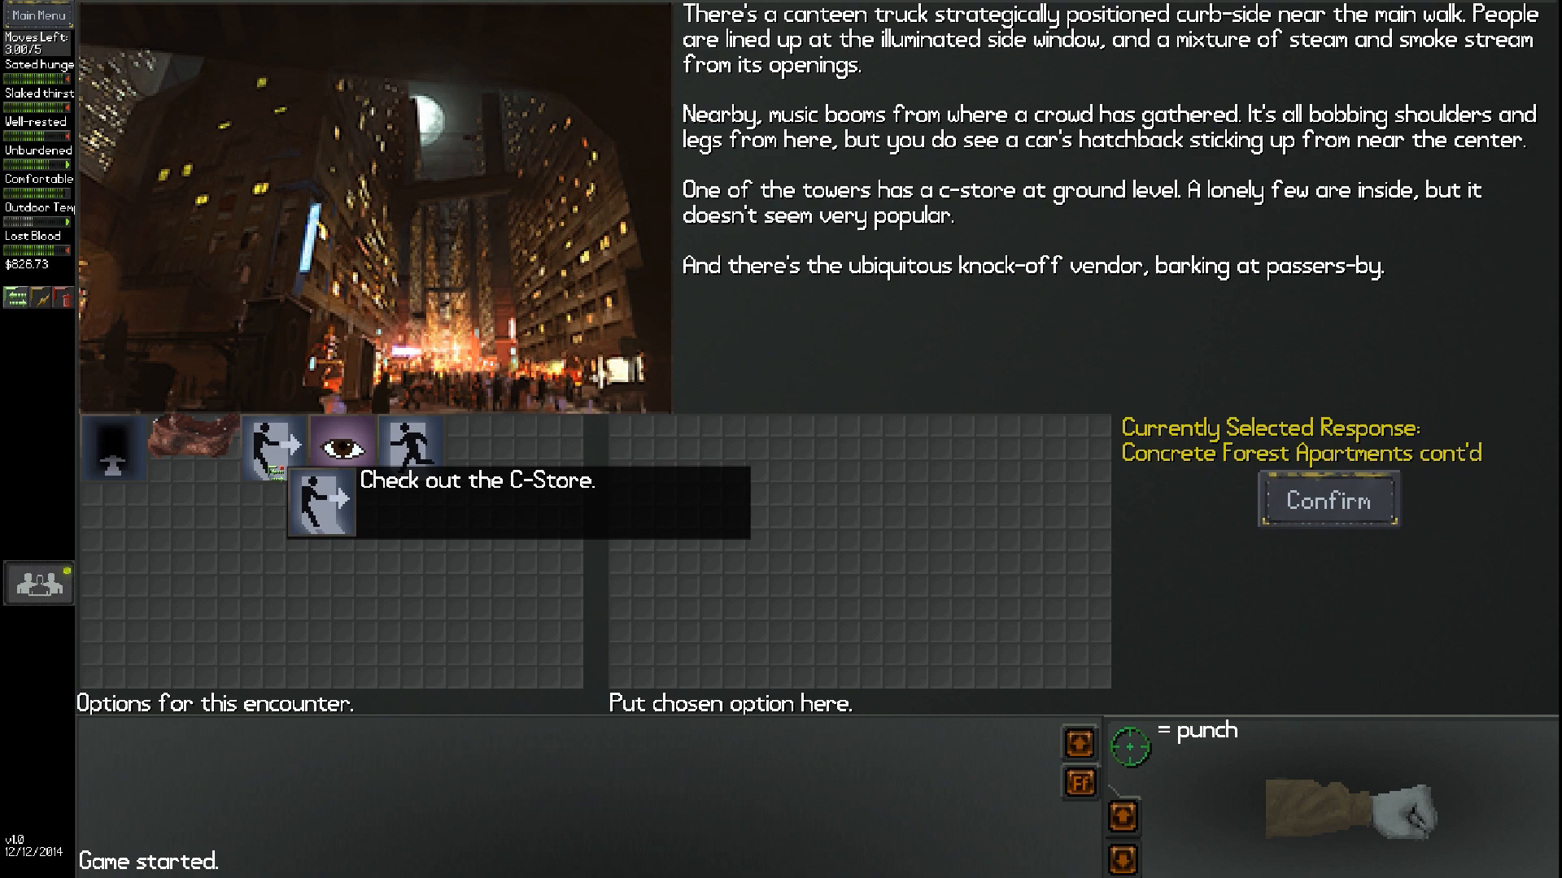
{"action": "left_click", "coordinate": [320, 502]}
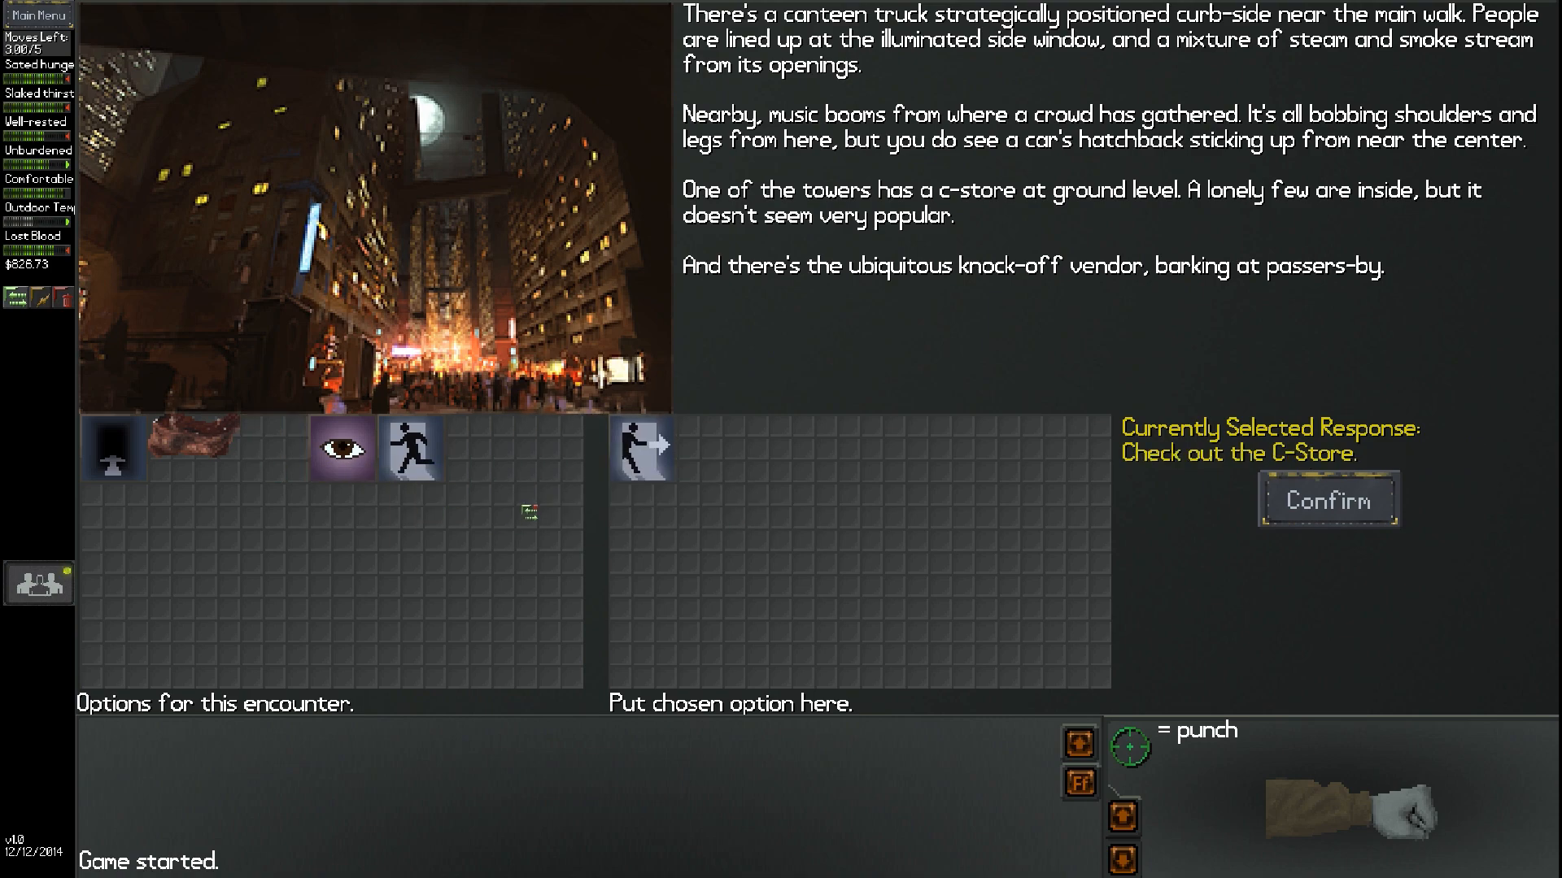
Enter the C-Store and confirm 'Start shopping' to lay out its stock
{"action": "left_click", "coordinate": [1326, 499]}
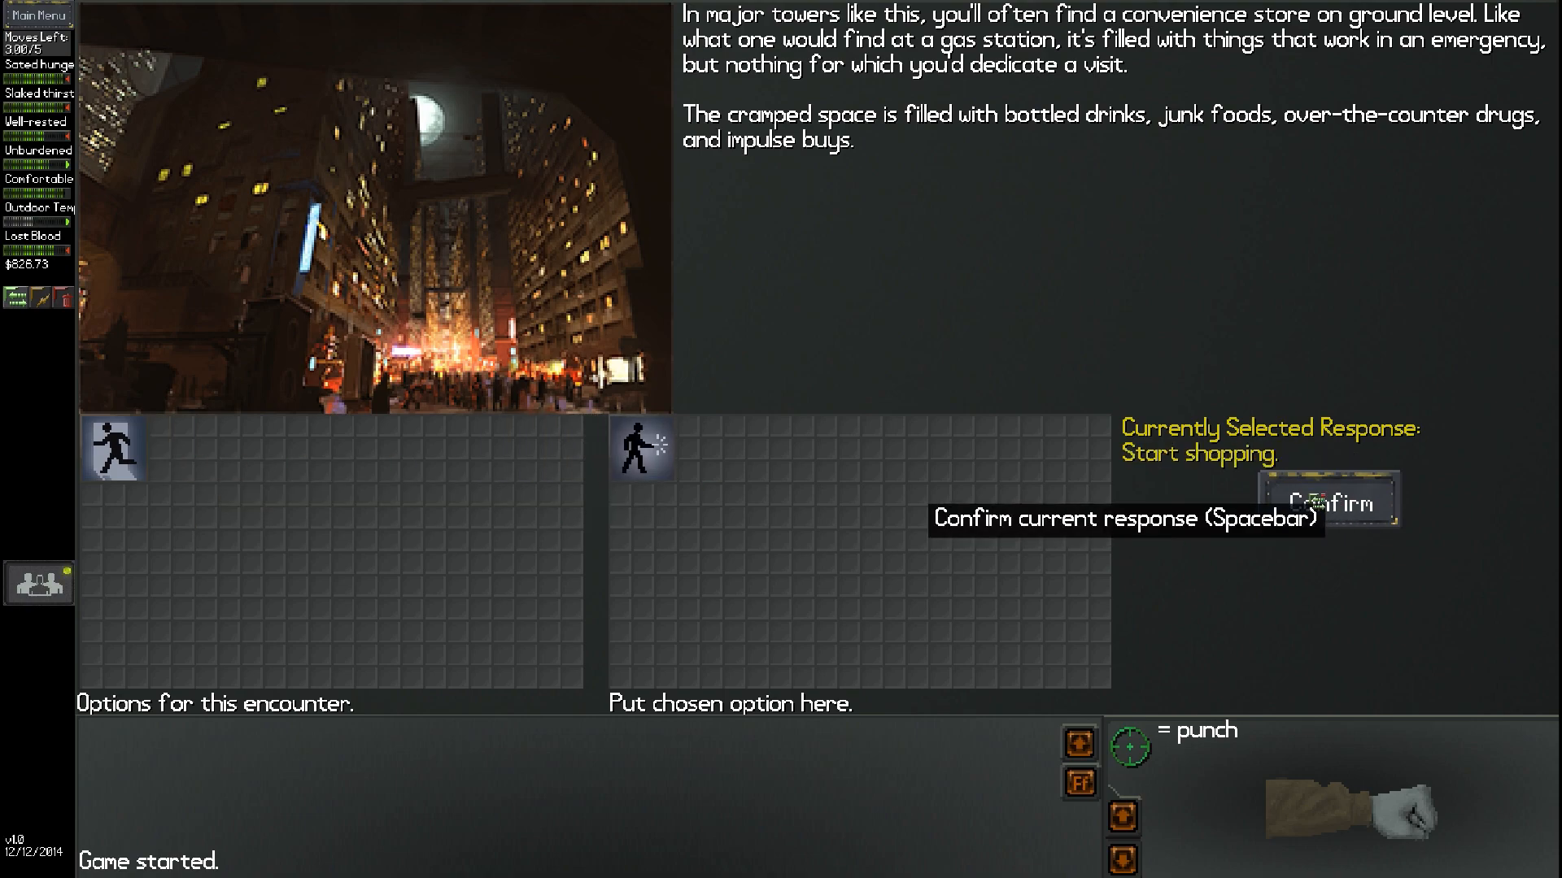
{"action": "left_click", "coordinate": [1327, 499]}
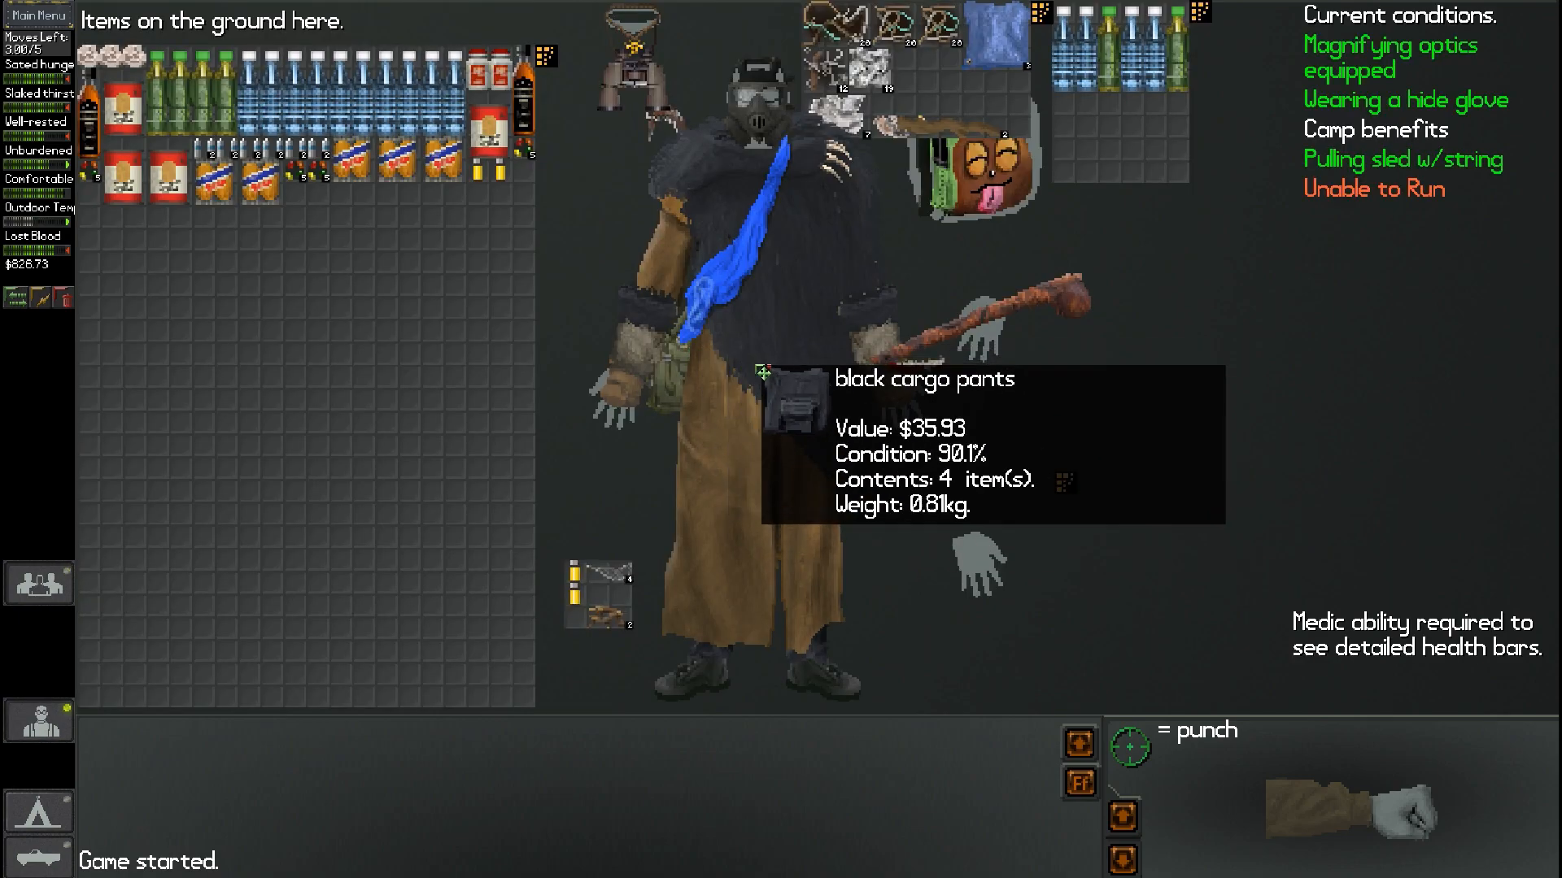
{"action": "mouse_move", "coordinate": [42, 298]}
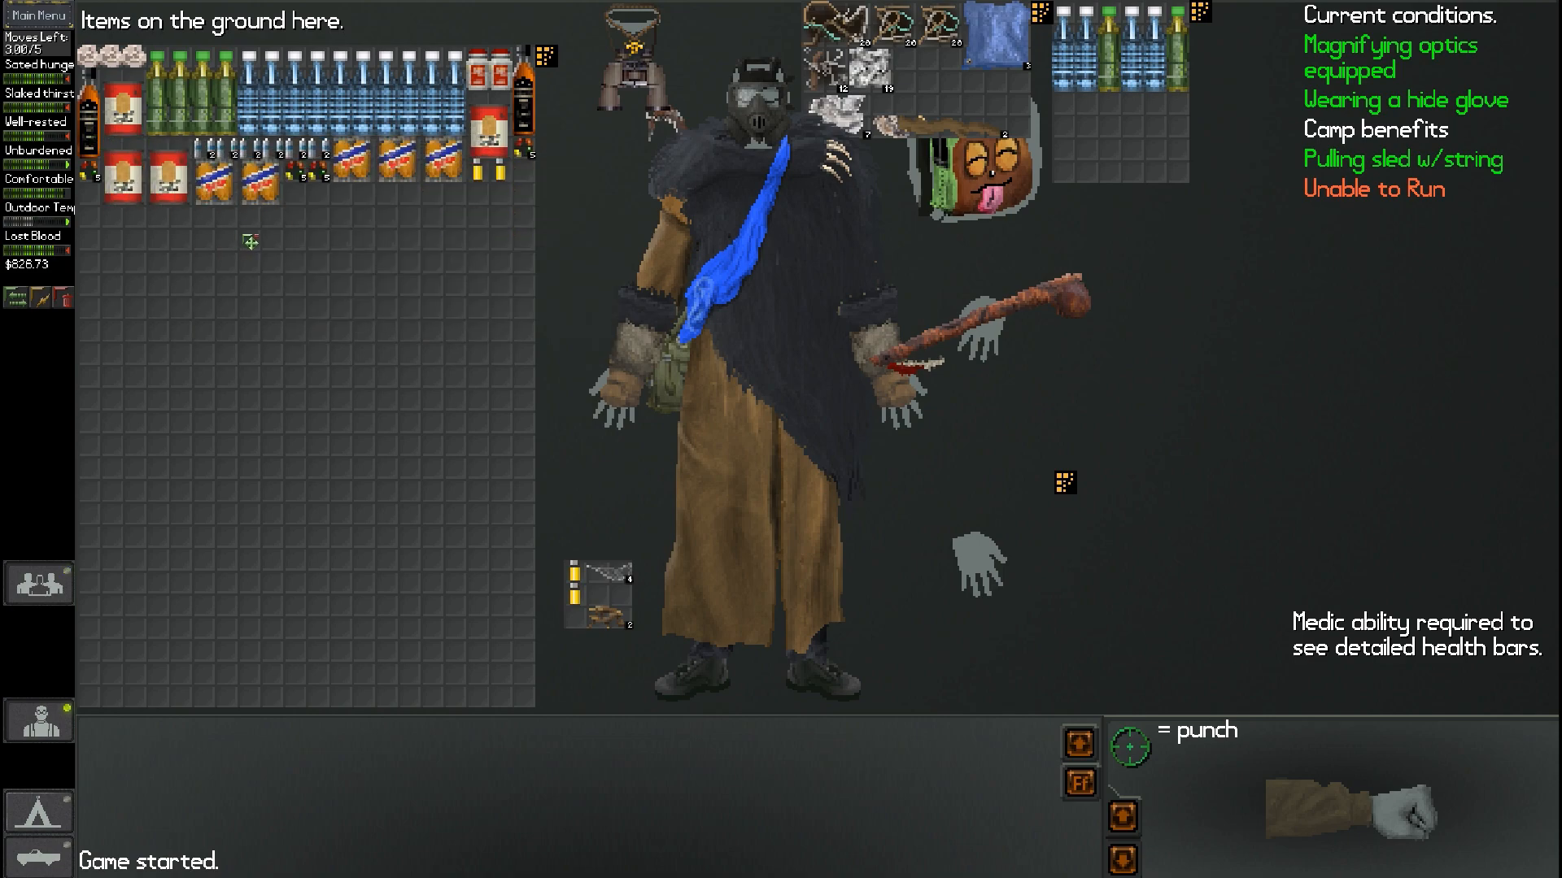
{"action": "mouse_move", "coordinate": [806, 249]}
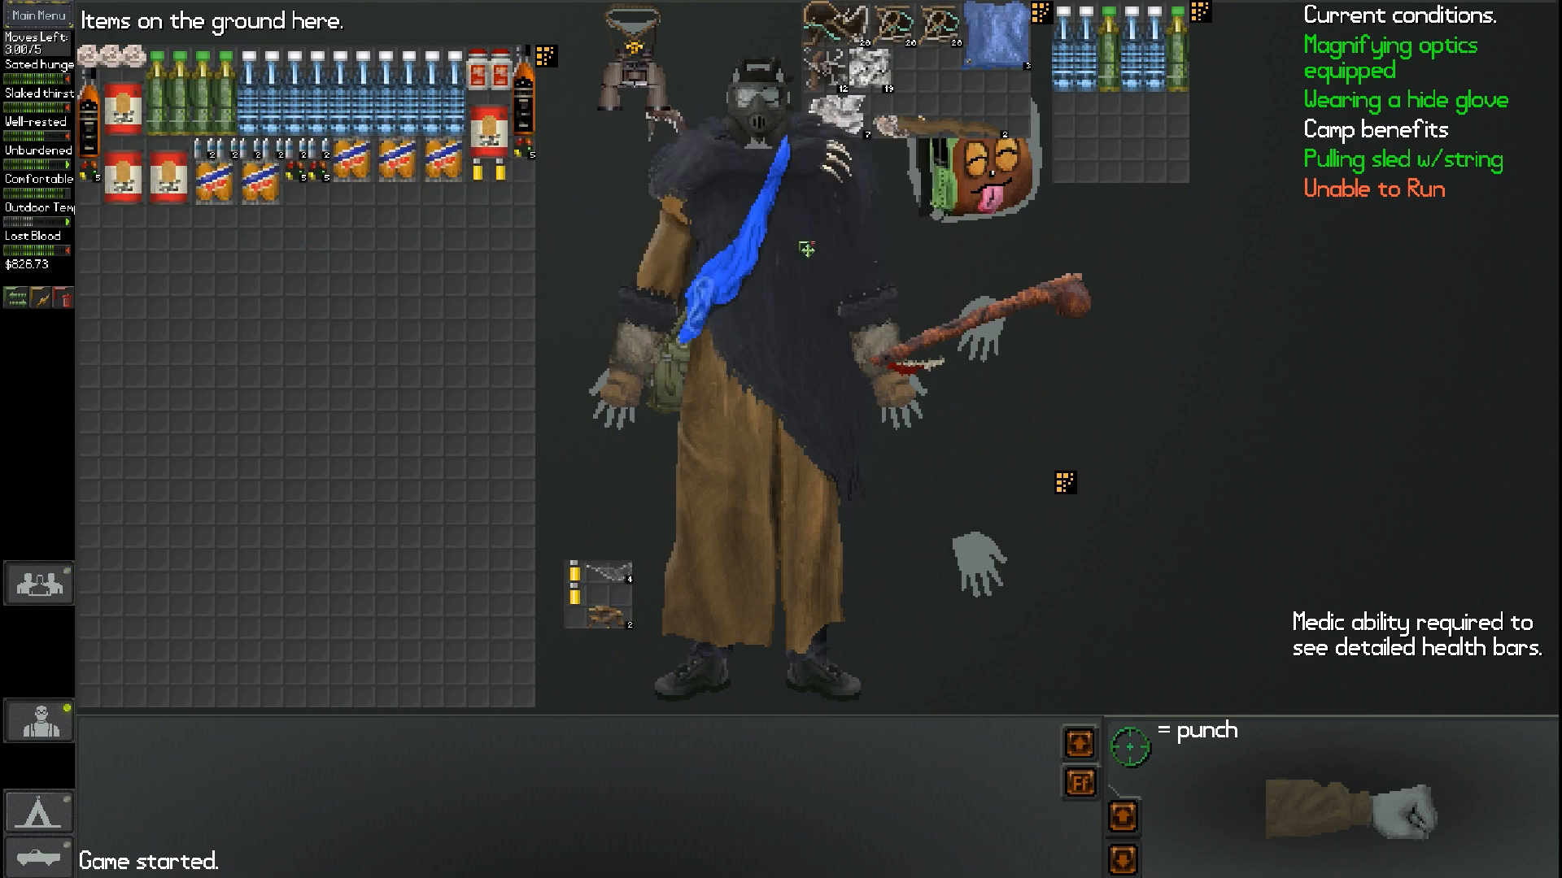
{"action": "mouse_move", "coordinate": [577, 583]}
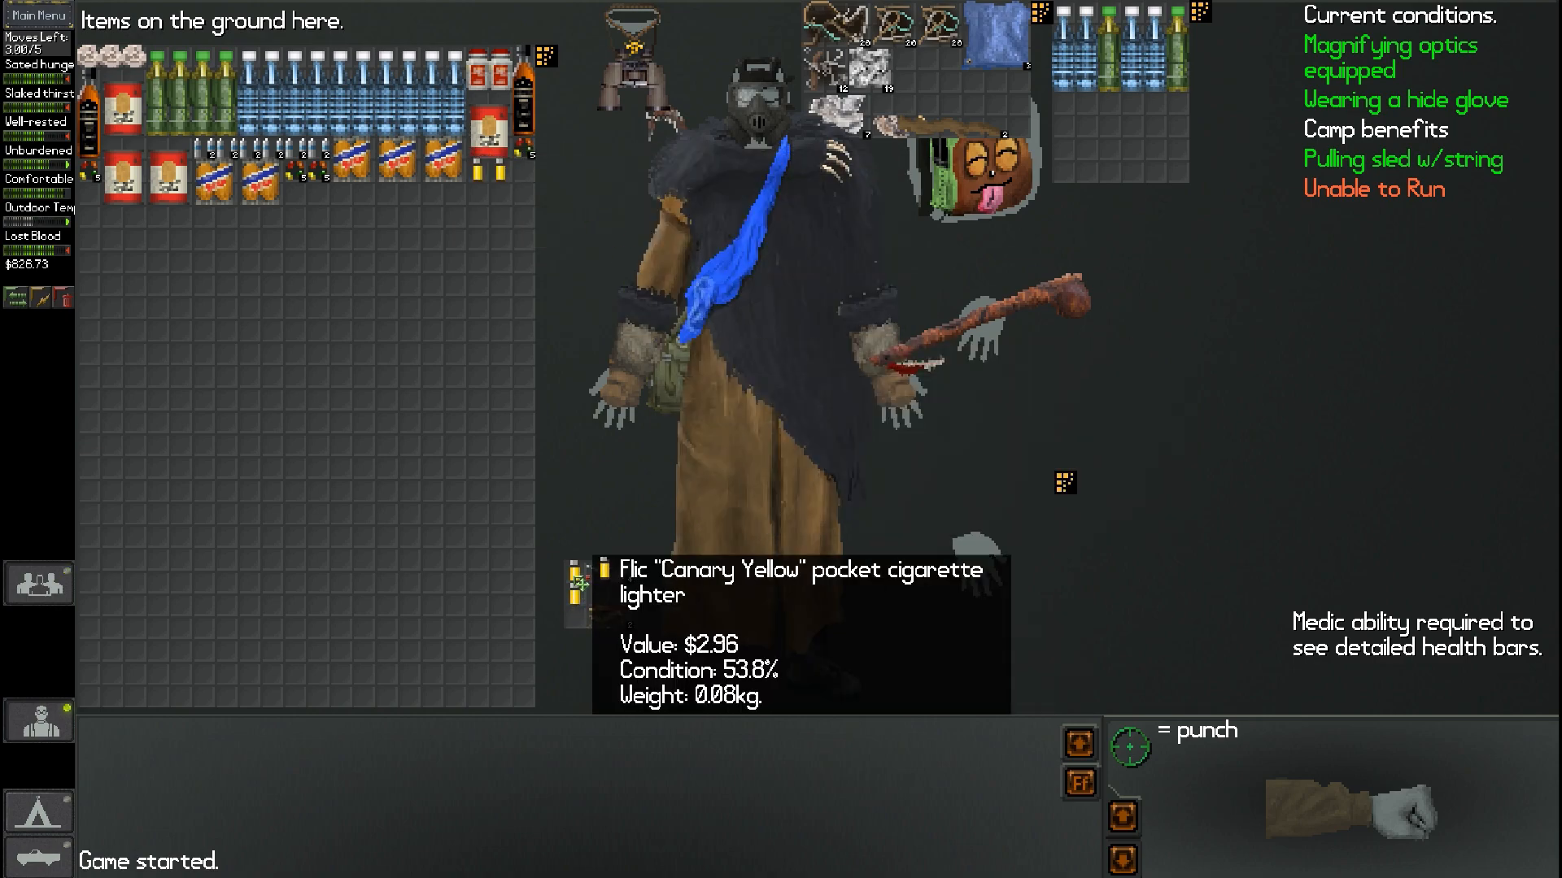
{"action": "mouse_move", "coordinate": [745, 267]}
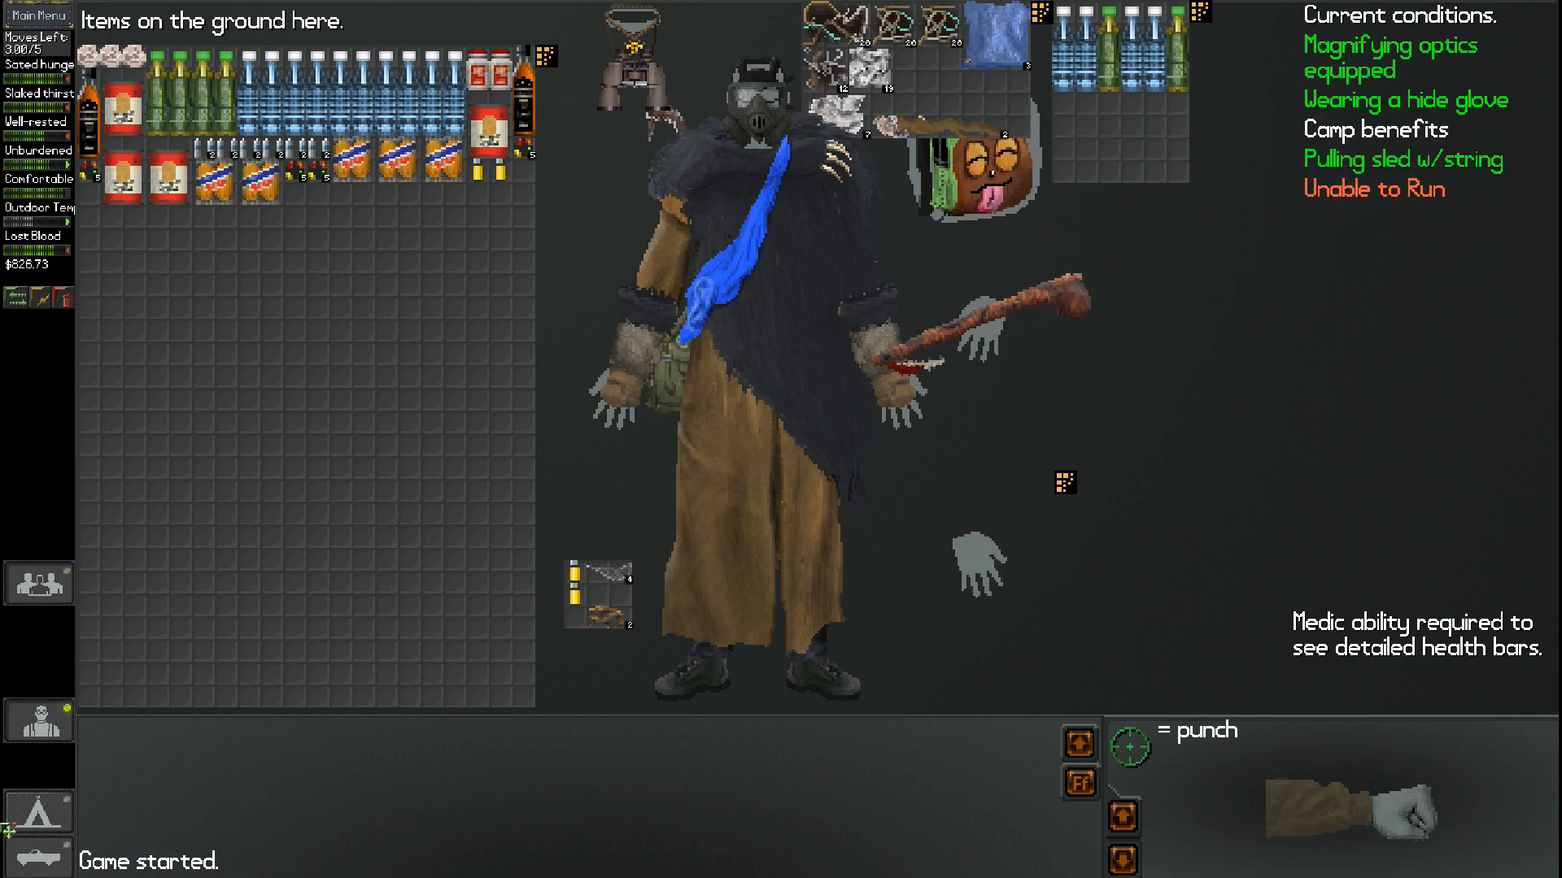
{"action": "mouse_move", "coordinate": [678, 388]}
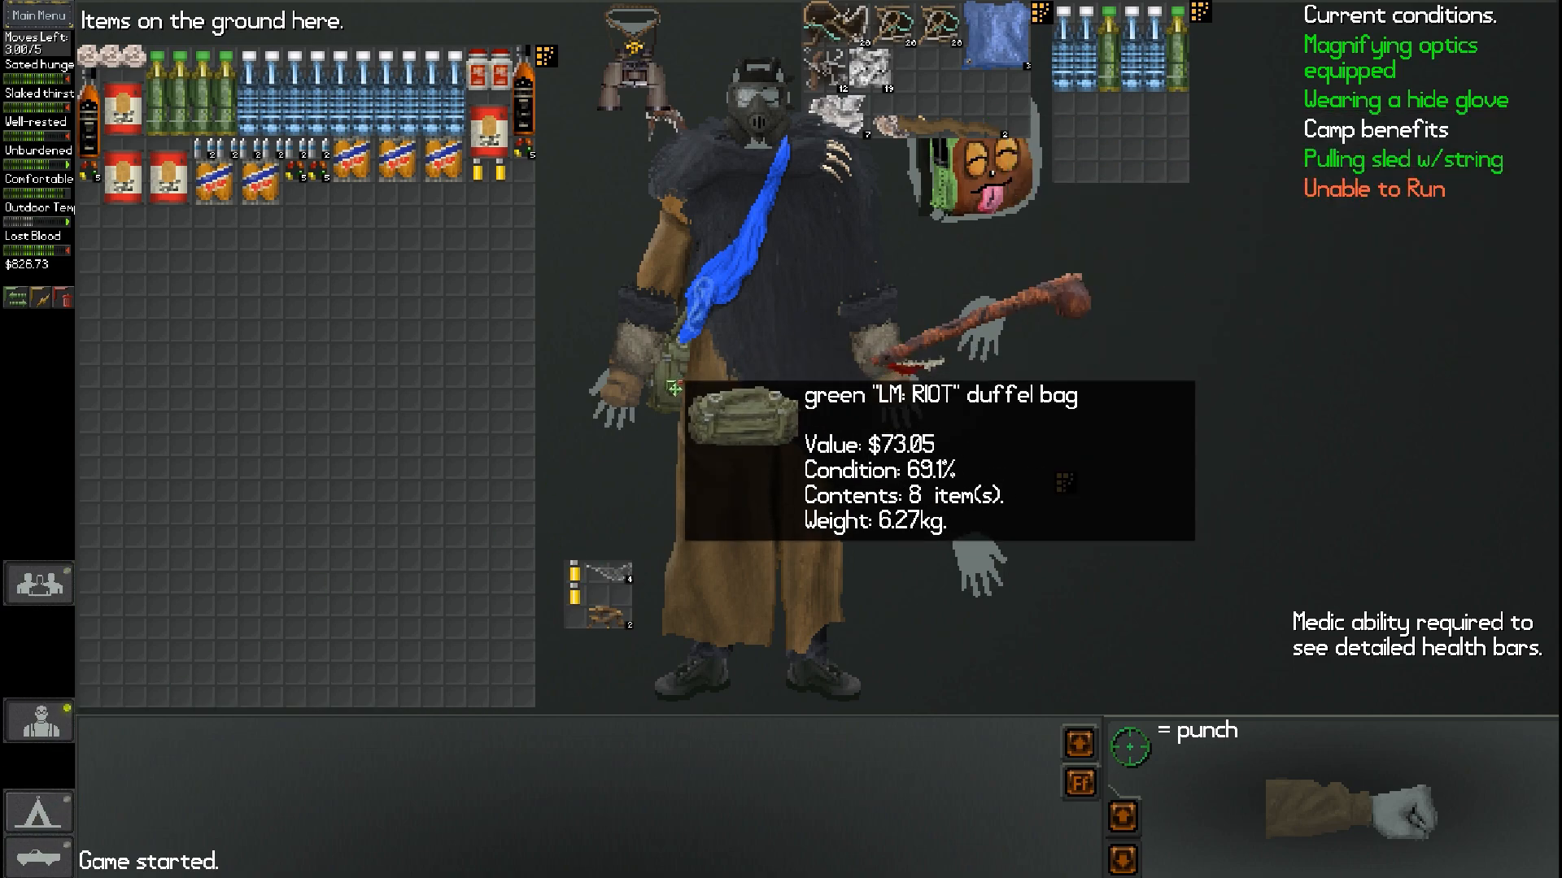
{"action": "mouse_move", "coordinate": [382, 301]}
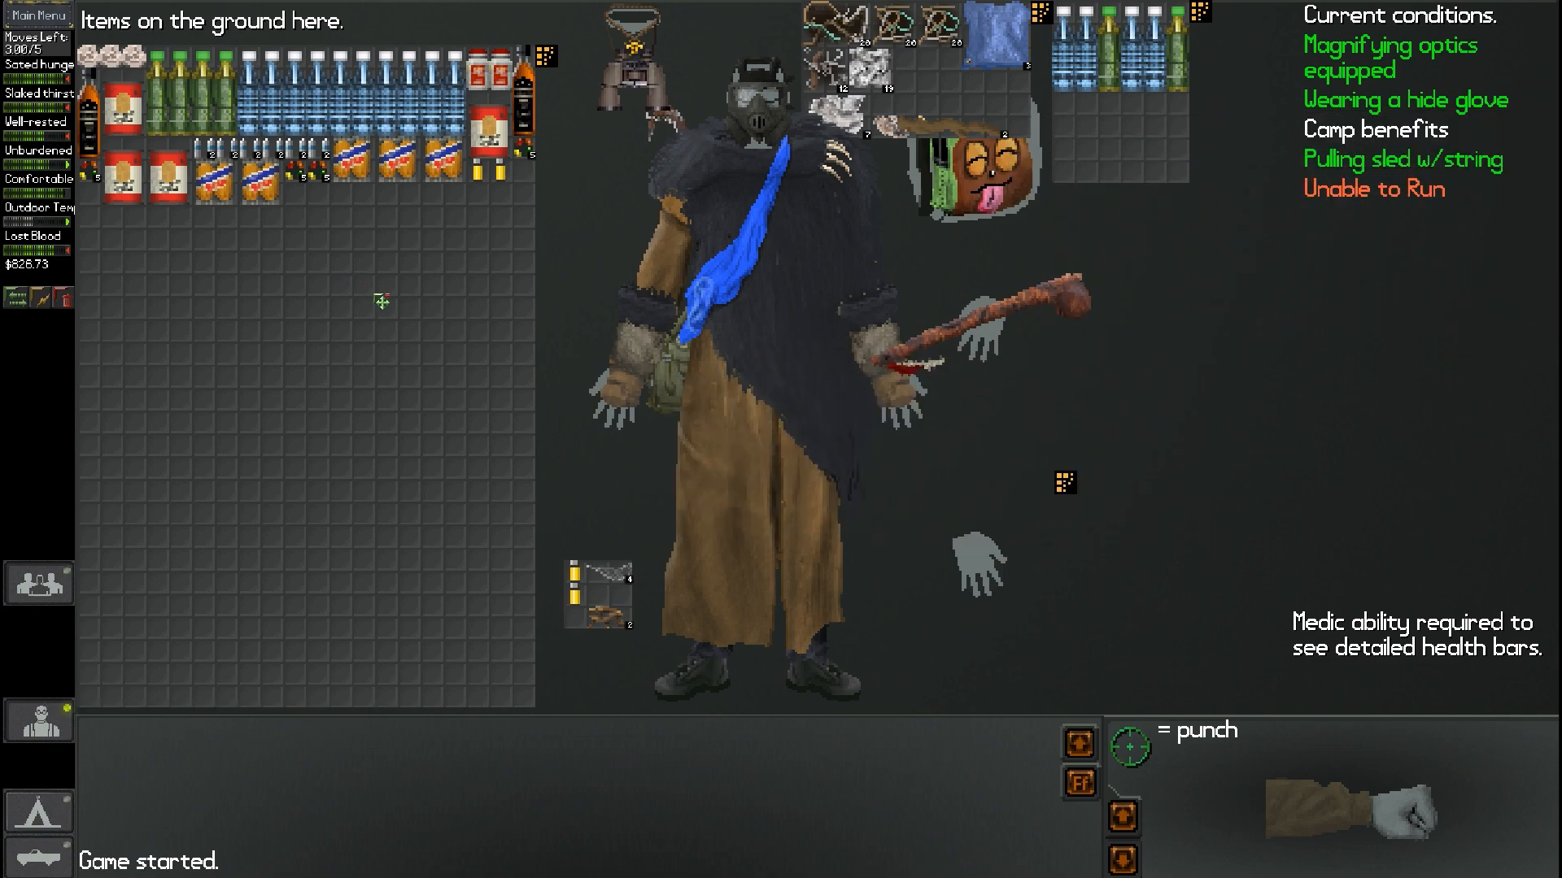
{"action": "mouse_move", "coordinate": [352, 290]}
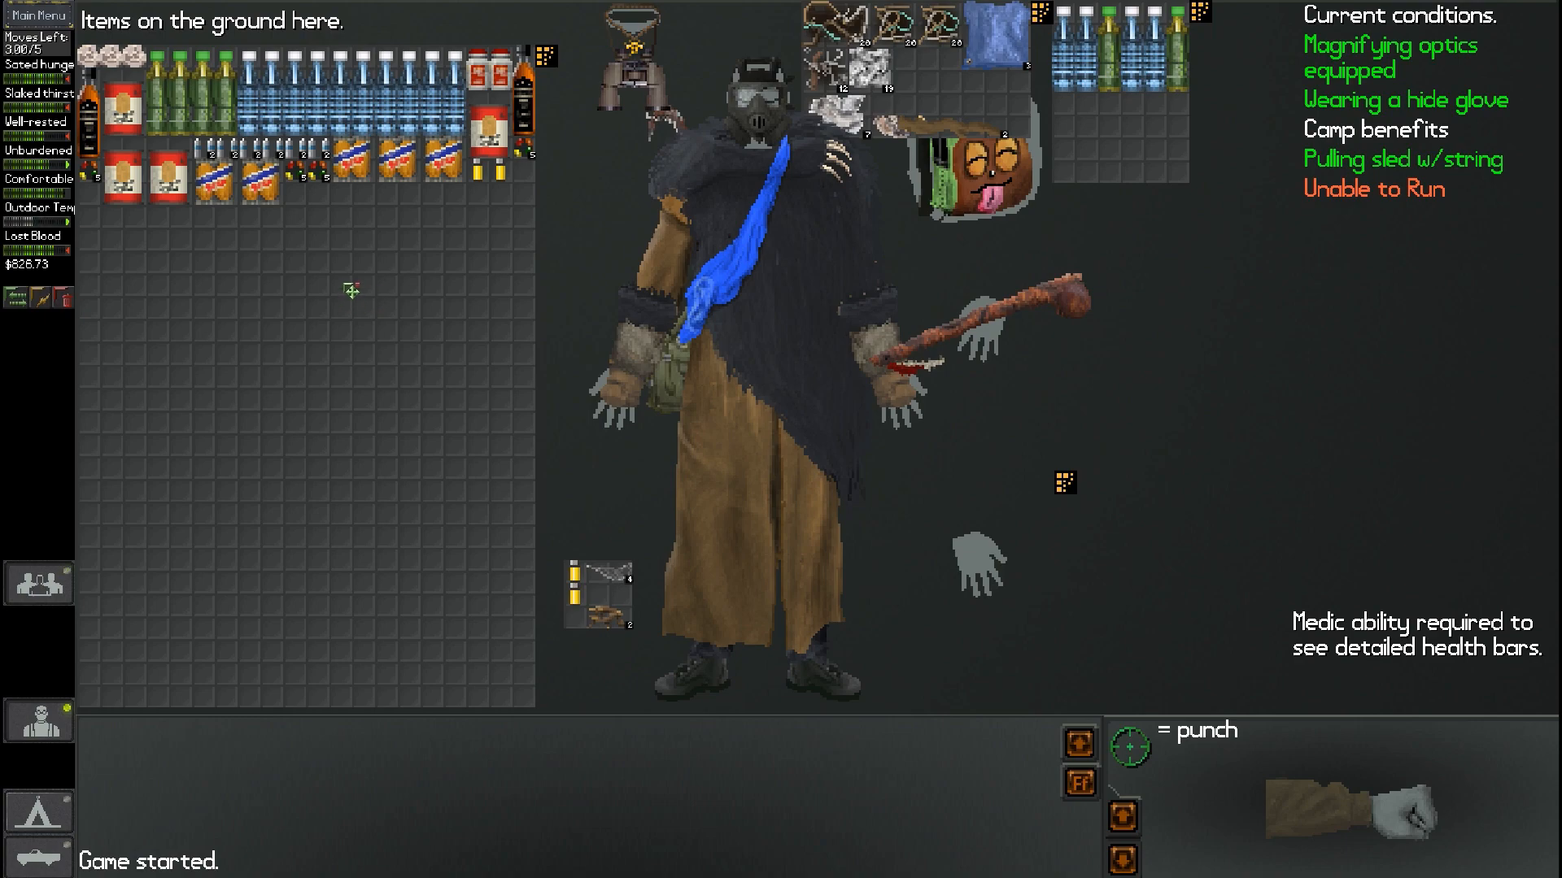
{"action": "mouse_move", "coordinate": [376, 257]}
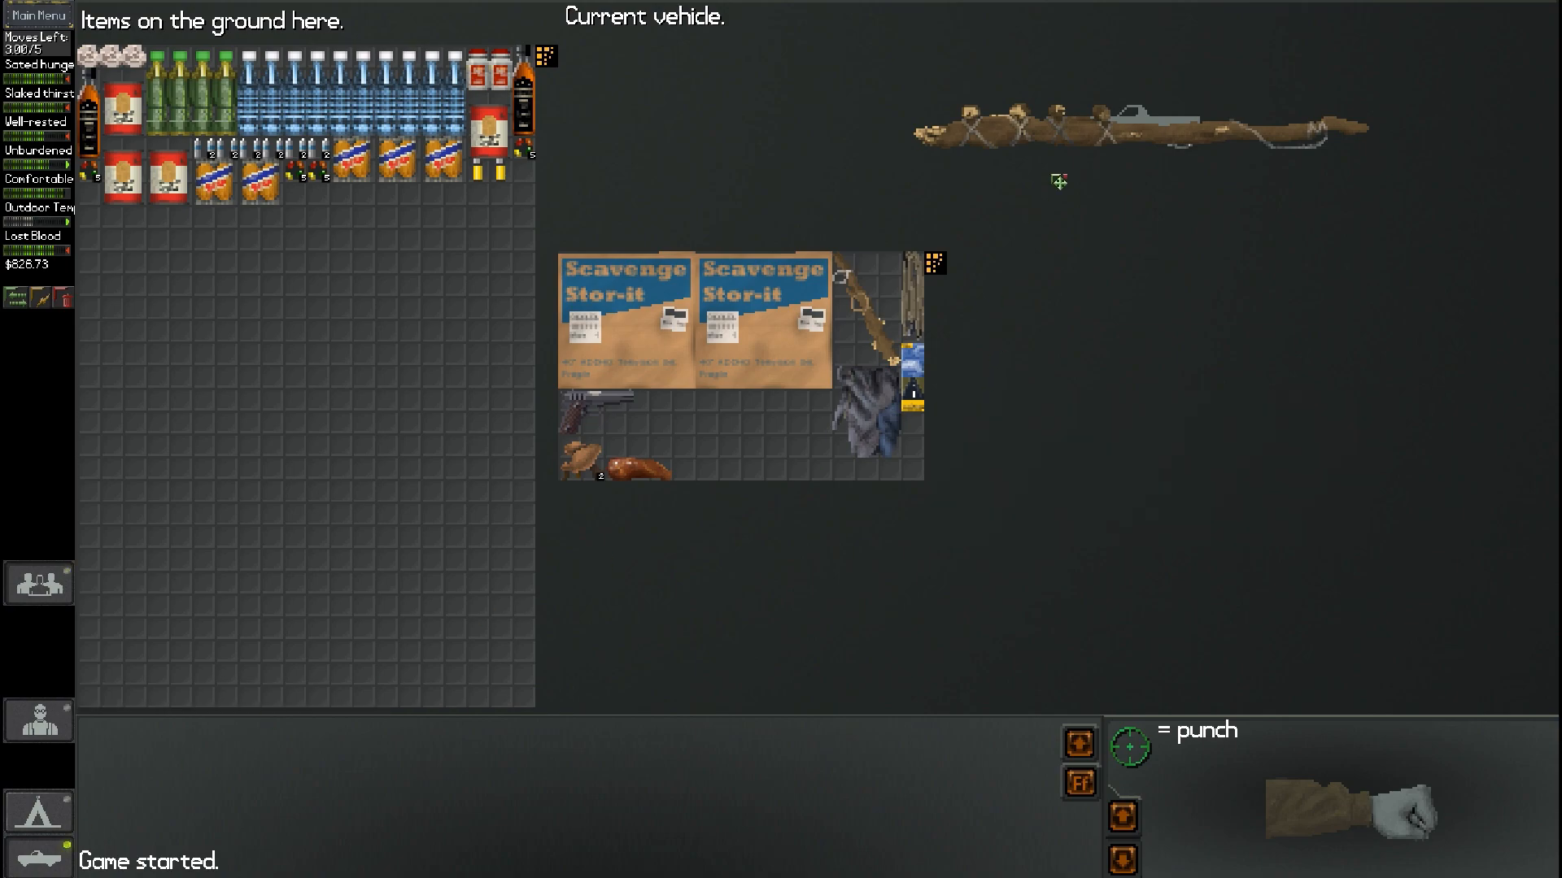
{"action": "mouse_move", "coordinate": [635, 473]}
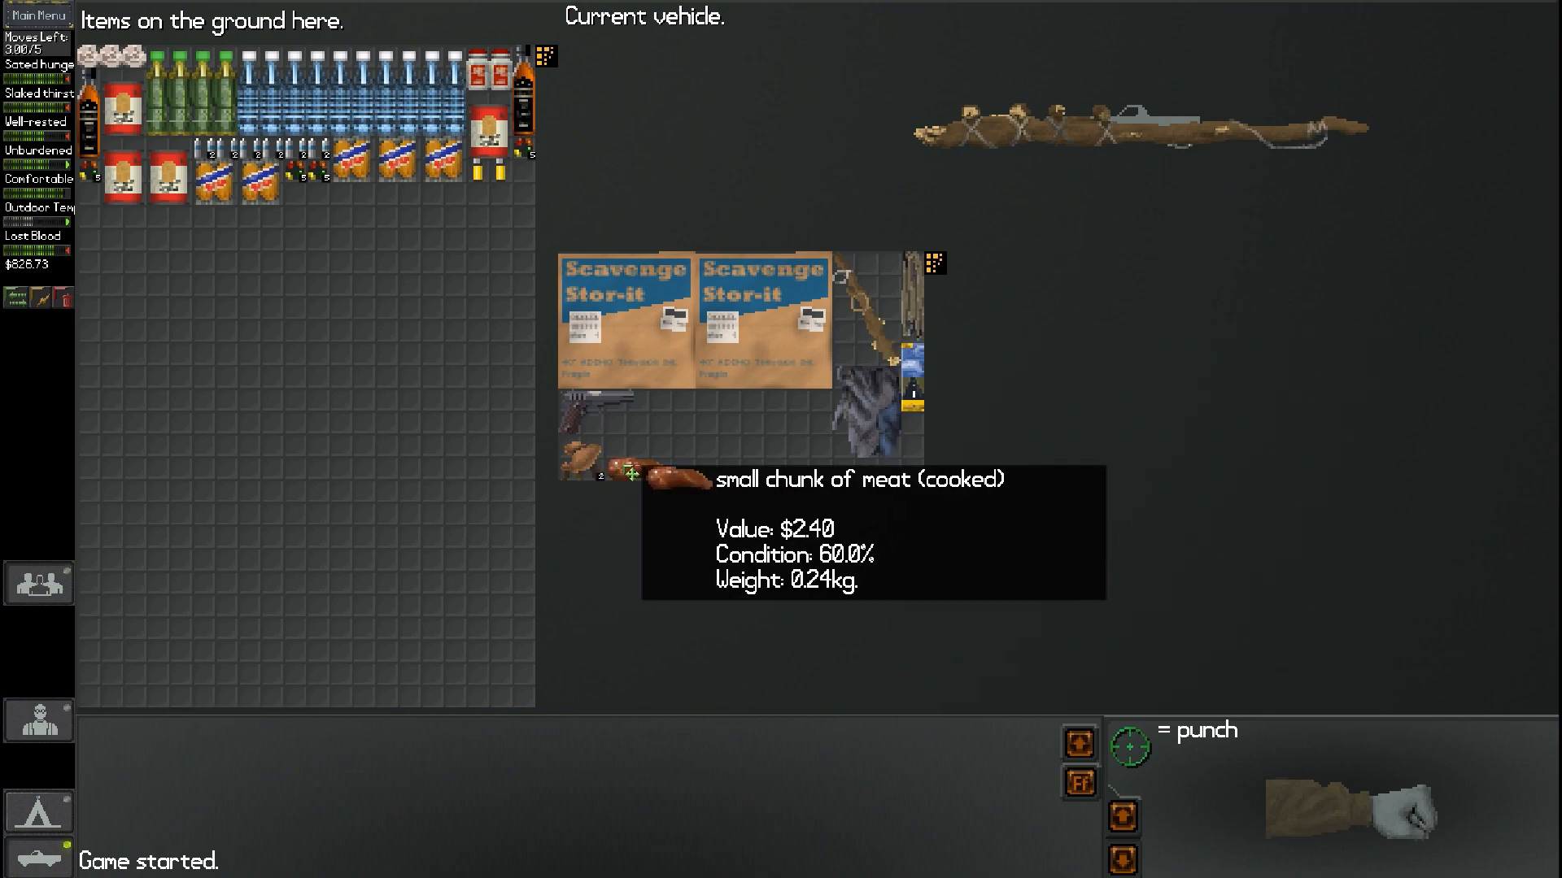
{"action": "mouse_move", "coordinate": [625, 413]}
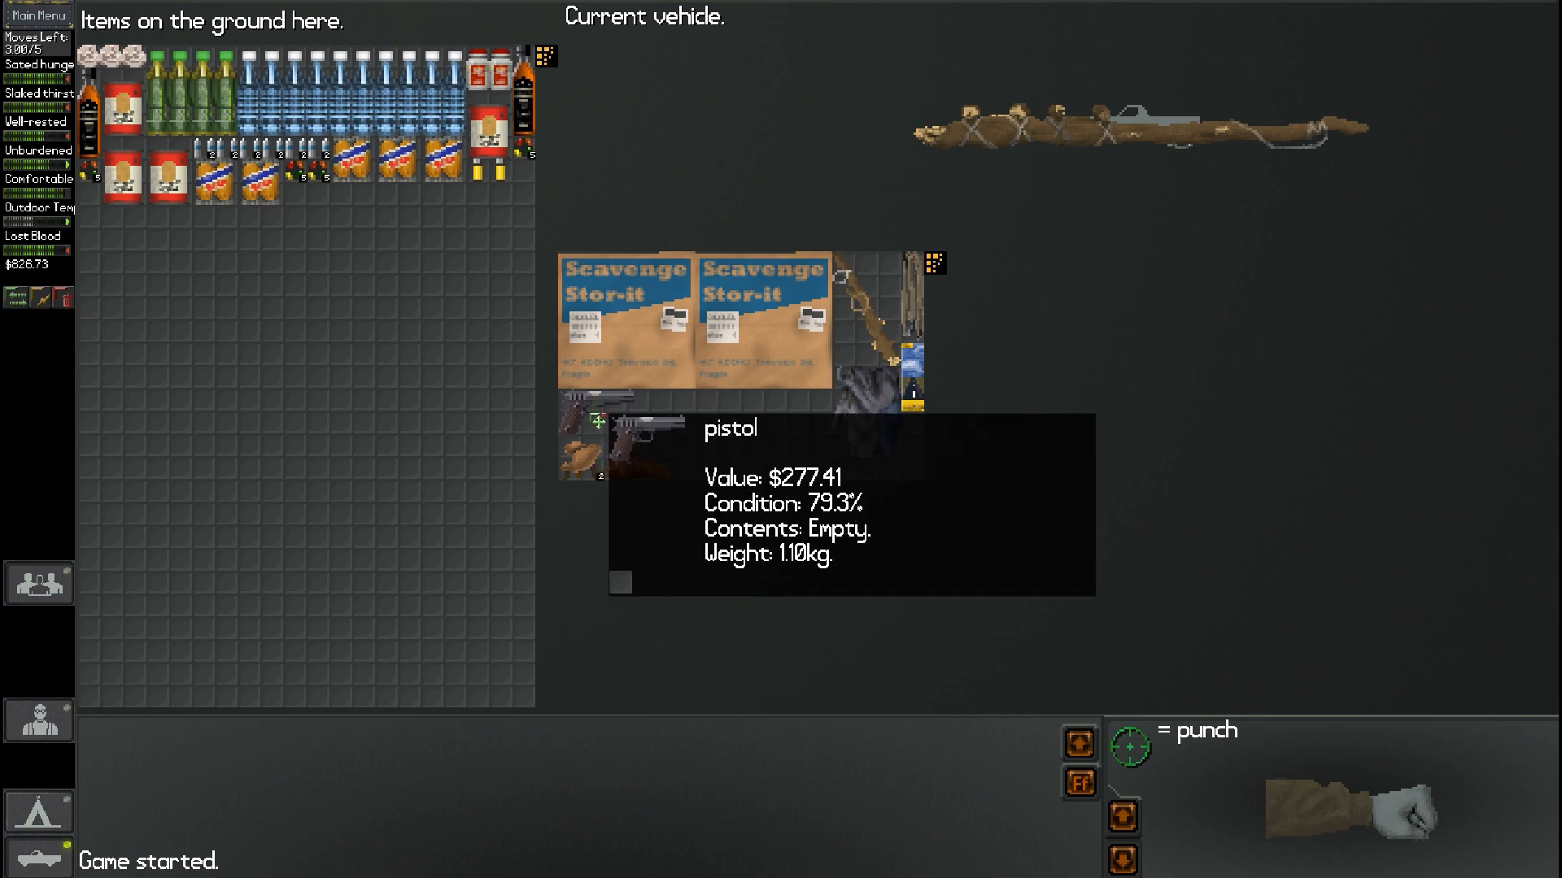
{"action": "mouse_move", "coordinate": [589, 520]}
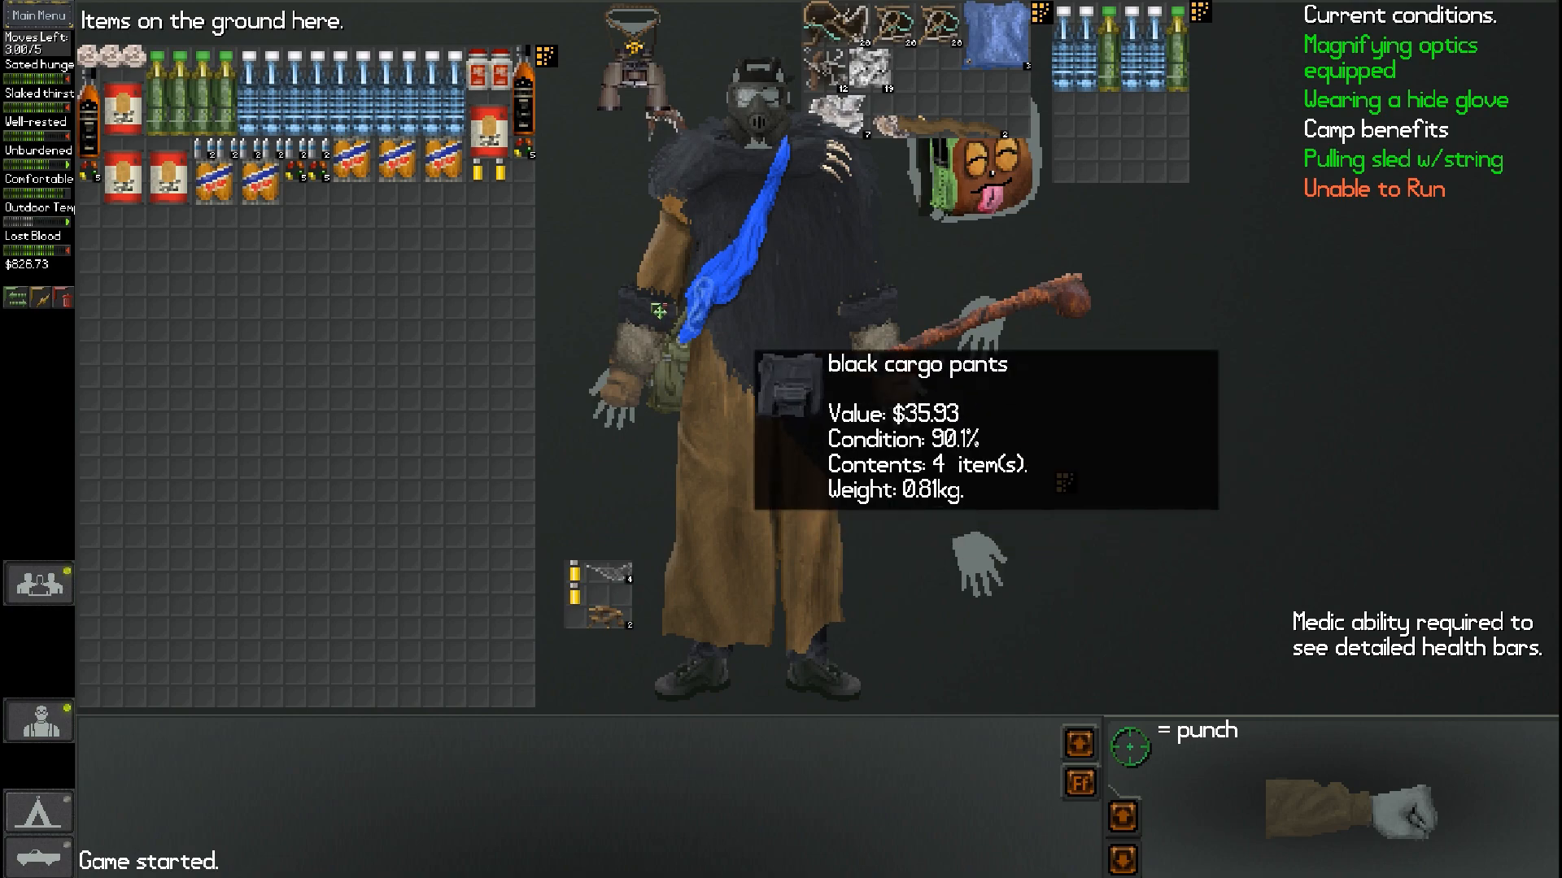
{"action": "mouse_move", "coordinate": [204, 191]}
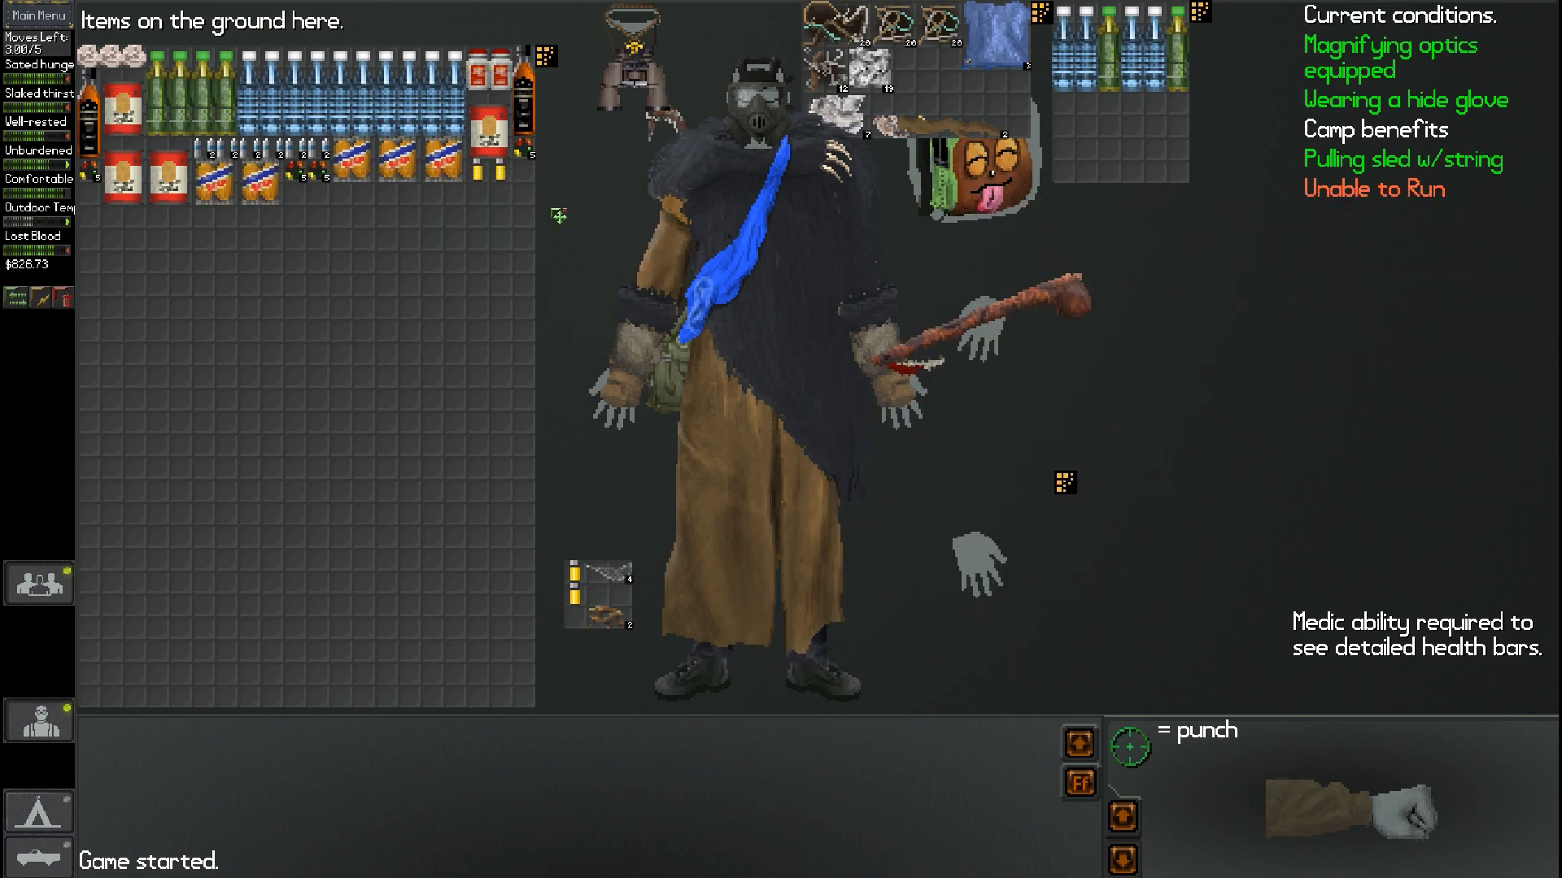
{"action": "mouse_move", "coordinate": [513, 174]}
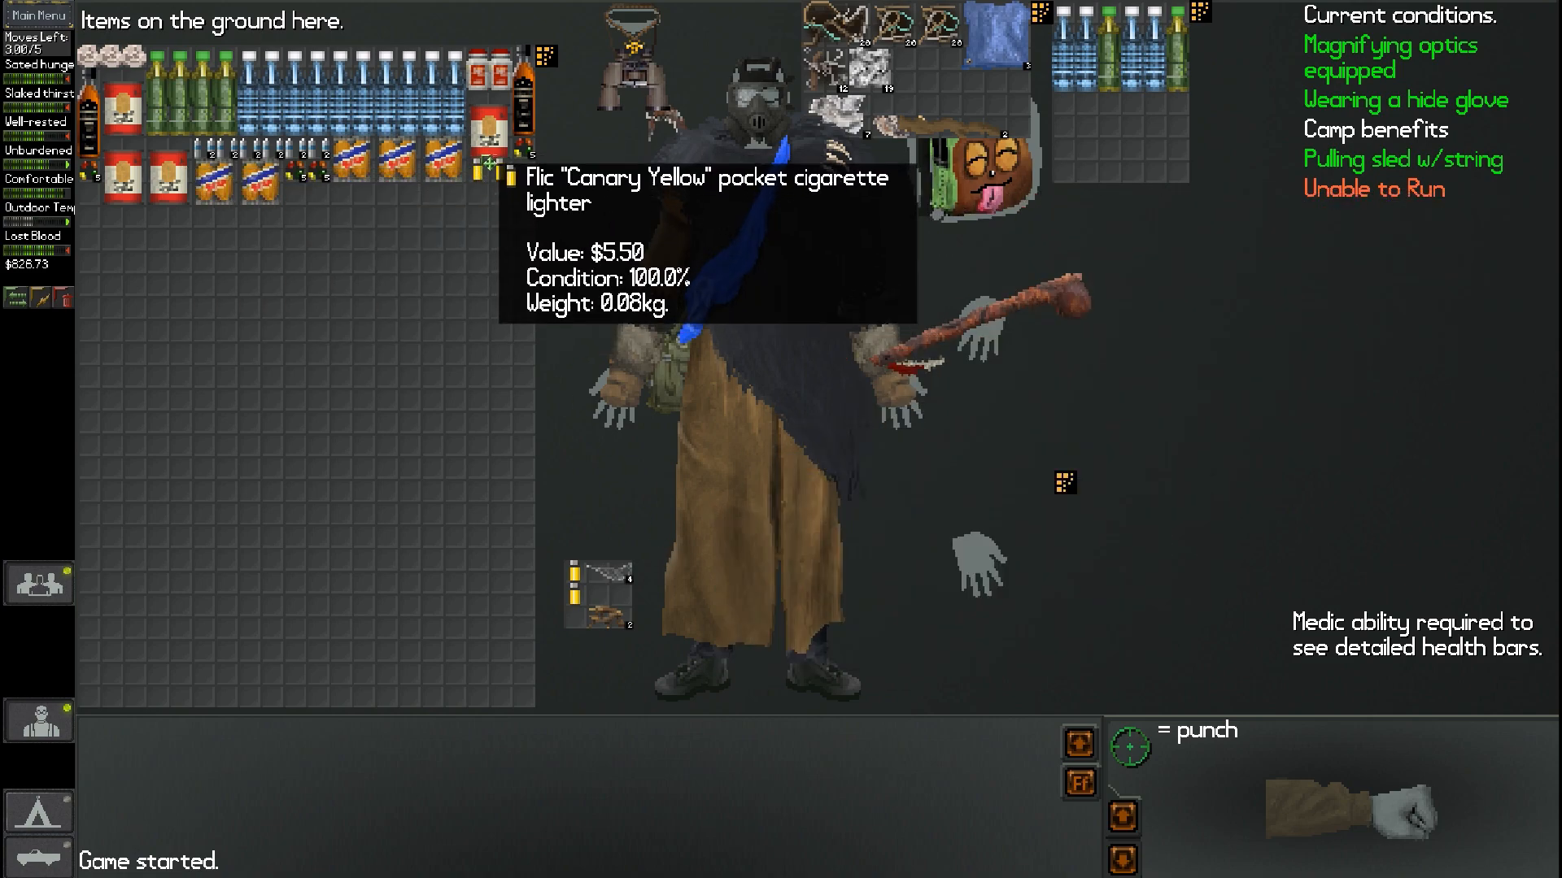
{"action": "mouse_move", "coordinate": [515, 169]}
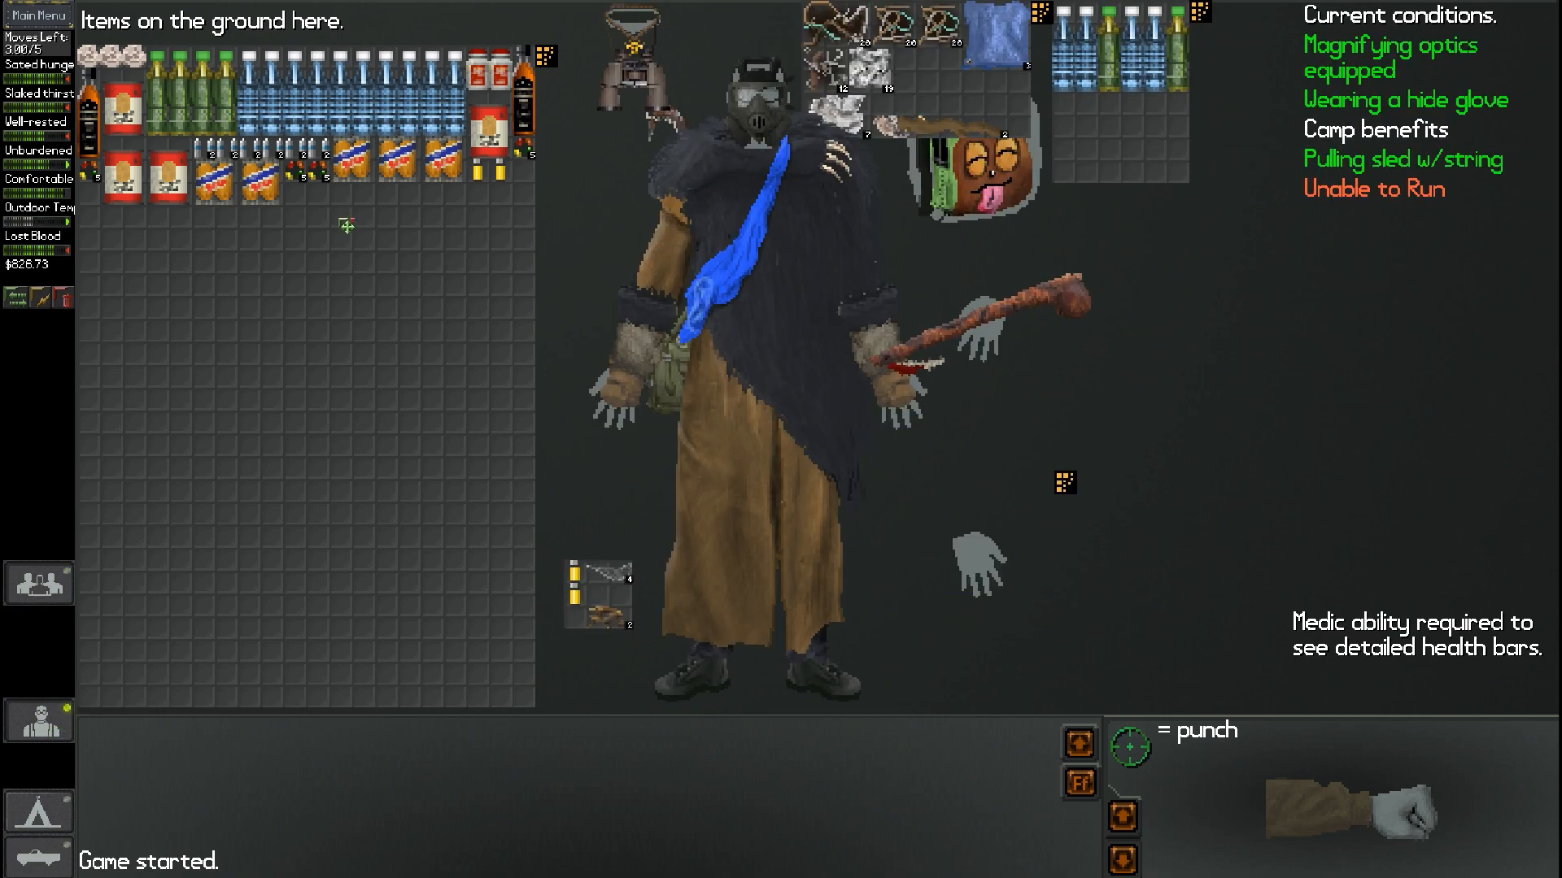
{"action": "mouse_move", "coordinate": [157, 183]}
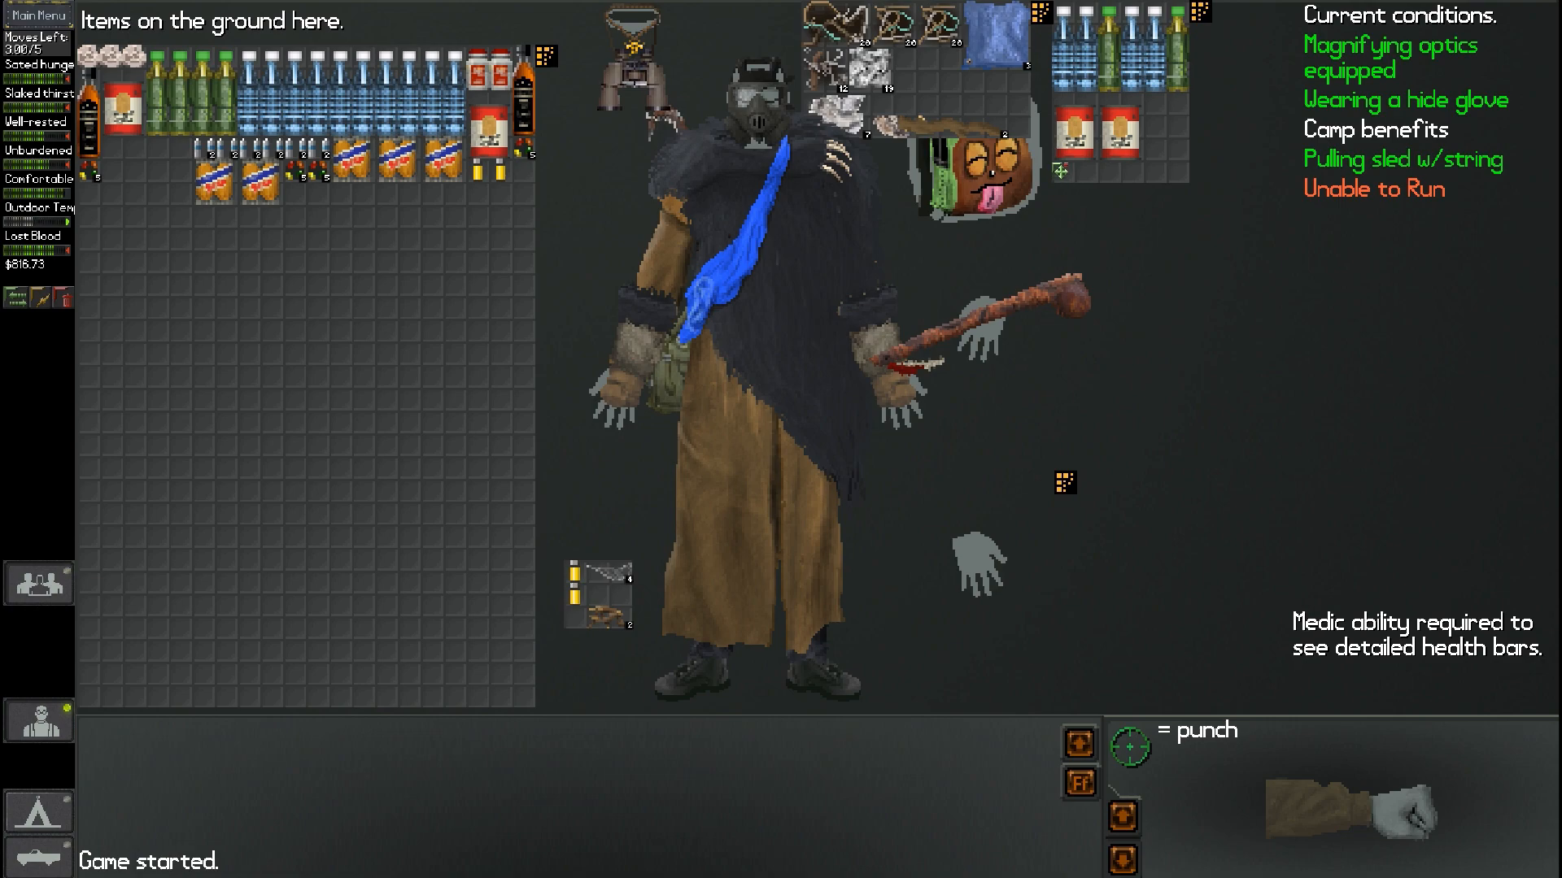
{"action": "mouse_move", "coordinate": [247, 332]}
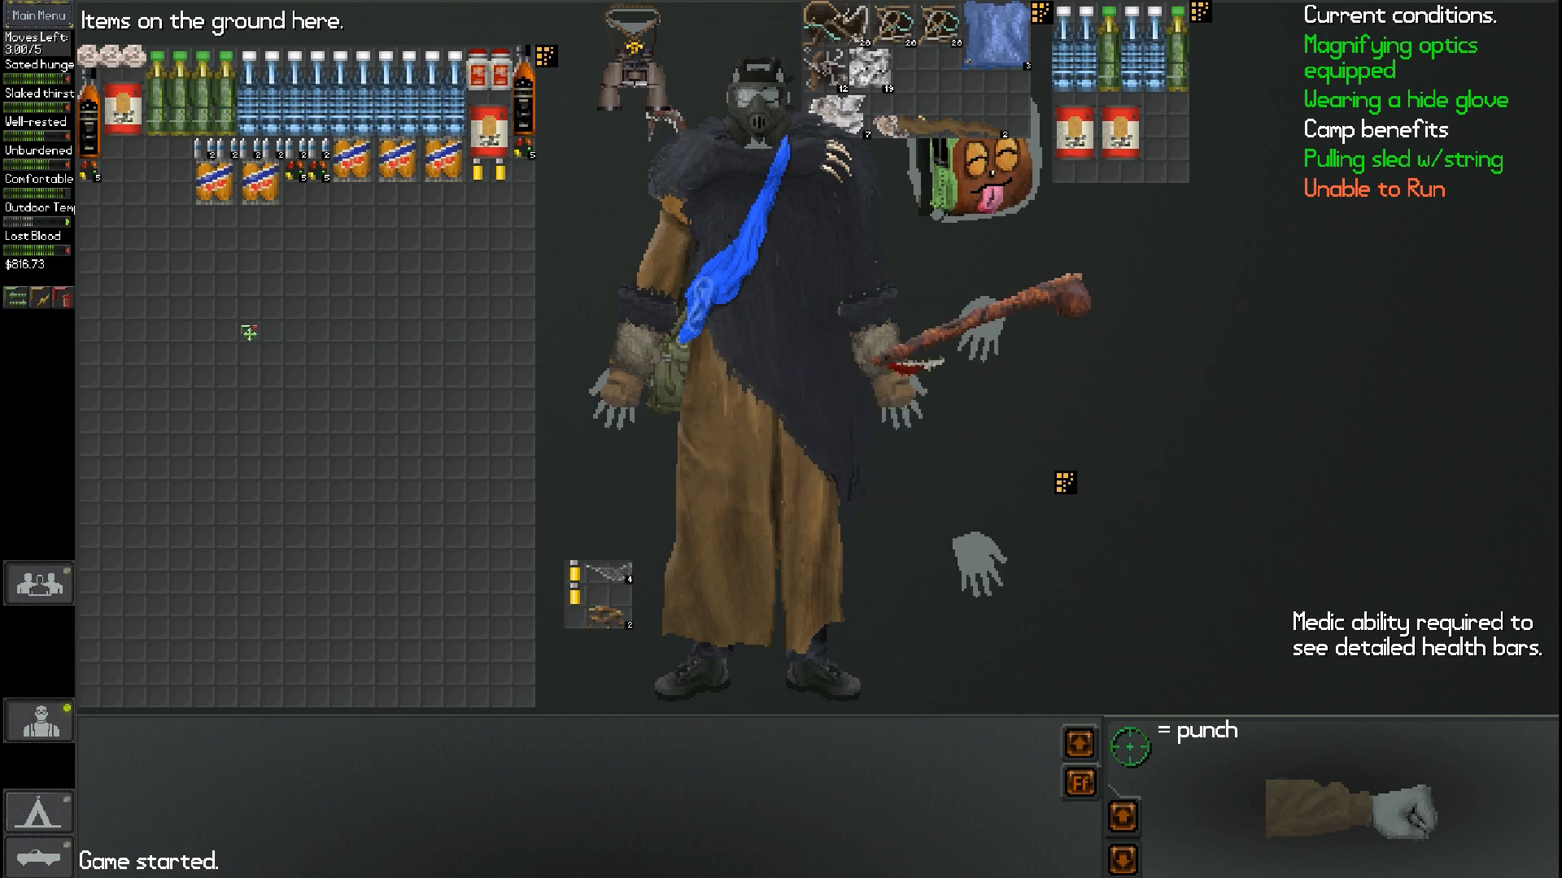
{"action": "mouse_move", "coordinate": [1121, 149]}
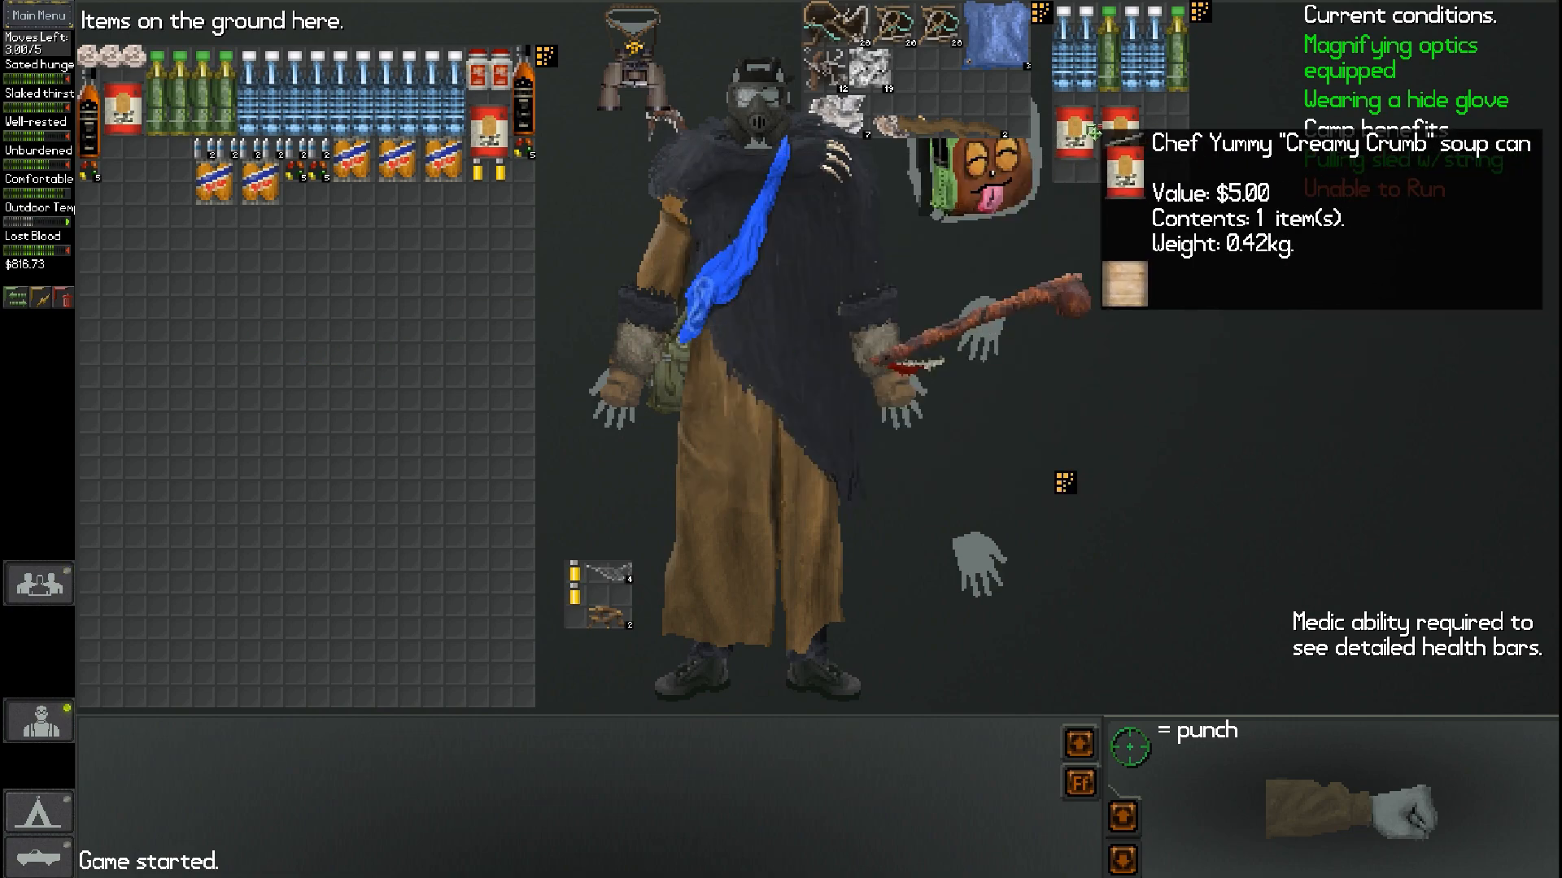
{"action": "mouse_move", "coordinate": [293, 324]}
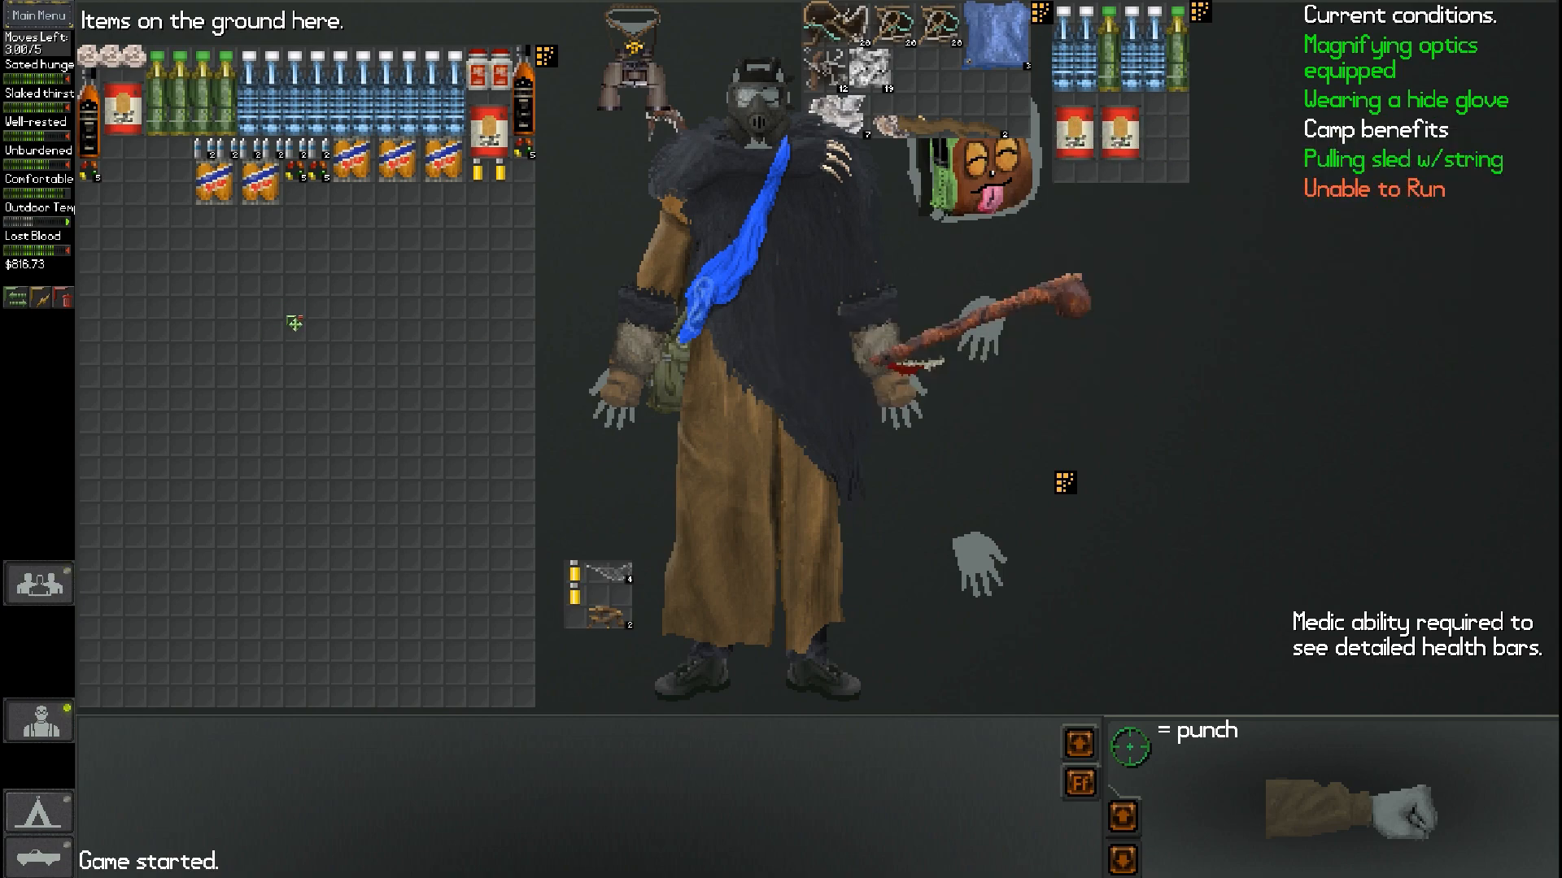
{"action": "mouse_move", "coordinate": [335, 192]}
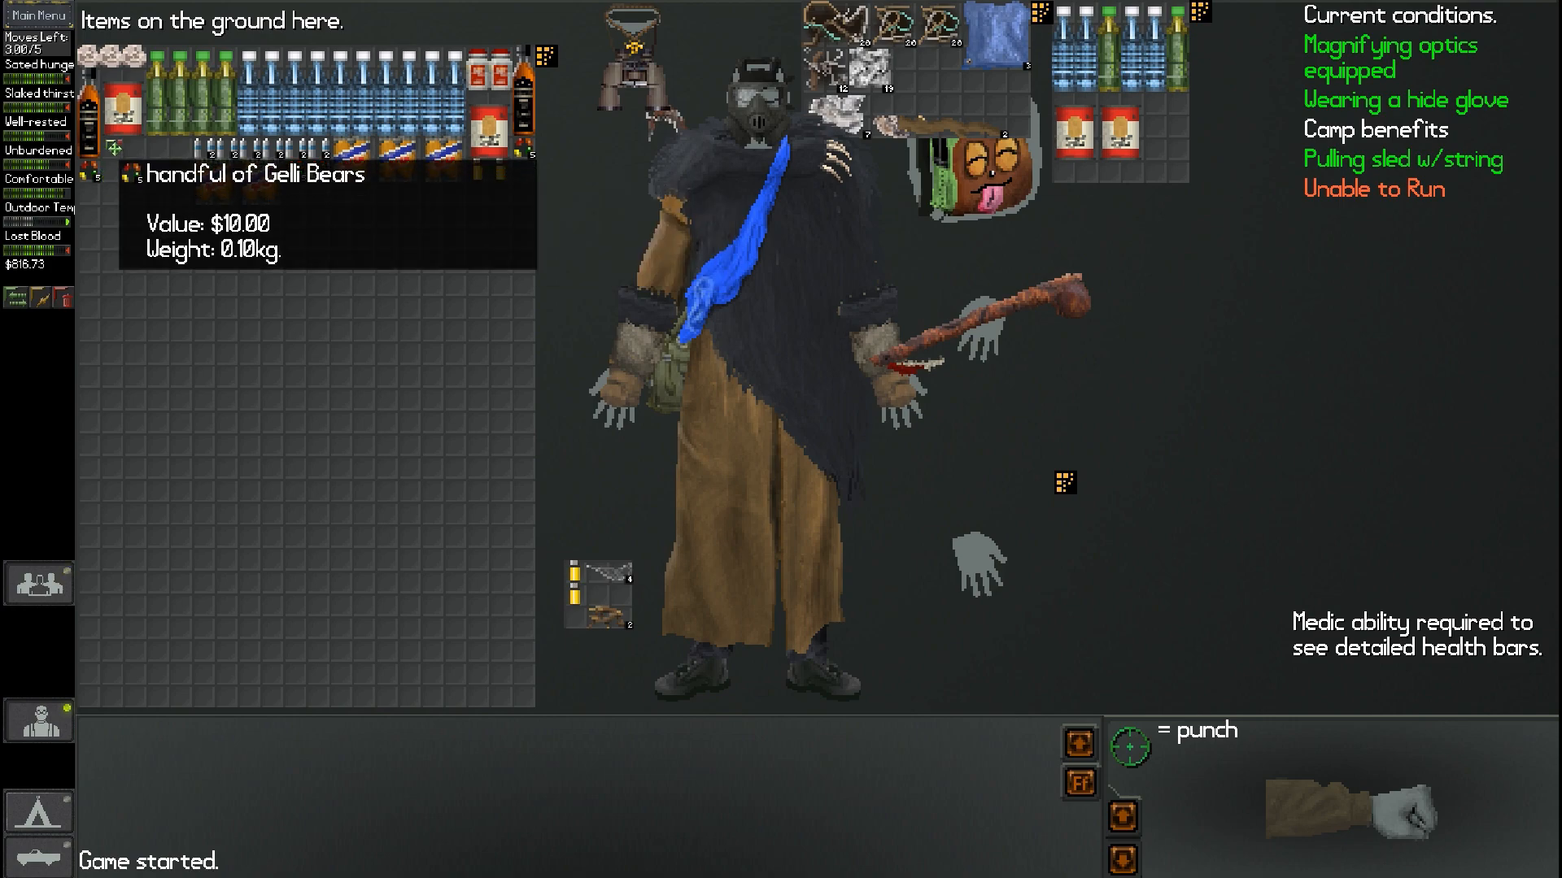
{"action": "mouse_move", "coordinate": [398, 120]}
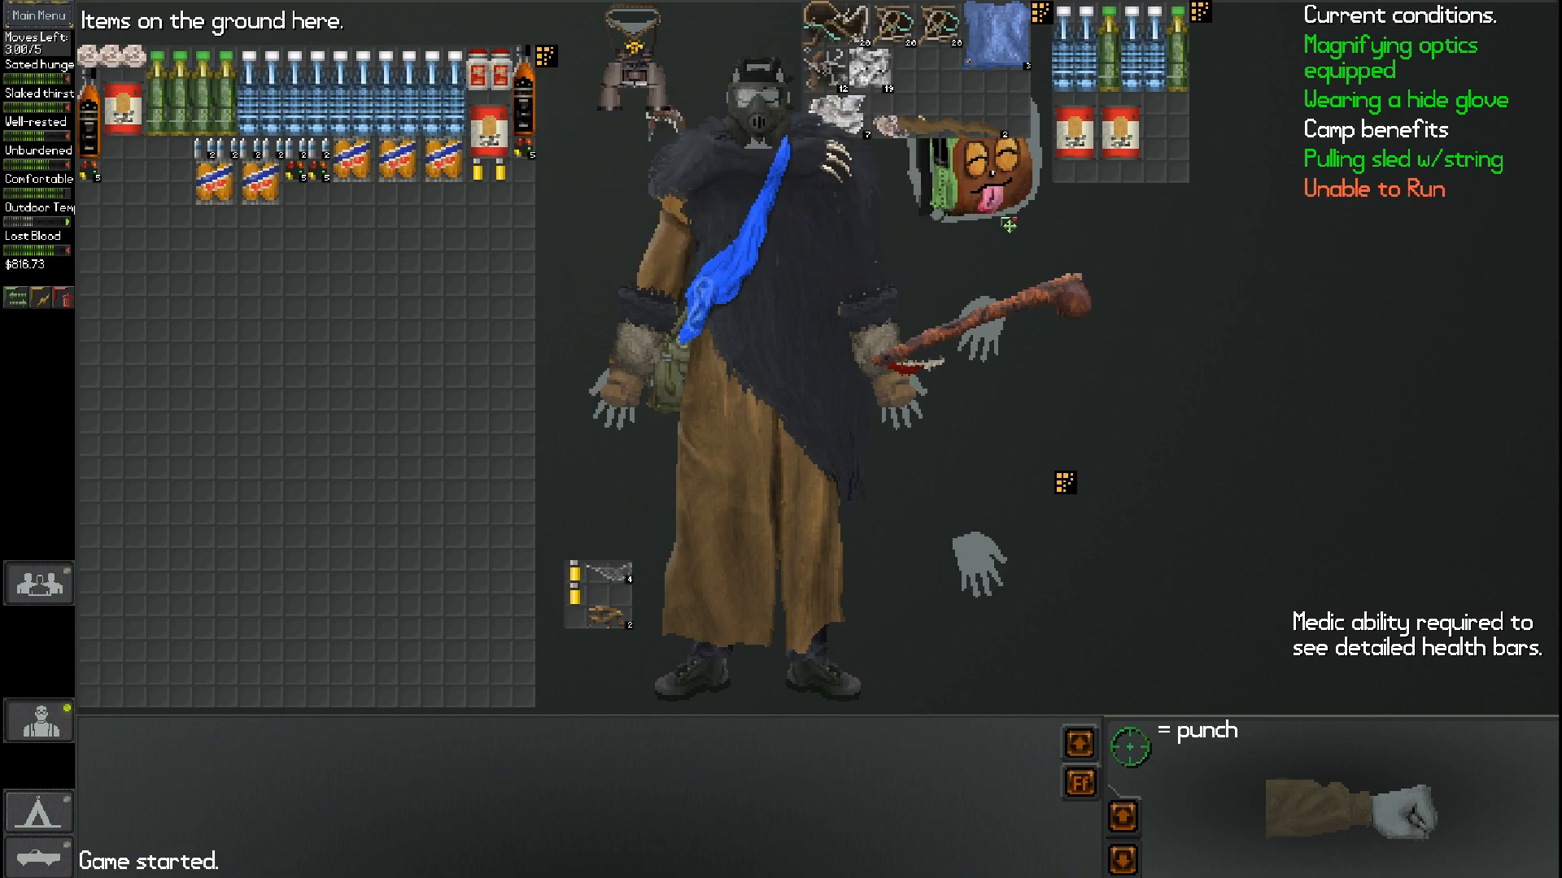
{"action": "mouse_move", "coordinate": [303, 798]}
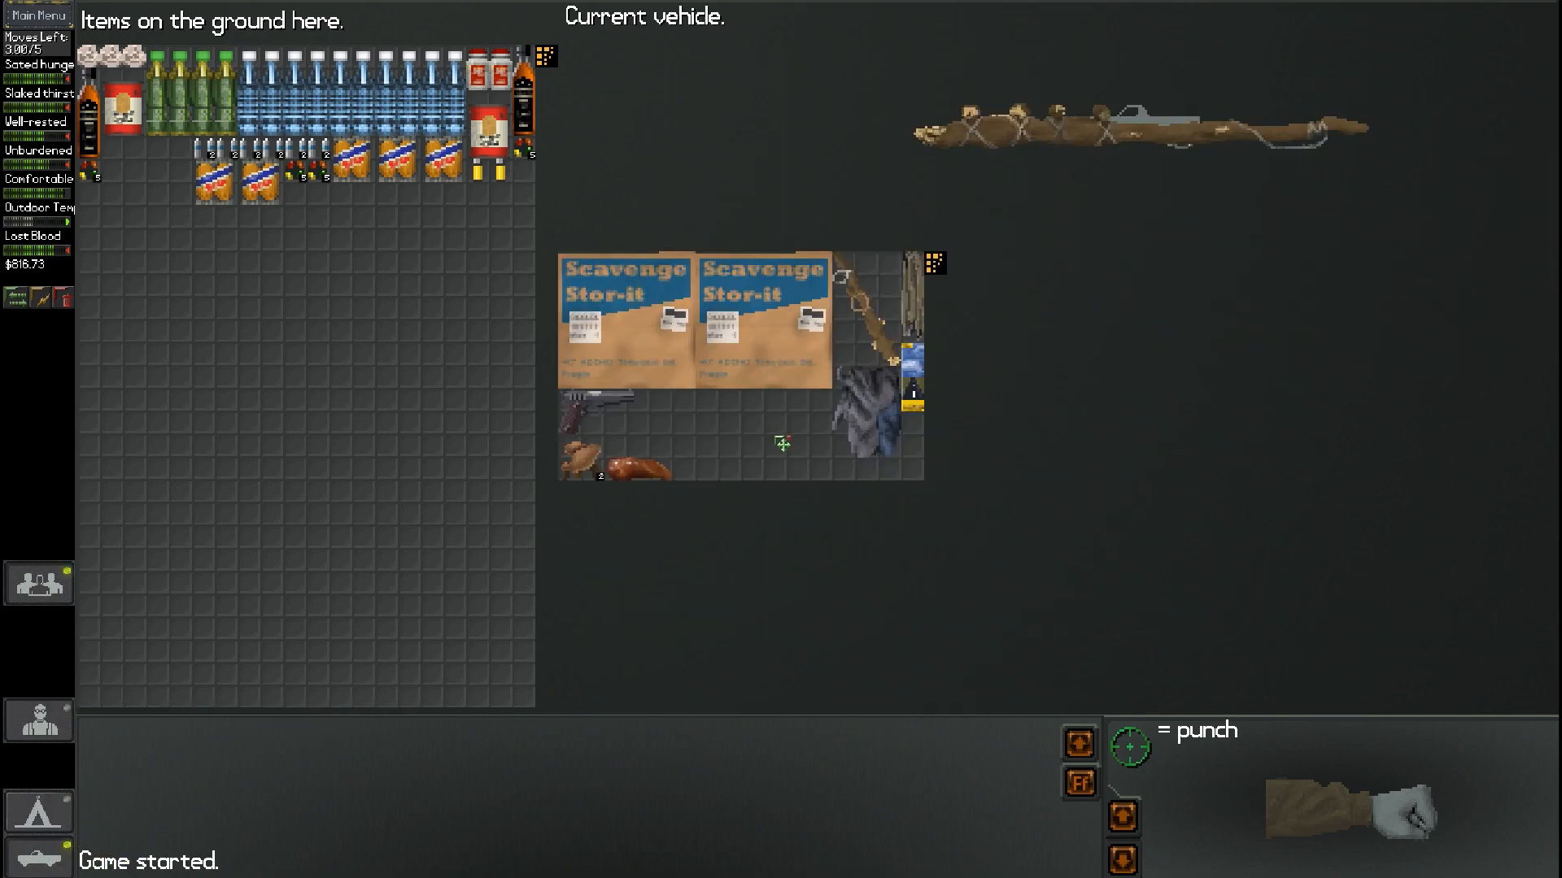
{"action": "mouse_move", "coordinate": [125, 659]}
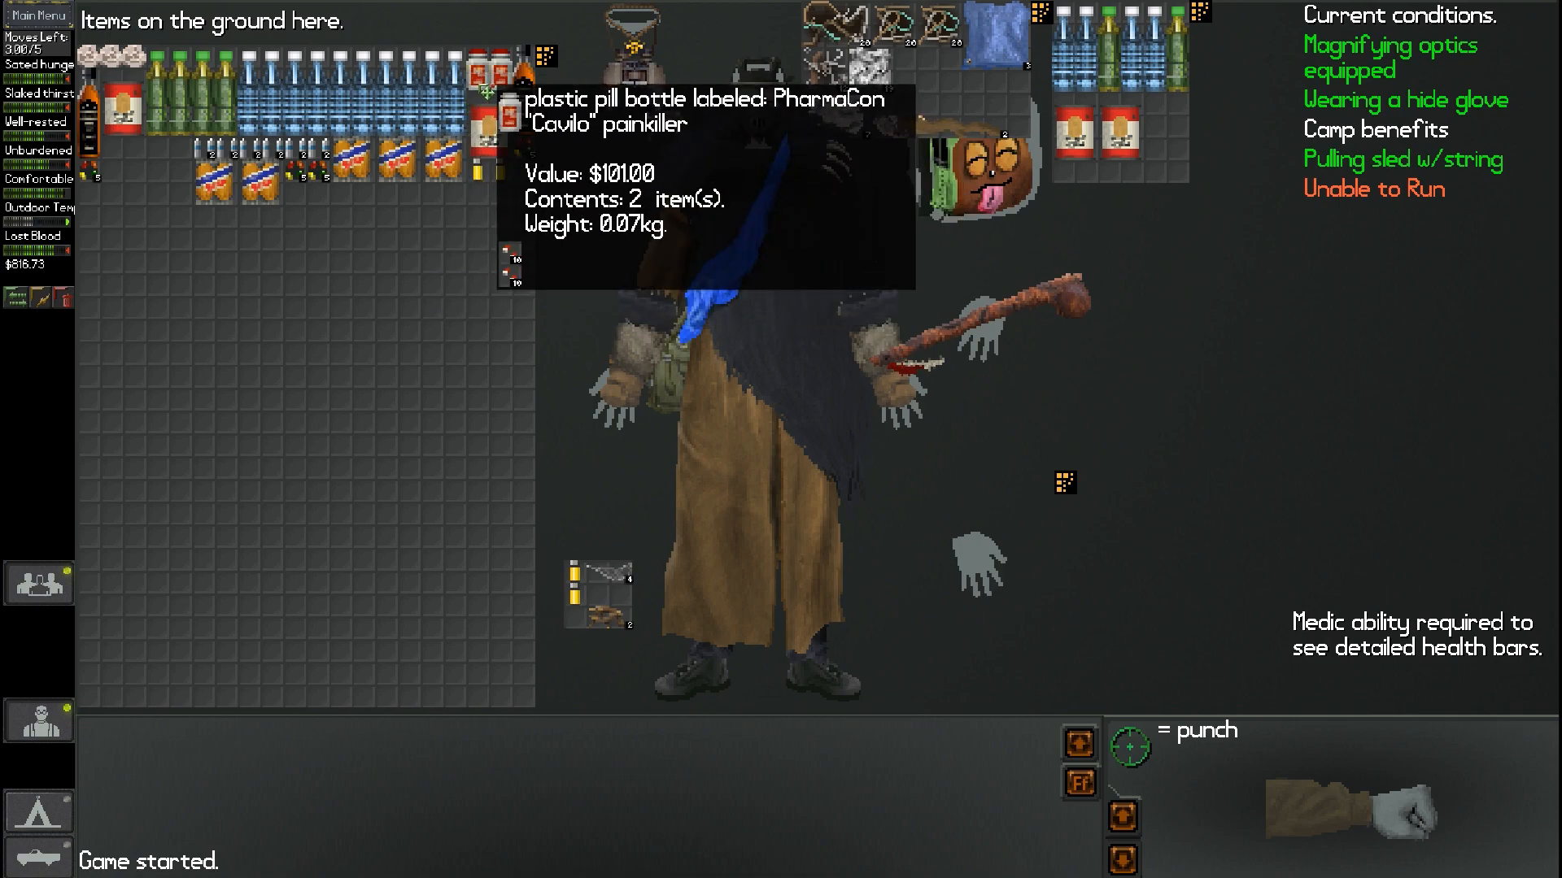
{"action": "mouse_move", "coordinate": [257, 155]}
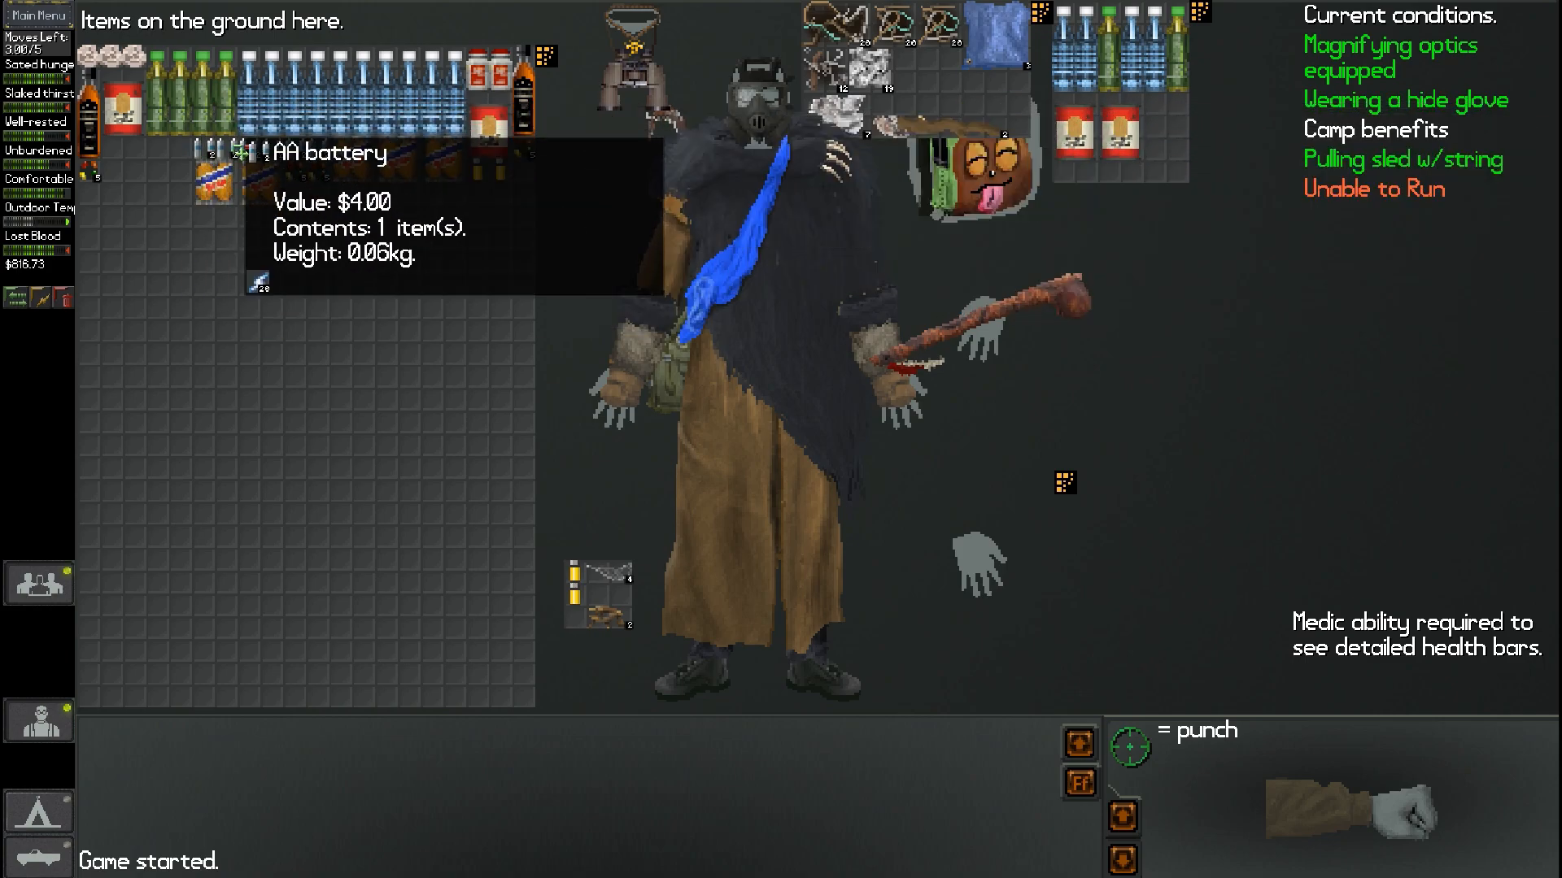
{"action": "mouse_move", "coordinate": [507, 88]}
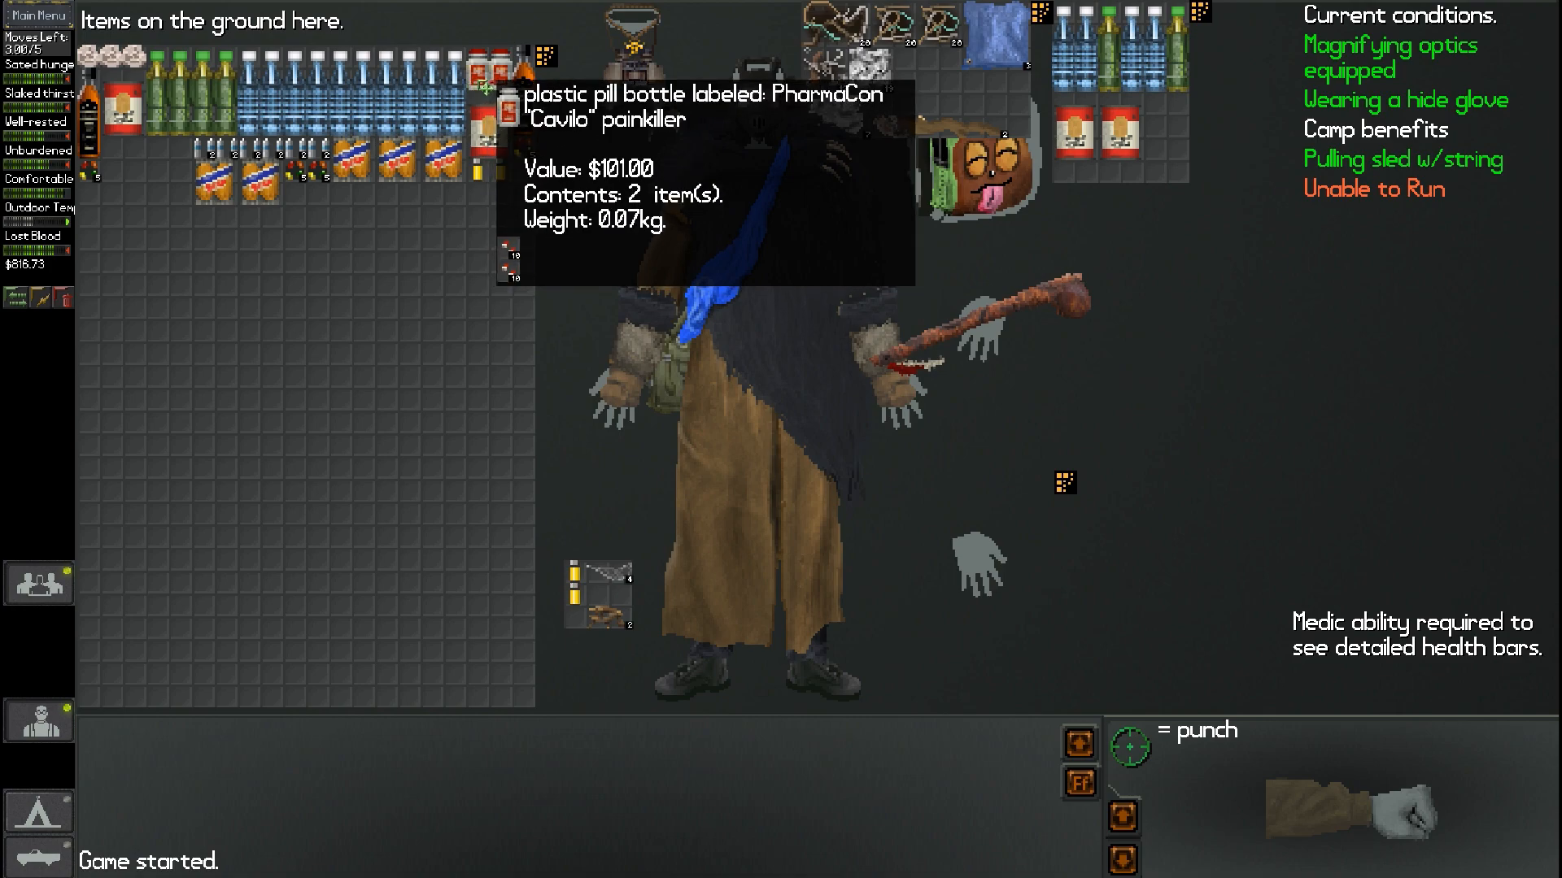
{"action": "mouse_move", "coordinate": [789, 261]}
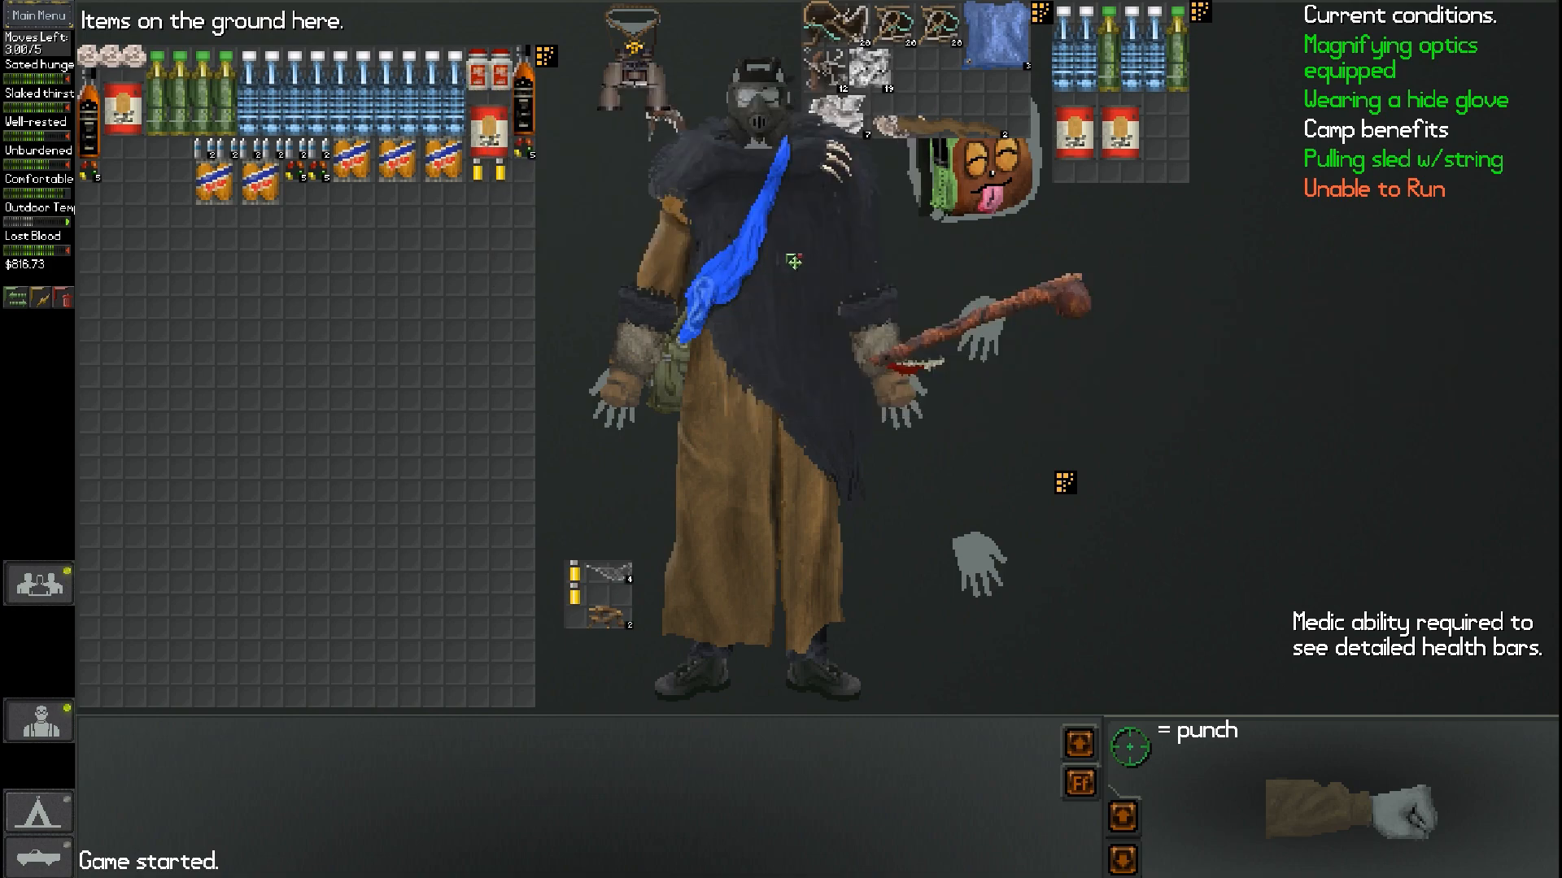
{"action": "mouse_move", "coordinate": [373, 325]}
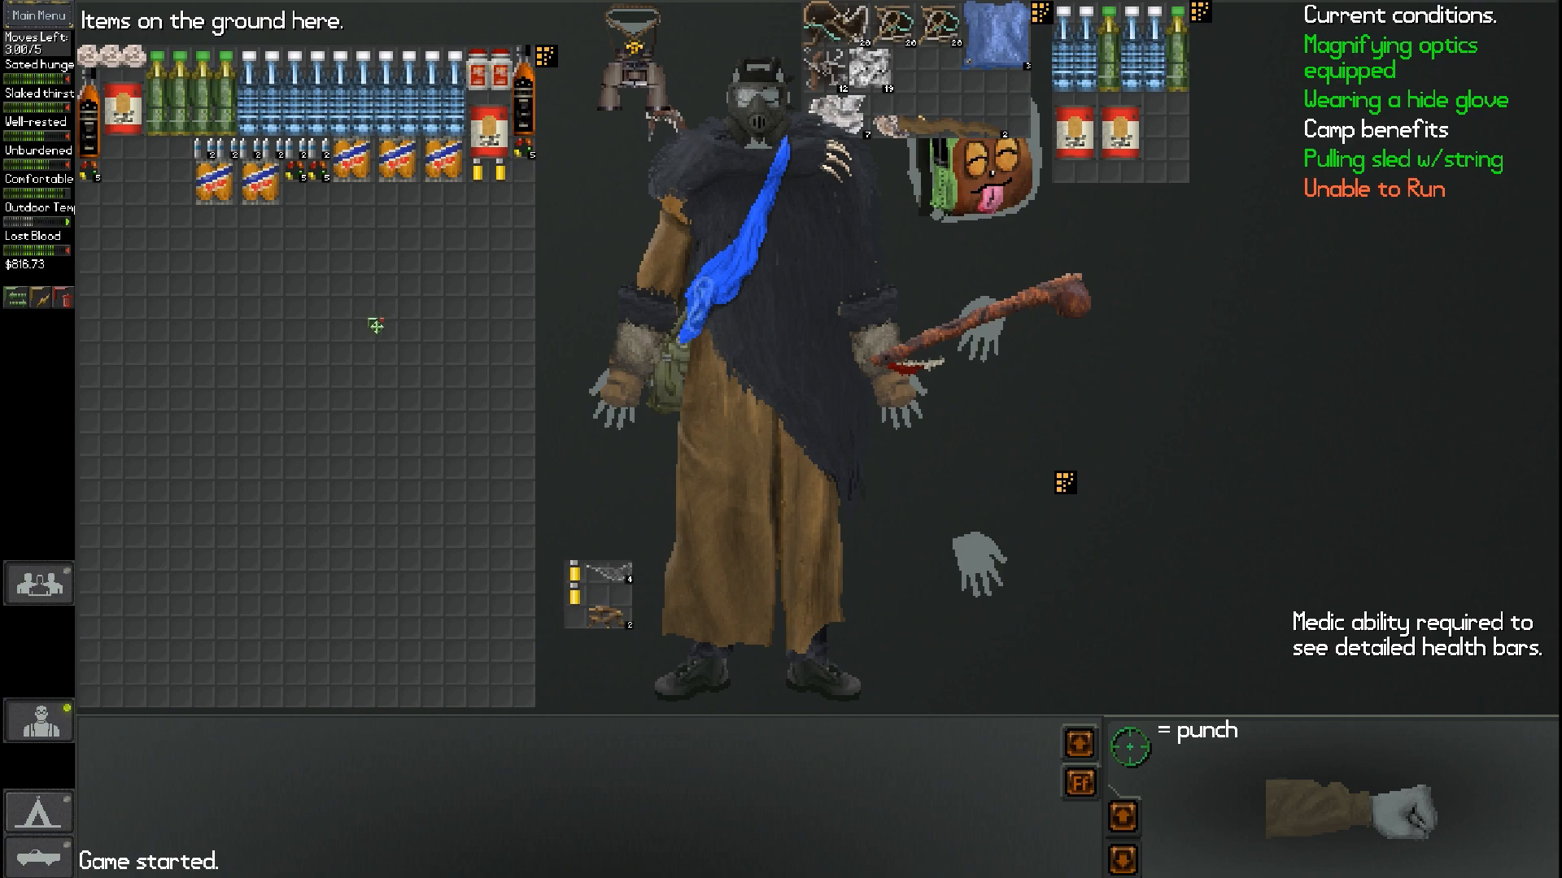
{"action": "mouse_move", "coordinate": [336, 436]}
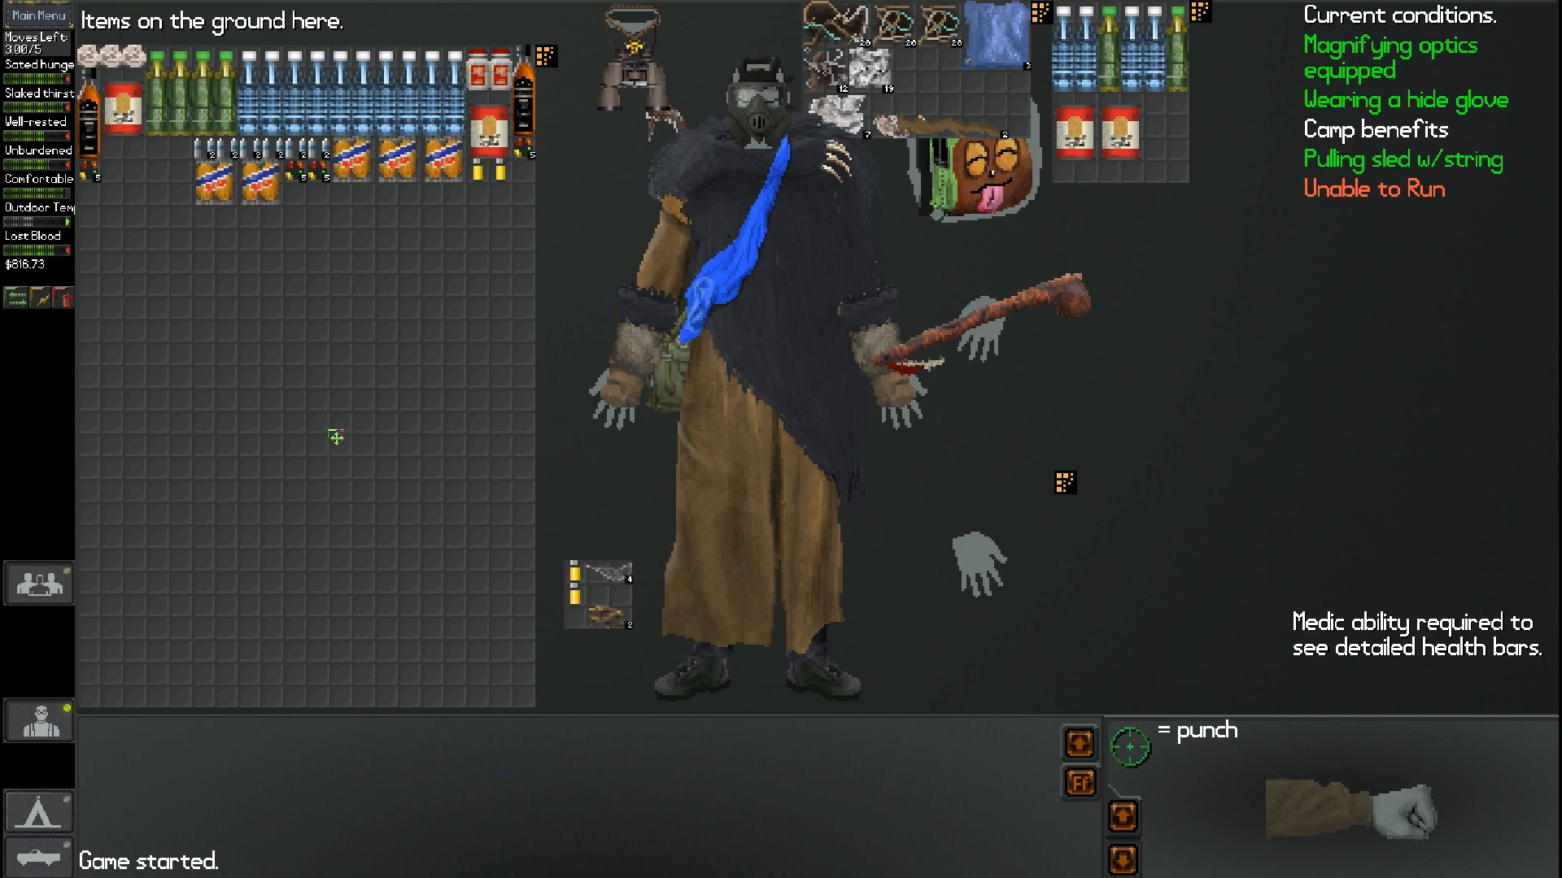
{"action": "mouse_move", "coordinate": [39, 719]}
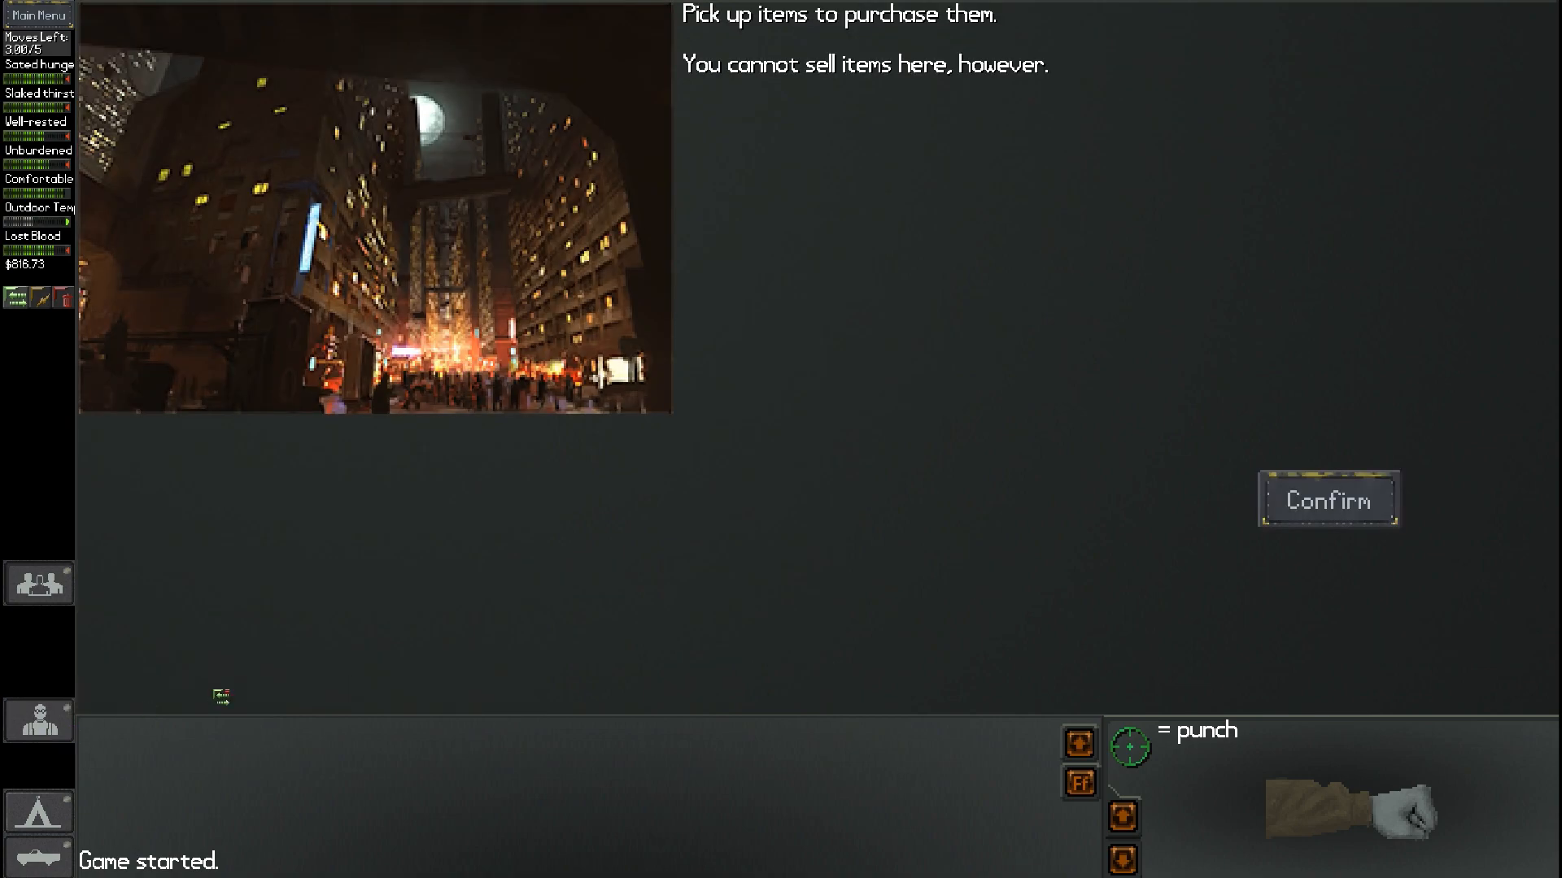
Leave the C-Store, watch the b-boy crowd dance, and return to the street options
{"action": "left_click", "coordinate": [1327, 498]}
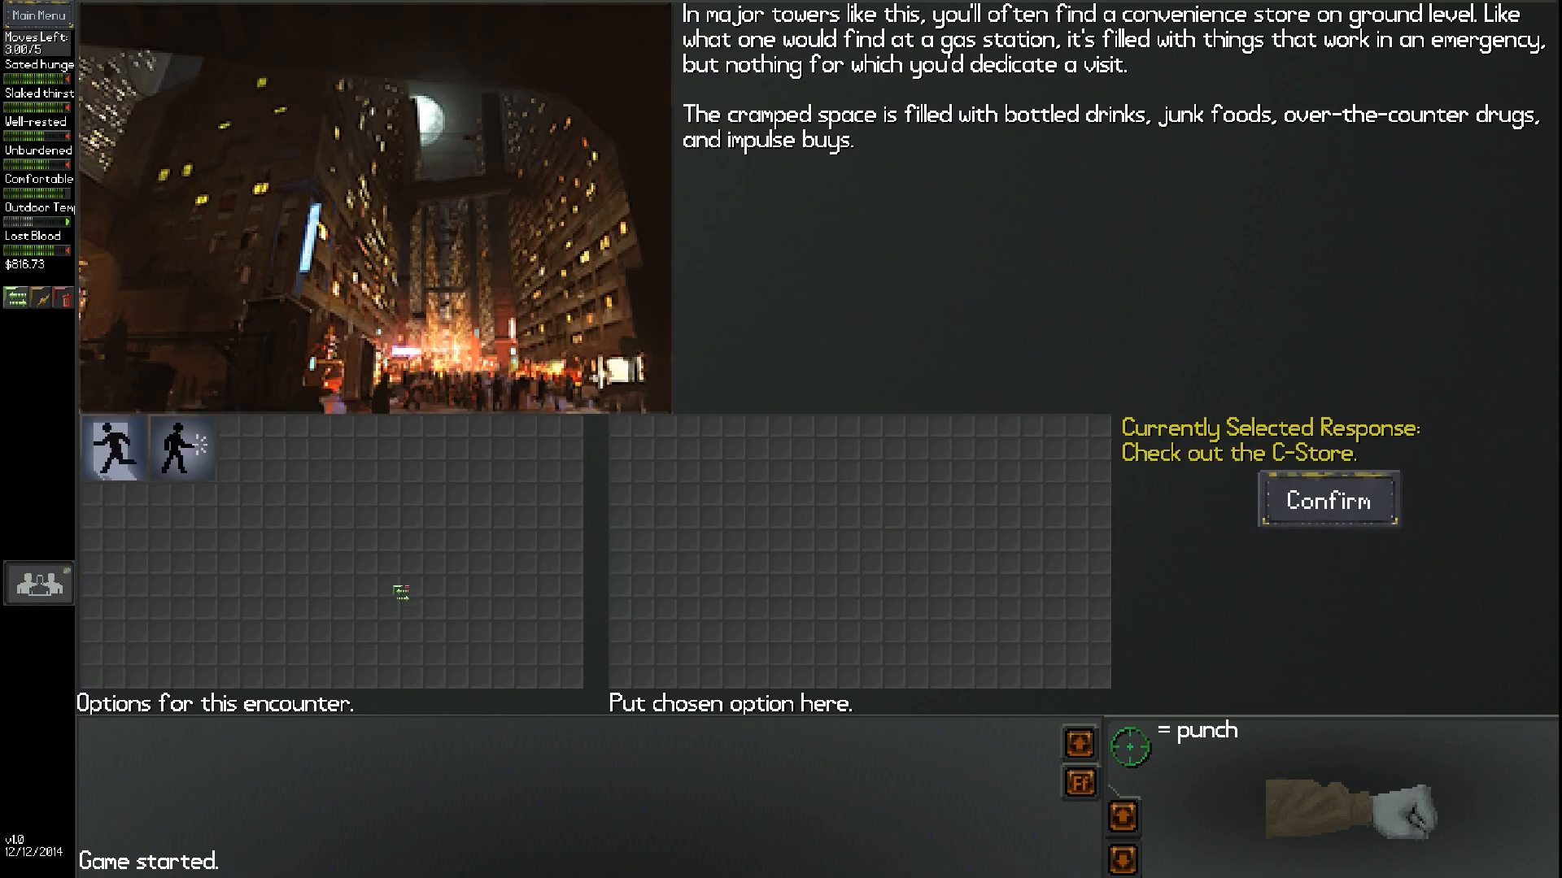
{"action": "left_click", "coordinate": [1326, 500]}
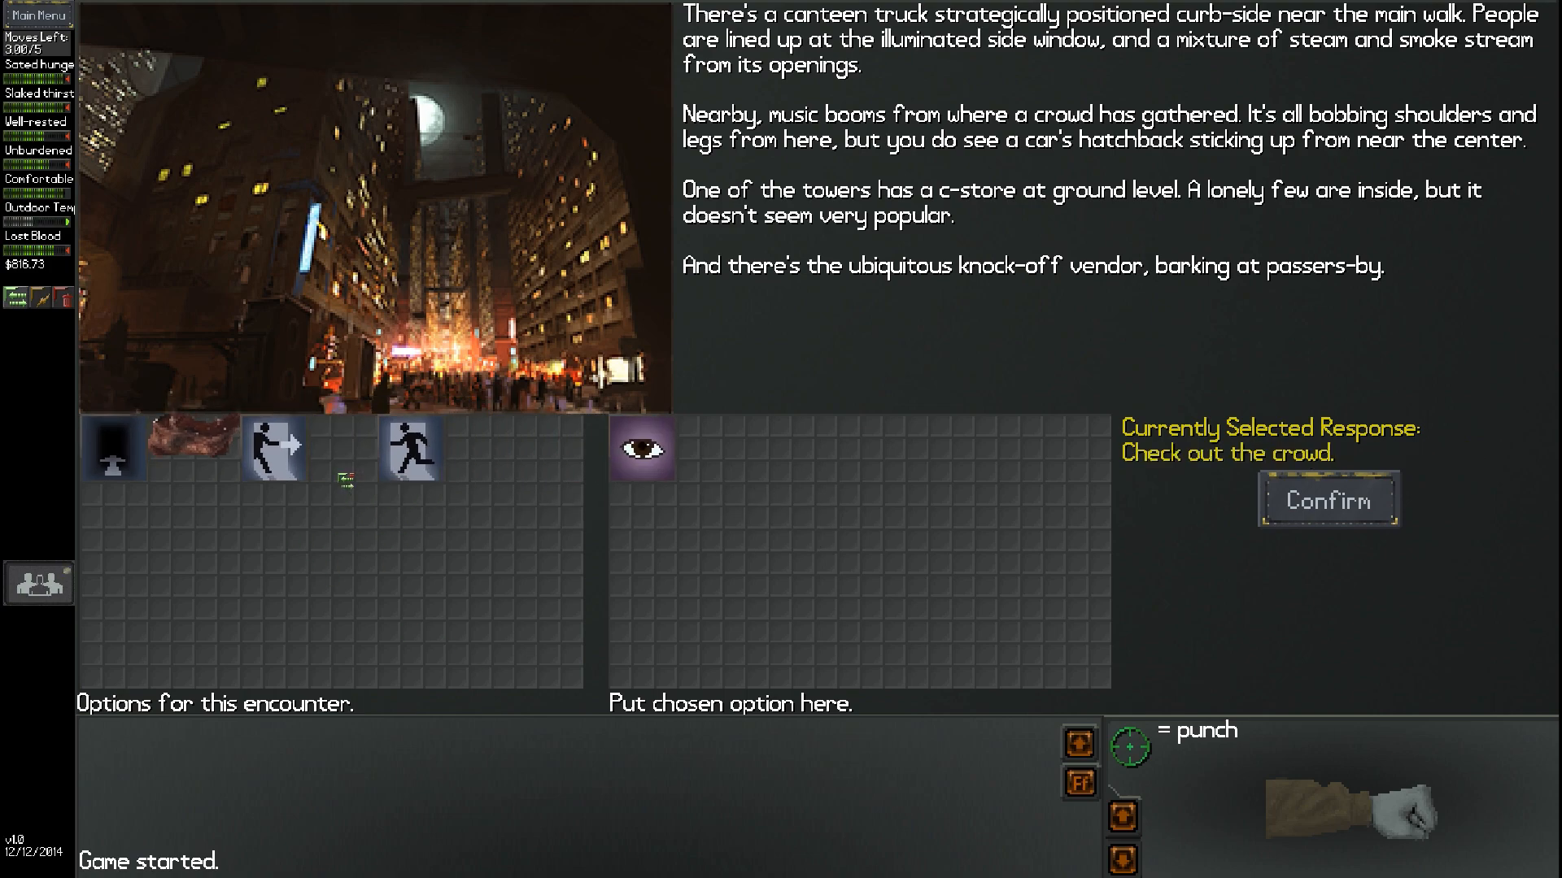
{"action": "mouse_move", "coordinate": [1326, 500]}
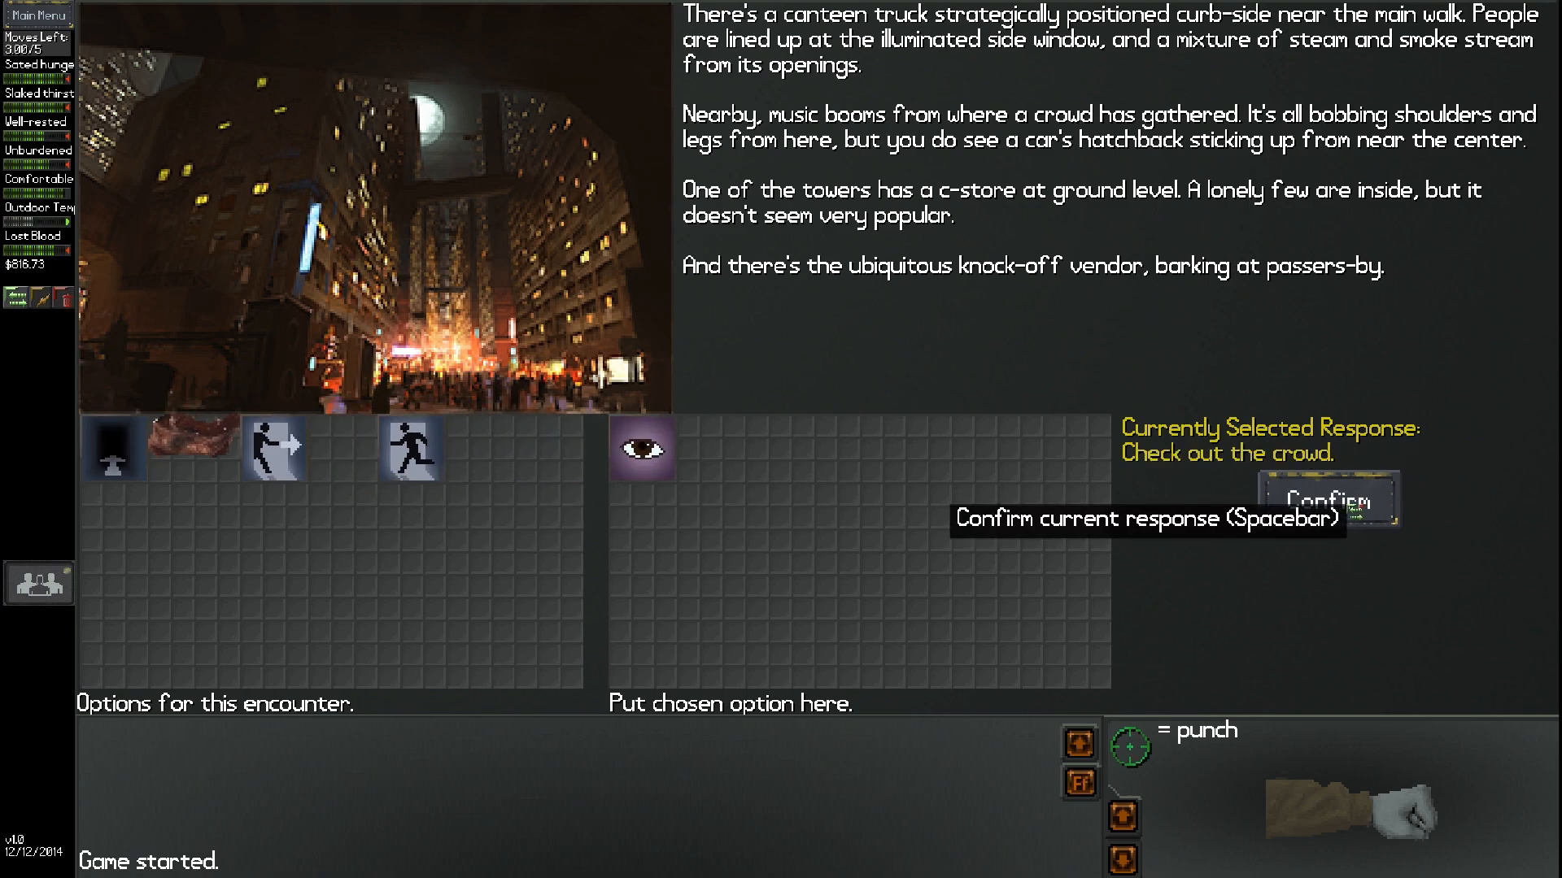
{"action": "left_click", "coordinate": [1326, 498]}
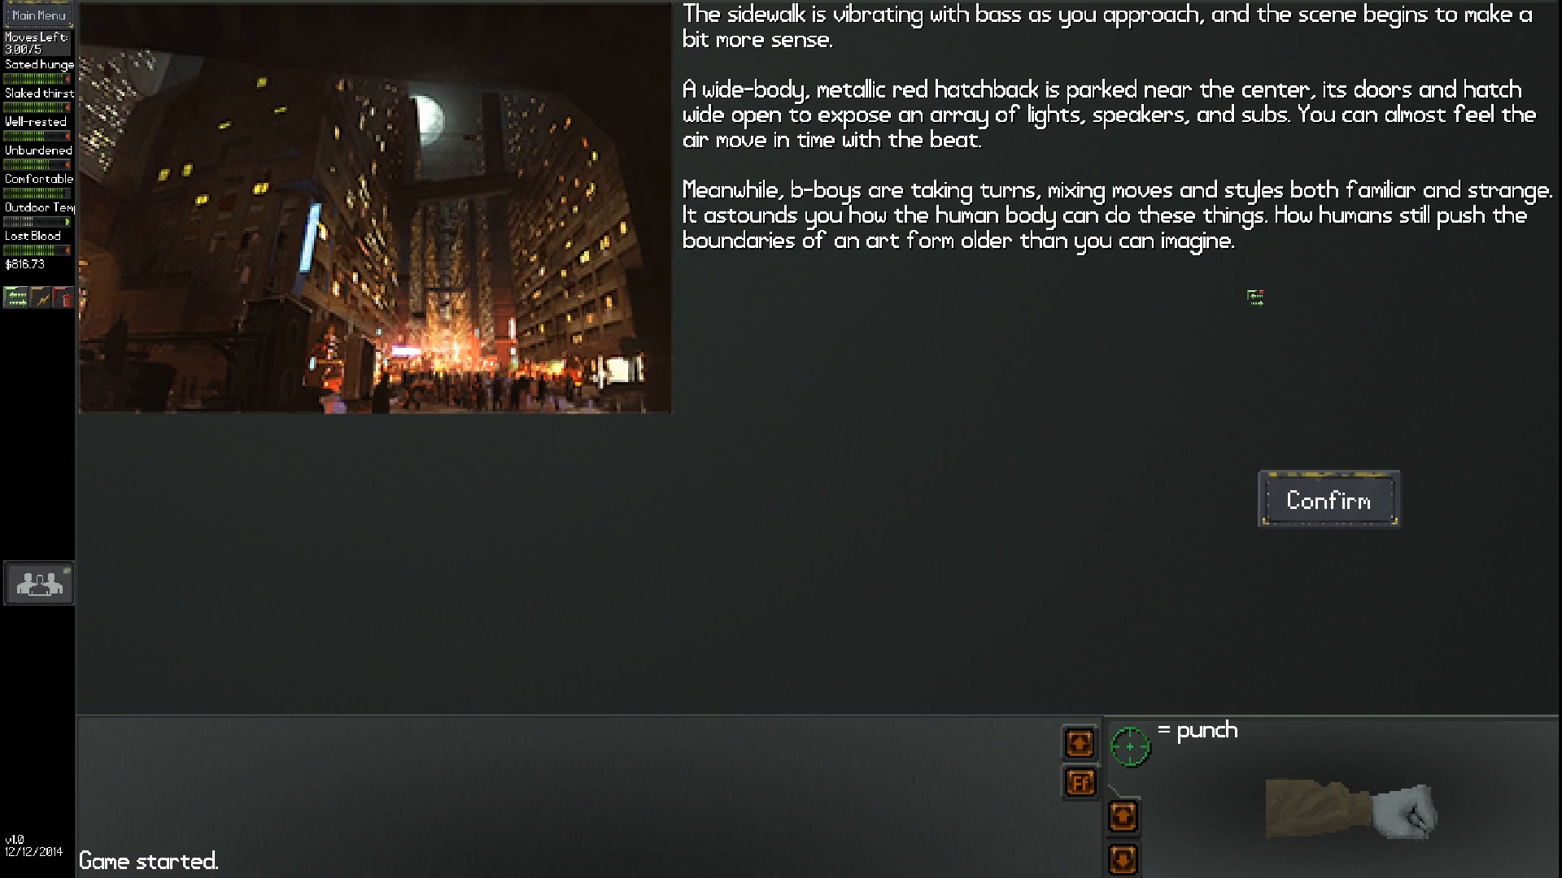
{"action": "mouse_move", "coordinate": [1327, 497]}
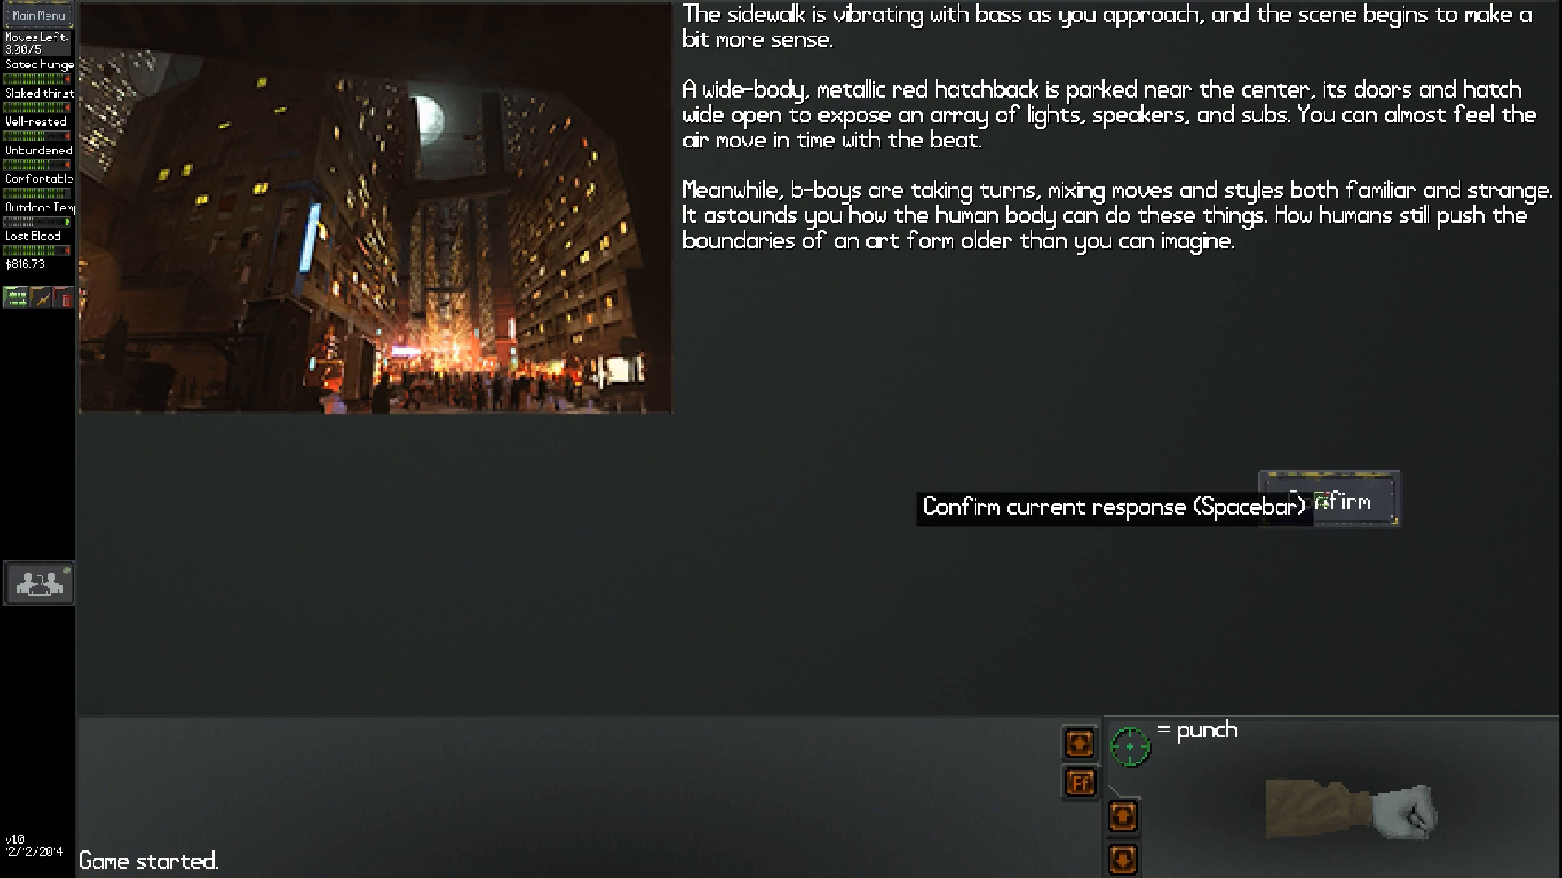
{"action": "left_click", "coordinate": [1327, 500]}
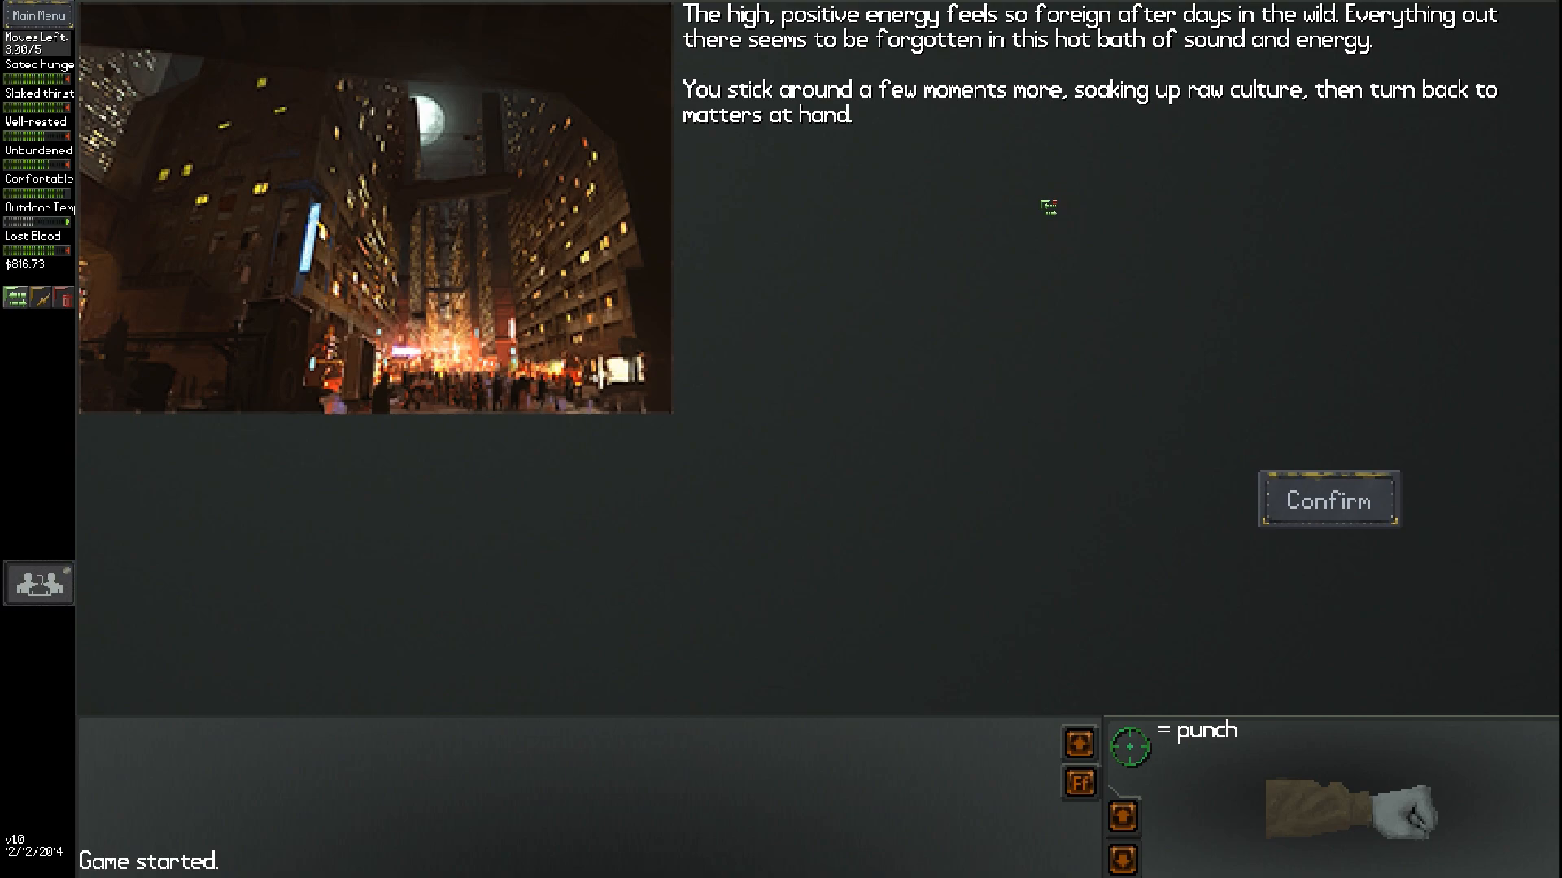
{"action": "mouse_move", "coordinate": [1084, 329]}
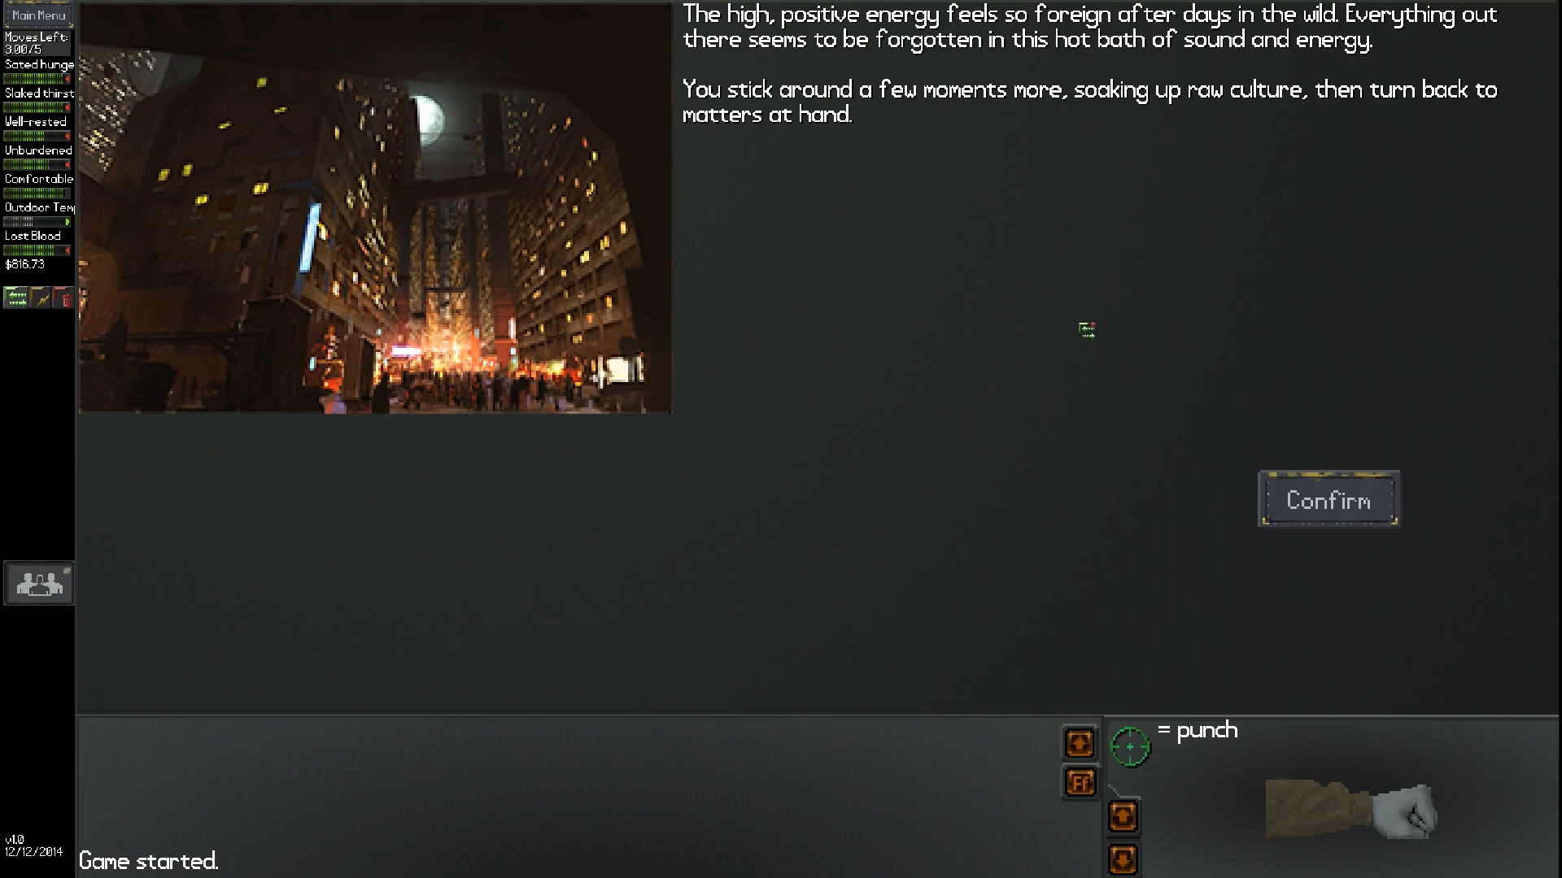
{"action": "mouse_move", "coordinate": [1212, 305]}
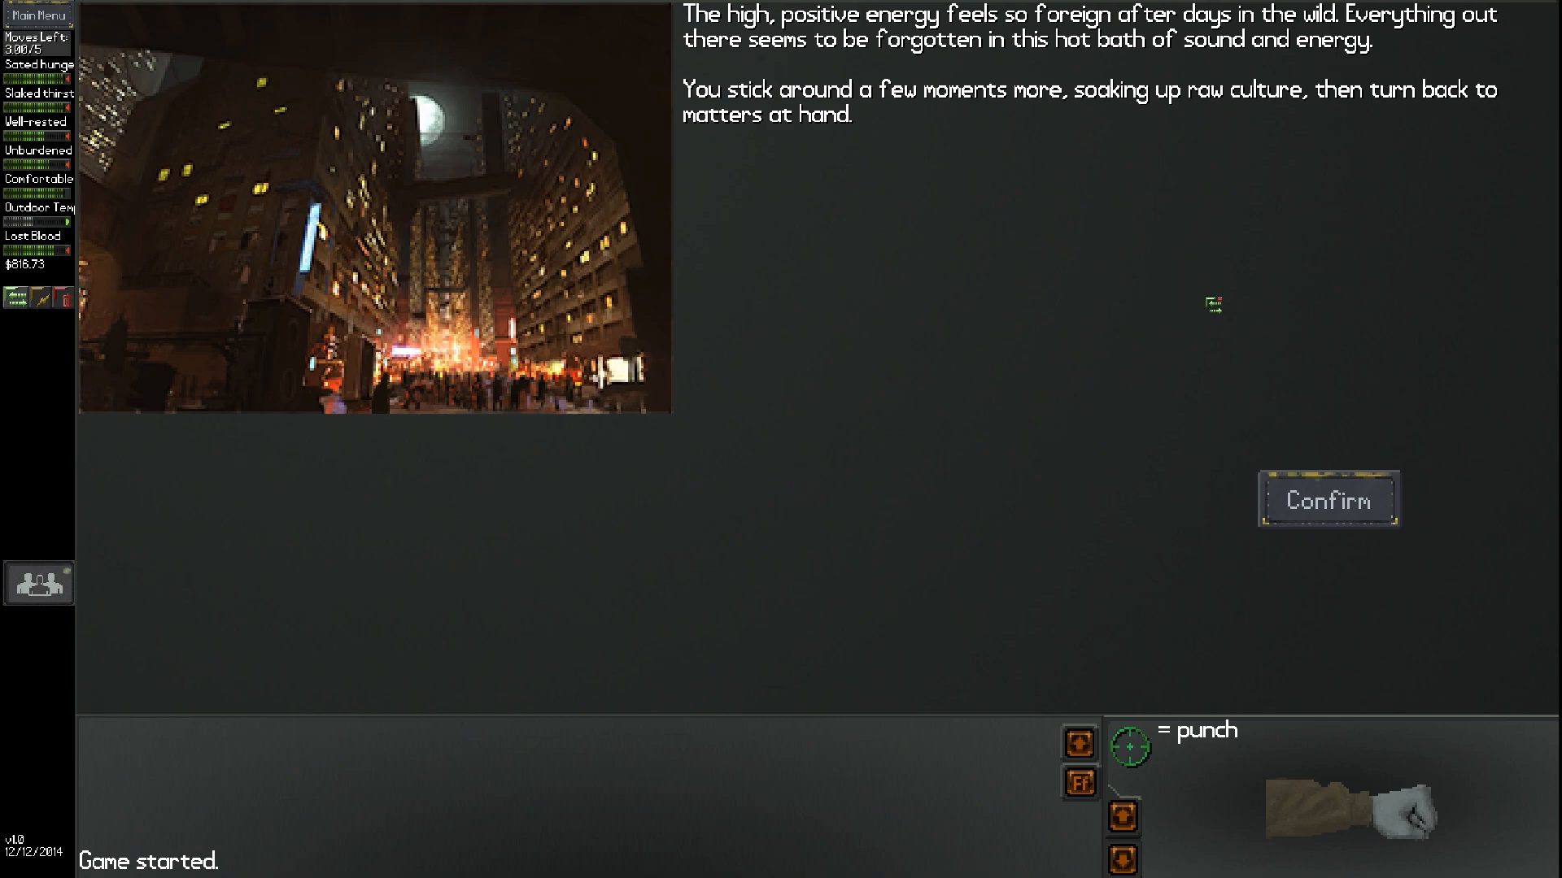
{"action": "left_click", "coordinate": [1326, 499]}
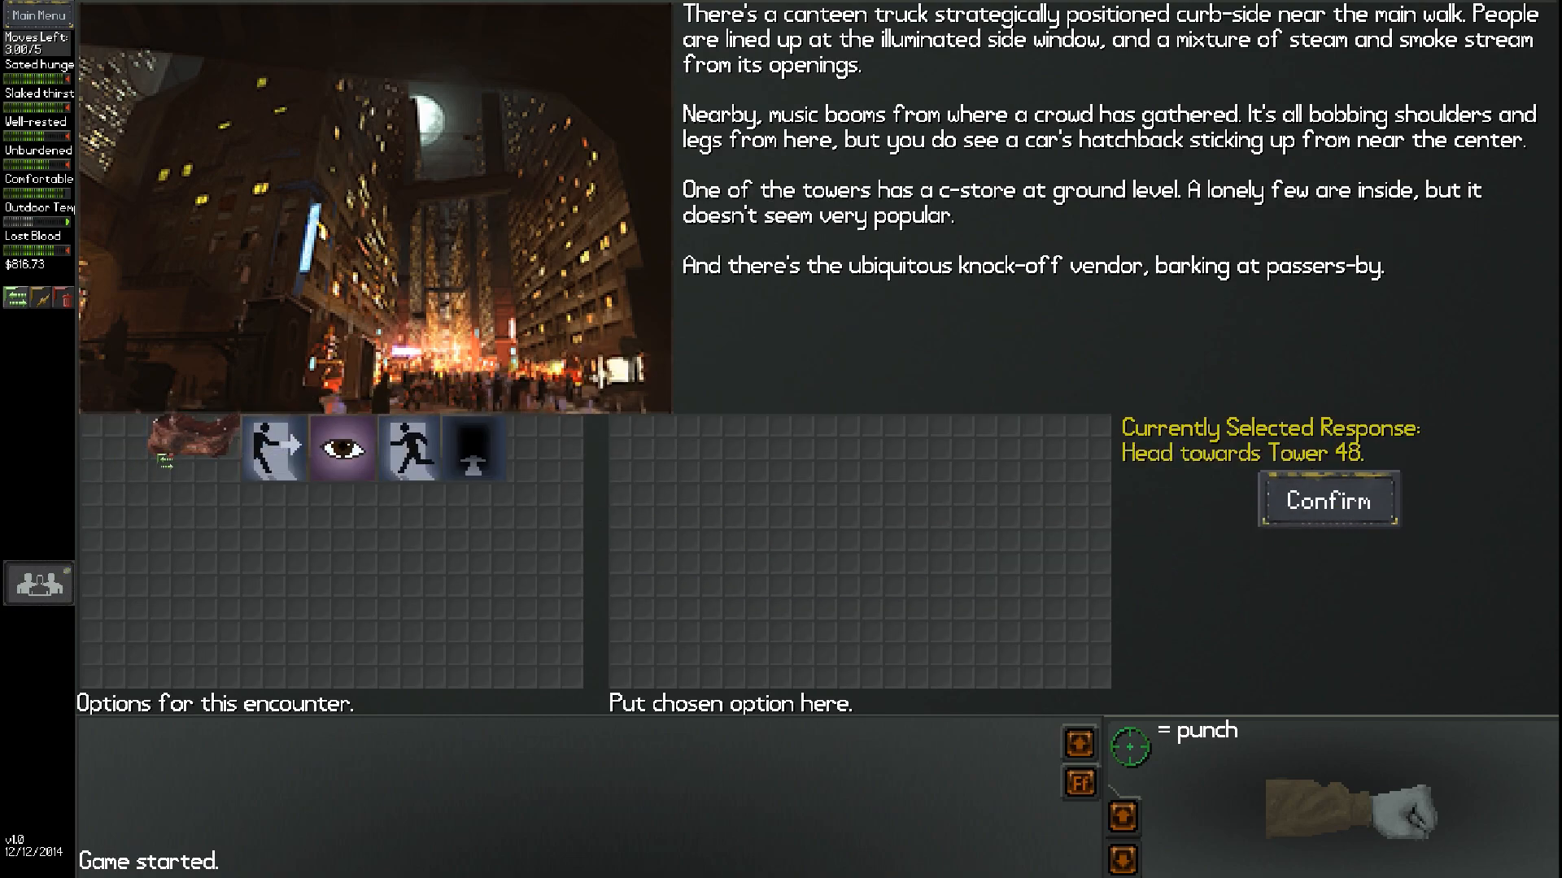
Head towards Tower 48, reaching its card-locked secure entryway
{"action": "left_click", "coordinate": [1326, 498]}
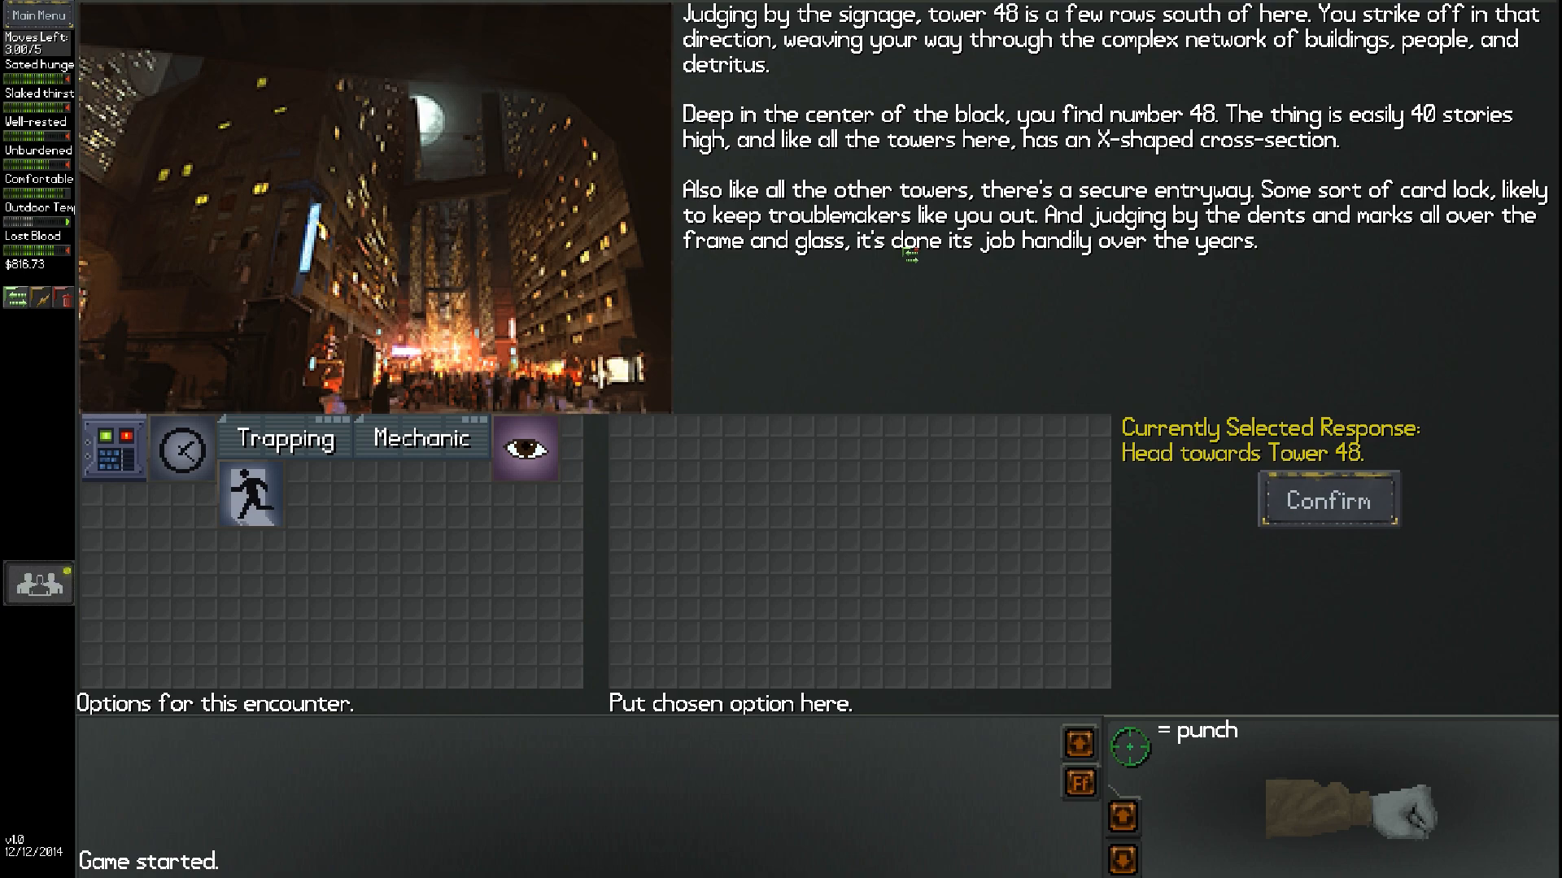
{"action": "mouse_move", "coordinate": [507, 673]}
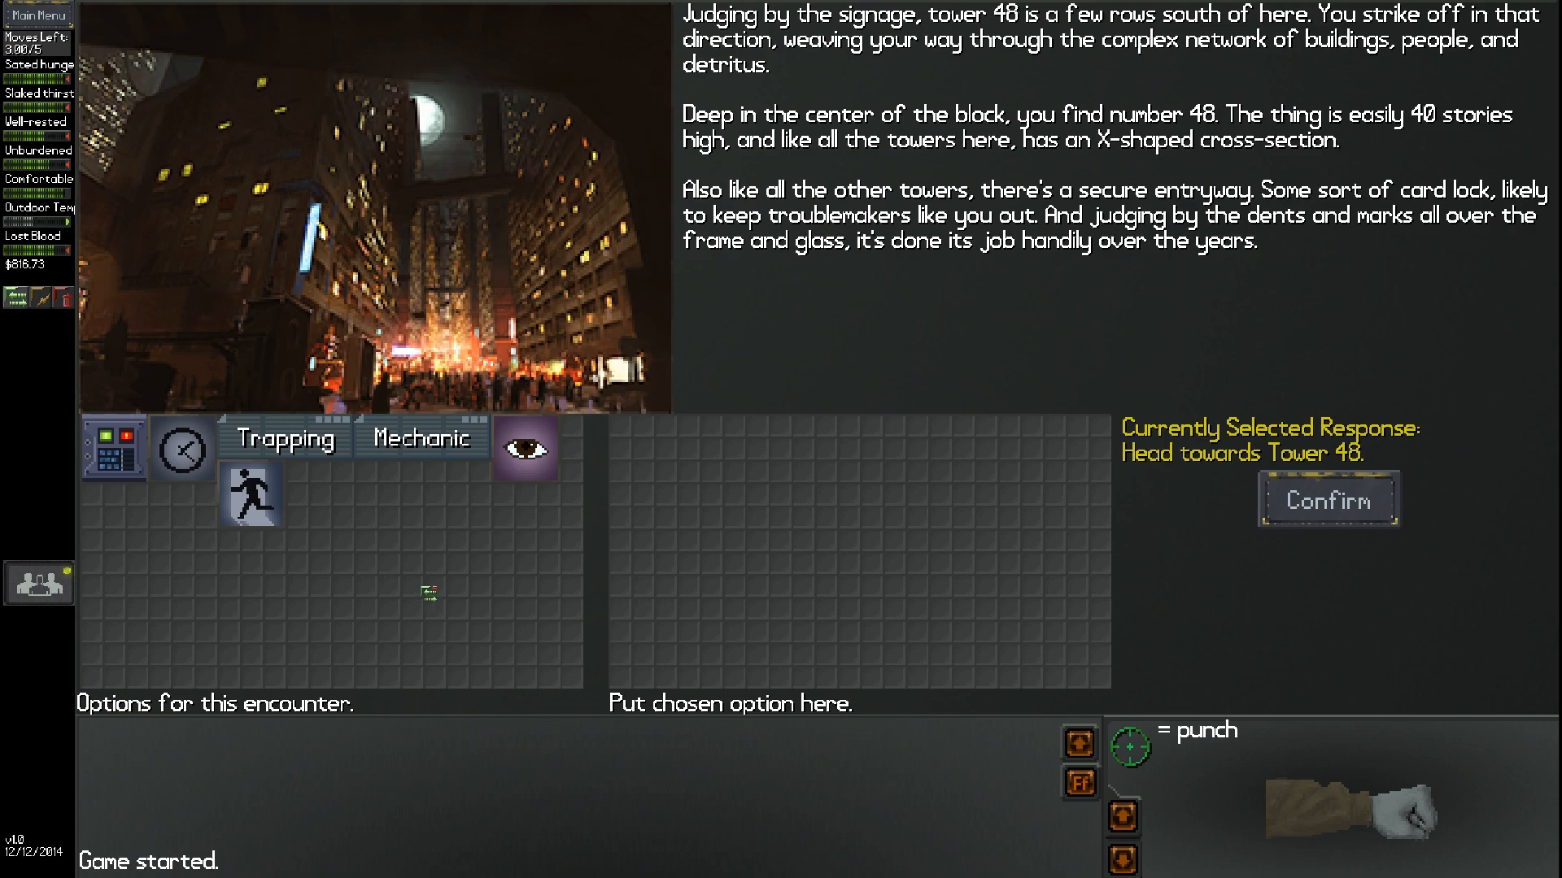
{"action": "mouse_move", "coordinate": [181, 448]}
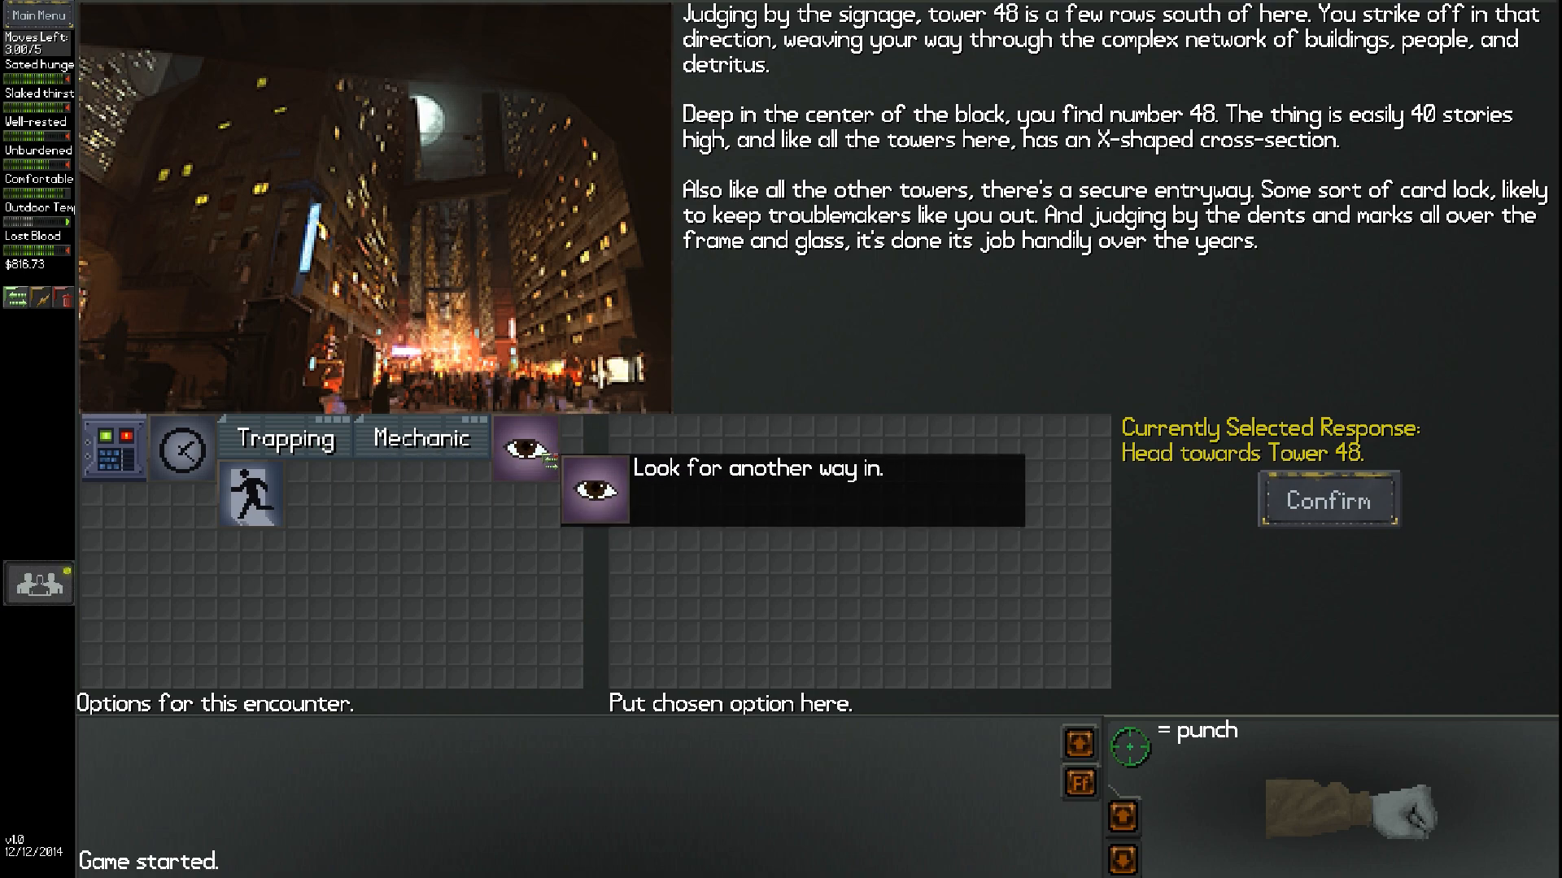
{"action": "mouse_move", "coordinate": [250, 495]}
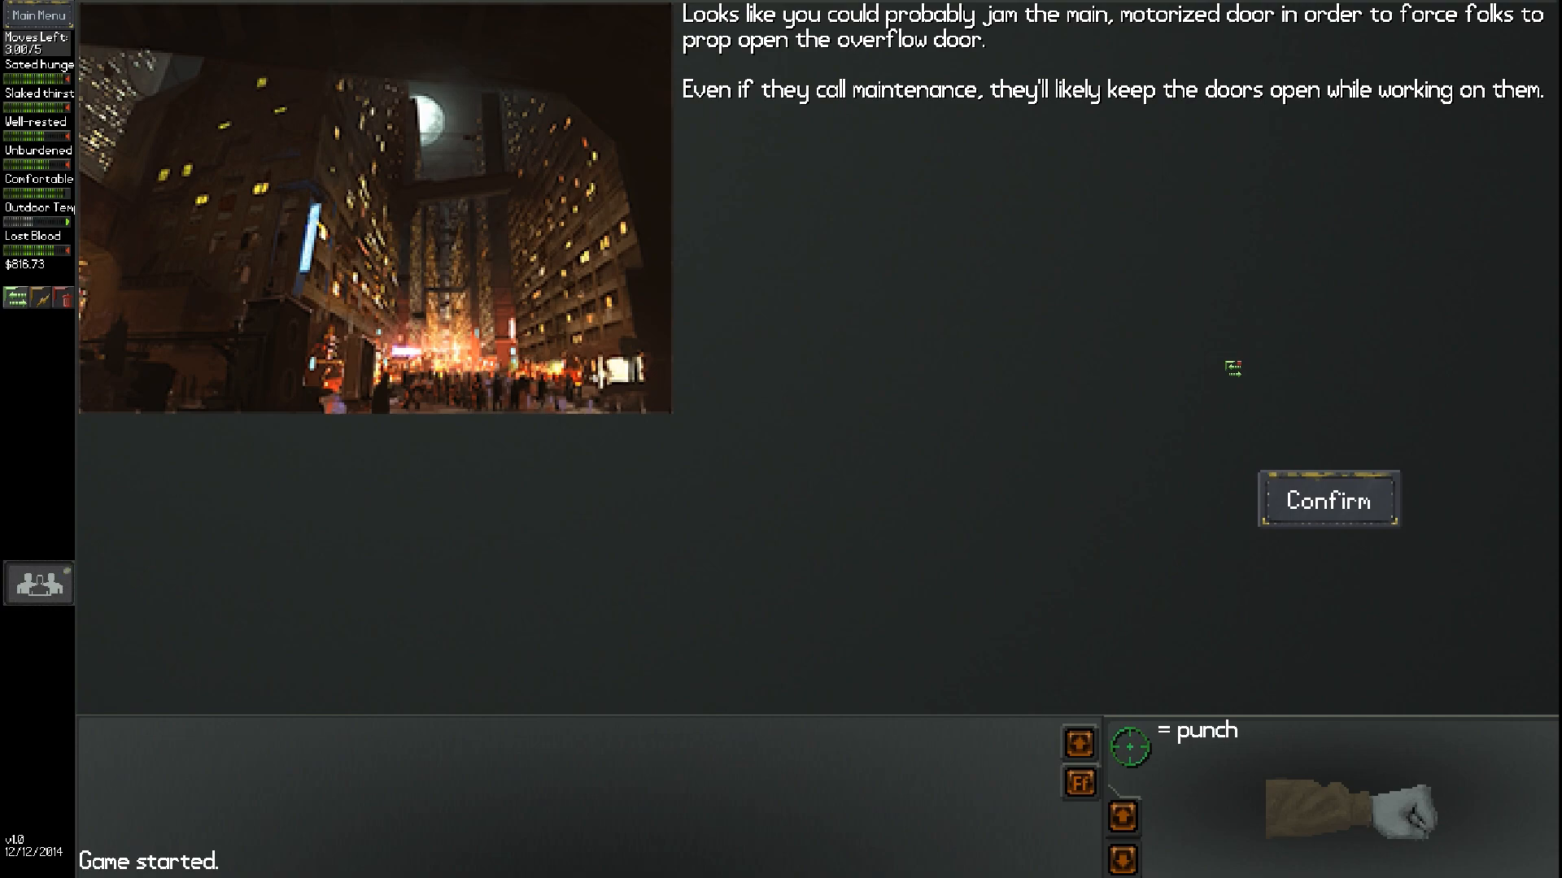
{"action": "mouse_move", "coordinate": [1245, 498]}
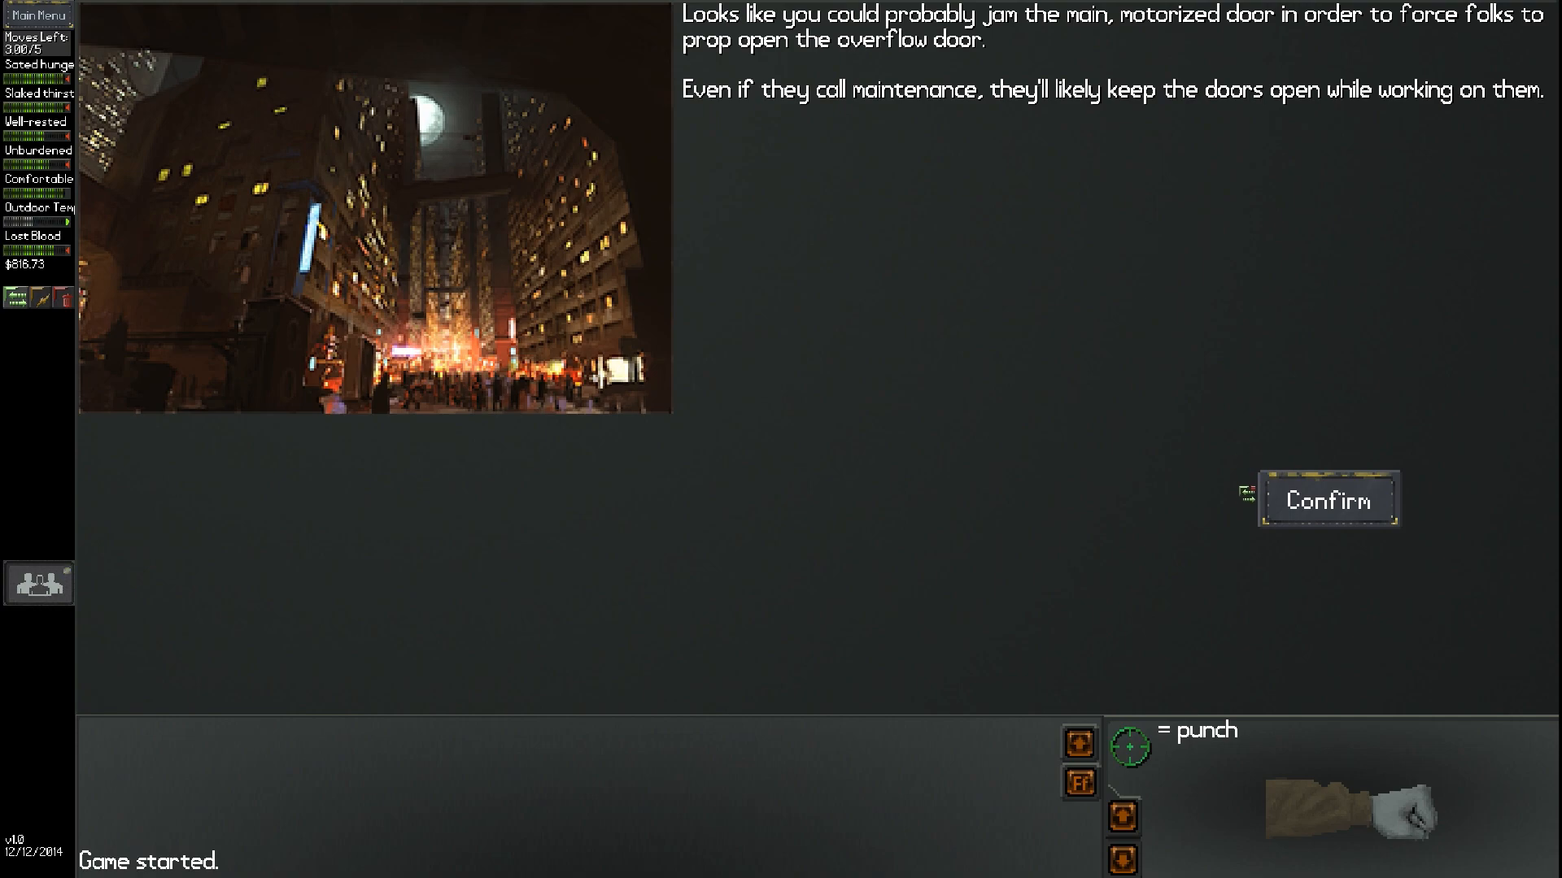
Jam Tower 48's main door and slip in when a tenant props the second door
{"action": "left_click", "coordinate": [1327, 498]}
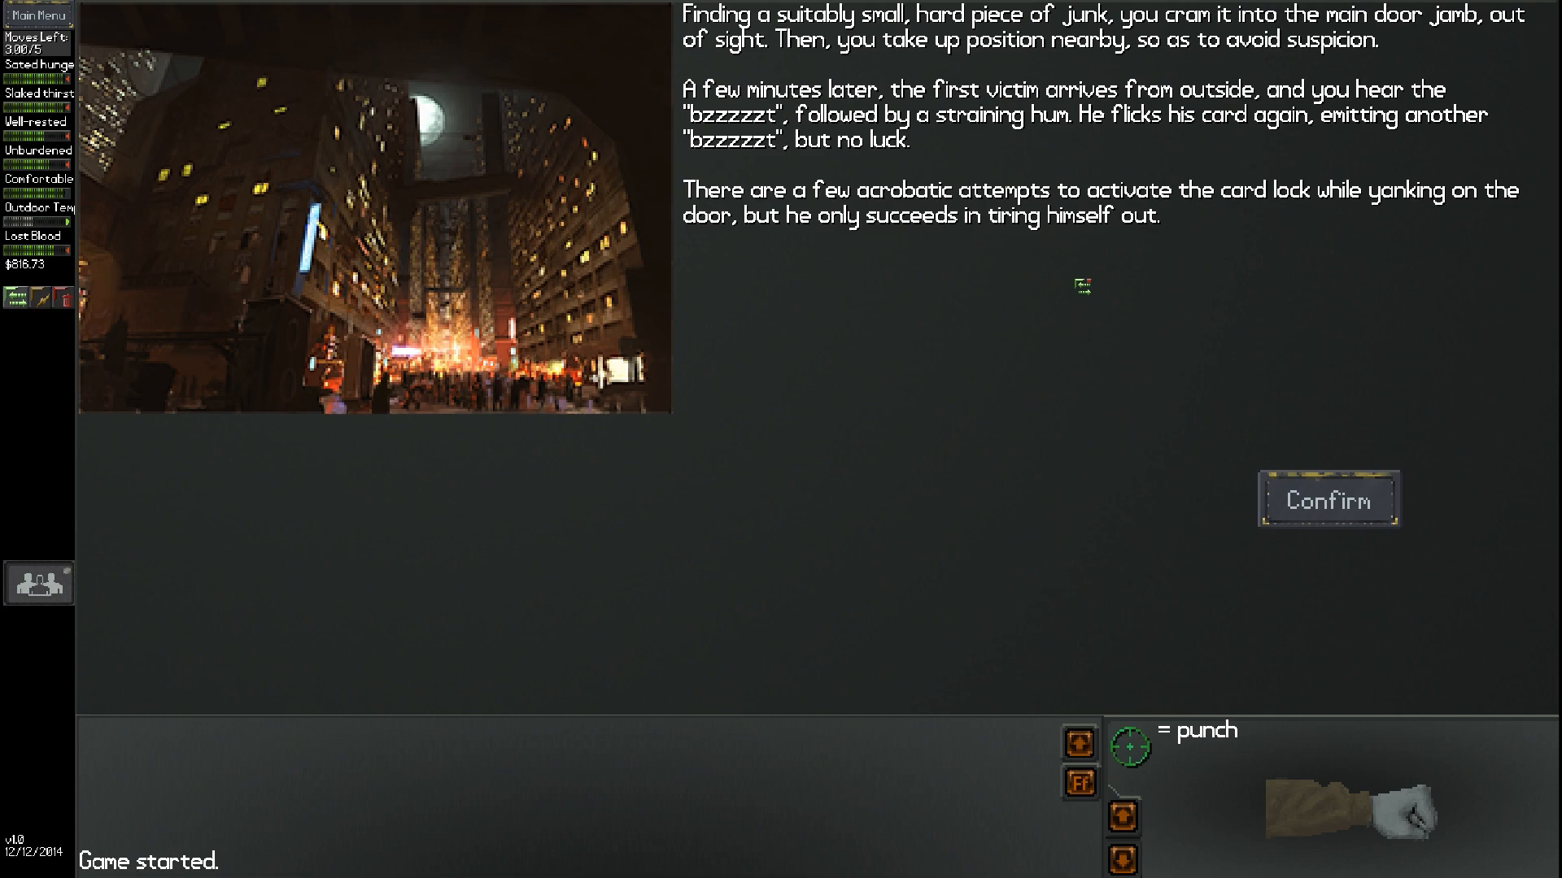
{"action": "mouse_move", "coordinate": [1101, 389]}
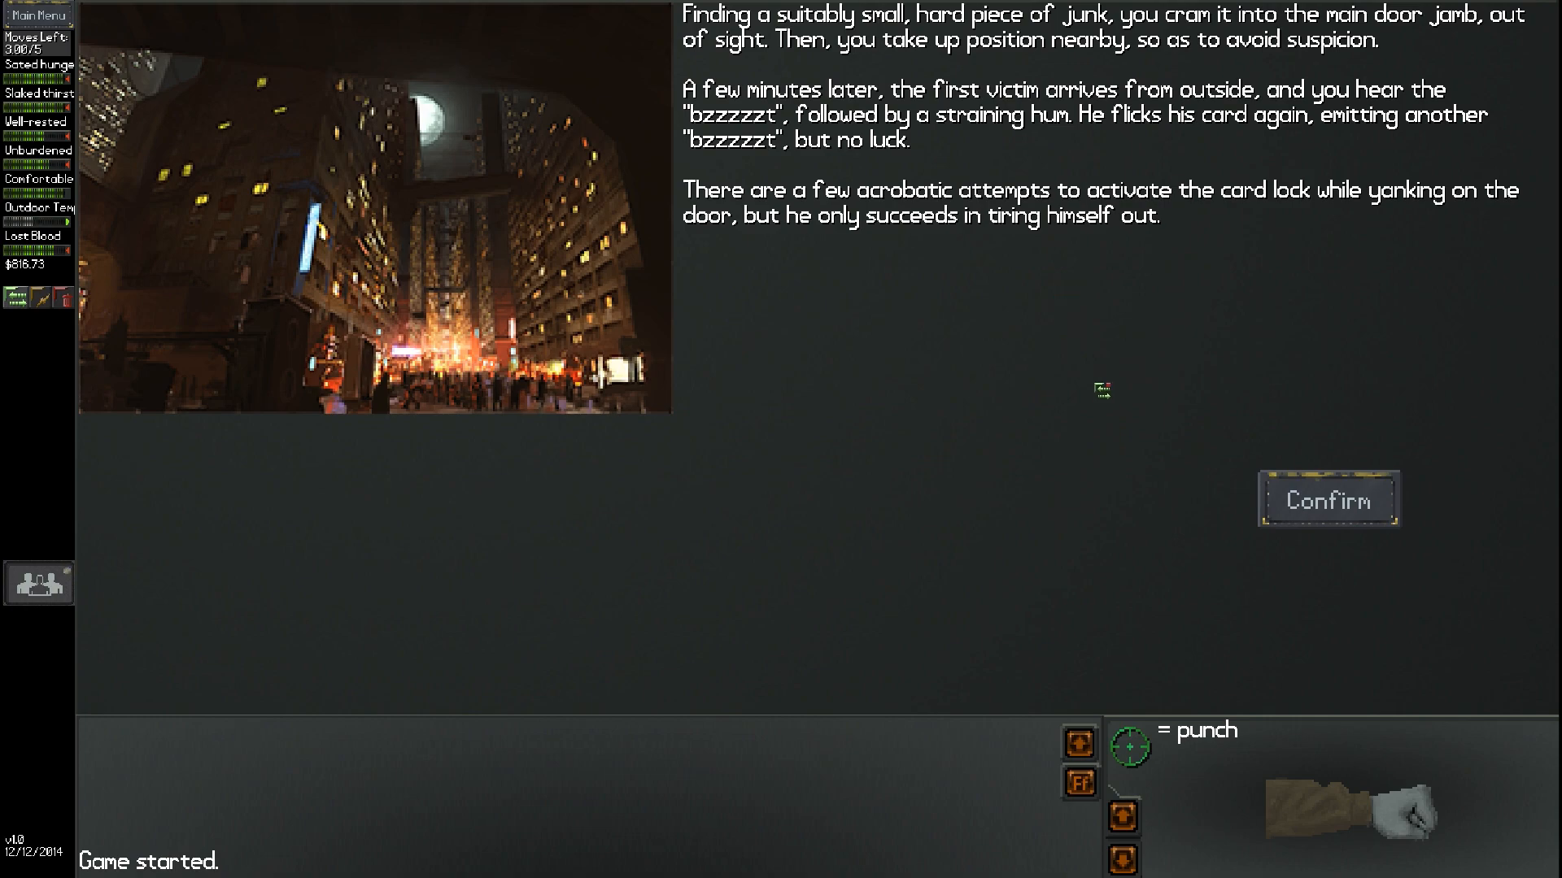
{"action": "left_click", "coordinate": [1326, 500]}
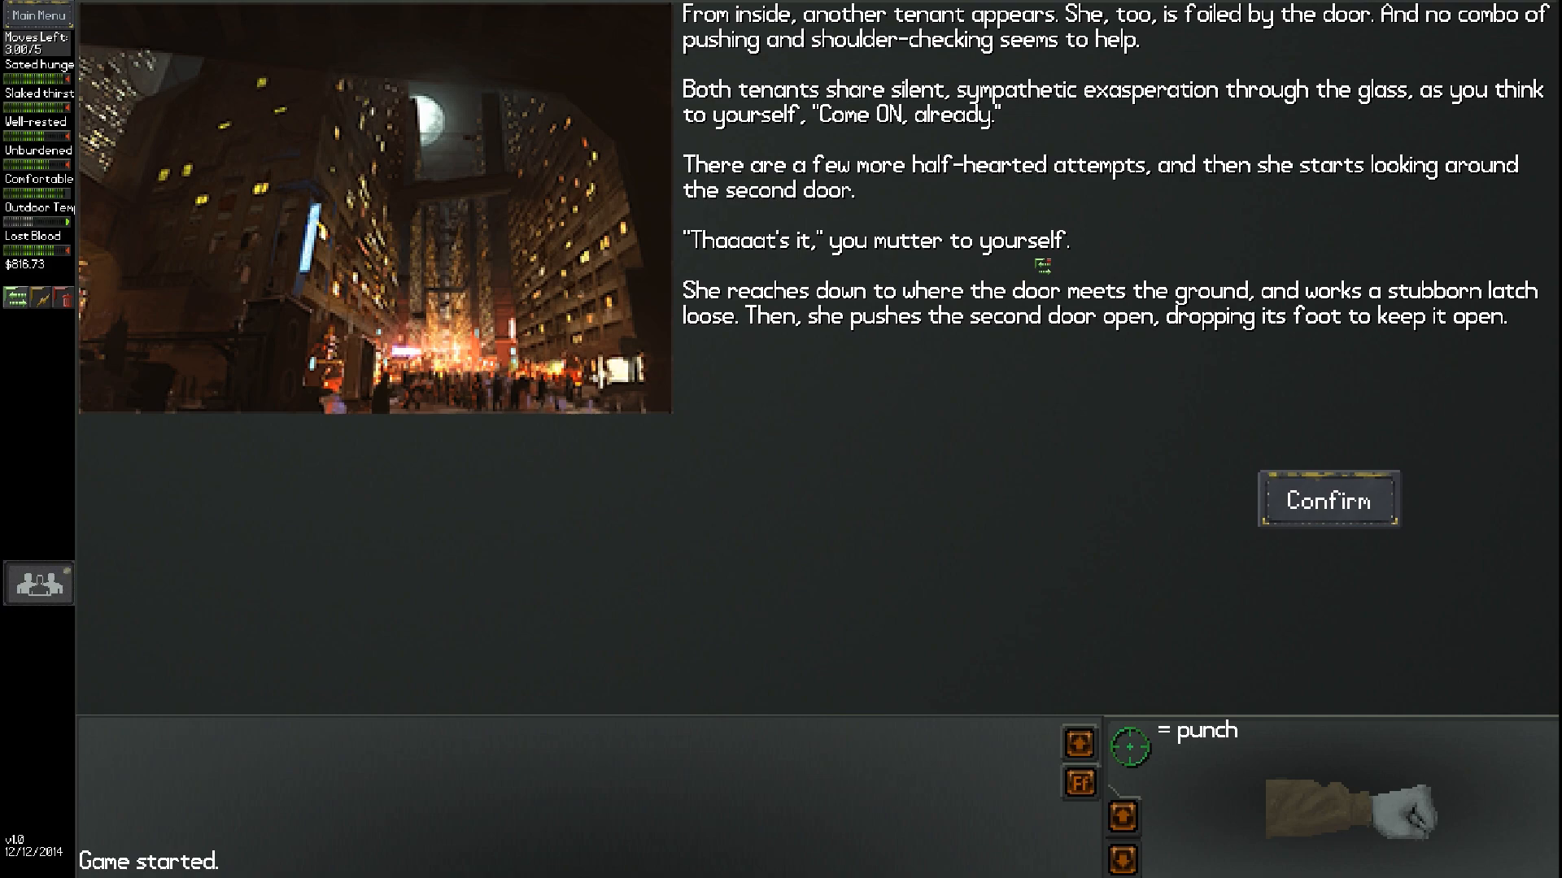
{"action": "mouse_move", "coordinate": [1079, 274]}
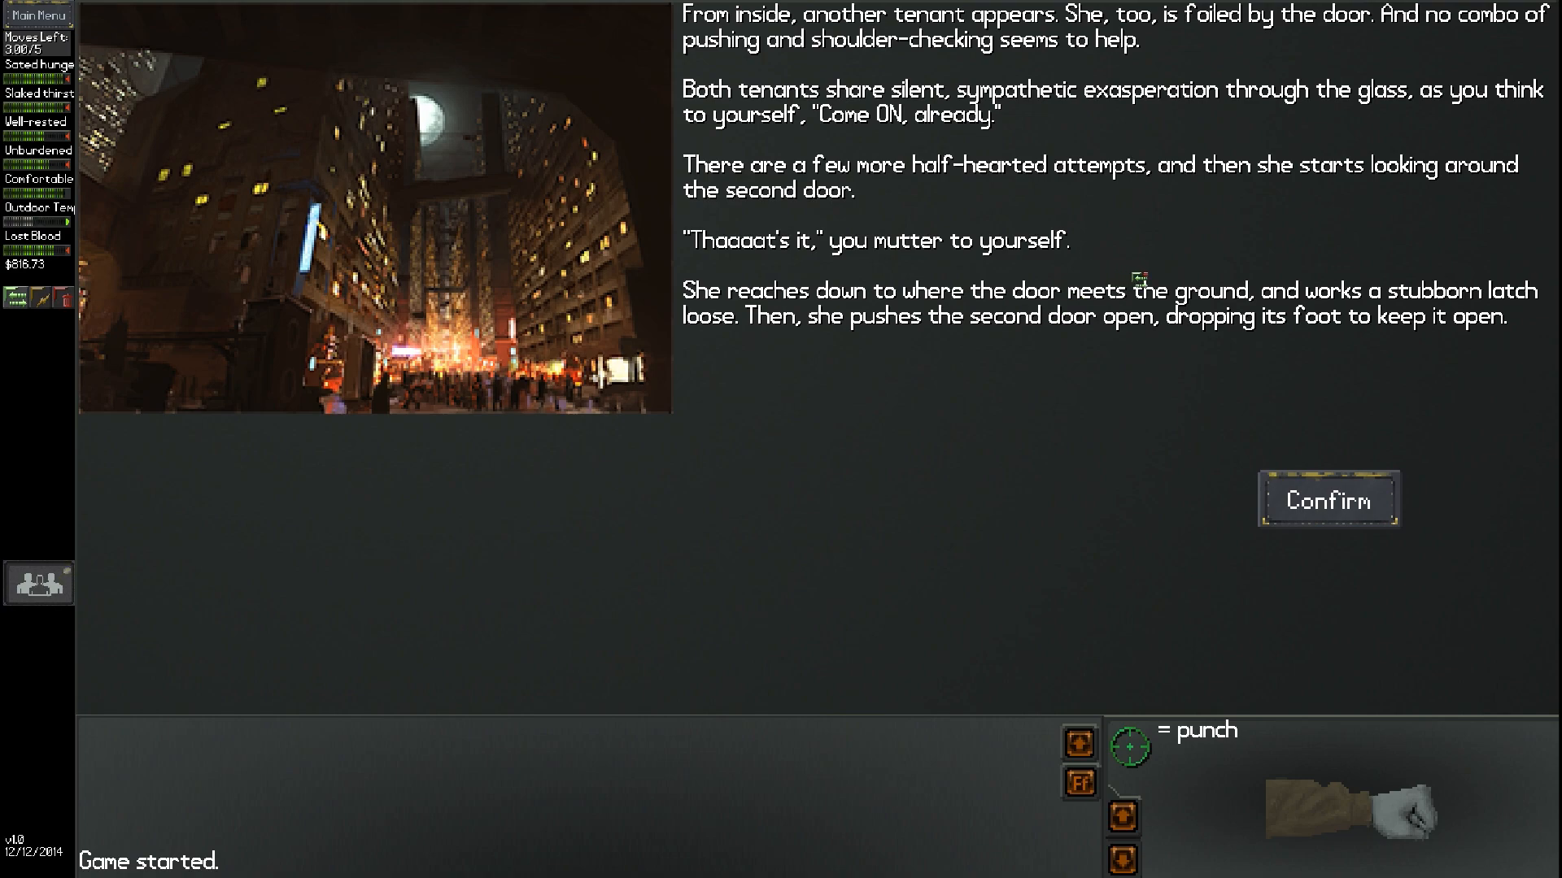
{"action": "left_click", "coordinate": [1326, 498]}
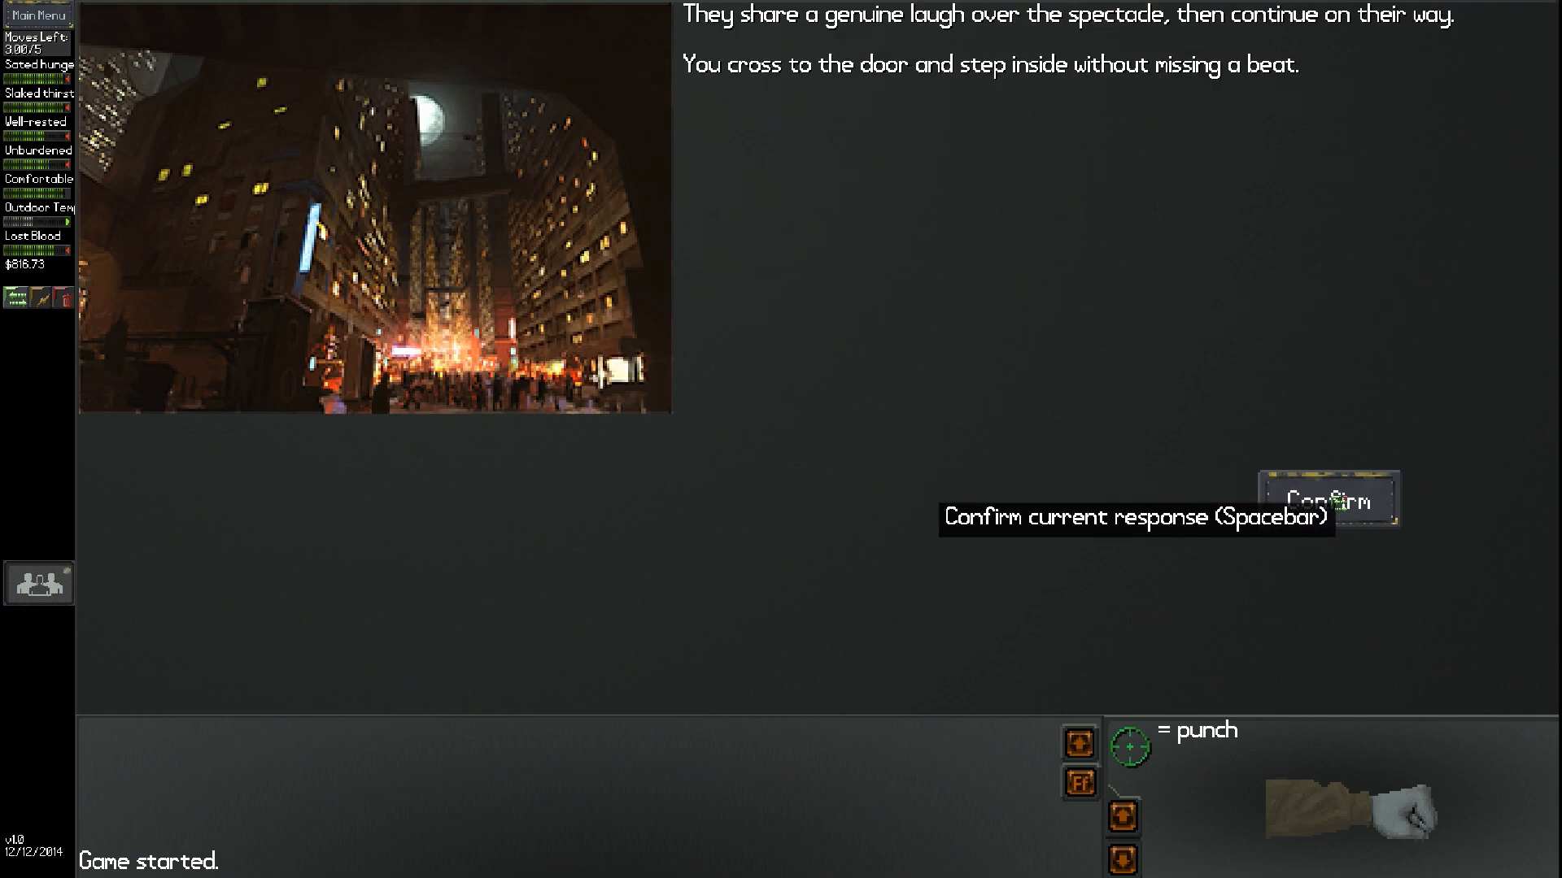
{"action": "mouse_move", "coordinate": [1217, 319]}
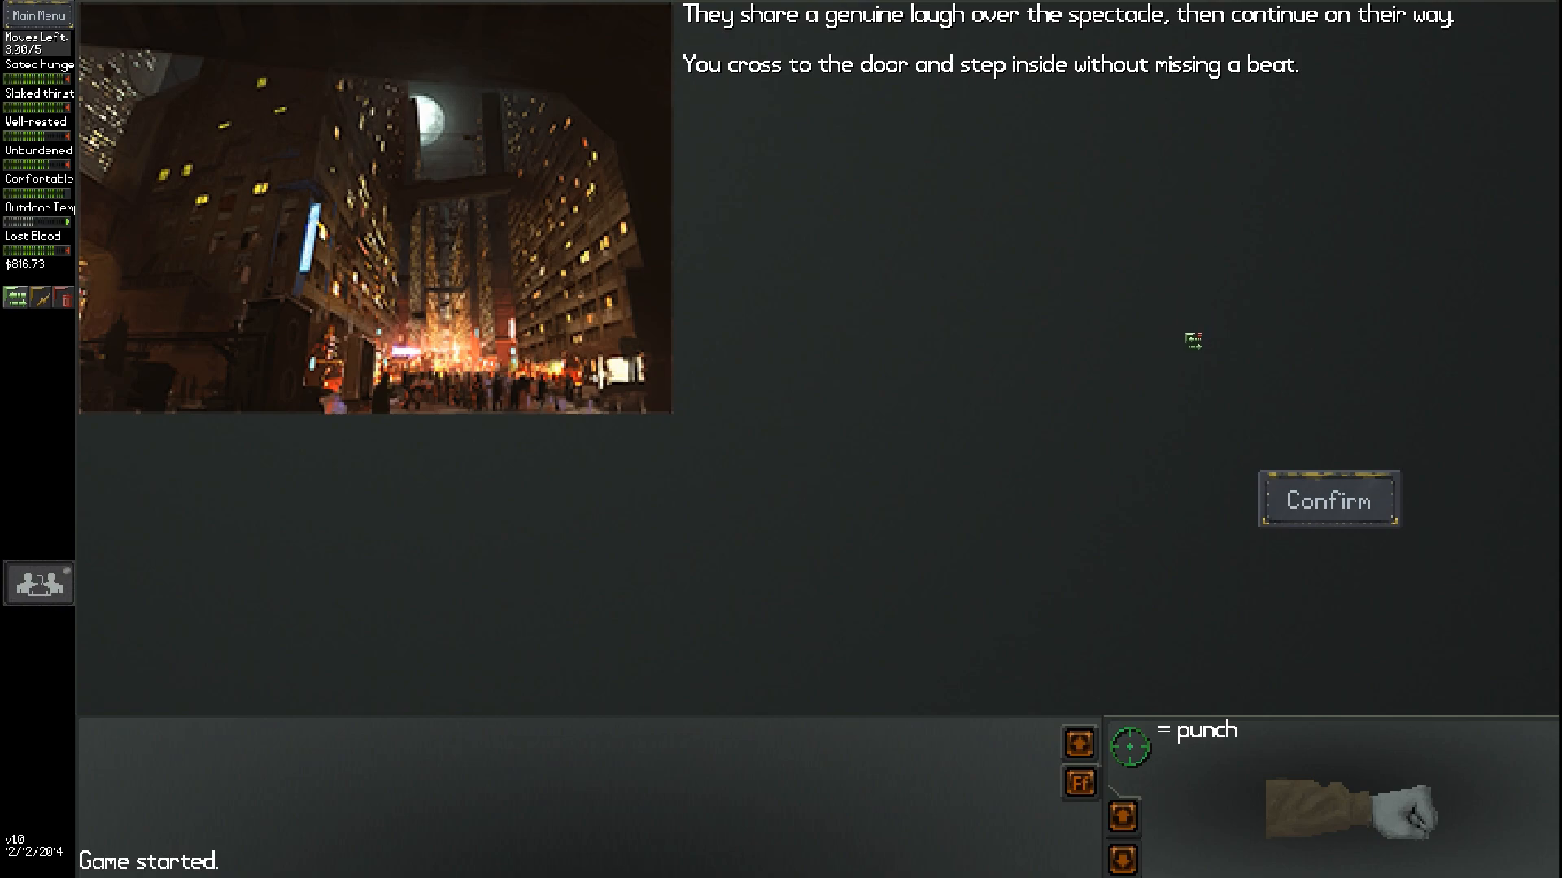
{"action": "mouse_move", "coordinate": [1370, 528]}
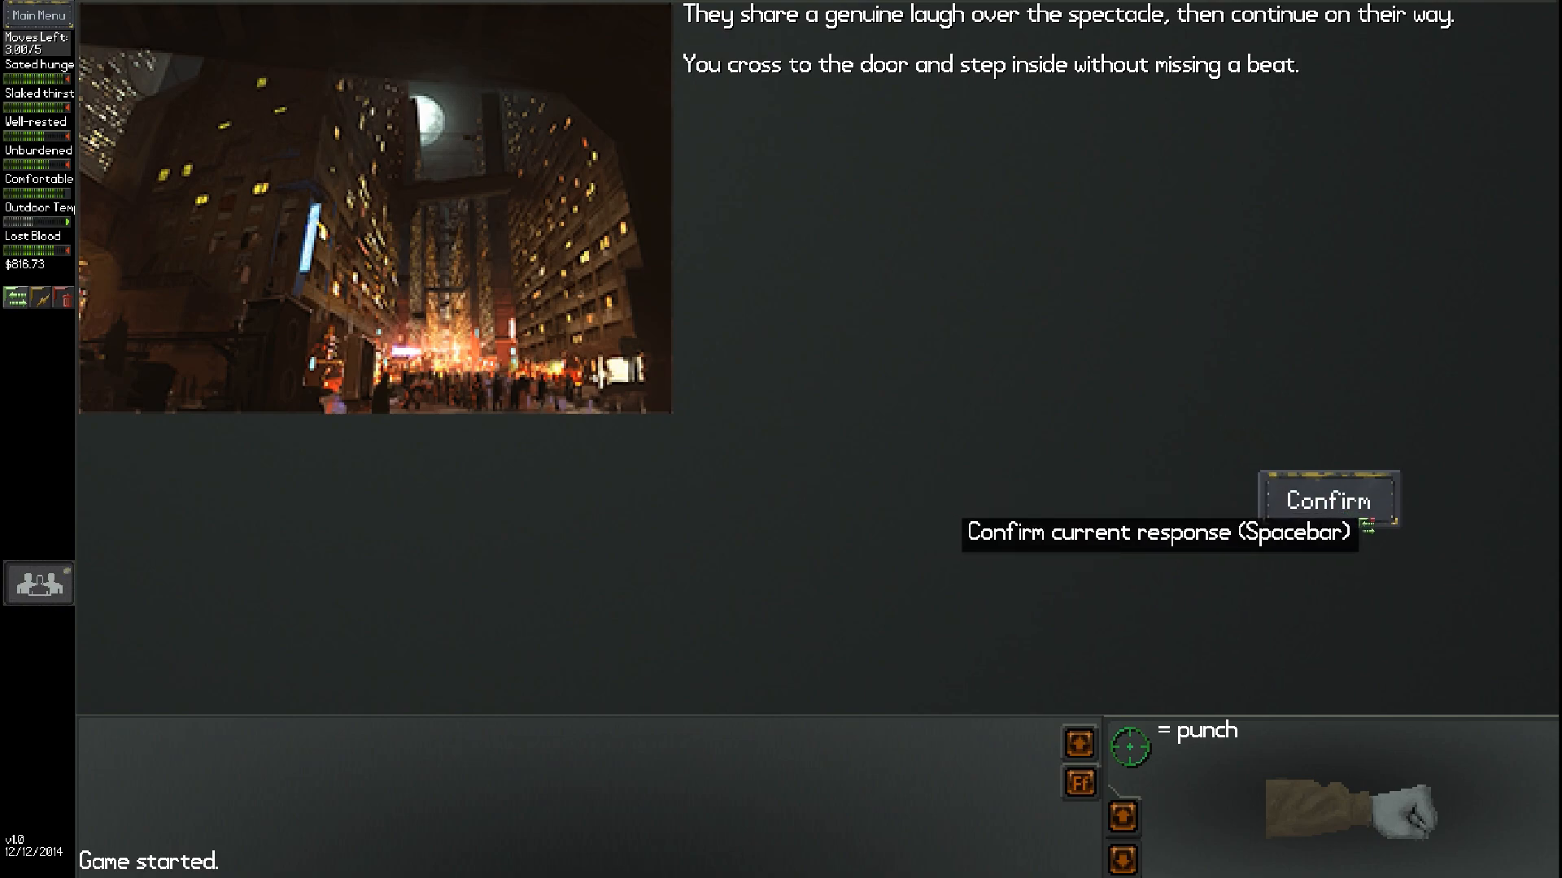
Cross the lobby and ride the elevator up to Cale's room on floor 39
{"action": "left_click", "coordinate": [1328, 498]}
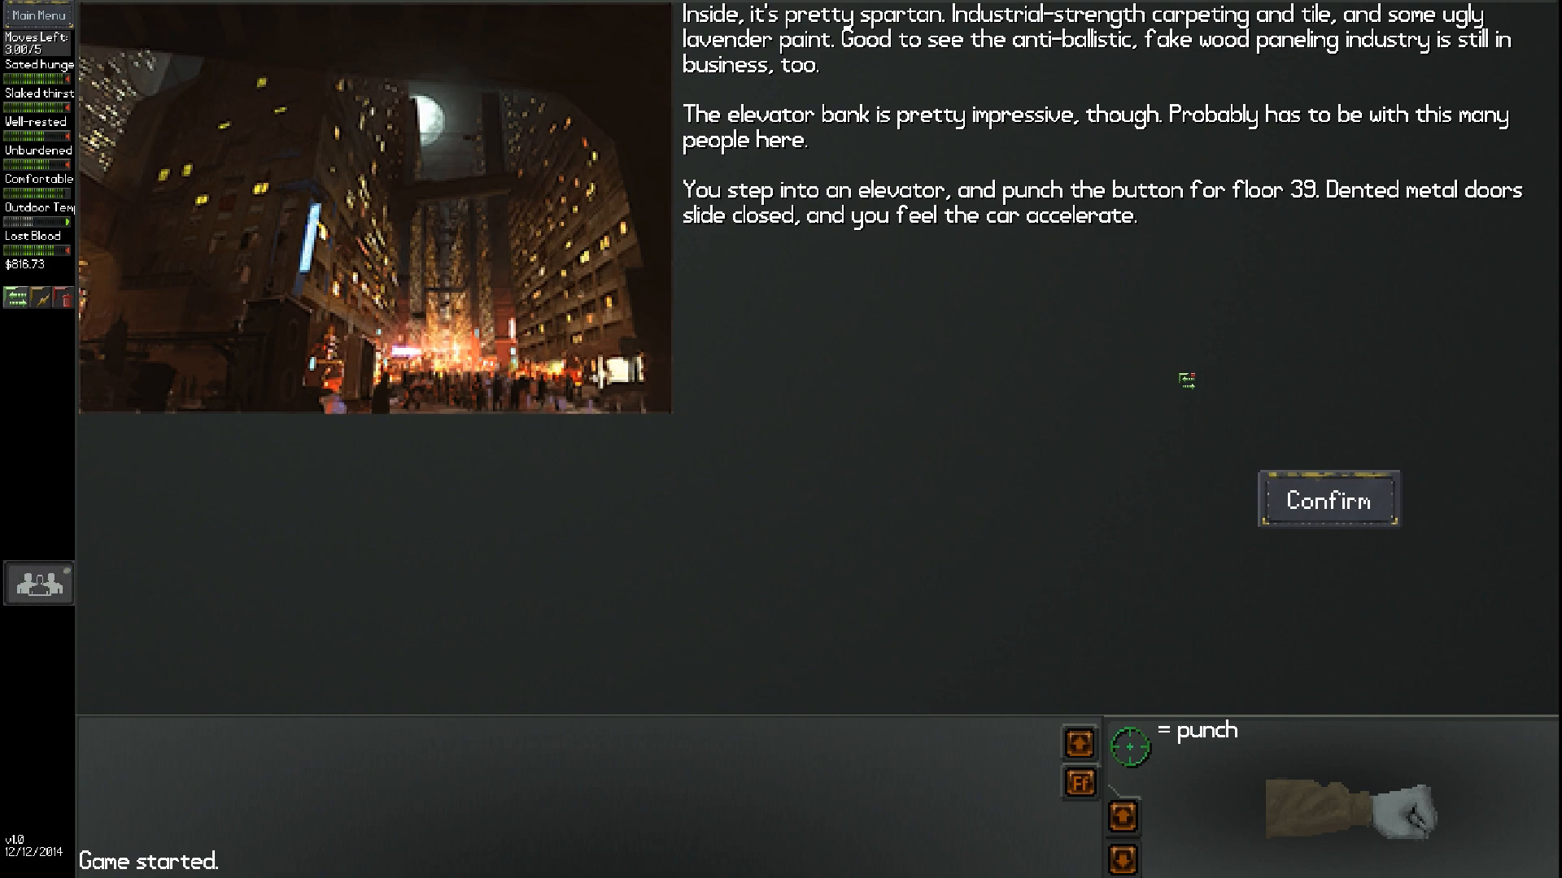
{"action": "mouse_move", "coordinate": [924, 339]}
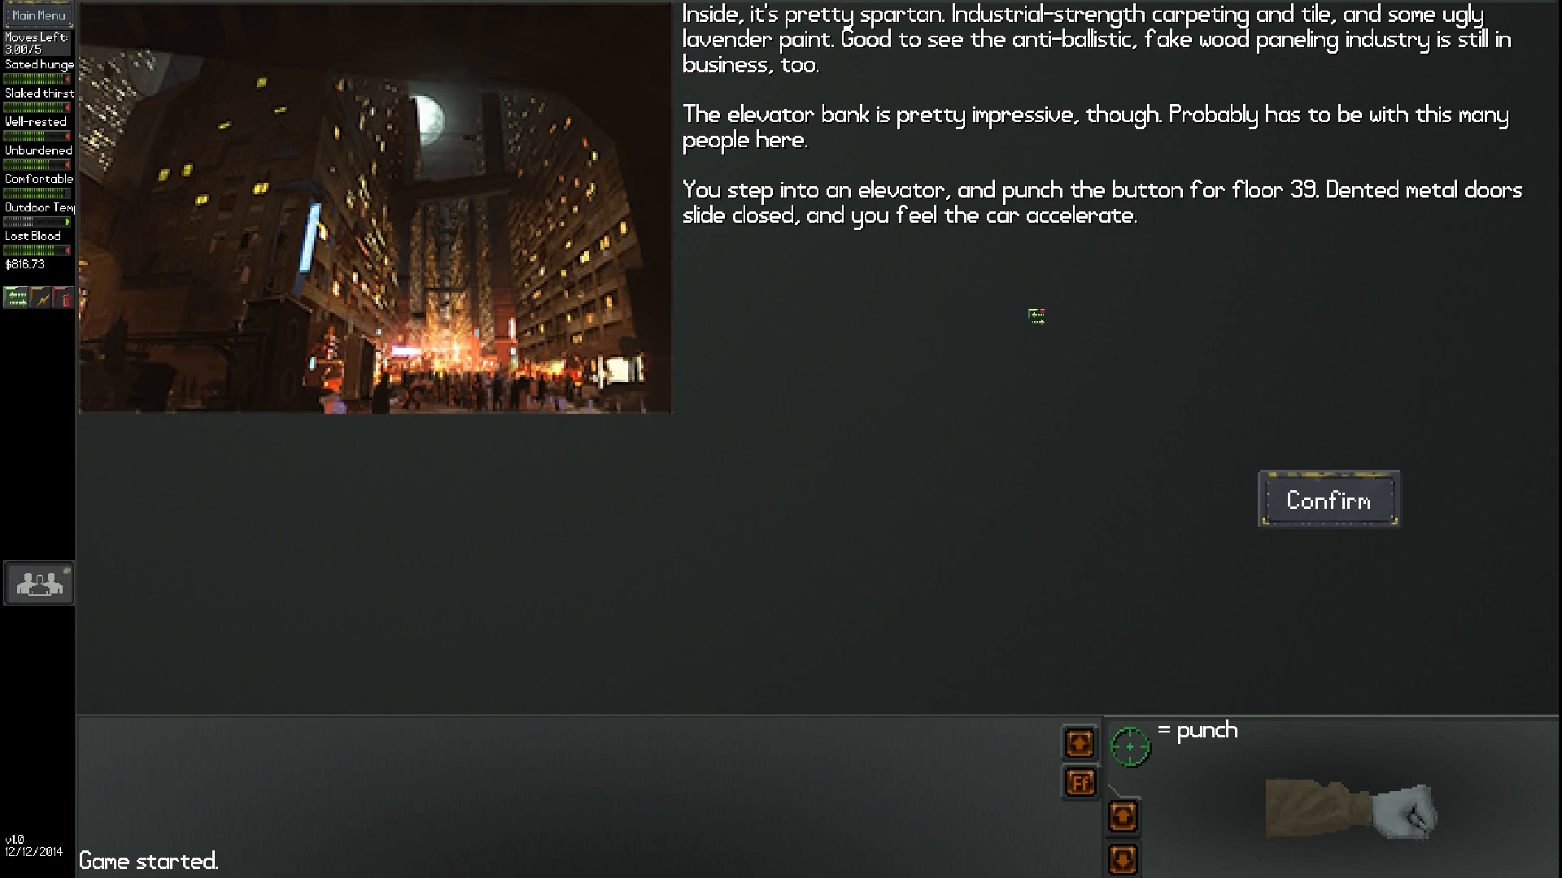
{"action": "mouse_move", "coordinate": [859, 243]}
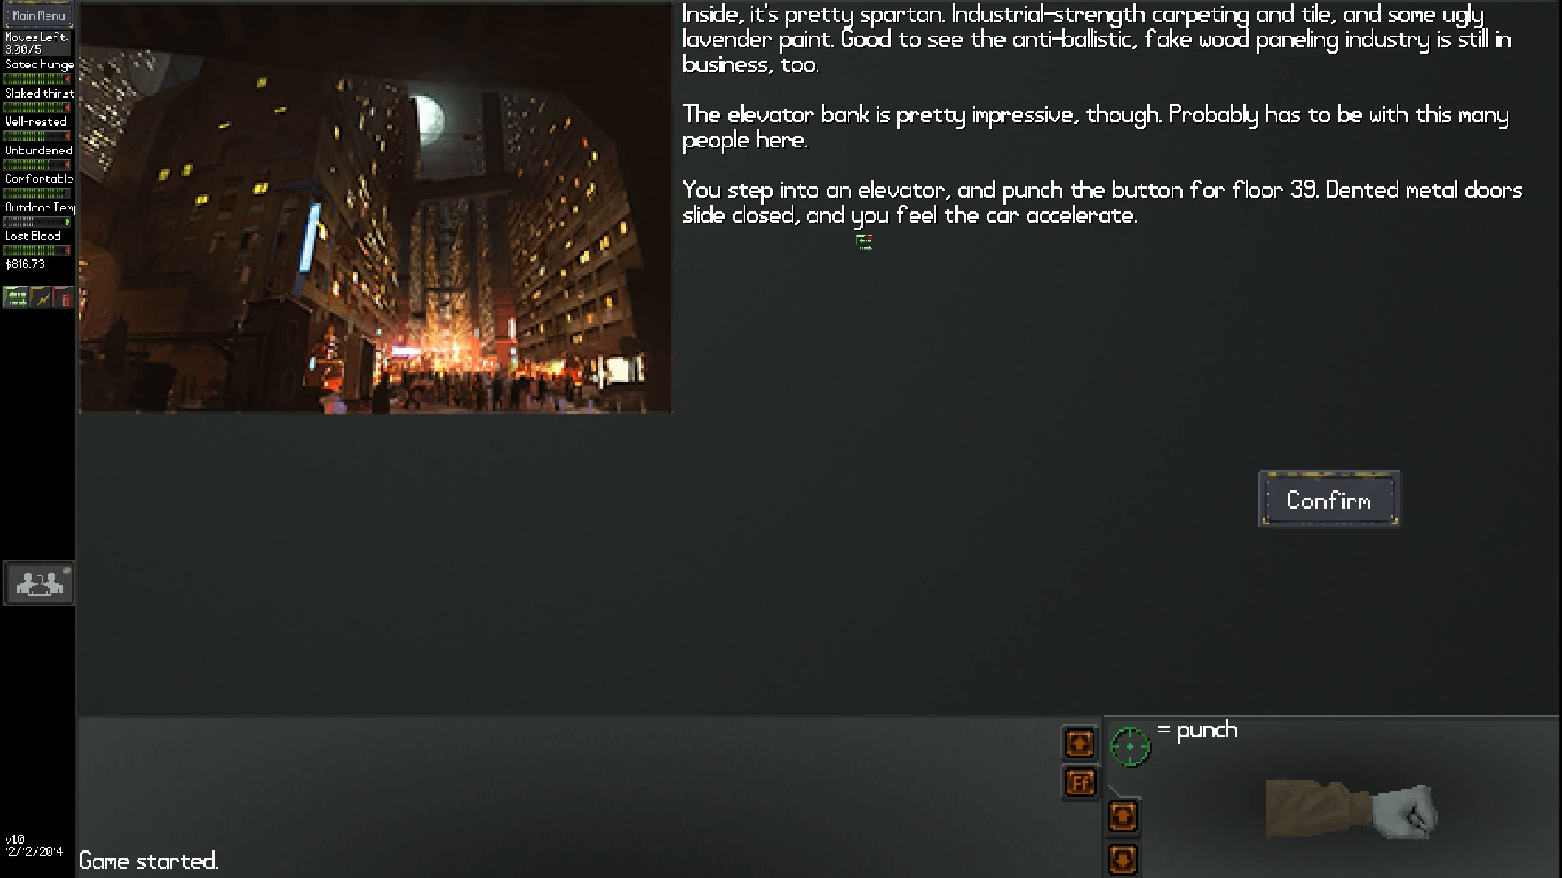
{"action": "mouse_move", "coordinate": [1250, 234]}
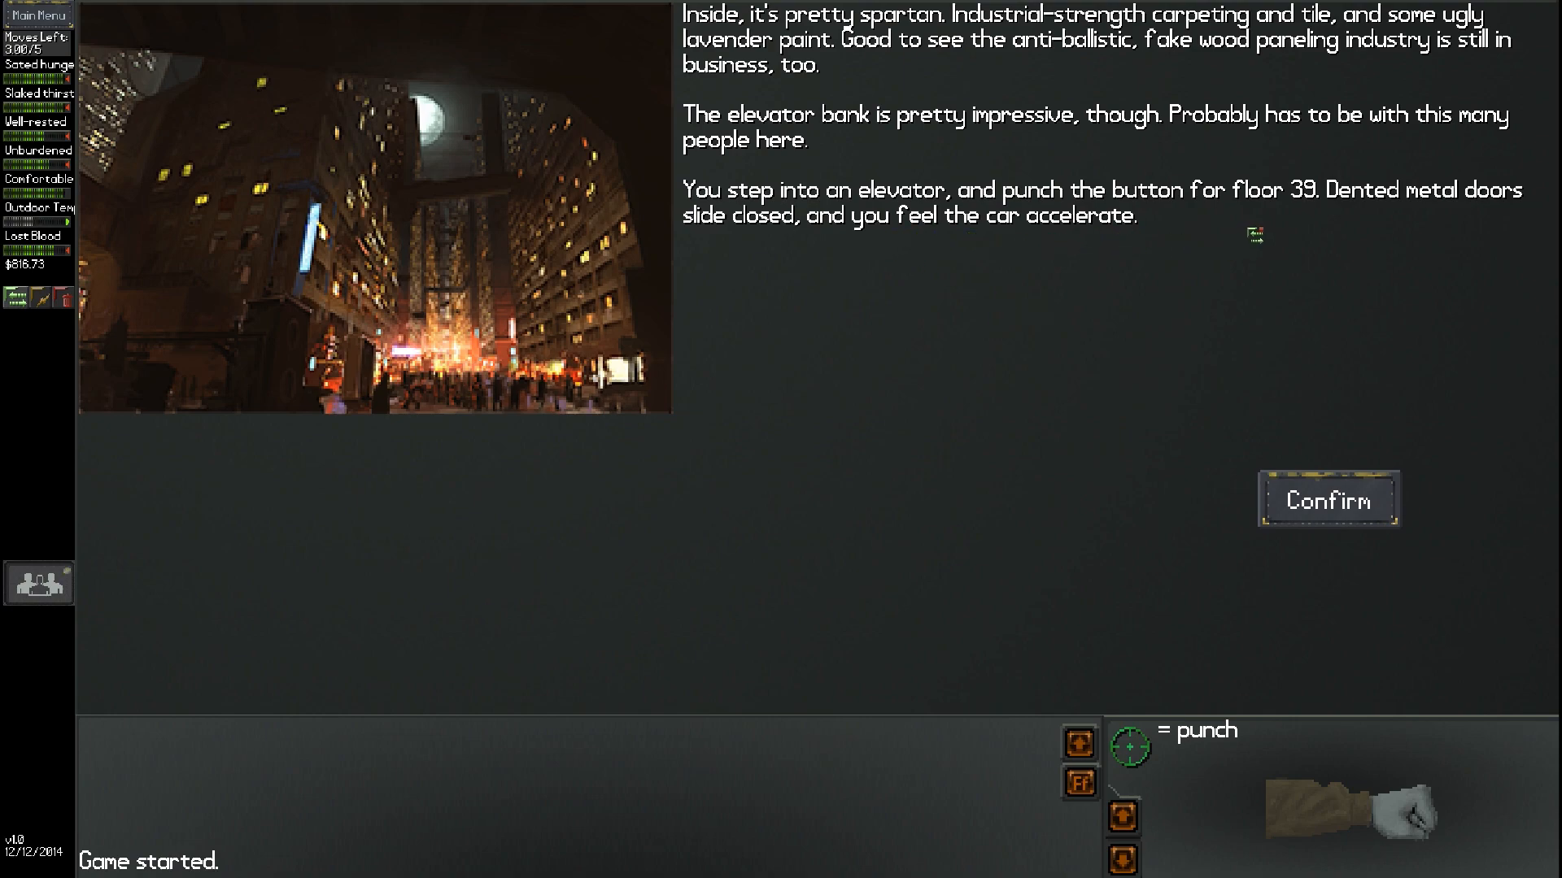
{"action": "mouse_move", "coordinate": [1076, 294]}
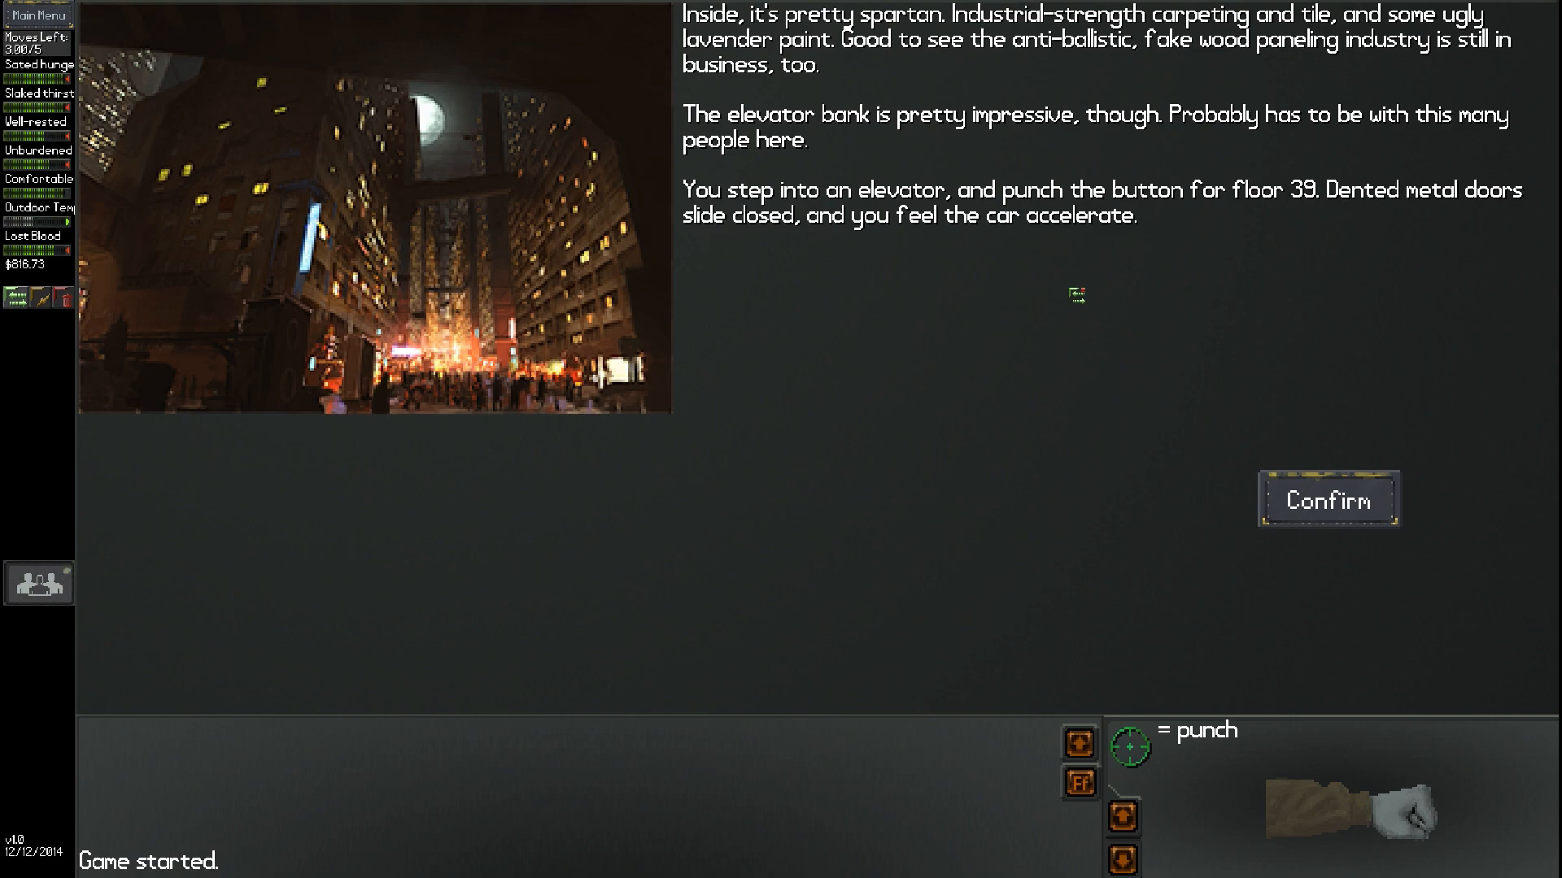
{"action": "left_click", "coordinate": [1326, 498]}
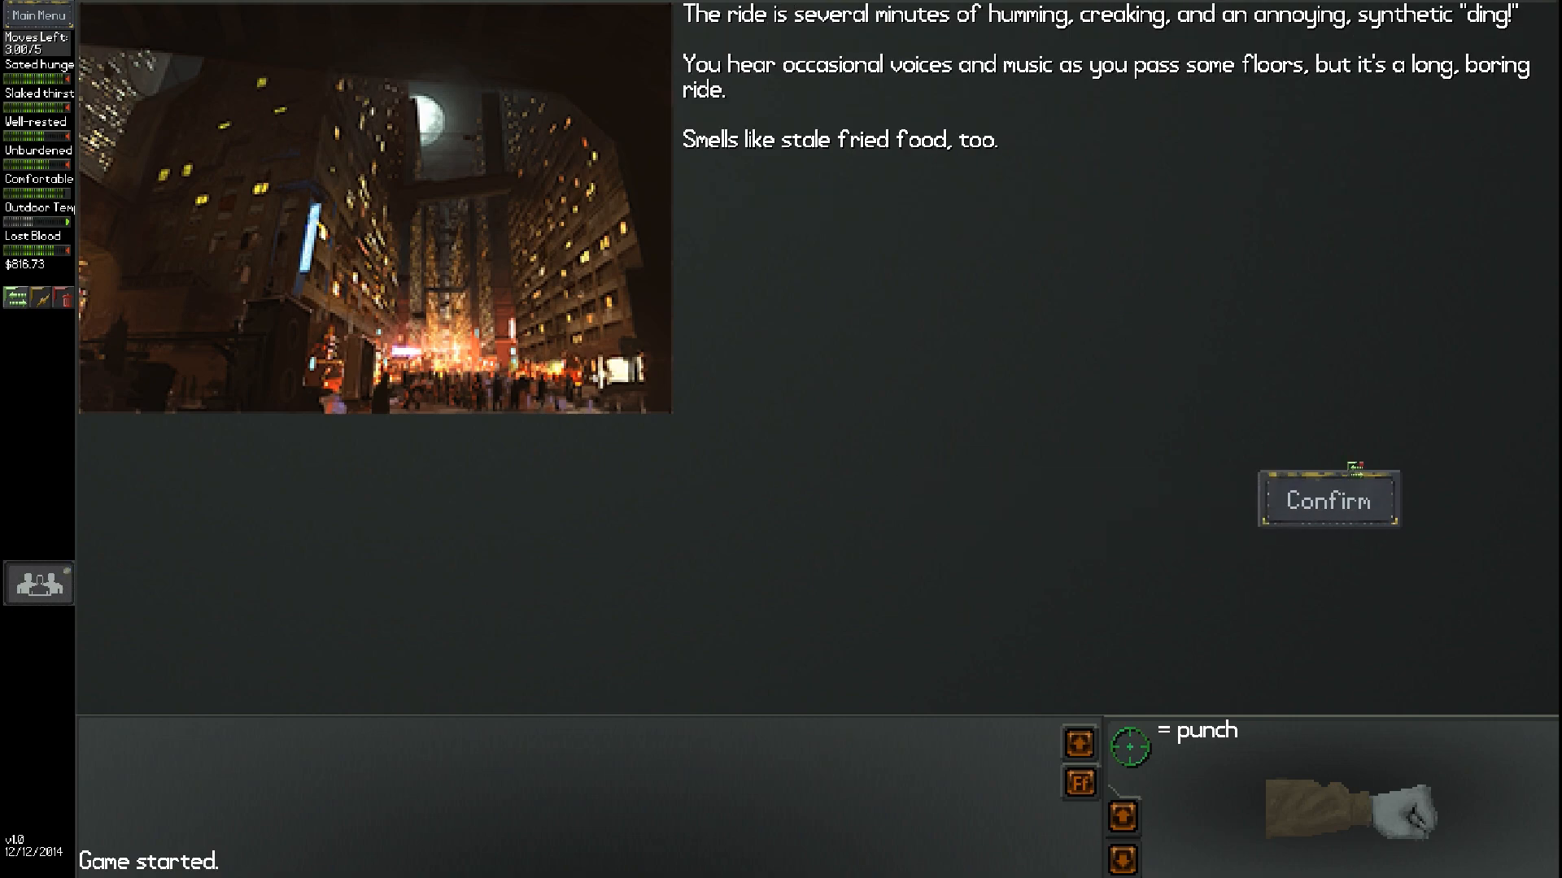
{"action": "mouse_move", "coordinate": [1190, 331]}
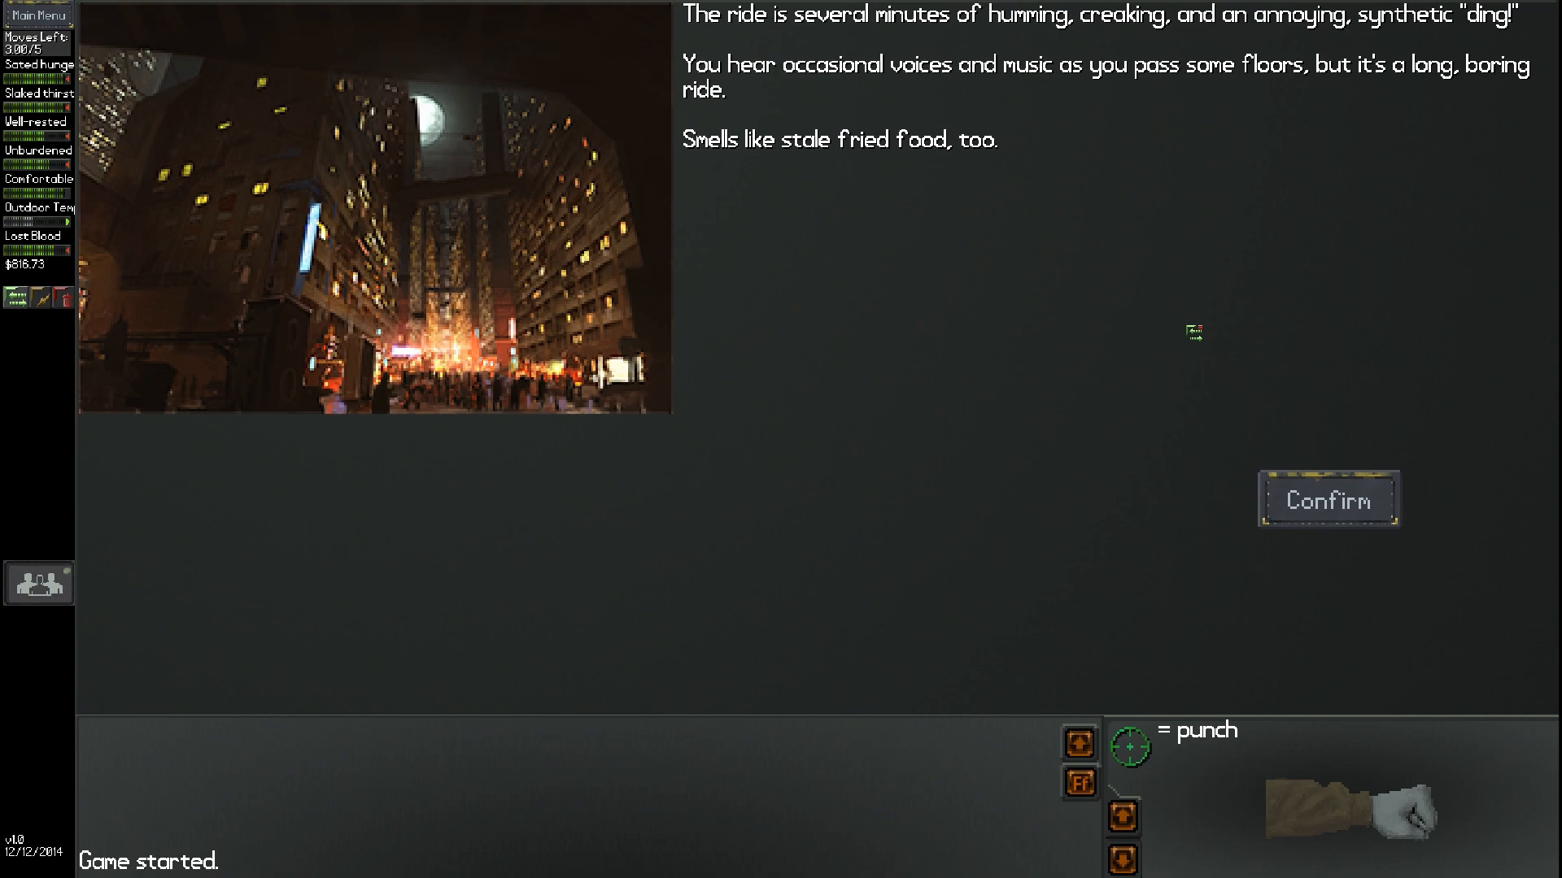
{"action": "mouse_move", "coordinate": [1452, 537]}
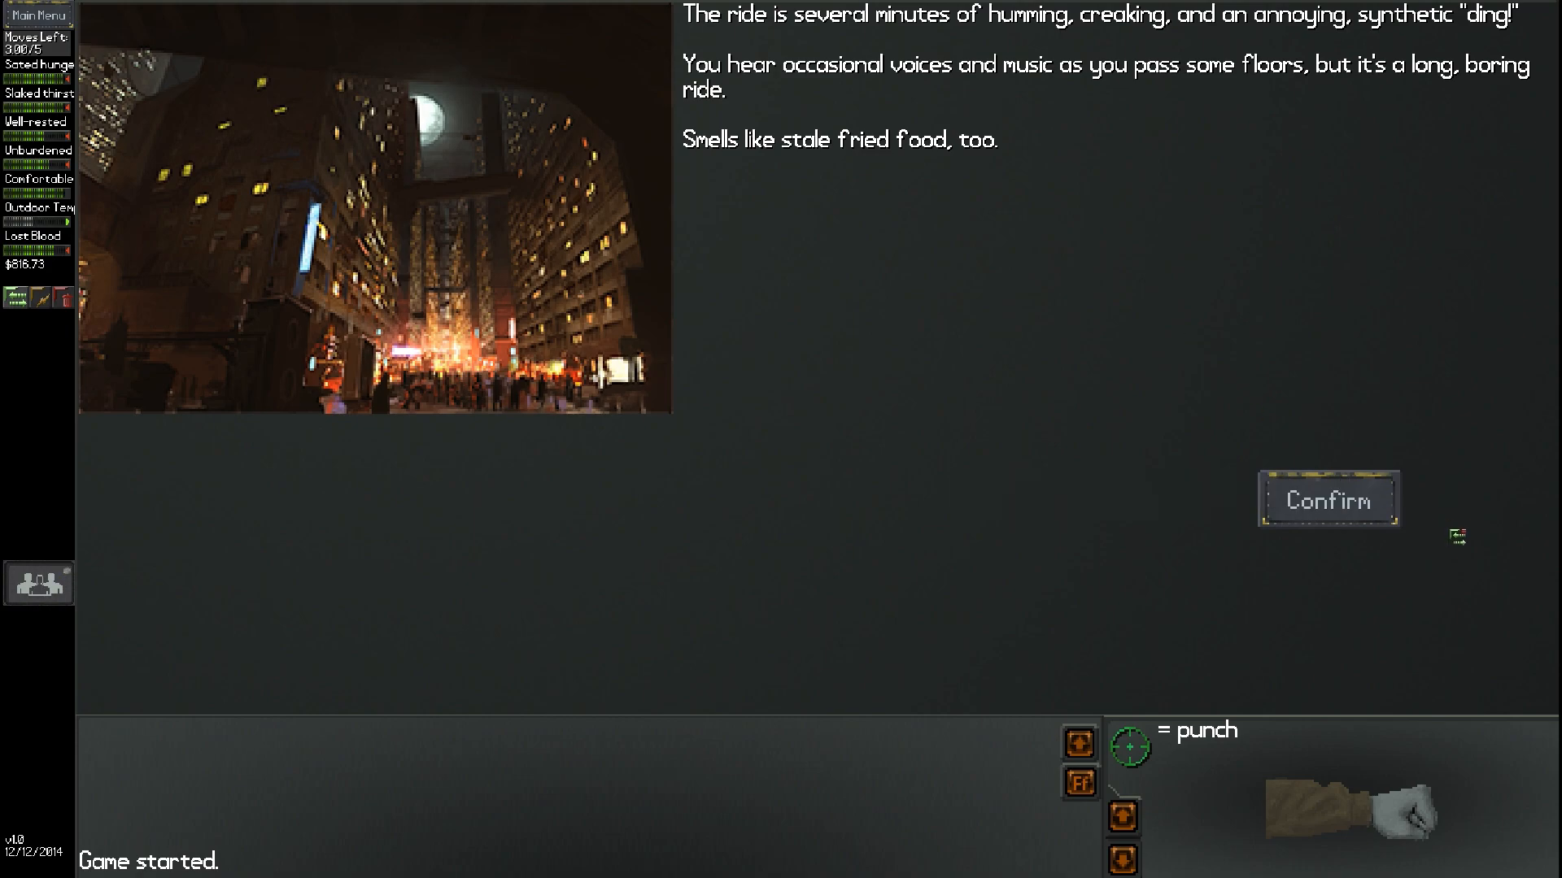
{"action": "left_click", "coordinate": [1327, 498]}
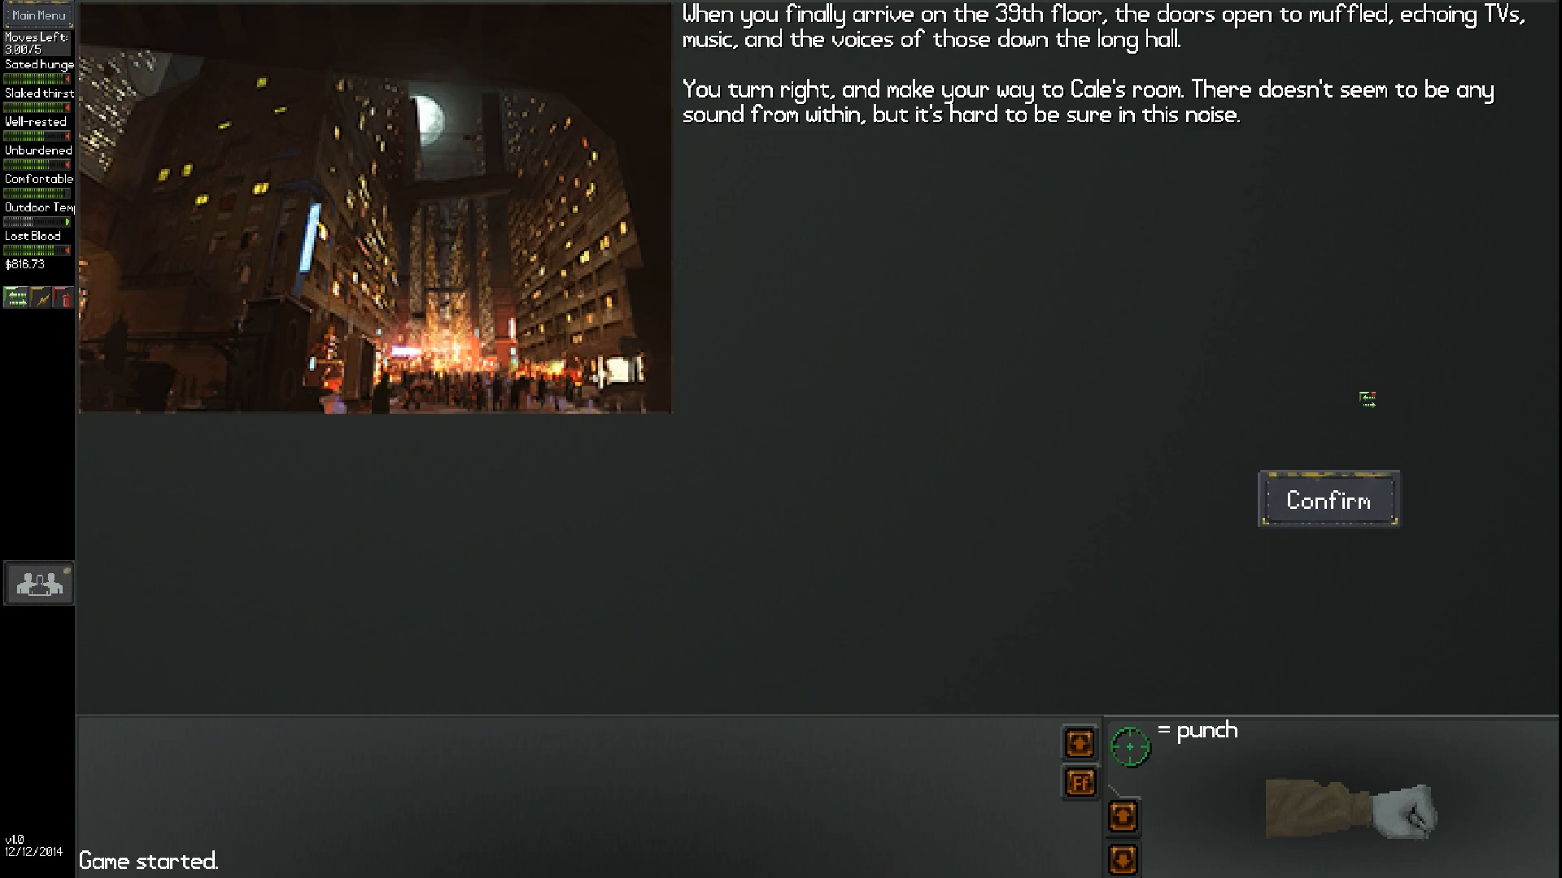
{"action": "mouse_move", "coordinate": [1328, 499]}
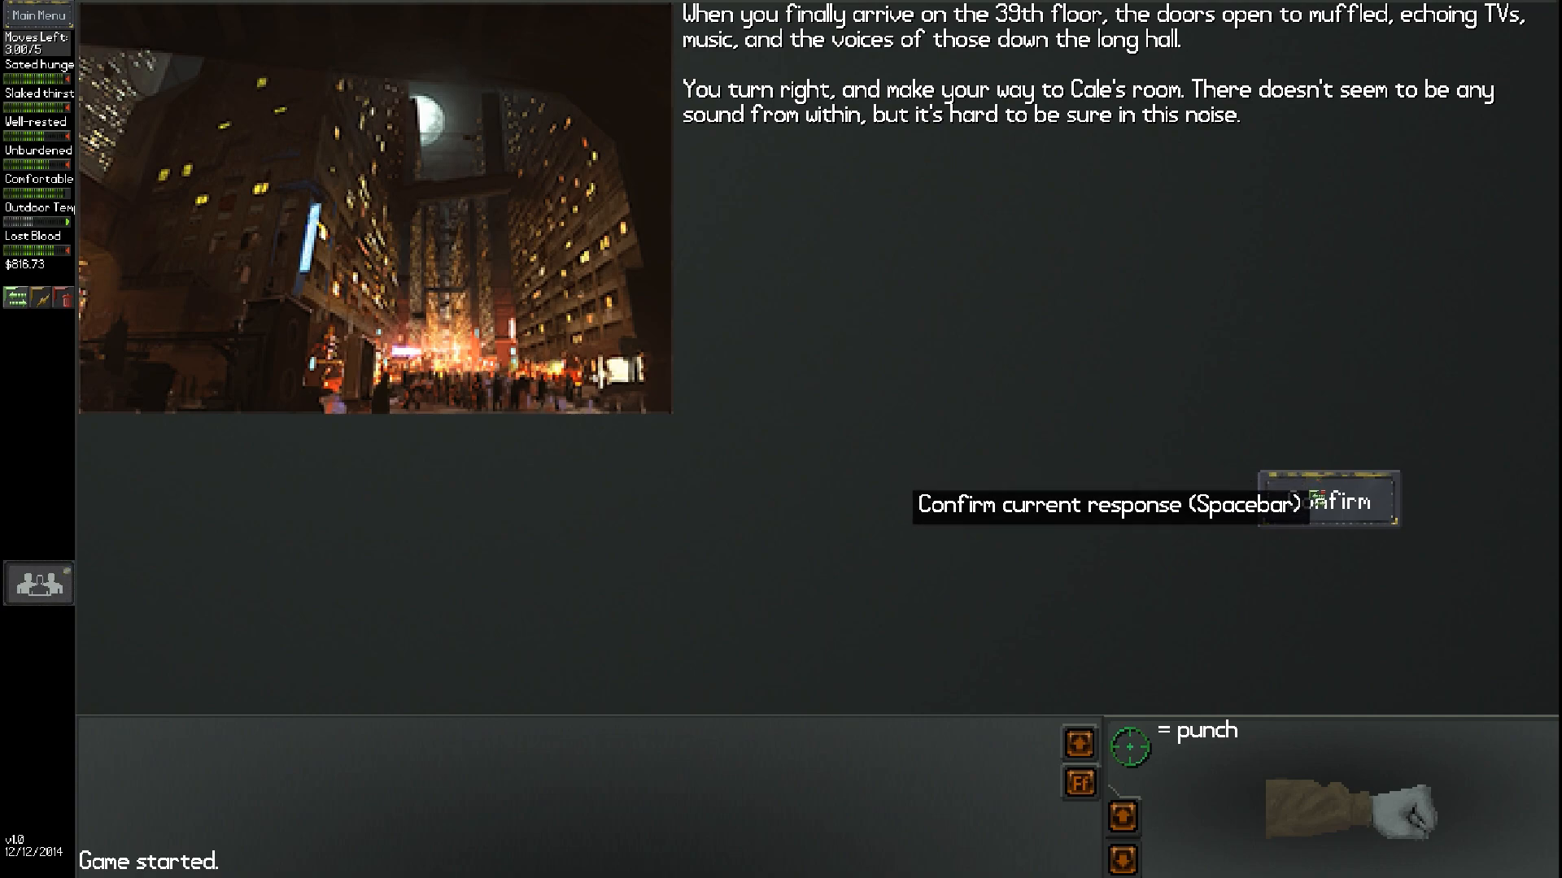
Knock on Cale's door, get no answer, then bust it open and step inside
{"action": "left_click", "coordinate": [1326, 500]}
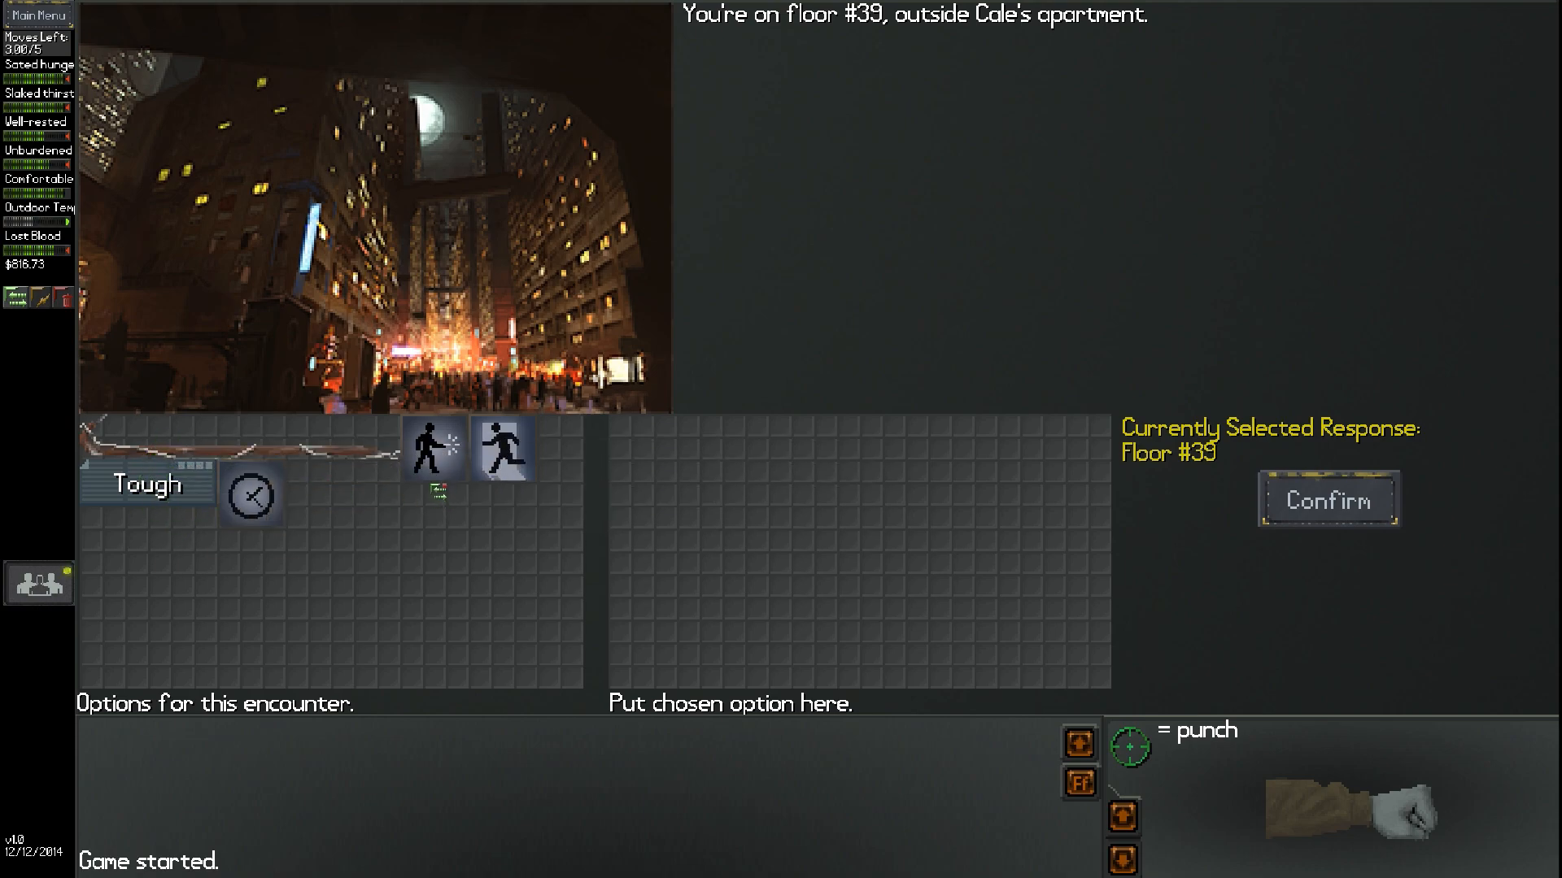
{"action": "left_click", "coordinate": [1327, 498]}
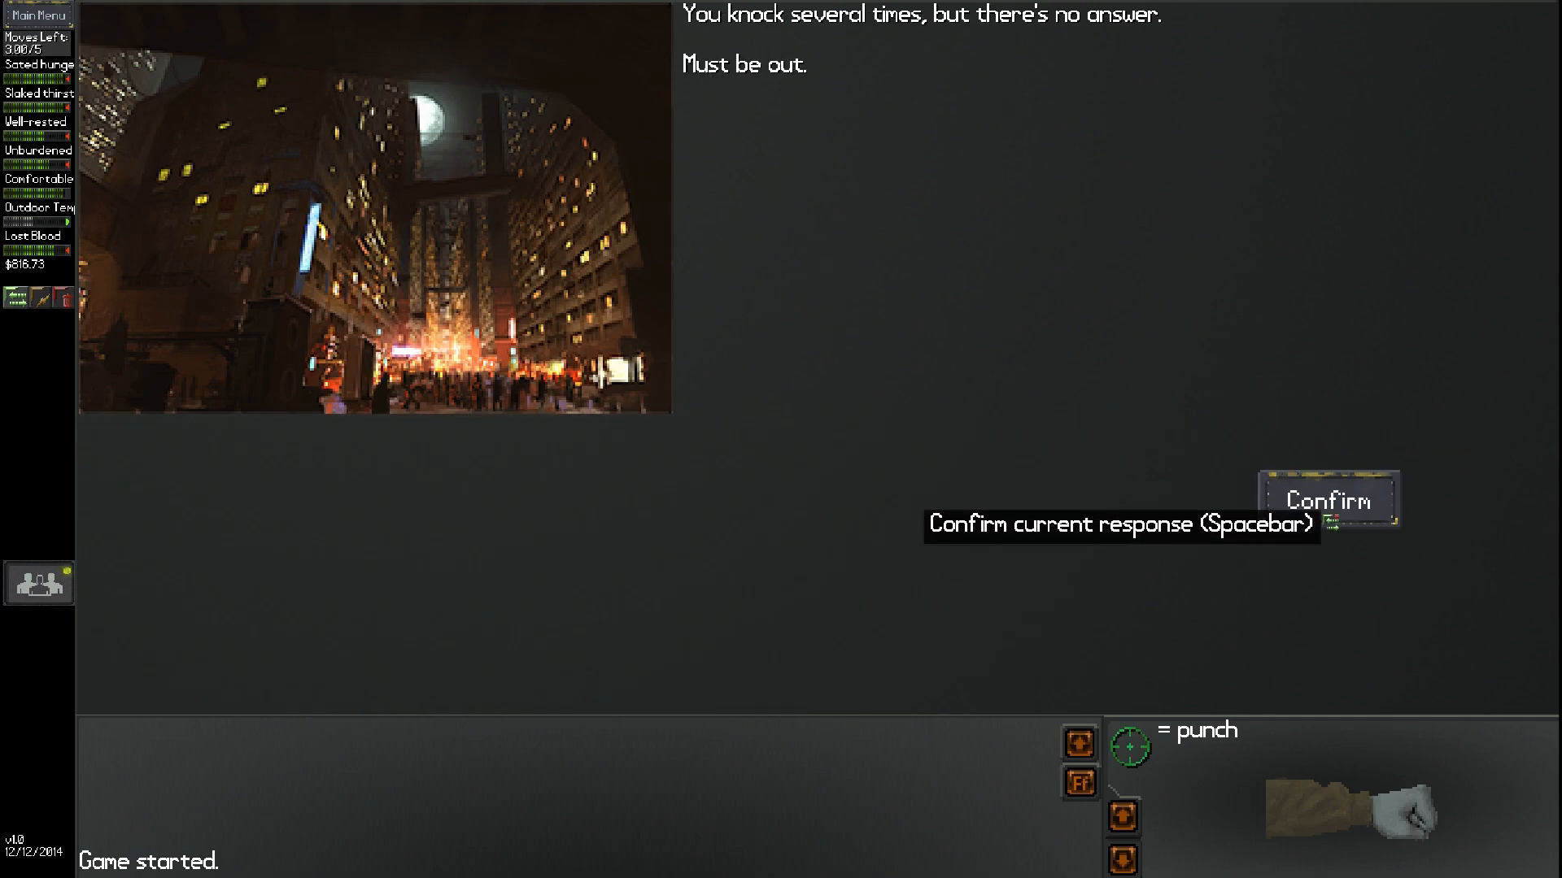
{"action": "left_click", "coordinate": [1327, 500]}
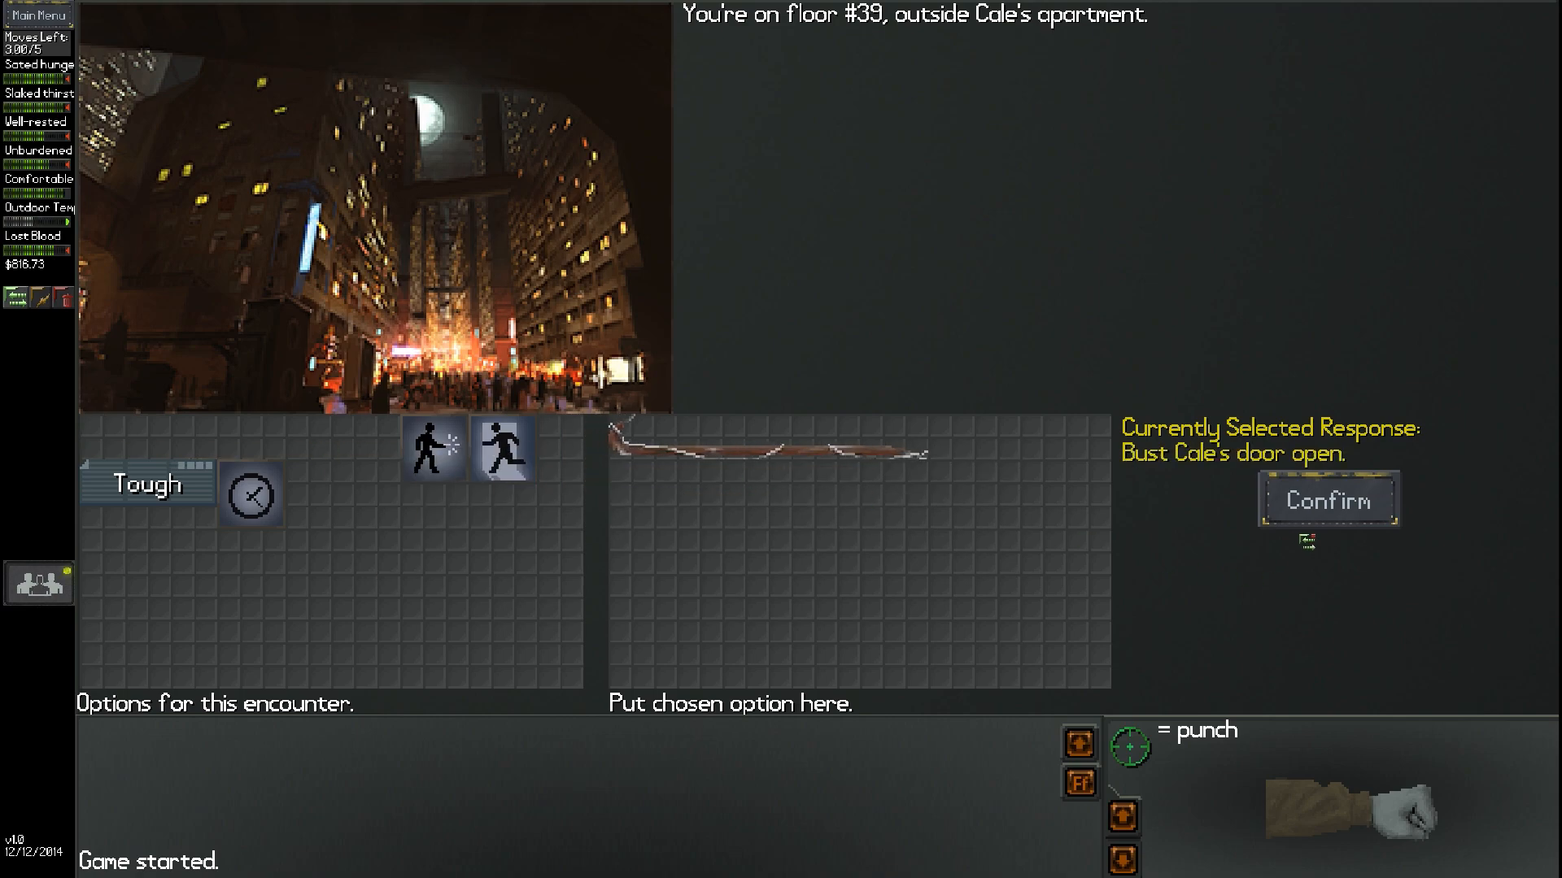
{"action": "left_click", "coordinate": [1325, 501]}
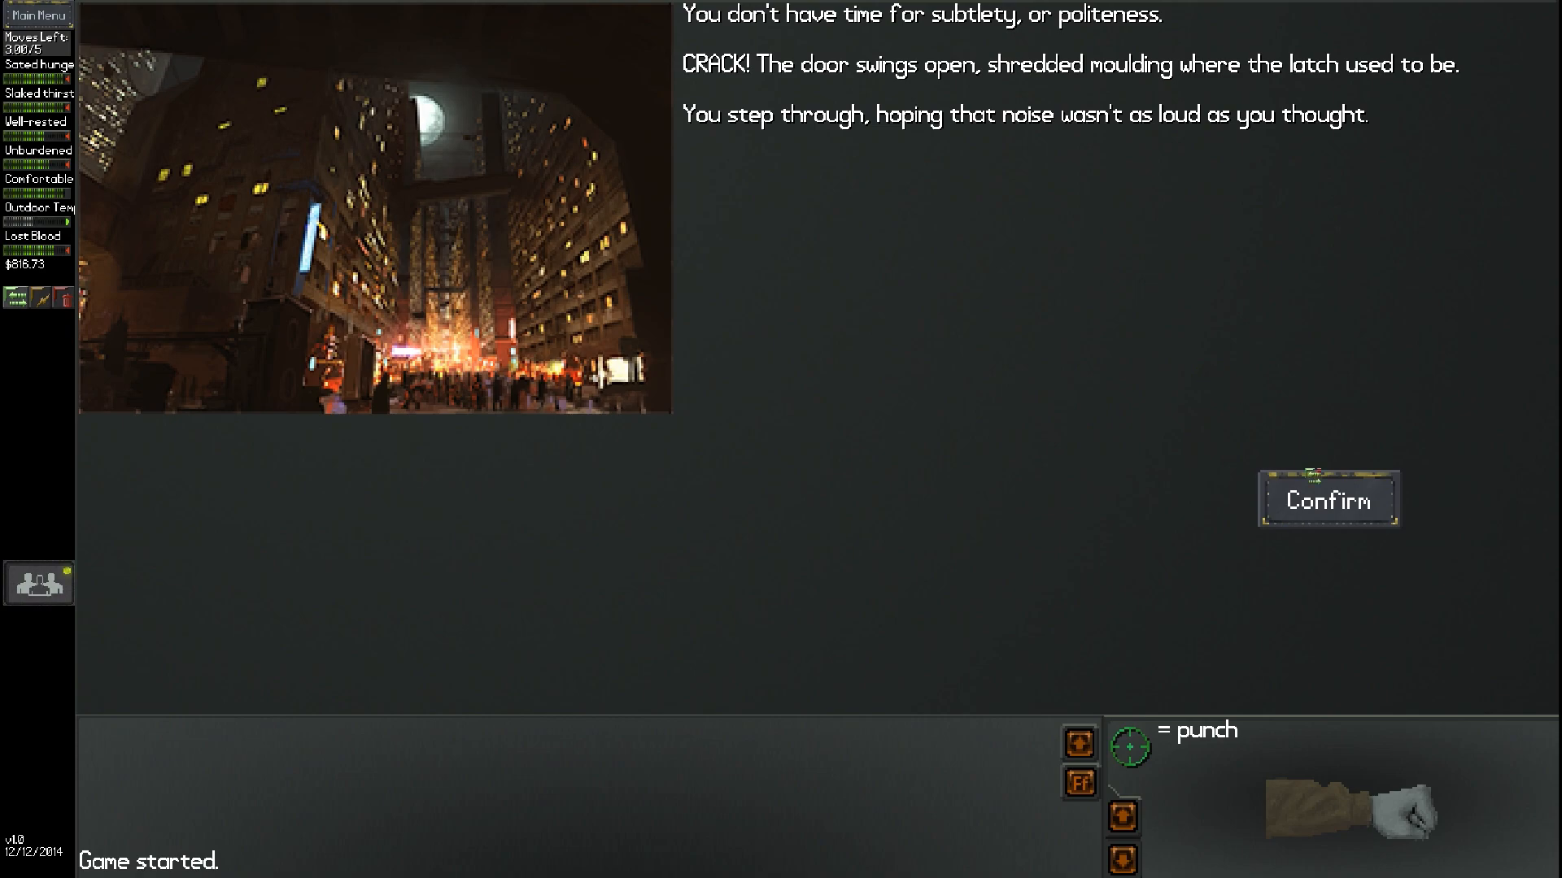
Search Cale's mer-people shrine apartment and read the Saginaw Mental Institution photograph
{"action": "left_click", "coordinate": [1327, 500]}
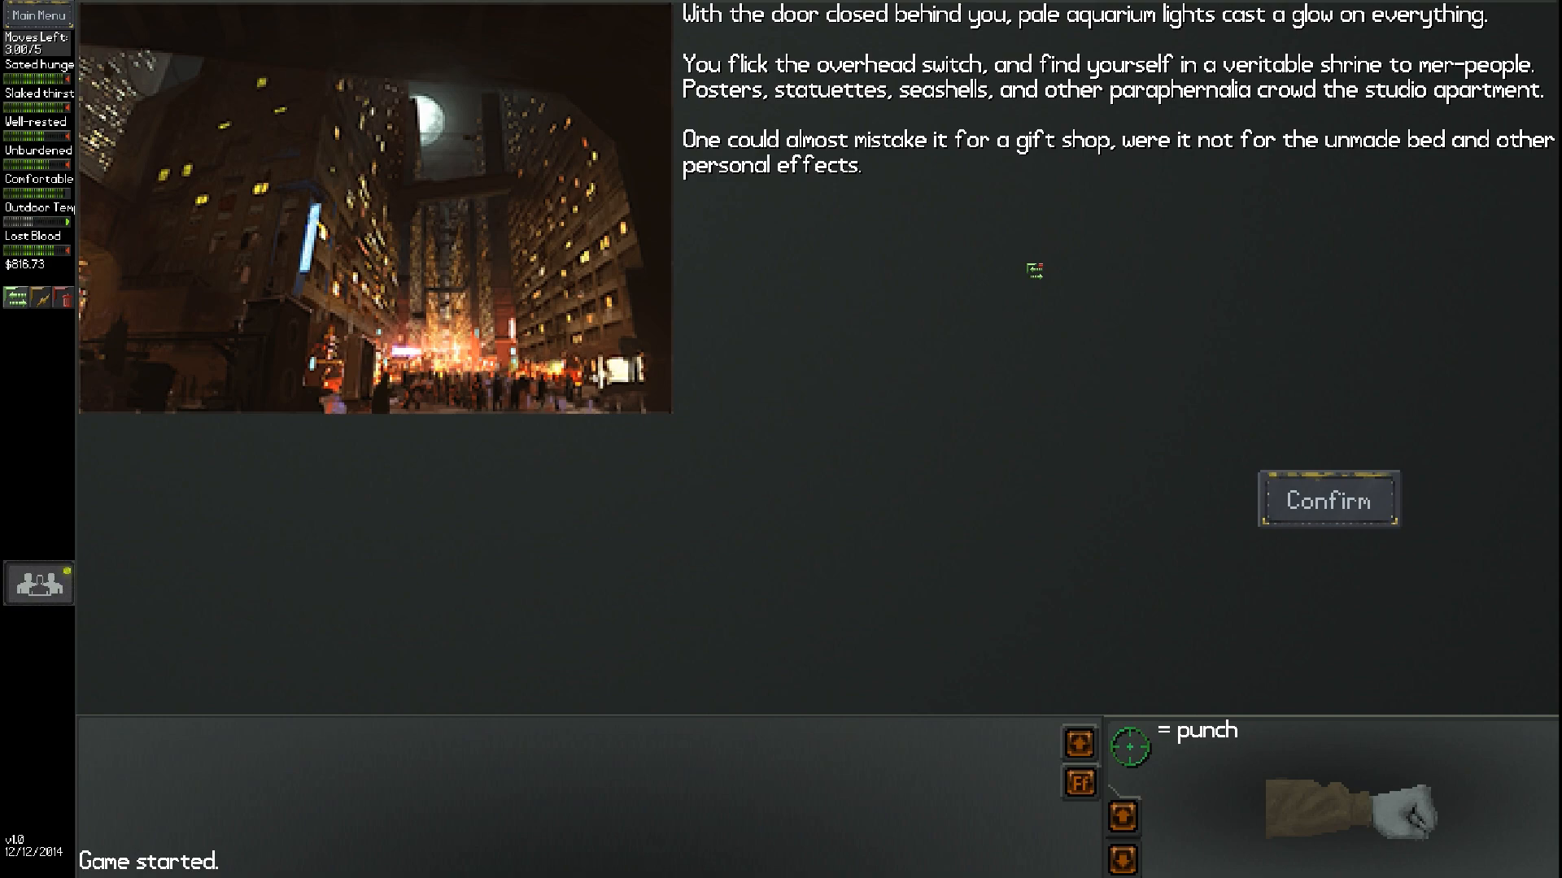
{"action": "mouse_move", "coordinate": [1328, 498]}
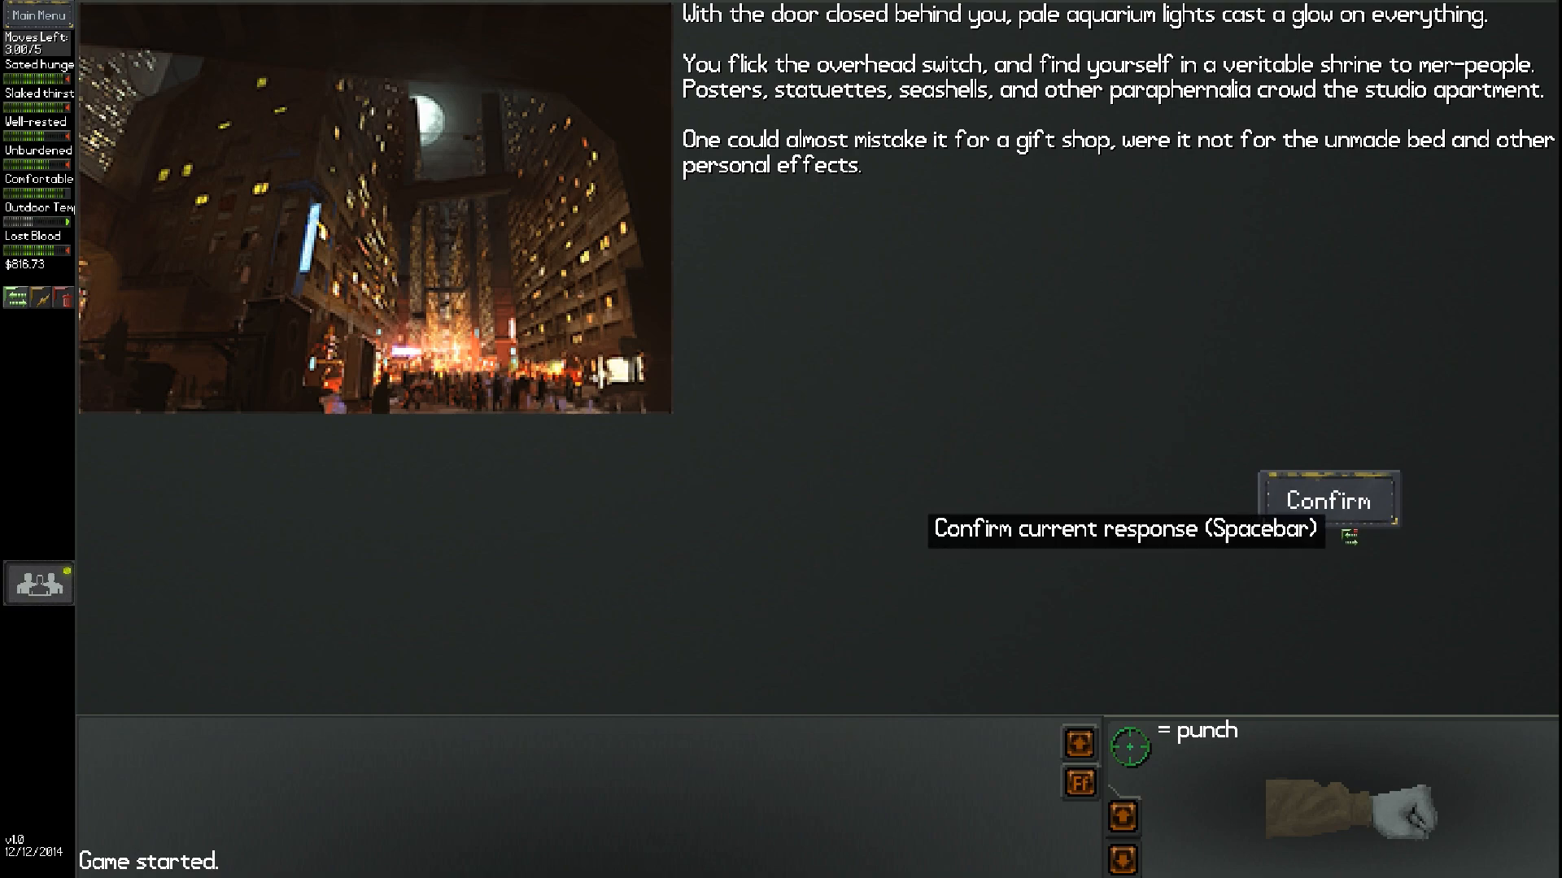
{"action": "left_click", "coordinate": [1328, 498]}
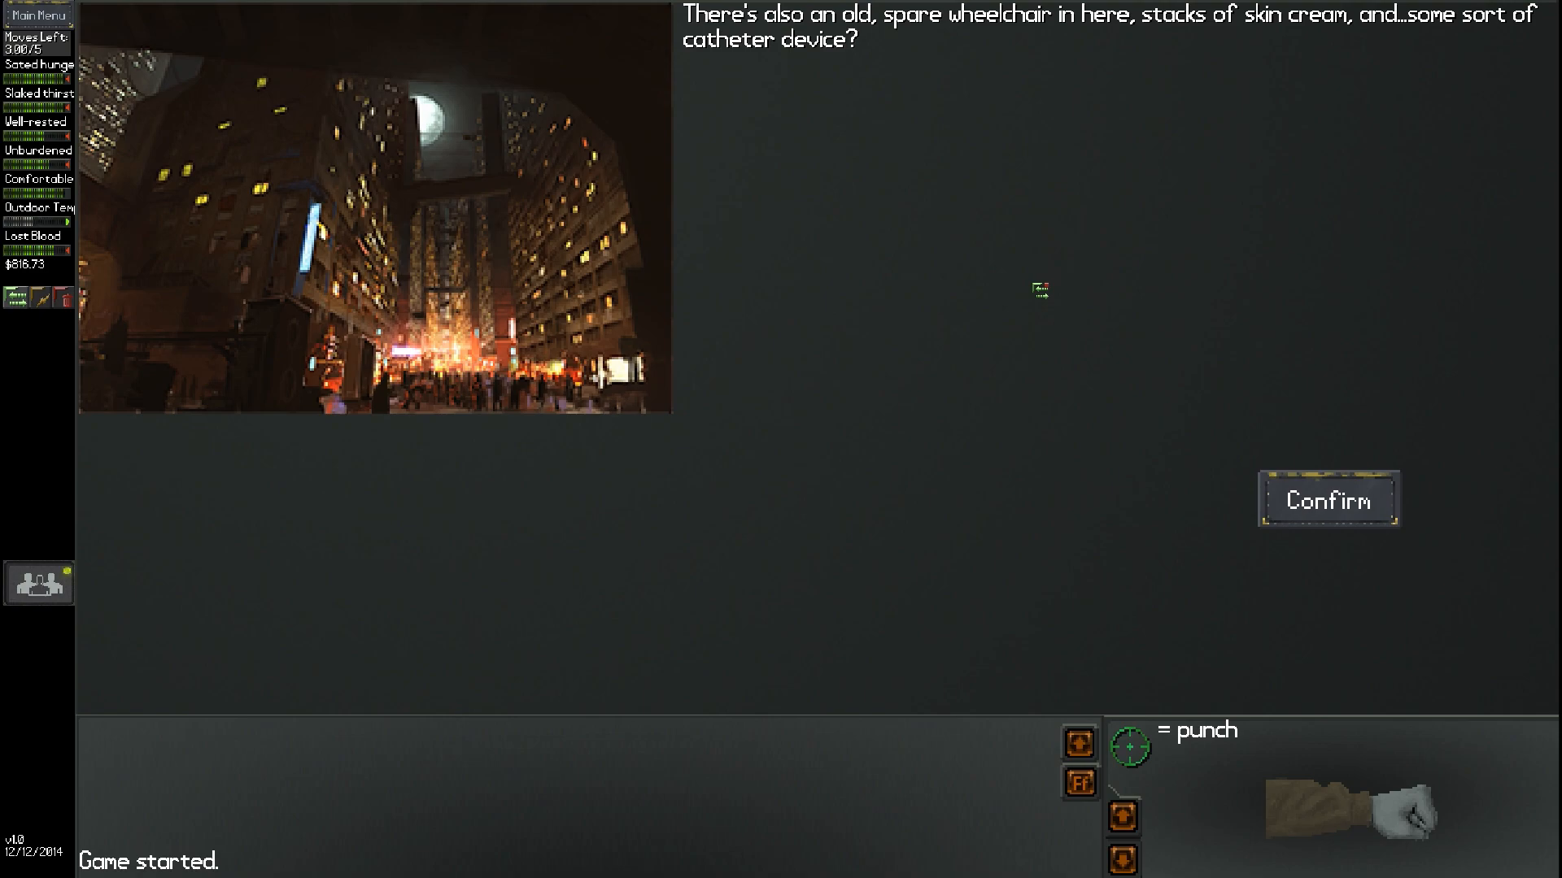
{"action": "left_click", "coordinate": [1327, 499]}
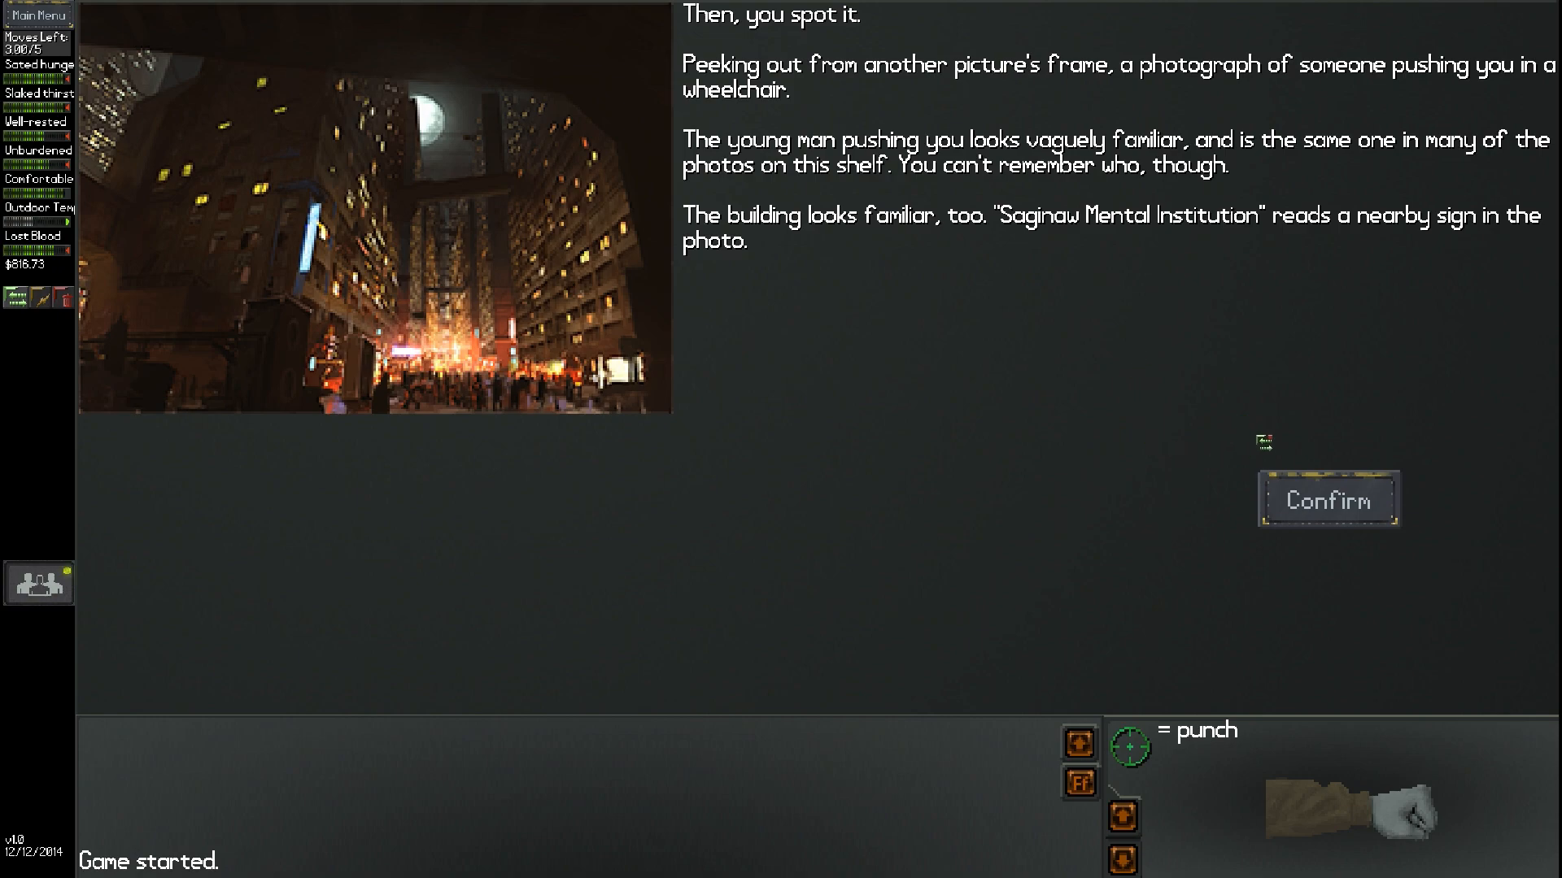
{"action": "left_click", "coordinate": [1327, 500]}
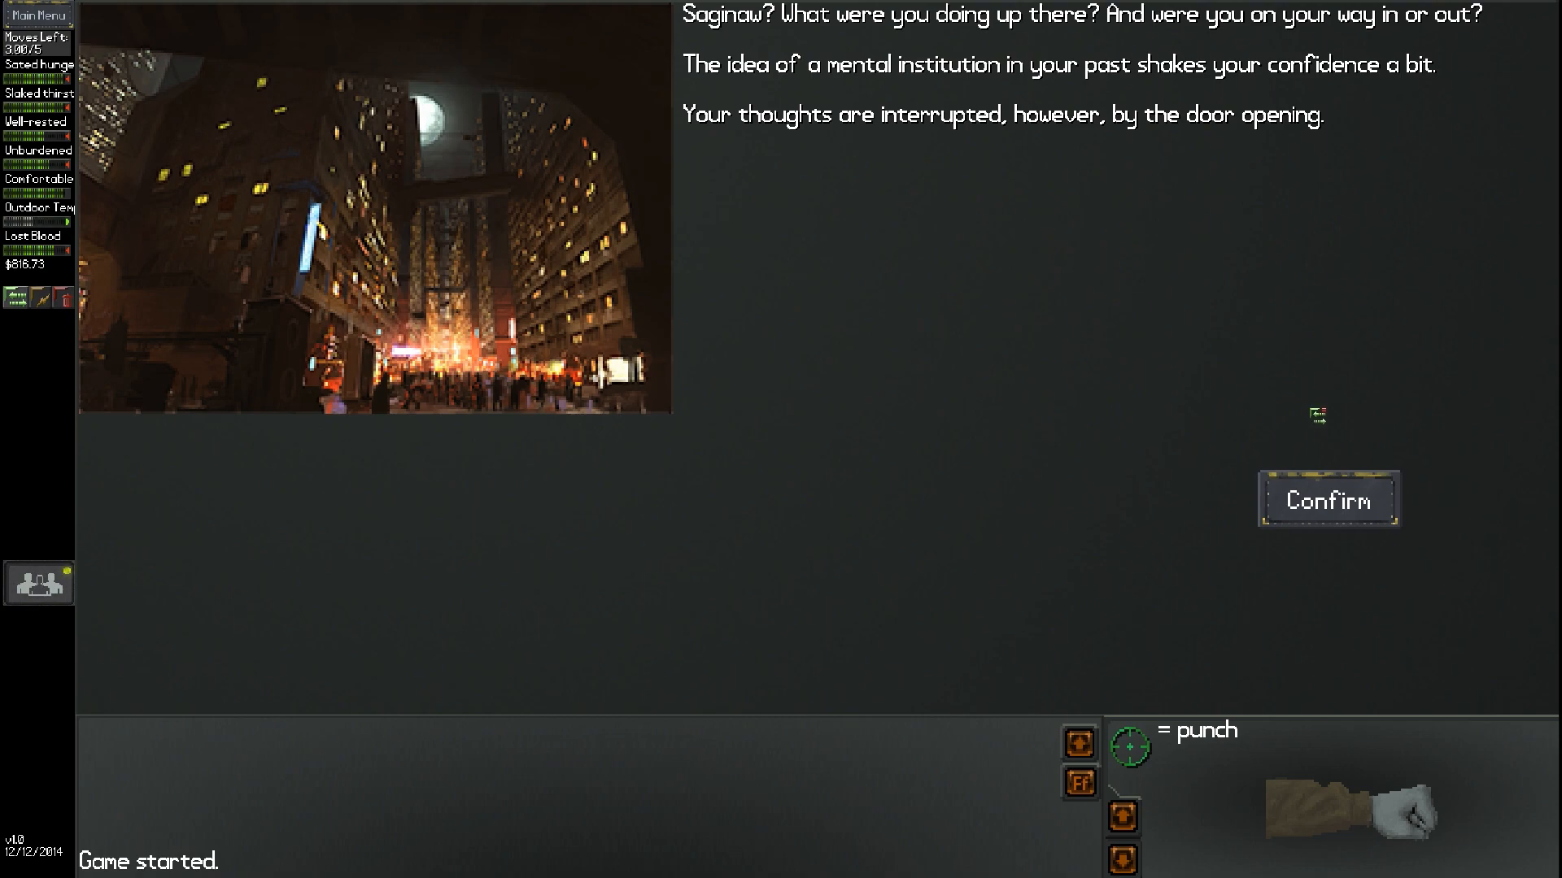
Slip past the hallway crowd, ride down to the lobby, and check the noise outside
{"action": "left_click", "coordinate": [1326, 501]}
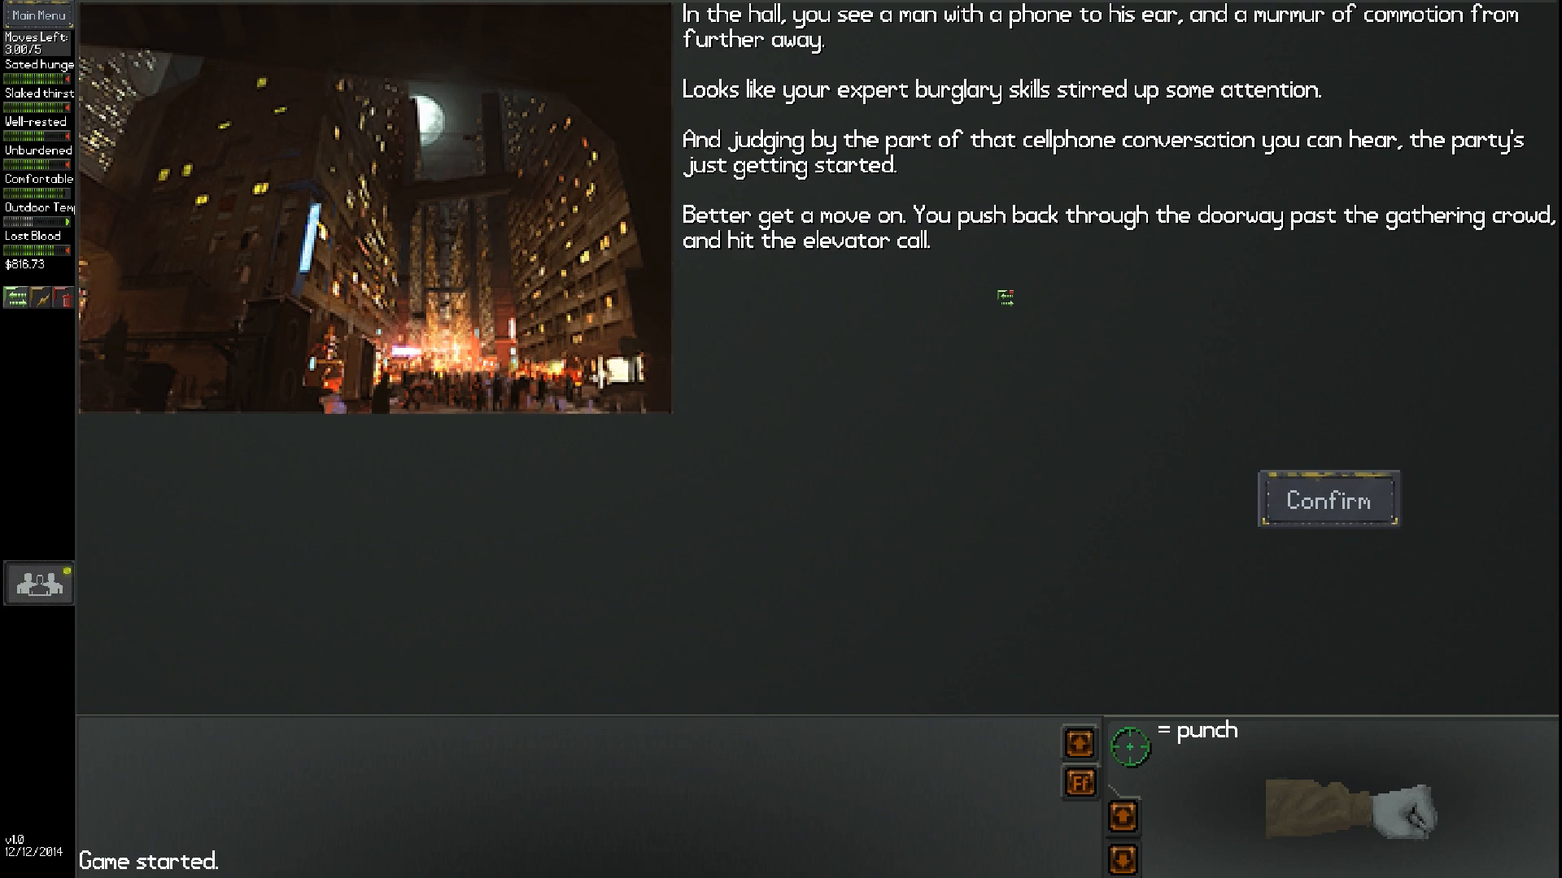
{"action": "mouse_move", "coordinate": [1243, 341]}
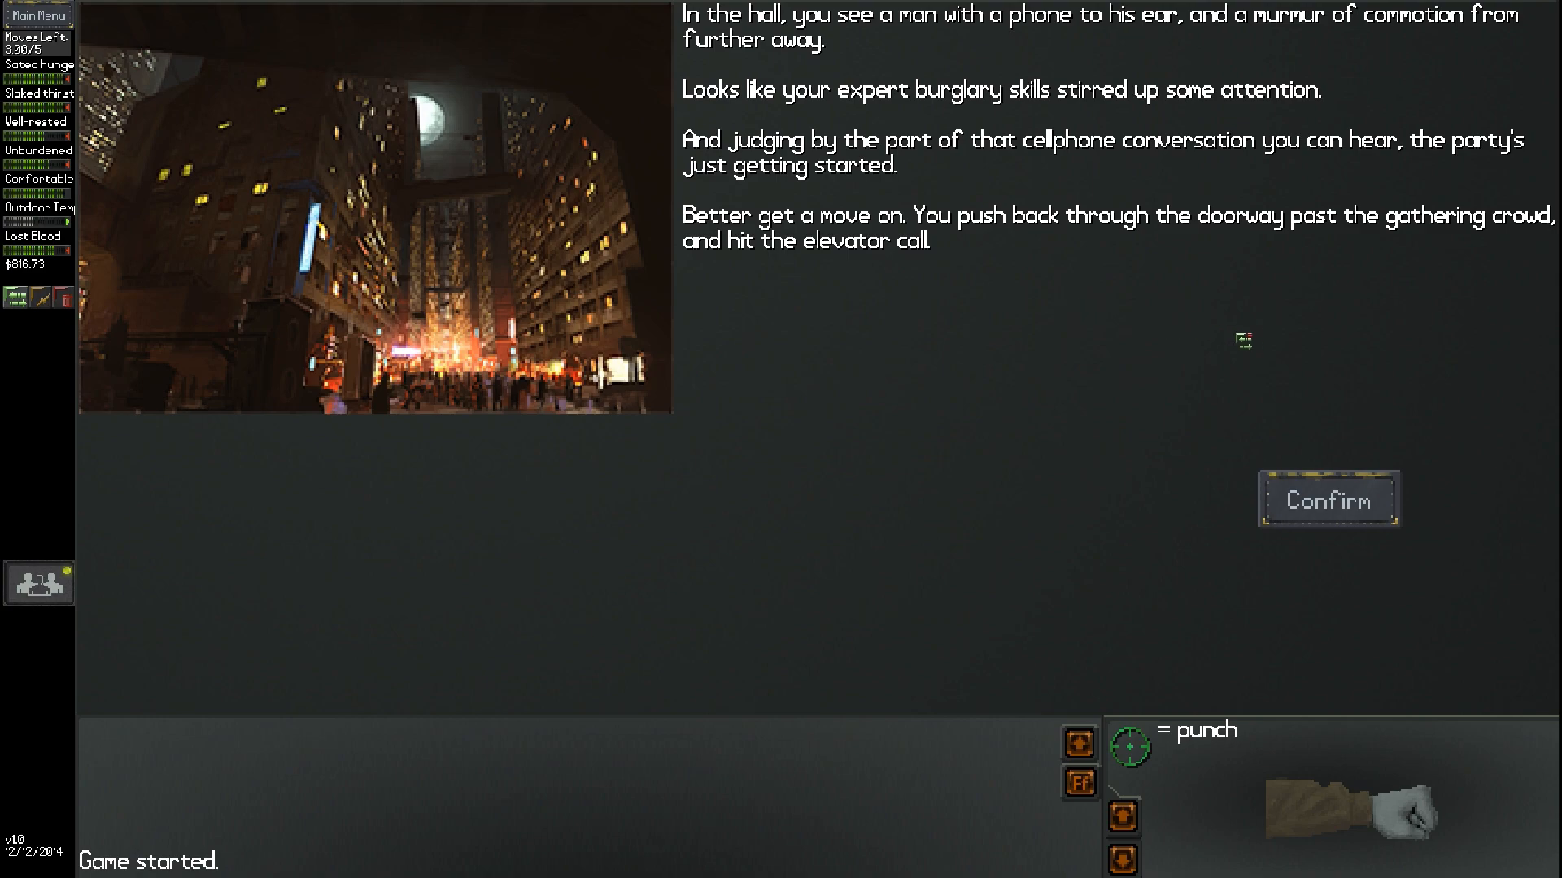
{"action": "left_click", "coordinate": [1327, 499]}
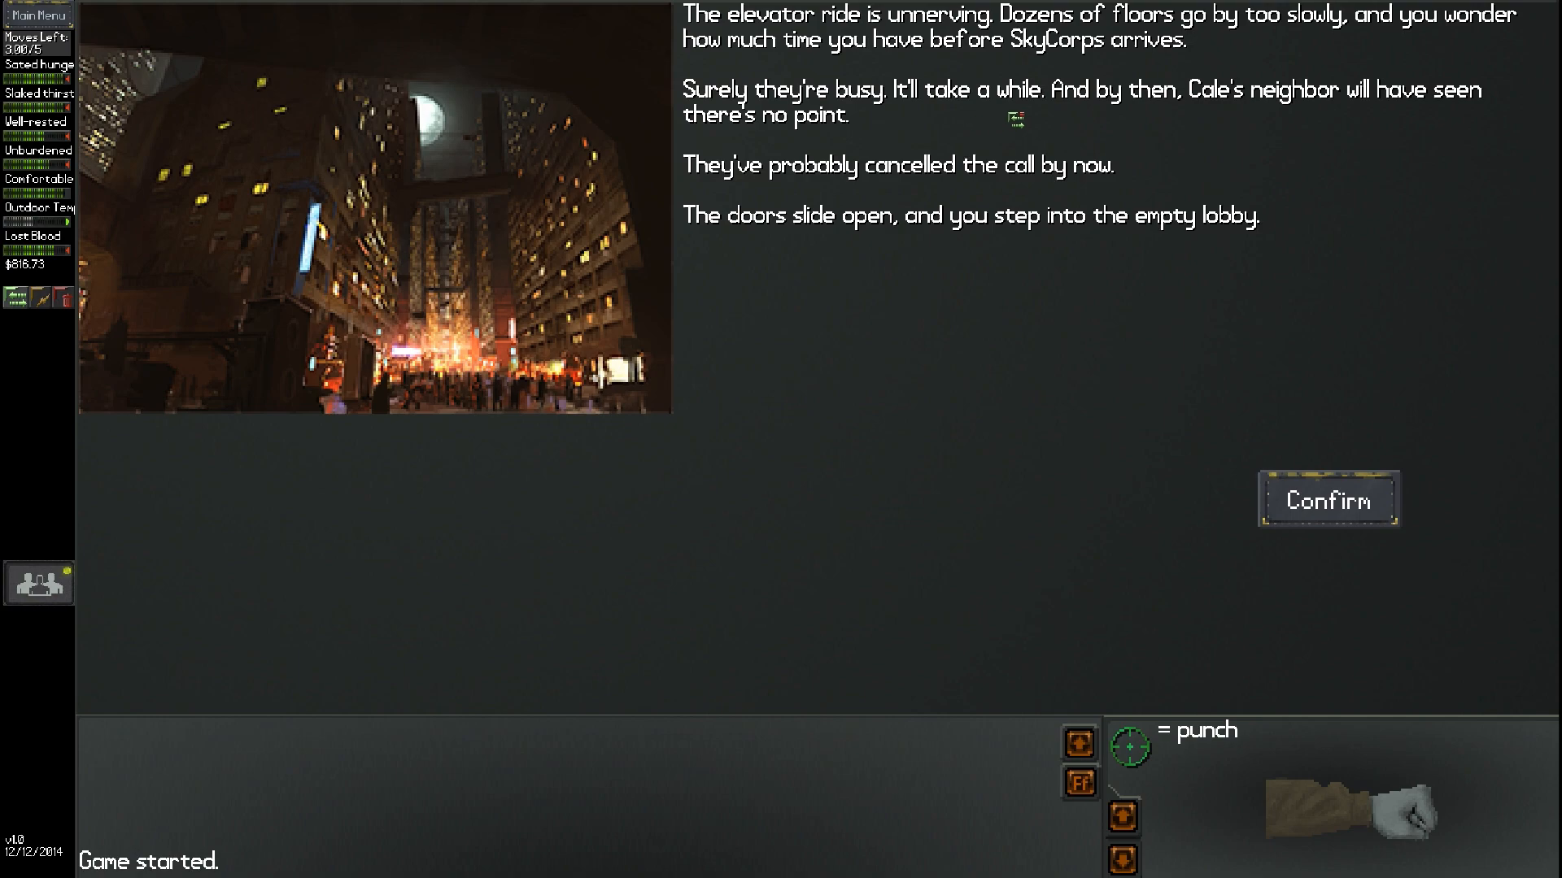
{"action": "mouse_move", "coordinate": [914, 147]}
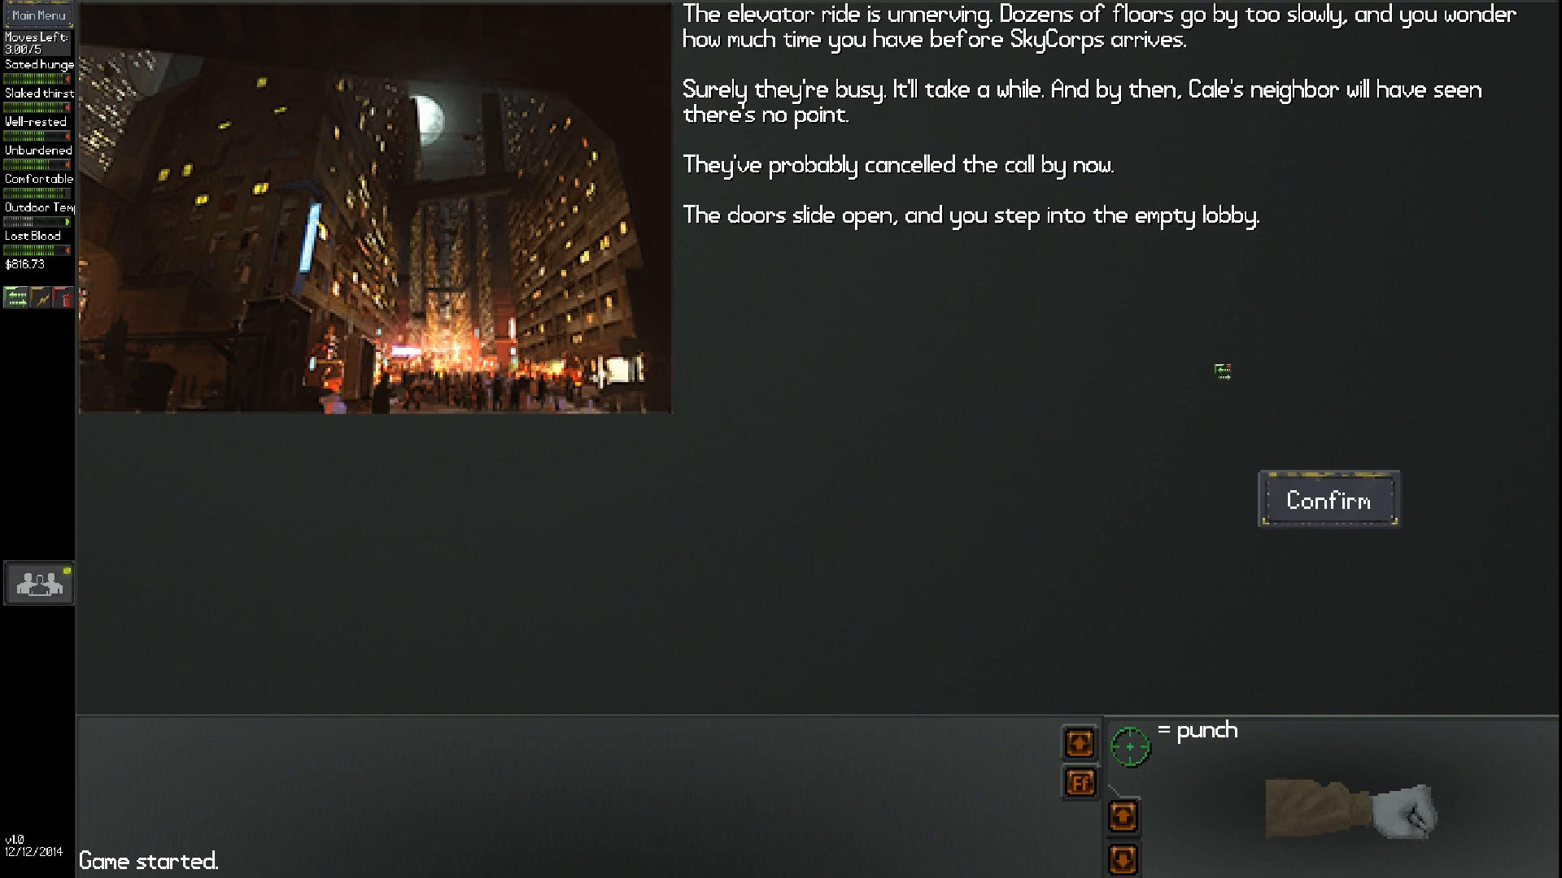
{"action": "left_click", "coordinate": [1327, 500]}
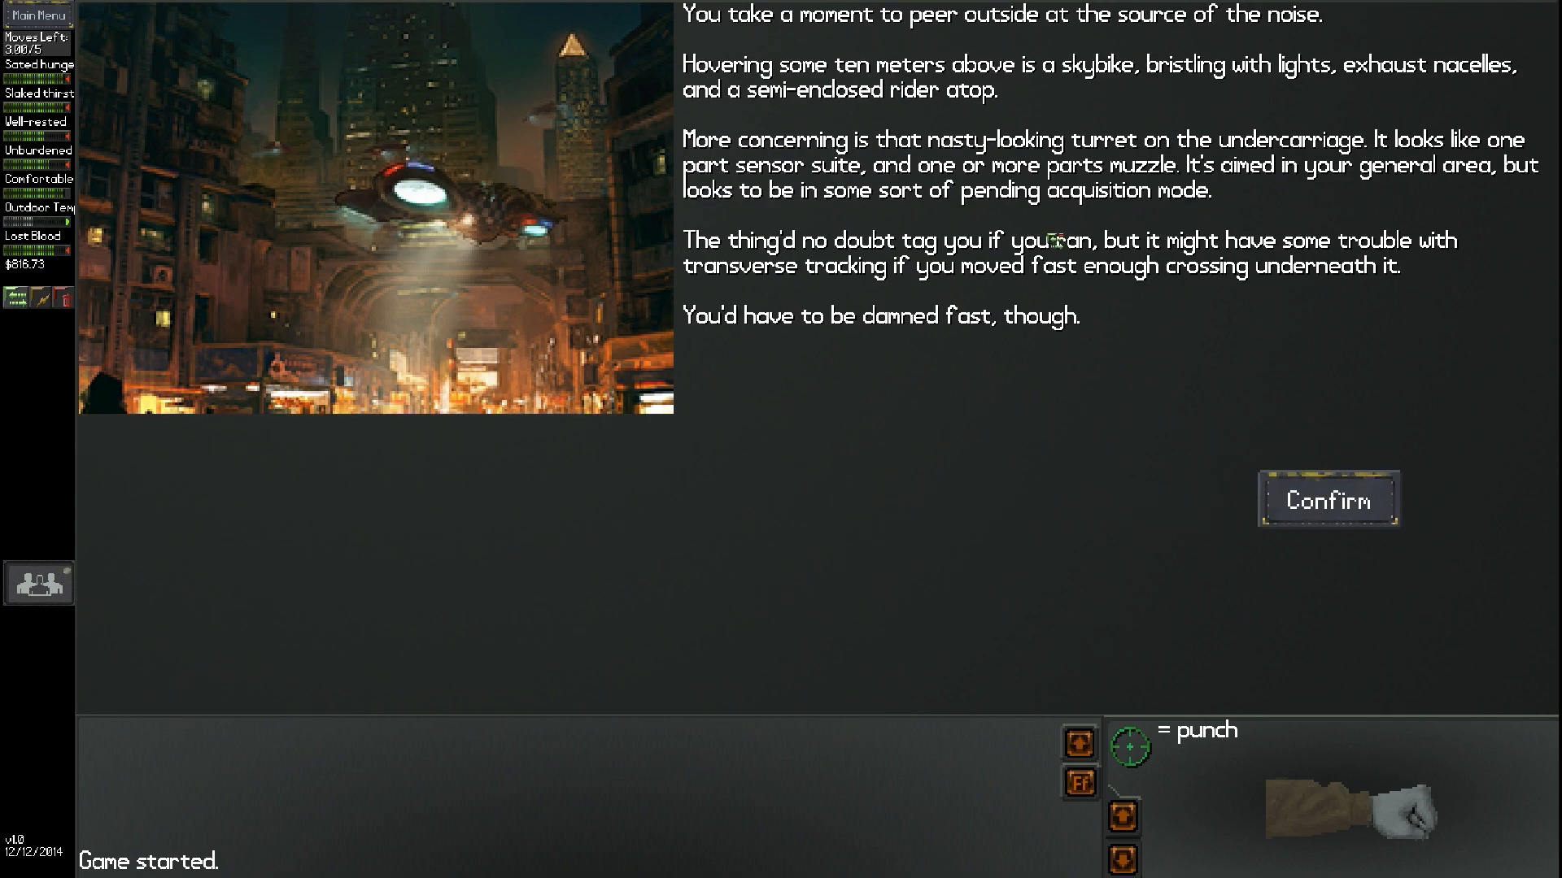
{"action": "mouse_move", "coordinate": [1046, 241]}
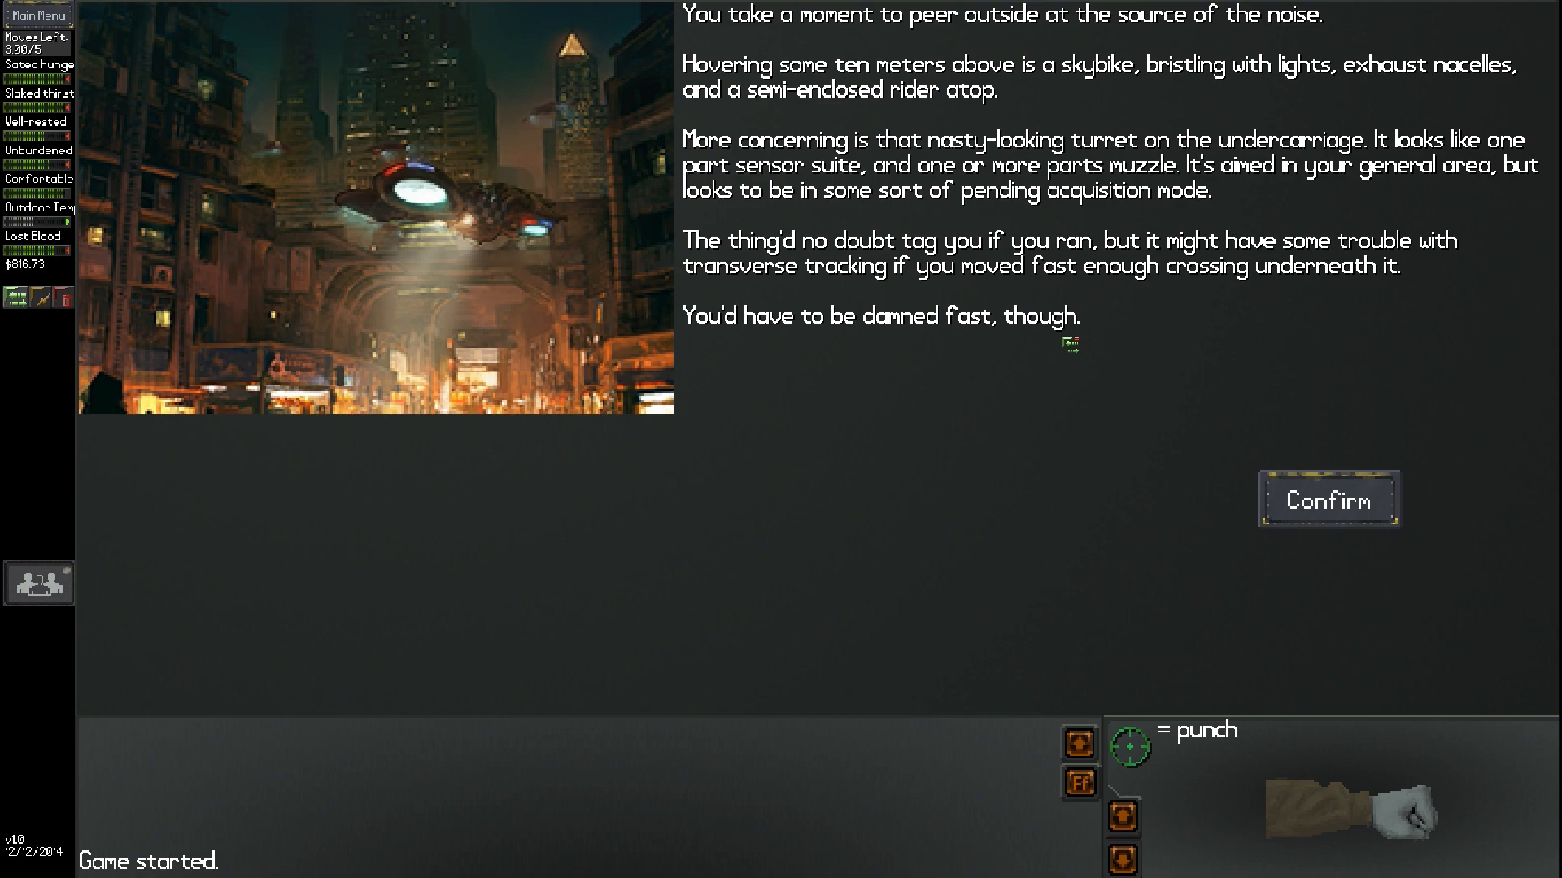
Read past the SkyCorps surrender warning and choose 'Run underneath the skybike!'
{"action": "left_click", "coordinate": [1325, 498]}
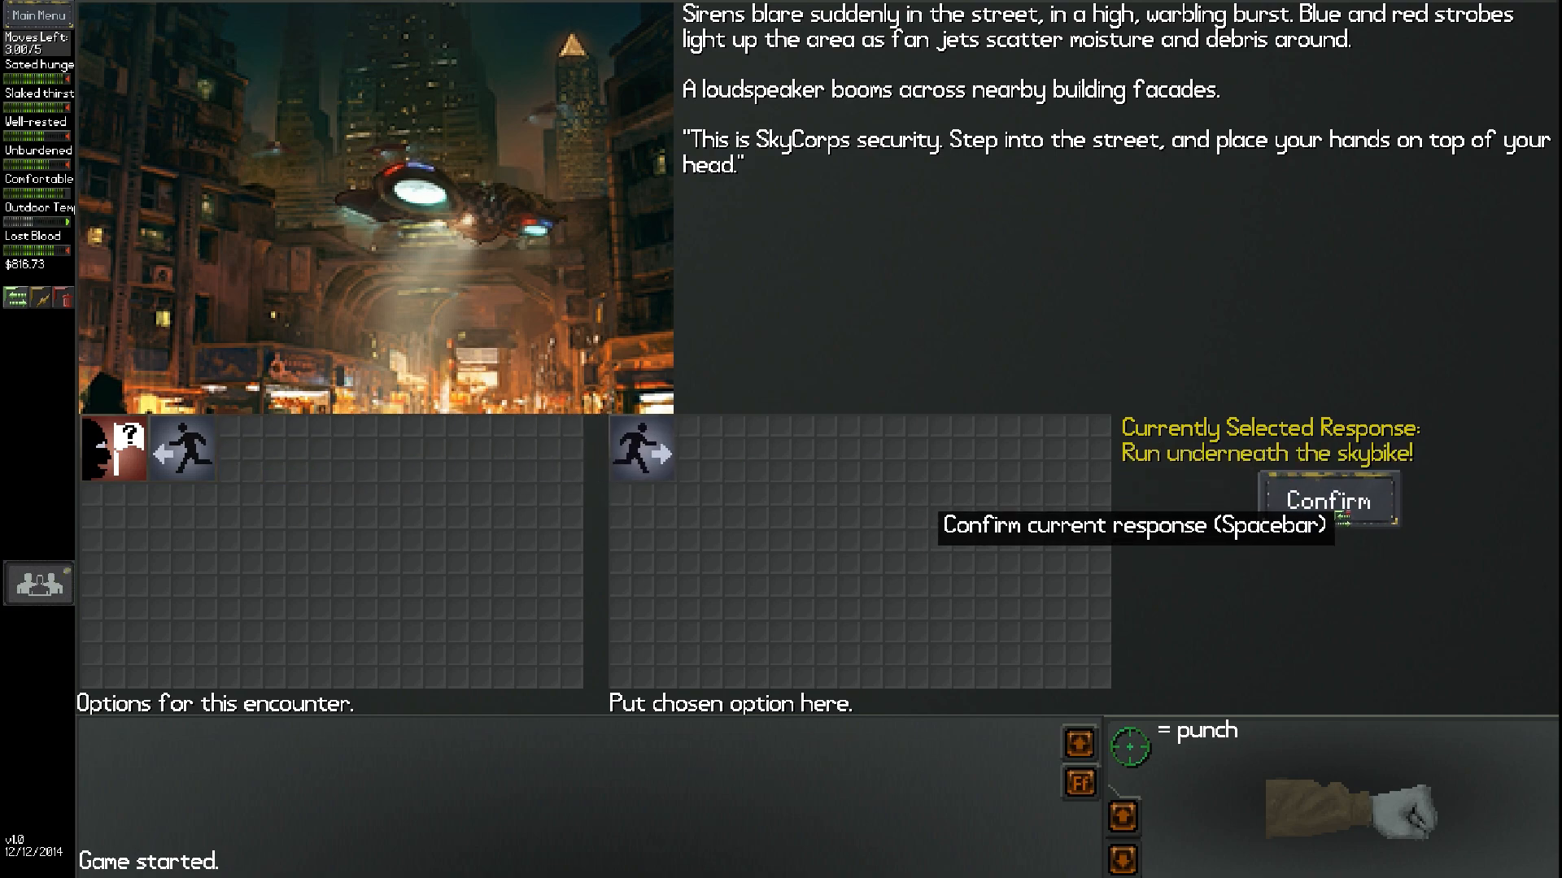
{"action": "left_click", "coordinate": [1326, 500]}
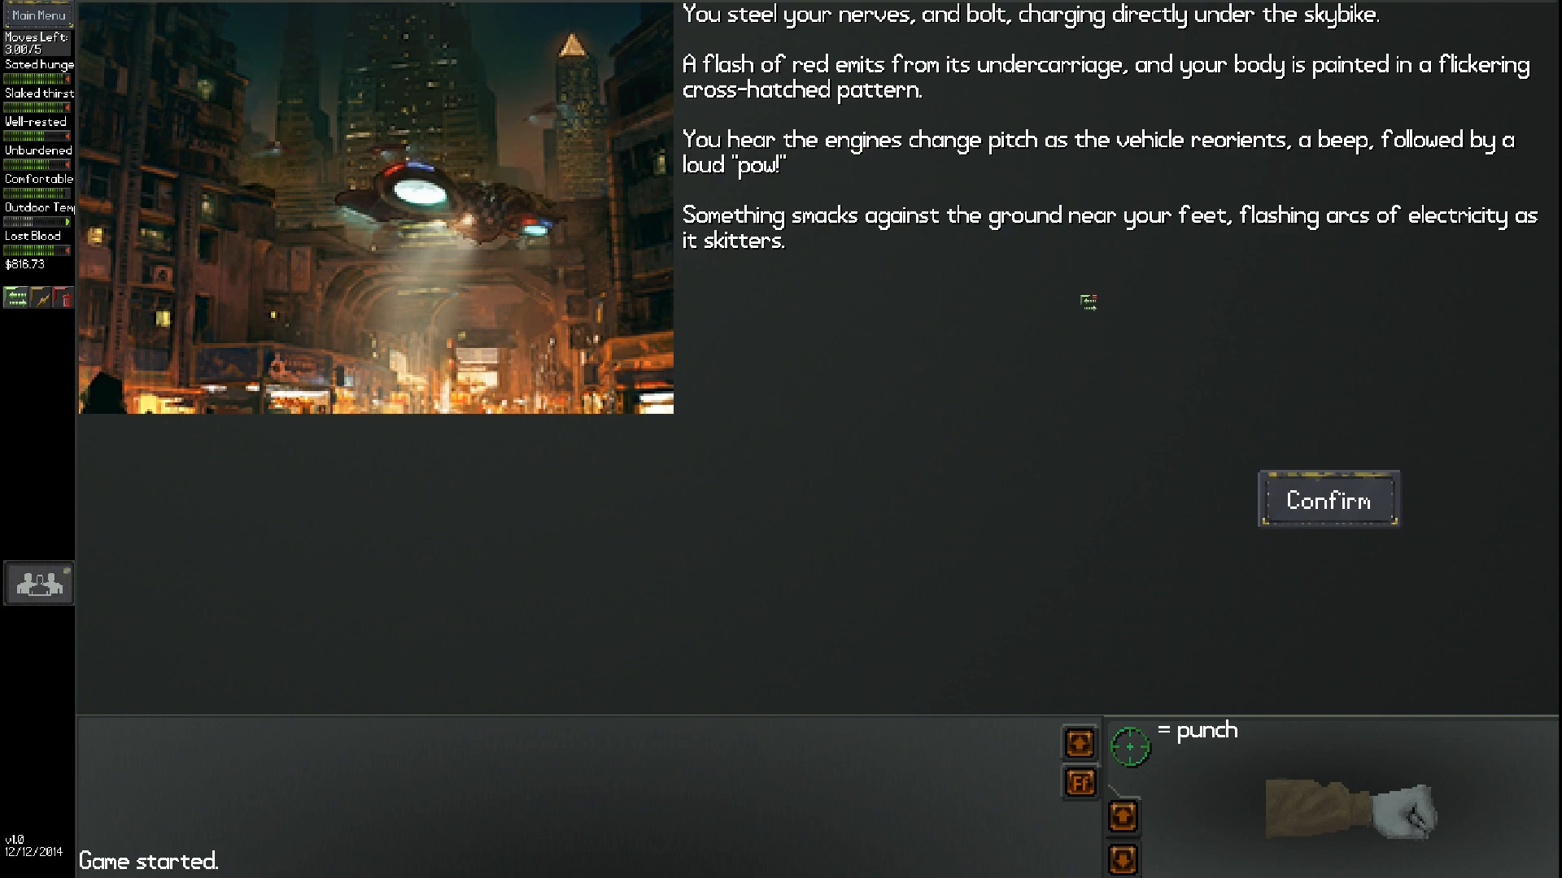
{"action": "mouse_move", "coordinate": [1310, 423]}
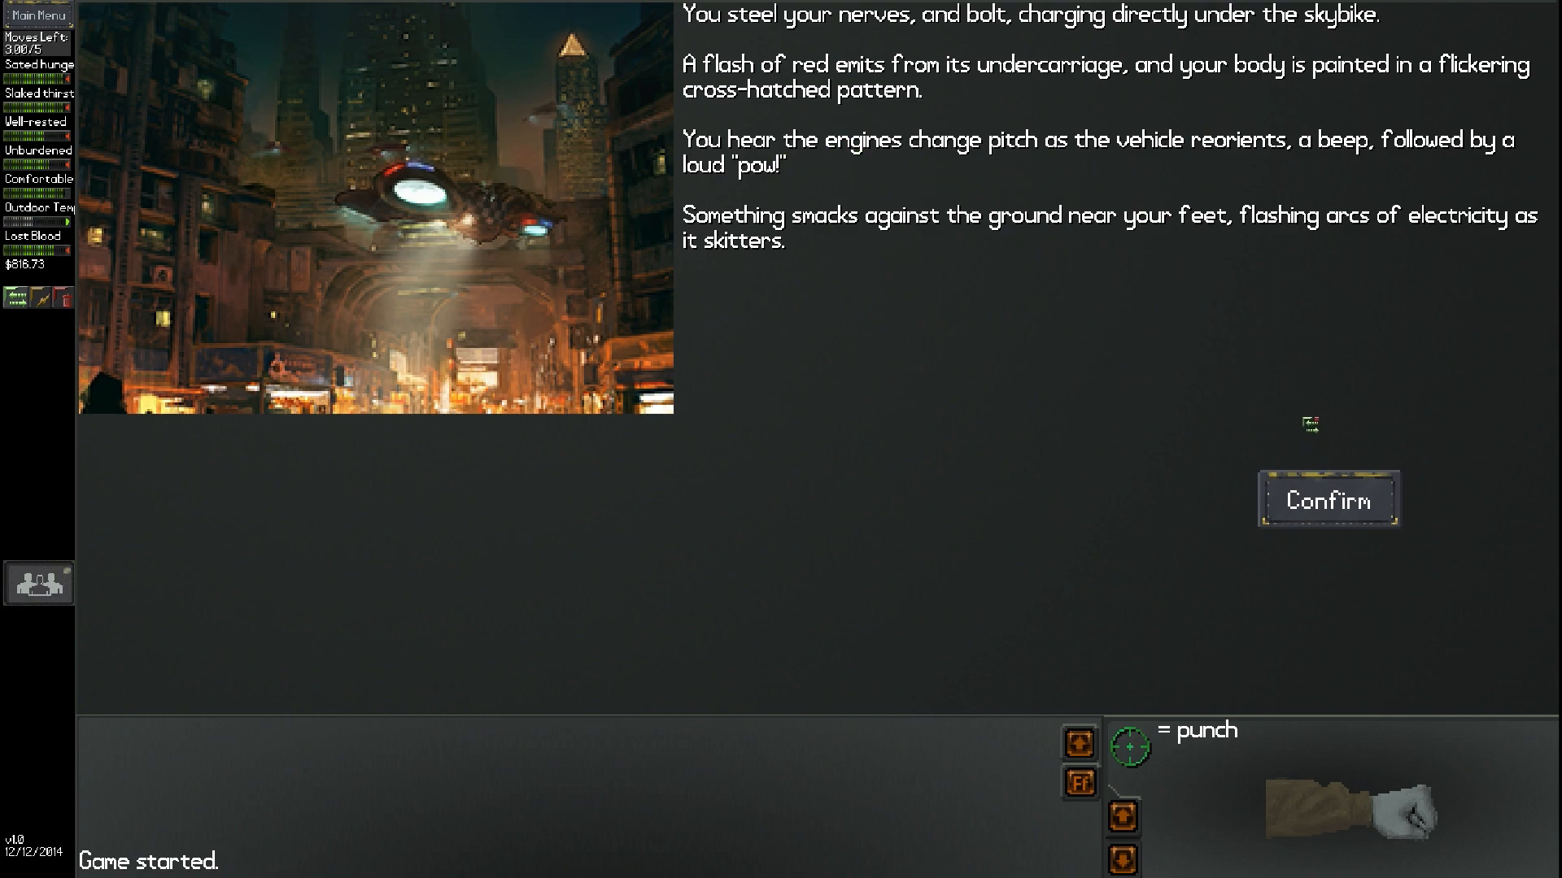
Advance to the escape options and confirm 'Merge with the crowd'
{"action": "left_click", "coordinate": [1328, 501]}
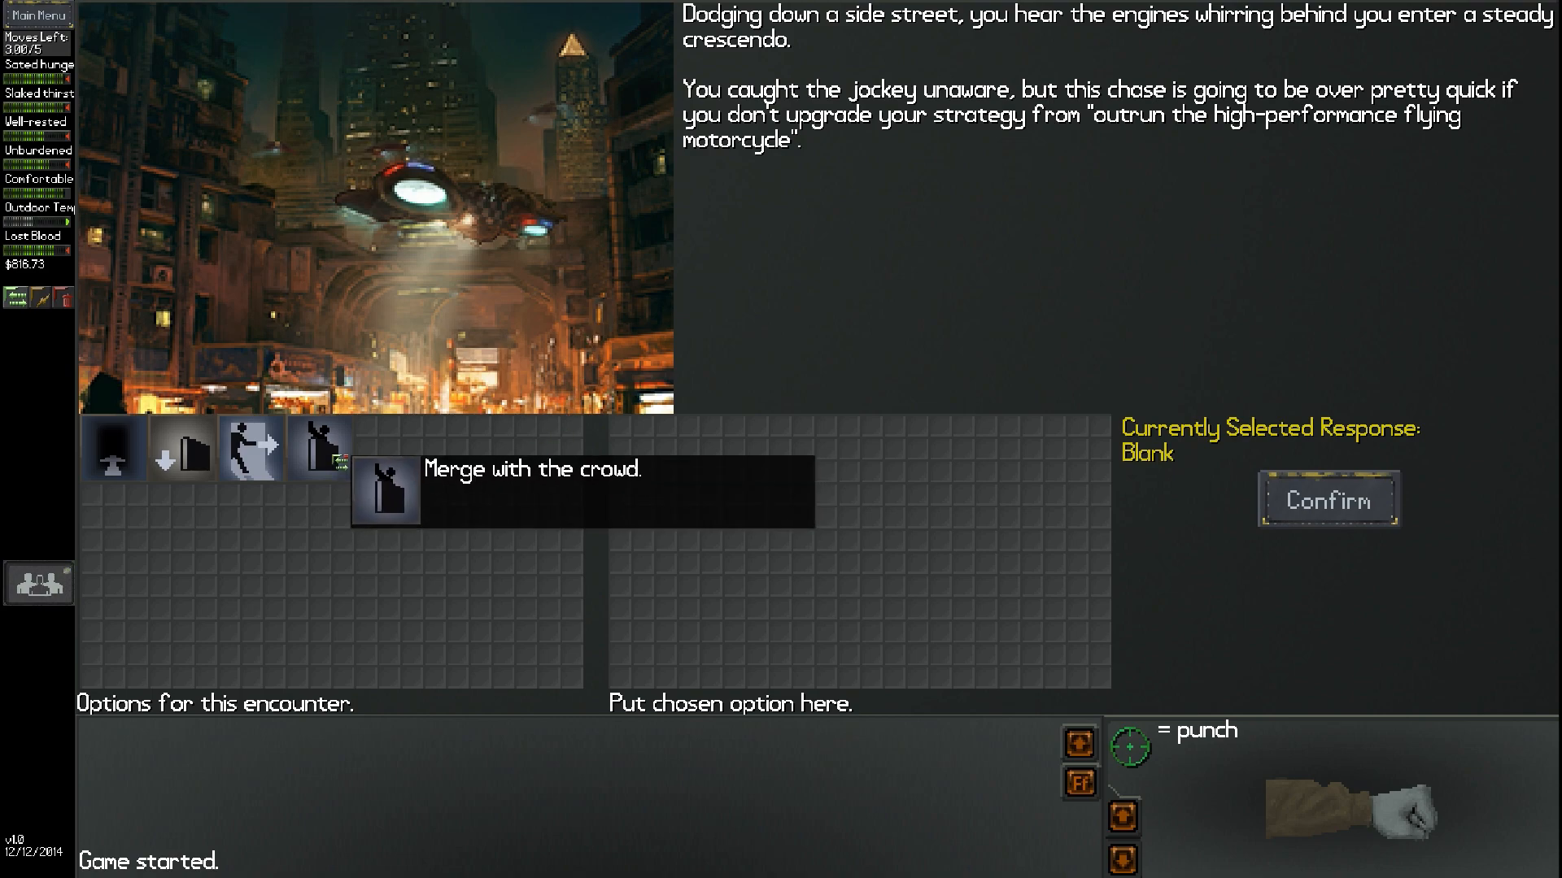
{"action": "mouse_move", "coordinate": [182, 449]}
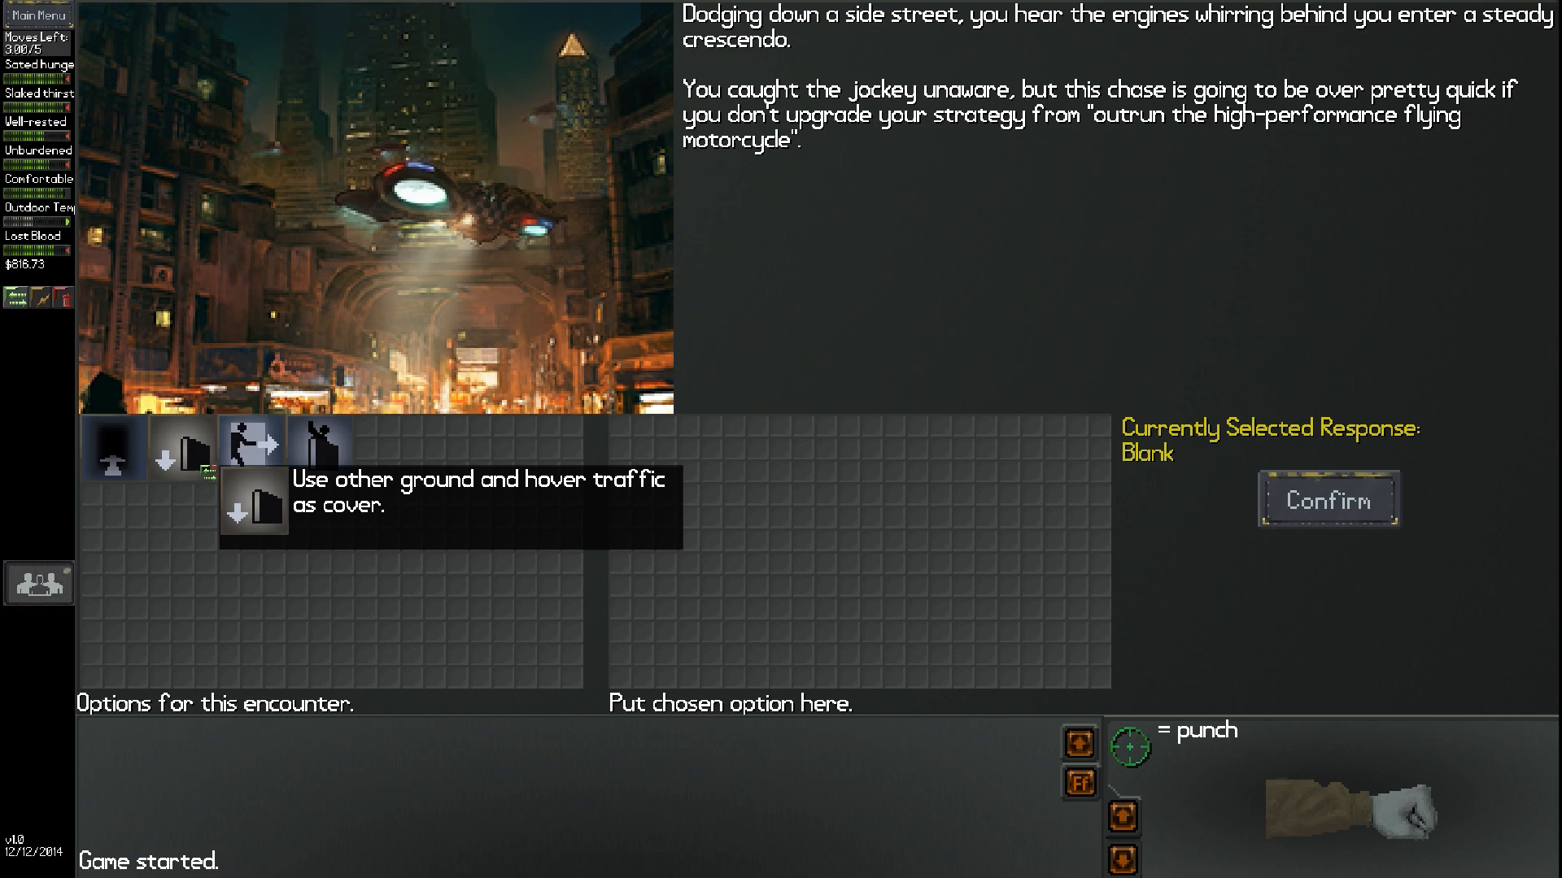
{"action": "mouse_move", "coordinate": [112, 450]}
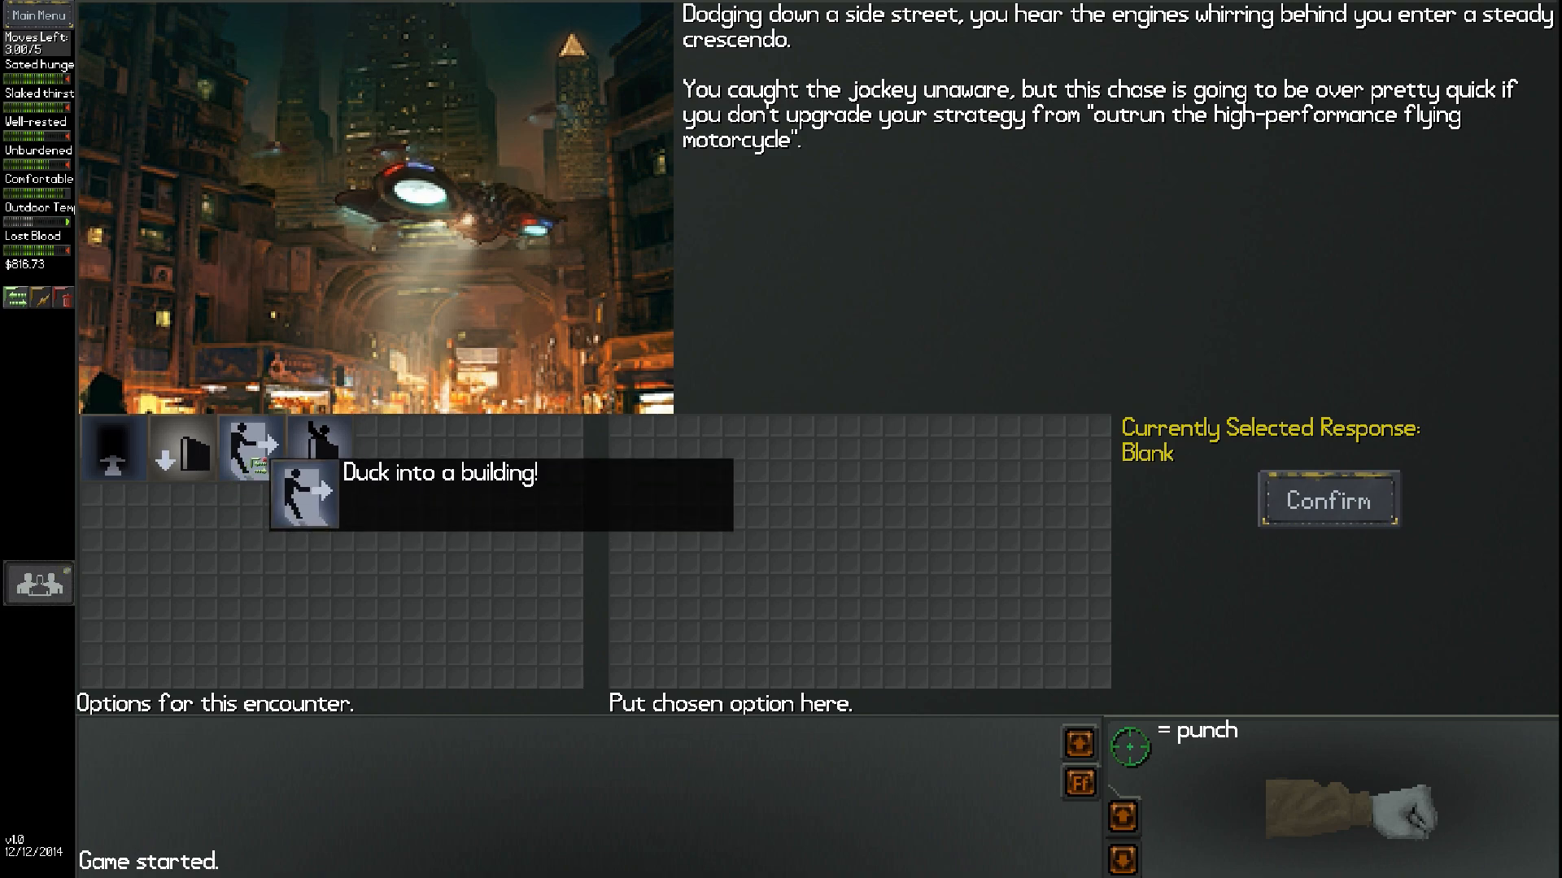
{"action": "mouse_move", "coordinate": [319, 450]}
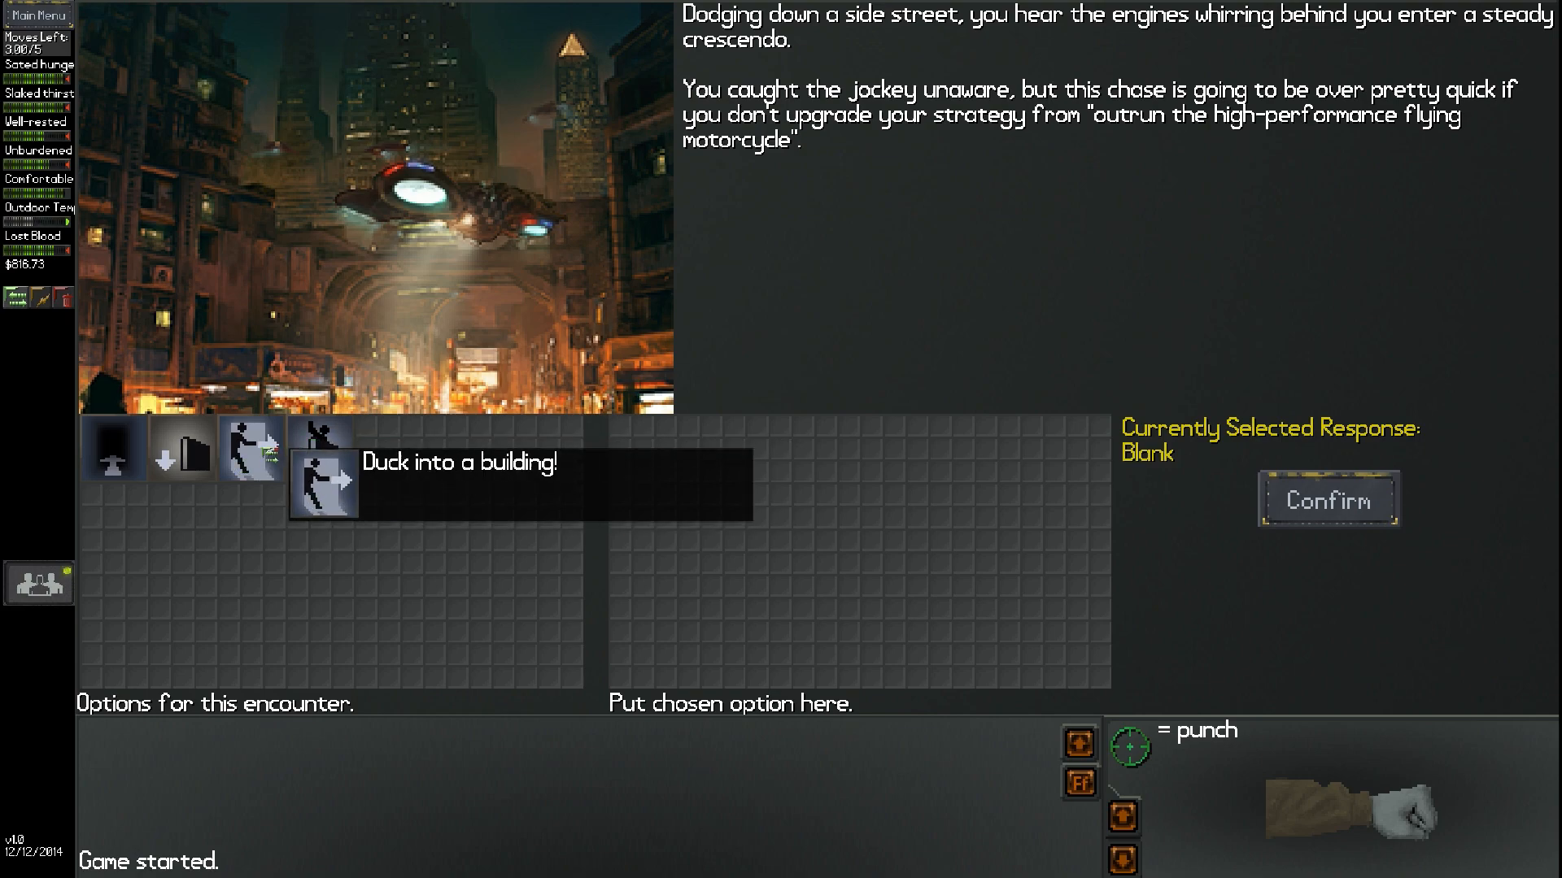
{"action": "left_click", "coordinate": [322, 483]}
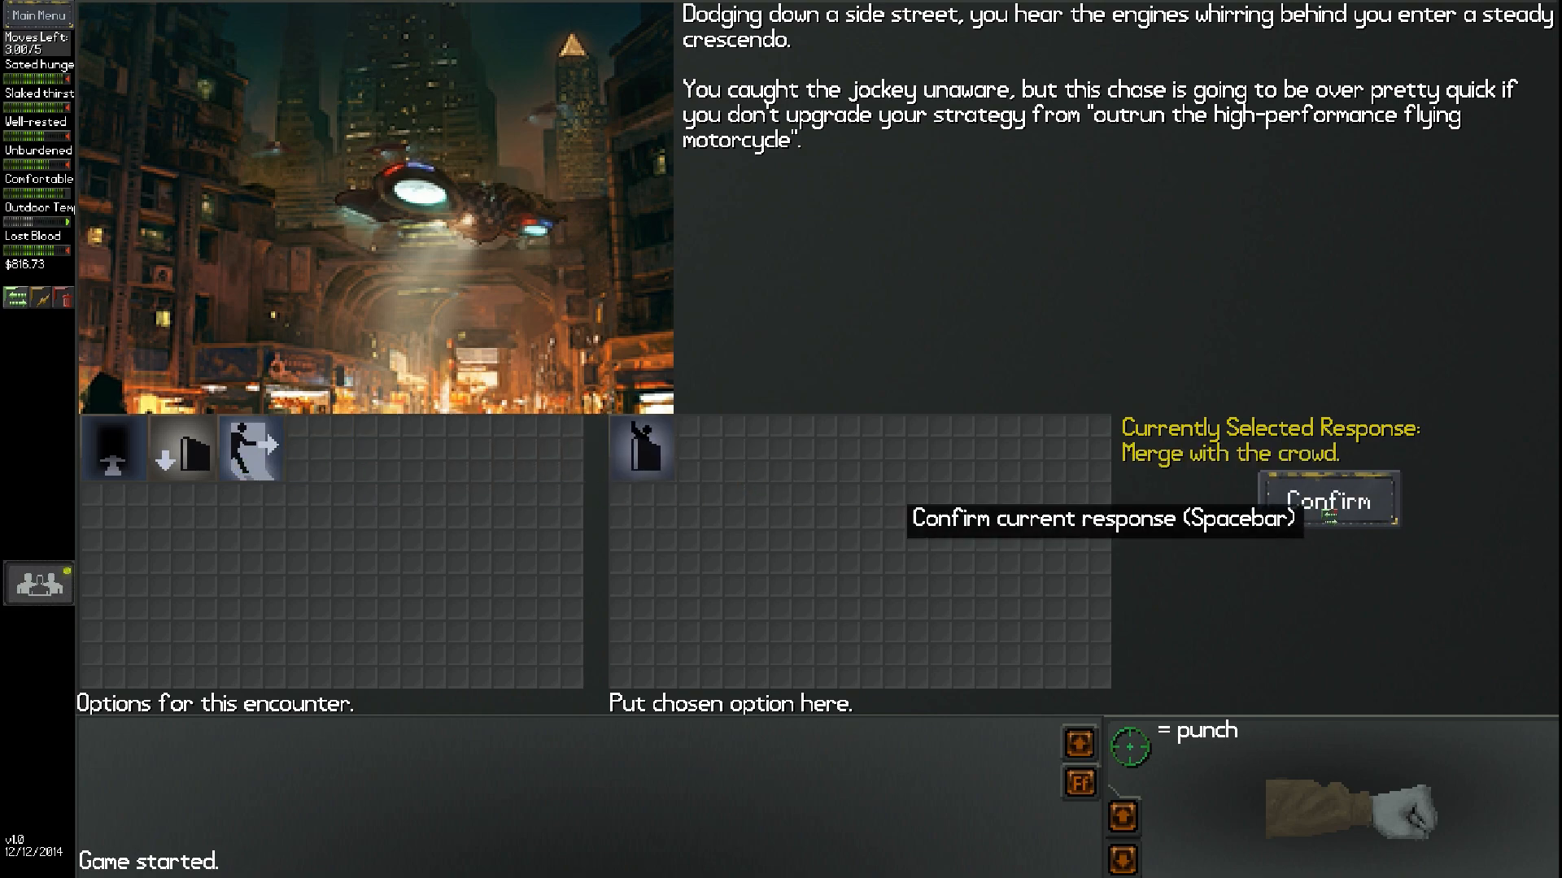
{"action": "left_click", "coordinate": [1327, 501]}
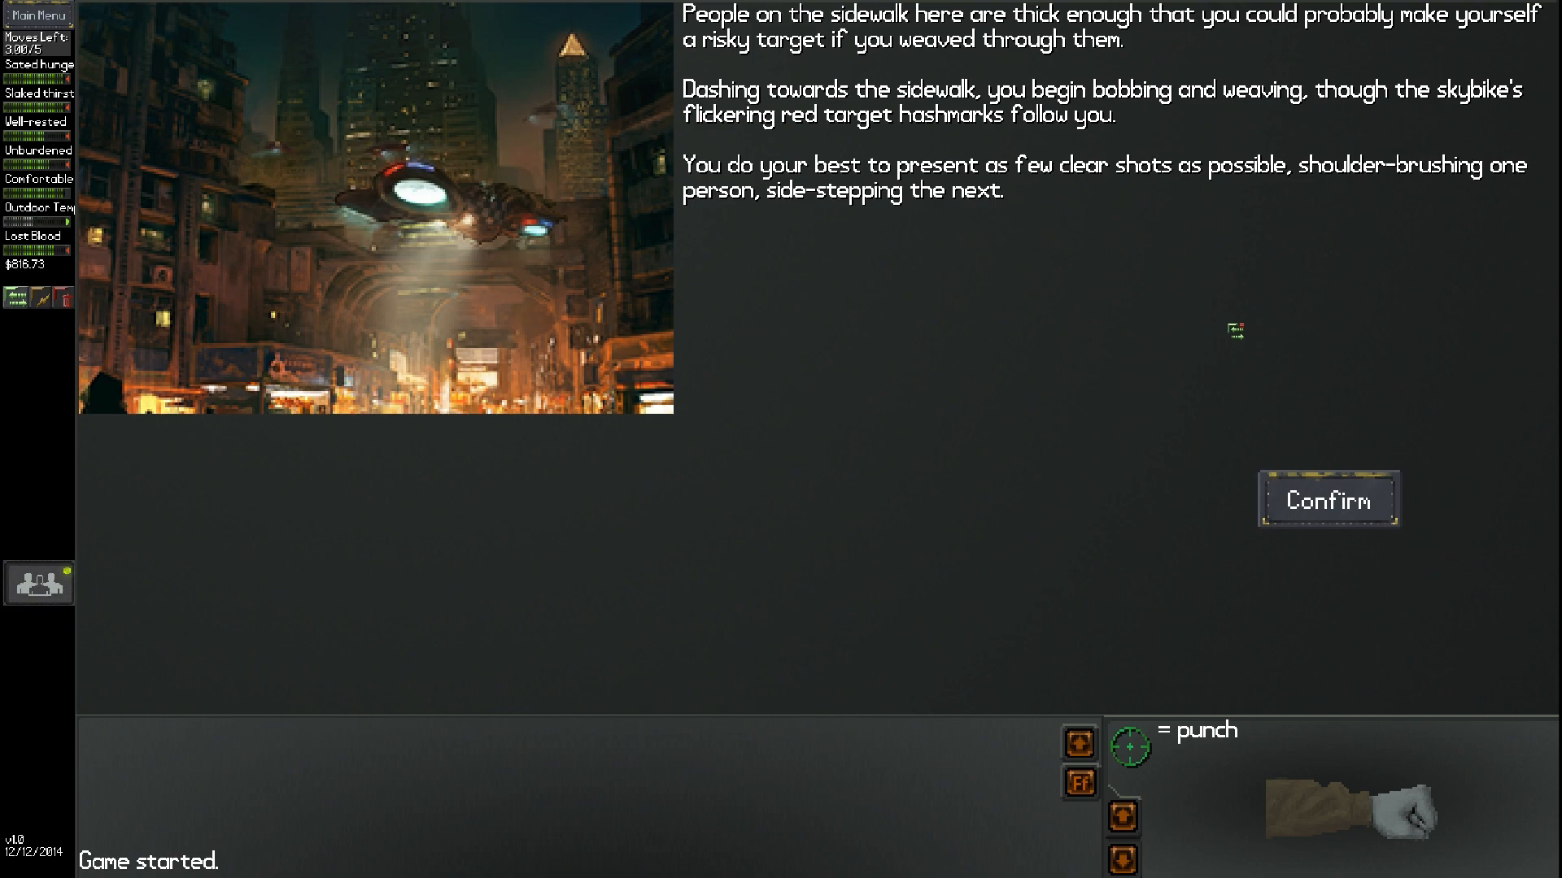
{"action": "mouse_move", "coordinate": [1337, 399]}
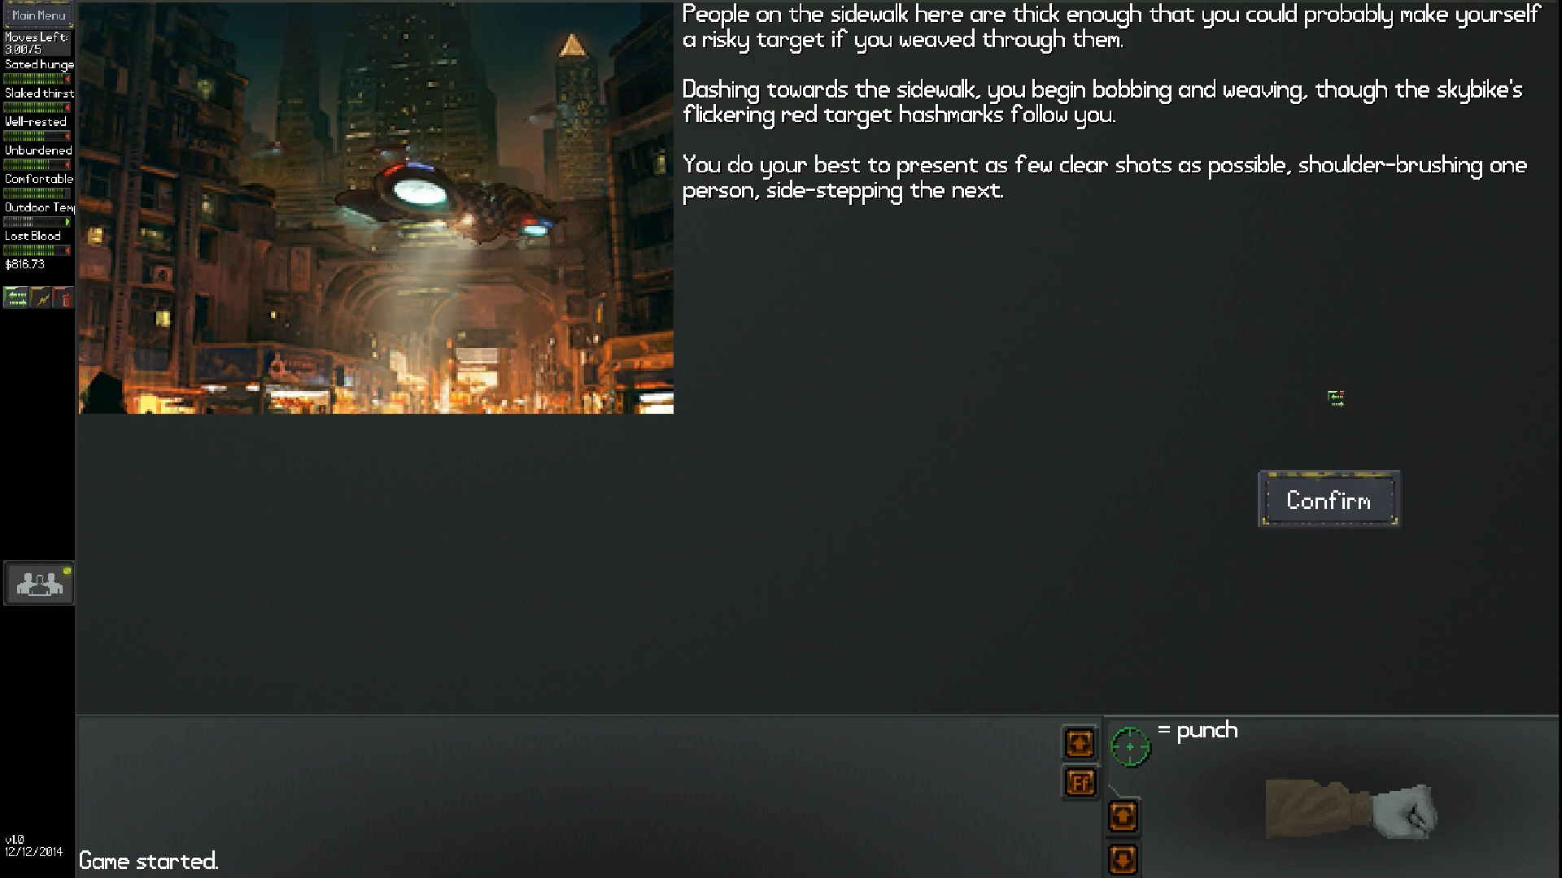
Continue after weaving through the crowd to the tracking warning
{"action": "left_click", "coordinate": [1327, 498]}
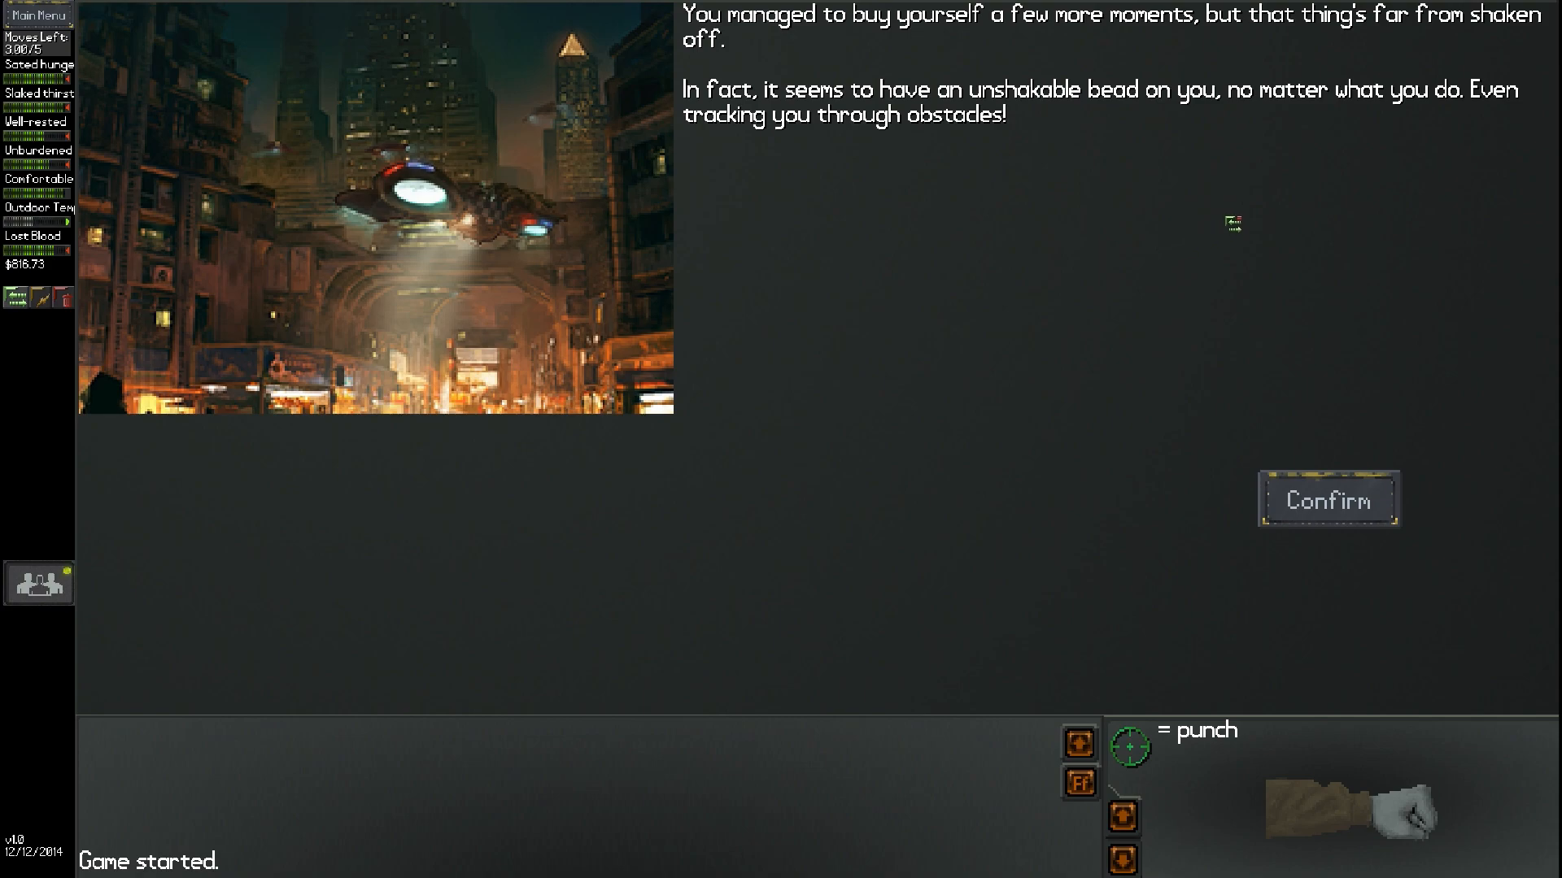
{"action": "mouse_move", "coordinate": [927, 165]}
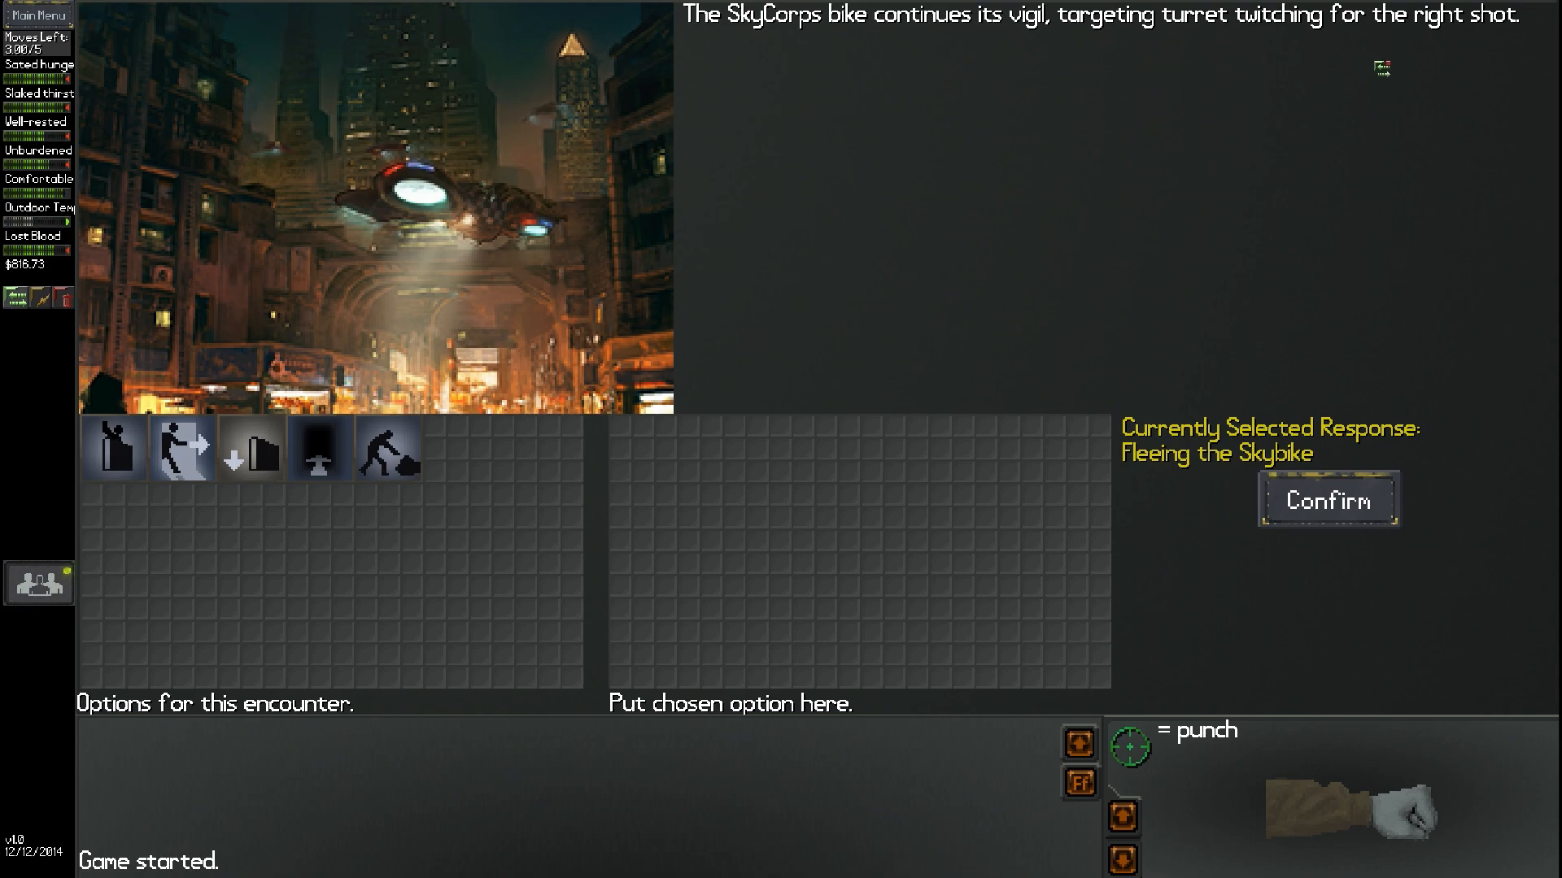
{"action": "mouse_move", "coordinate": [318, 448]}
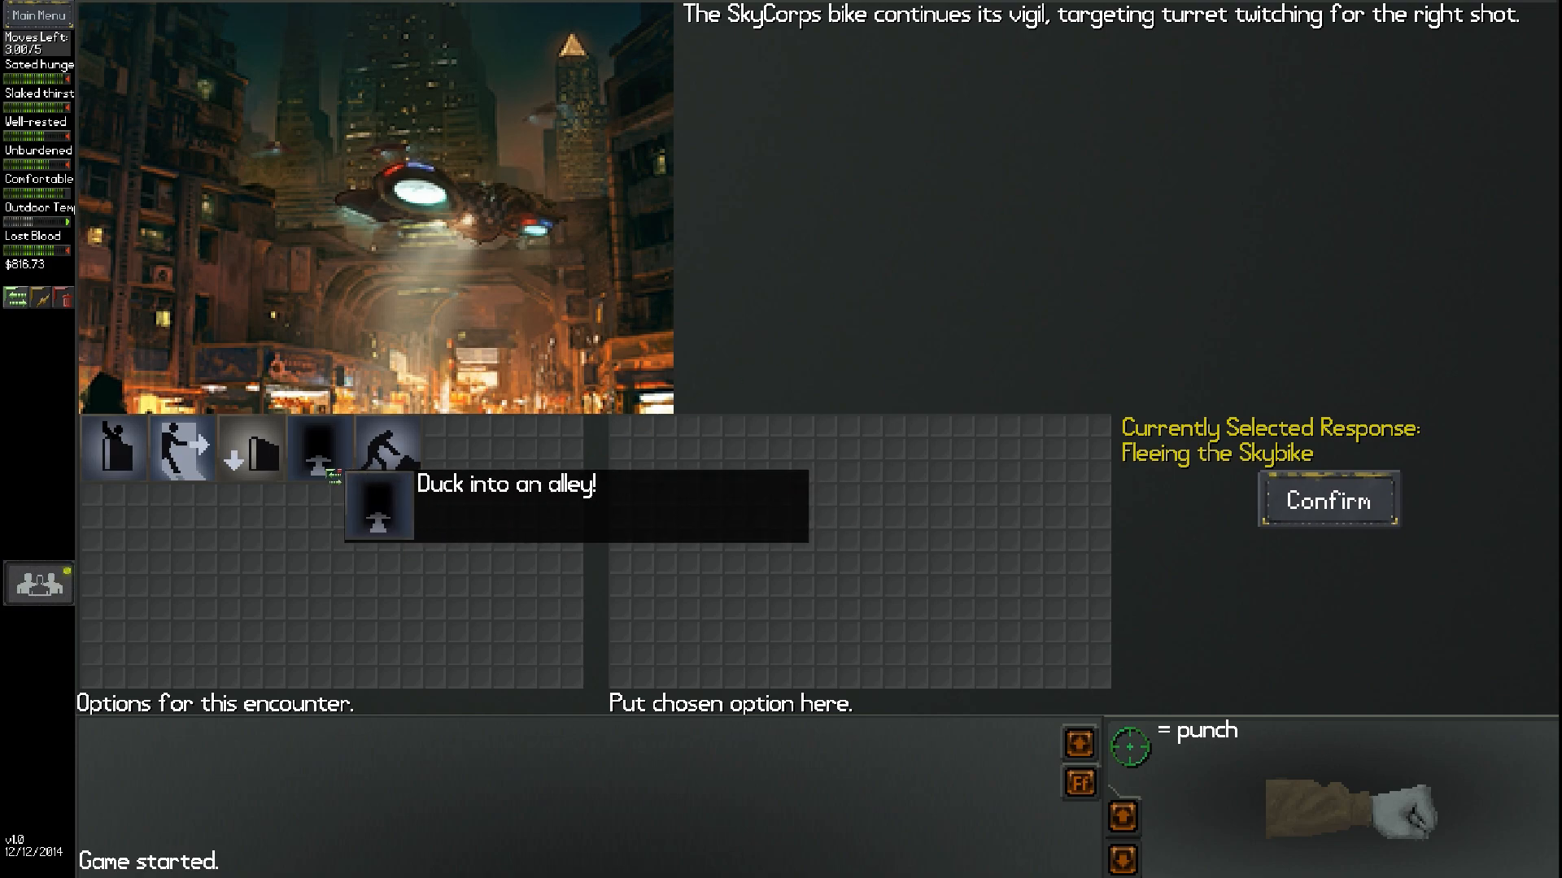
{"action": "mouse_move", "coordinate": [387, 448]}
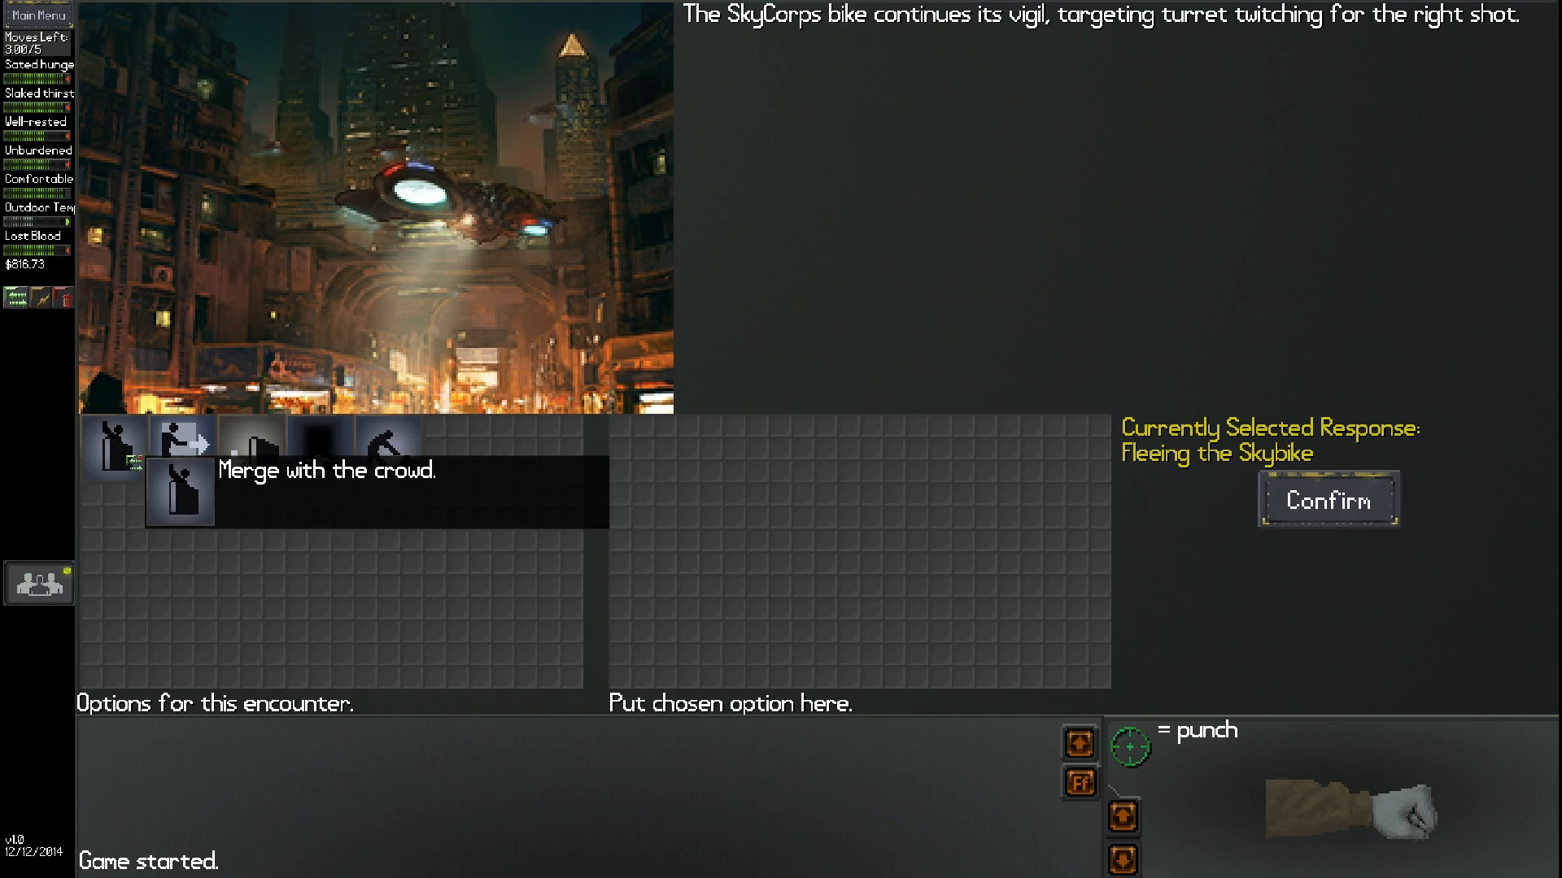
{"action": "mouse_move", "coordinate": [387, 447]}
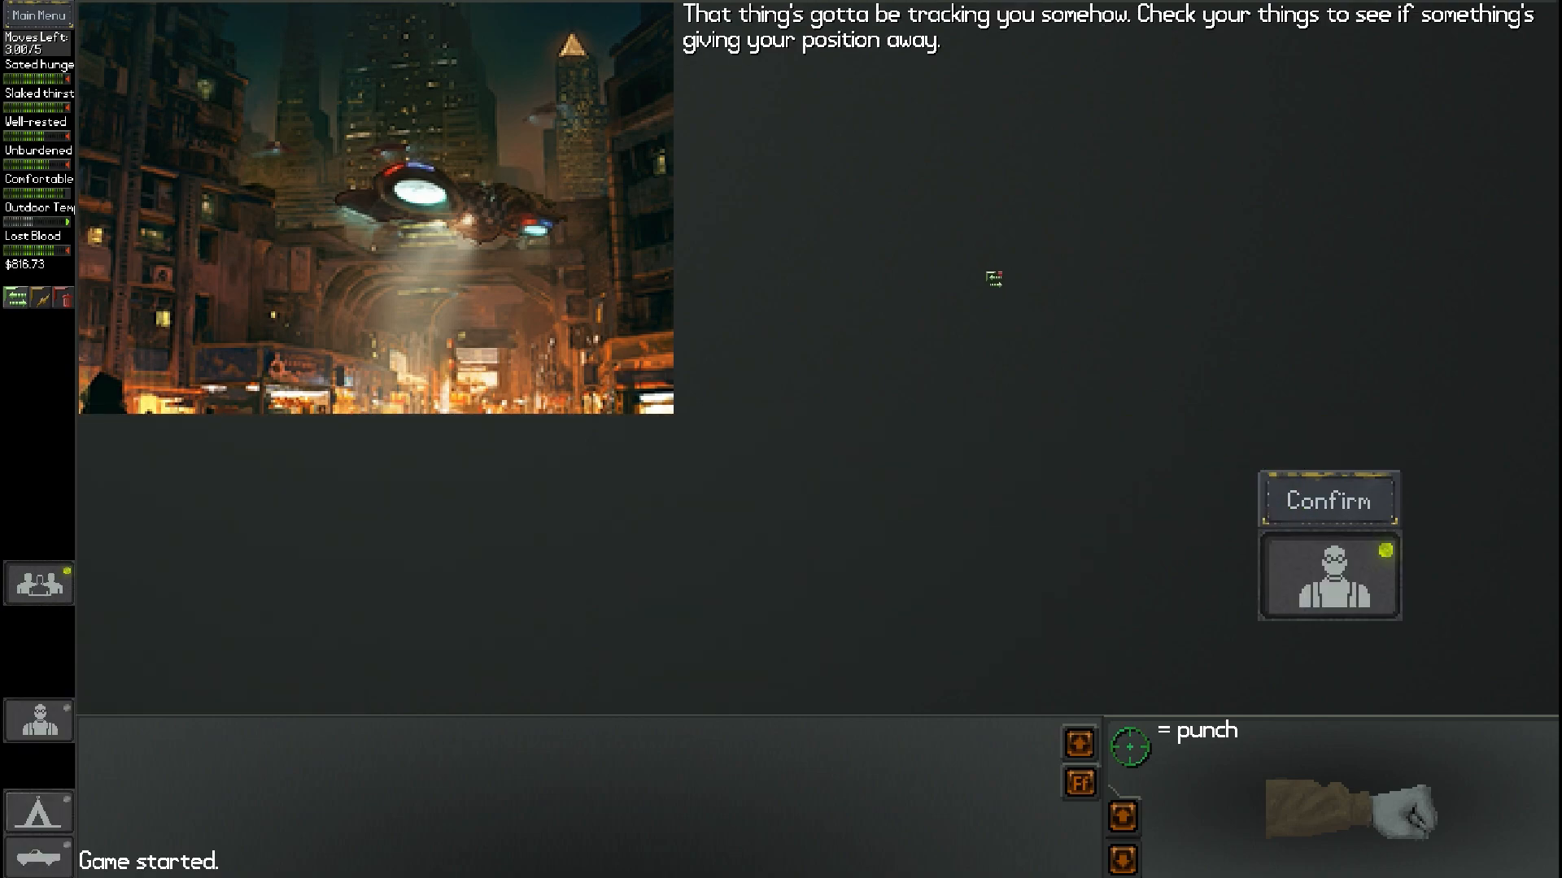
{"action": "mouse_move", "coordinate": [1354, 83]}
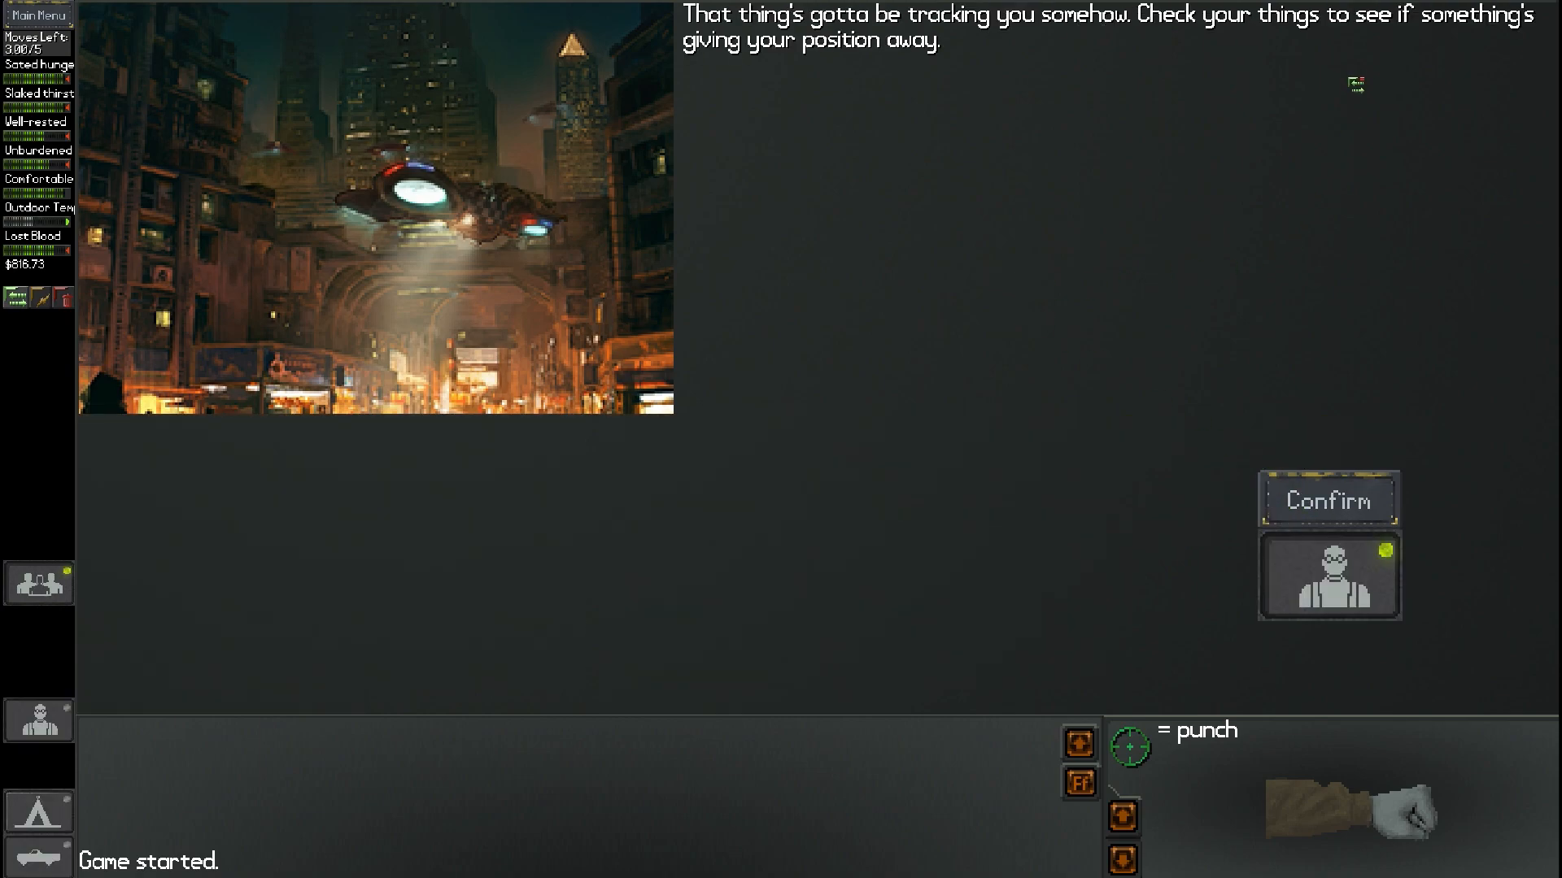
{"action": "mouse_move", "coordinate": [1330, 576]}
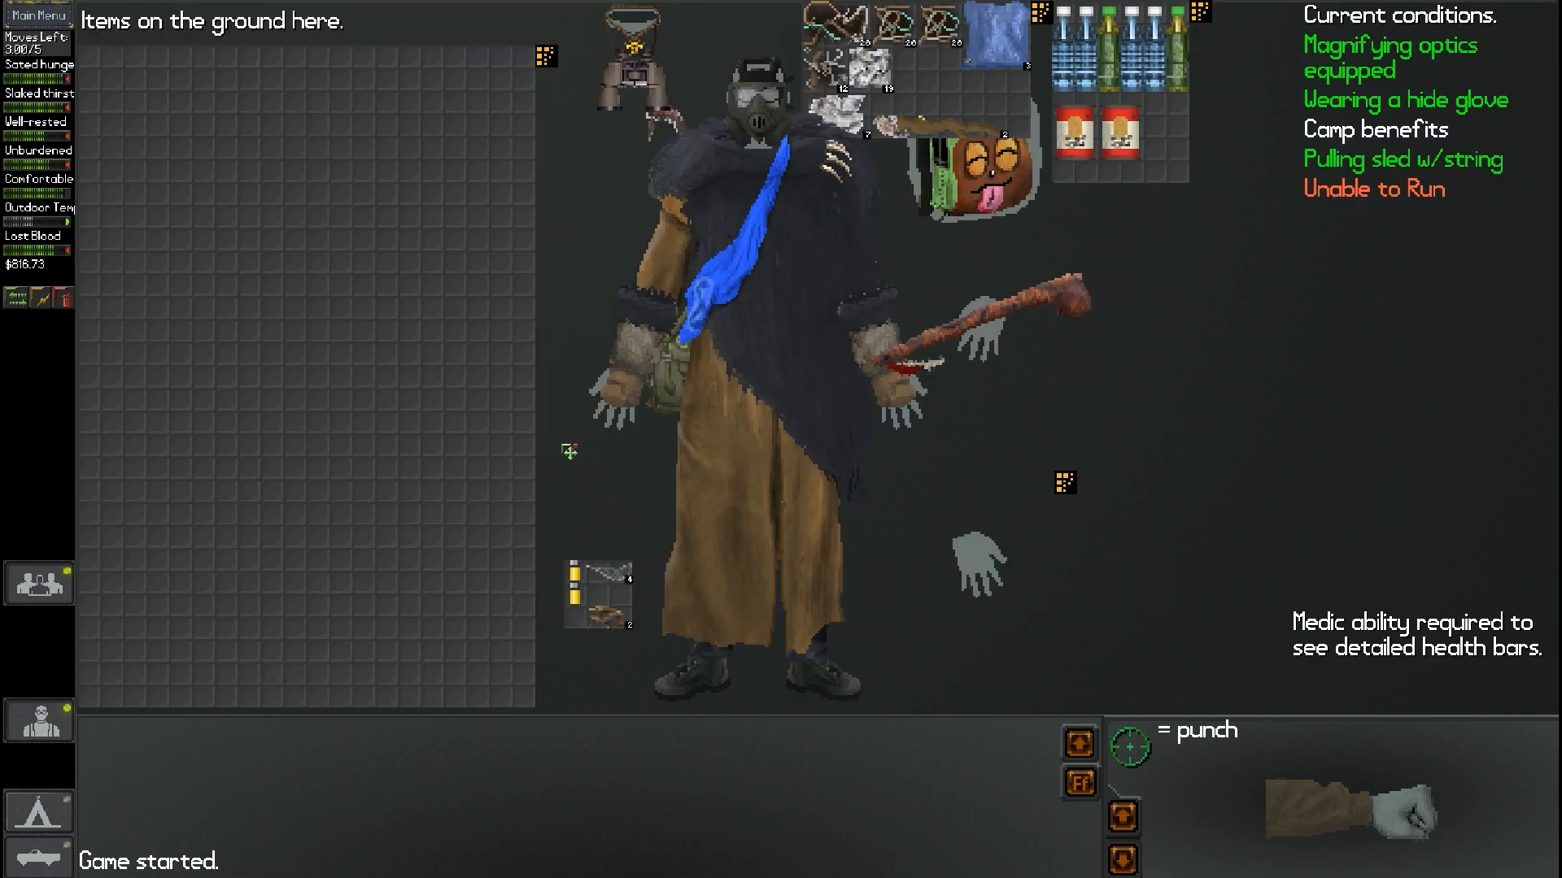
{"action": "mouse_move", "coordinate": [631, 381]}
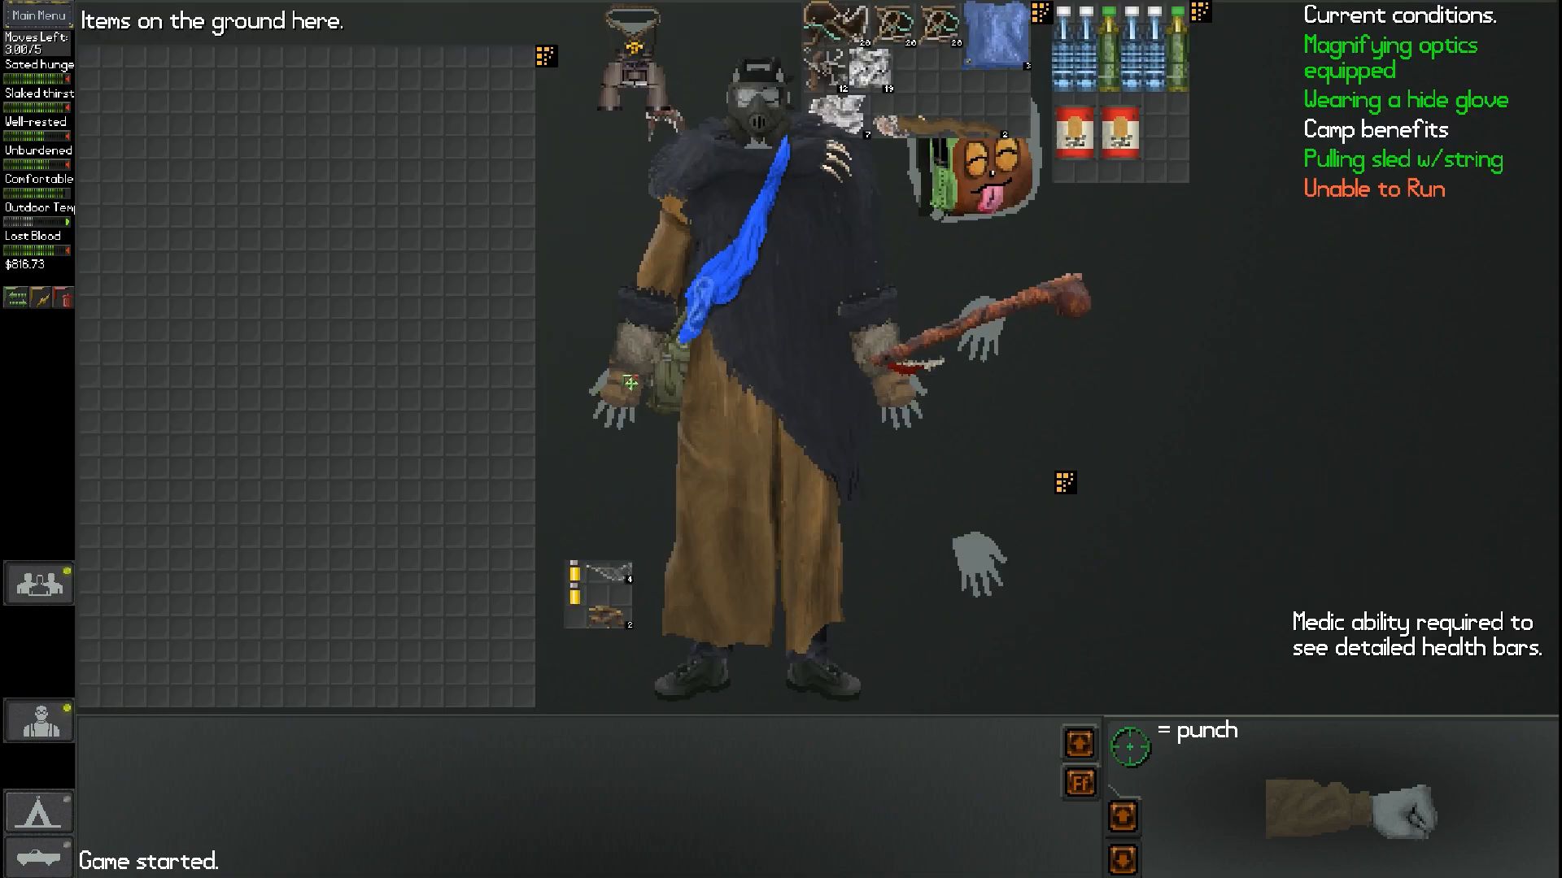
{"action": "mouse_move", "coordinate": [697, 403]}
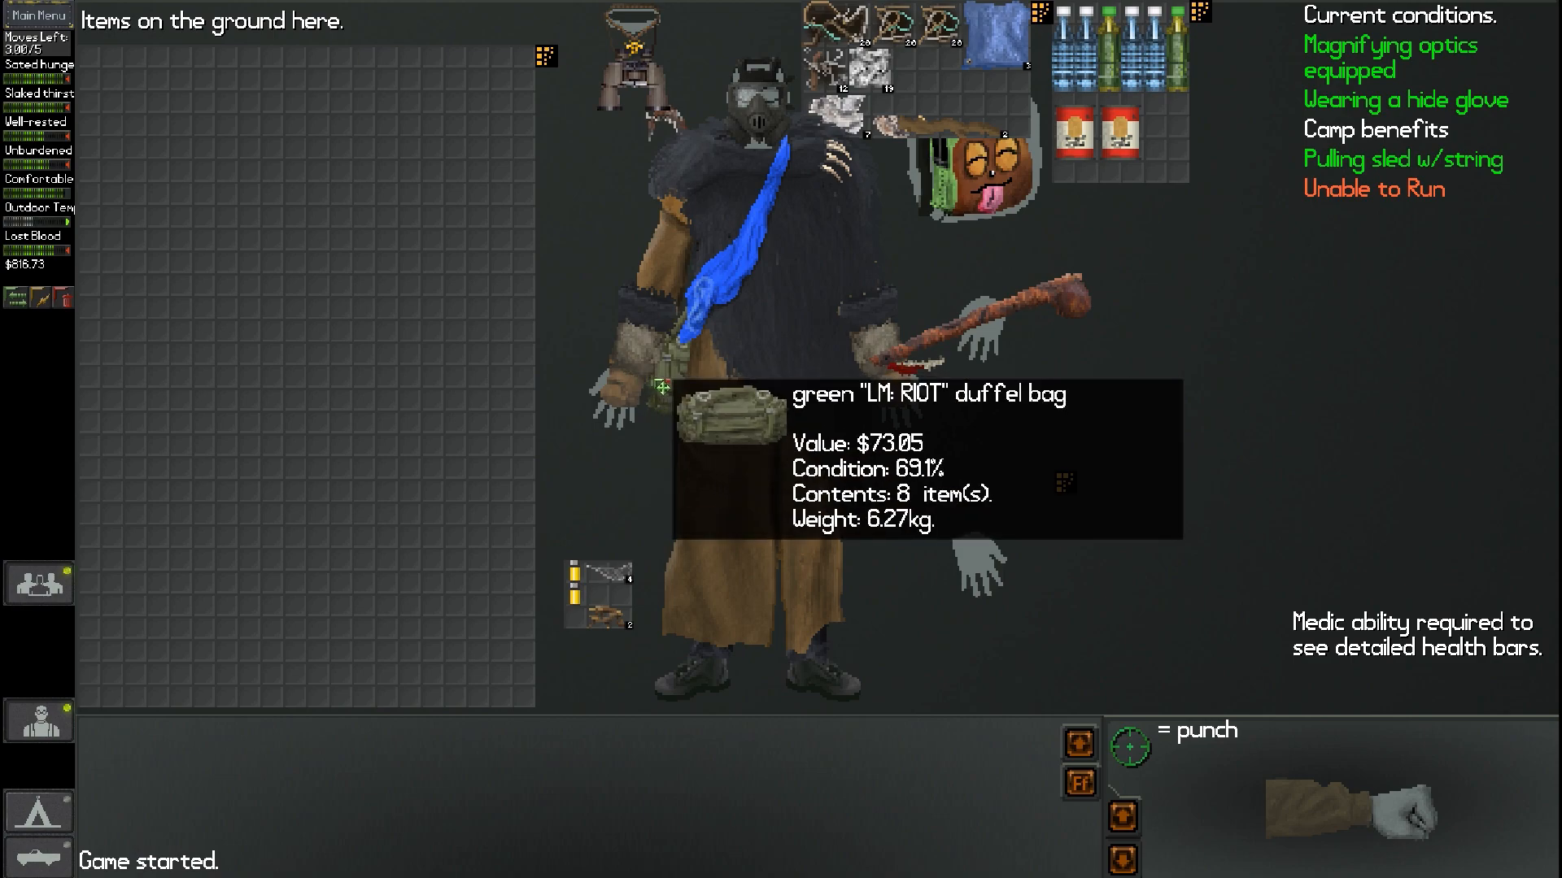
{"action": "mouse_move", "coordinate": [657, 383]}
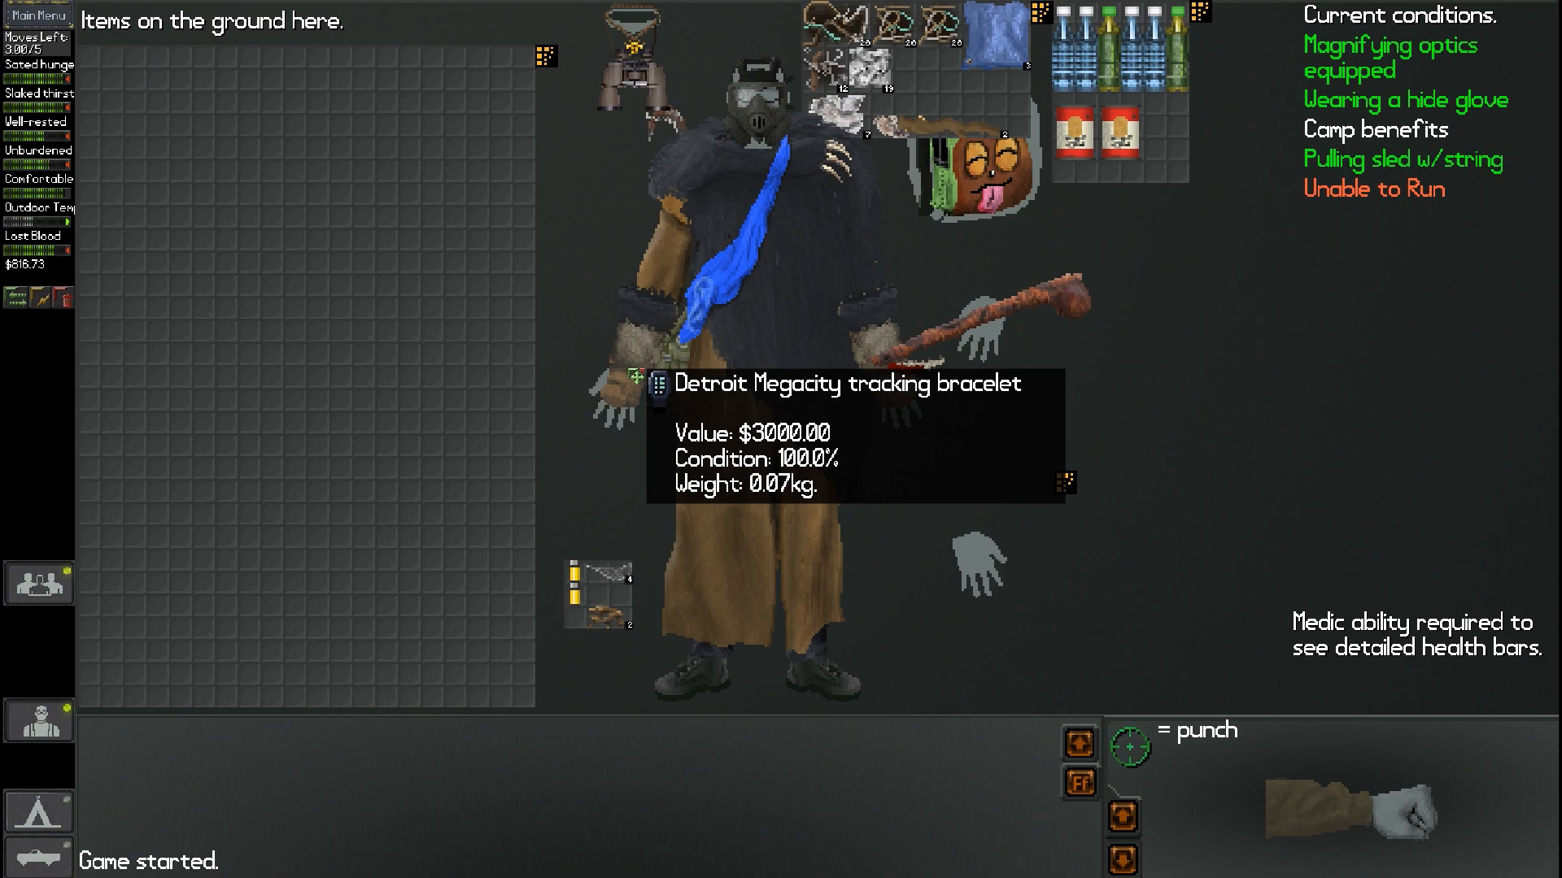
{"action": "mouse_move", "coordinate": [367, 297]}
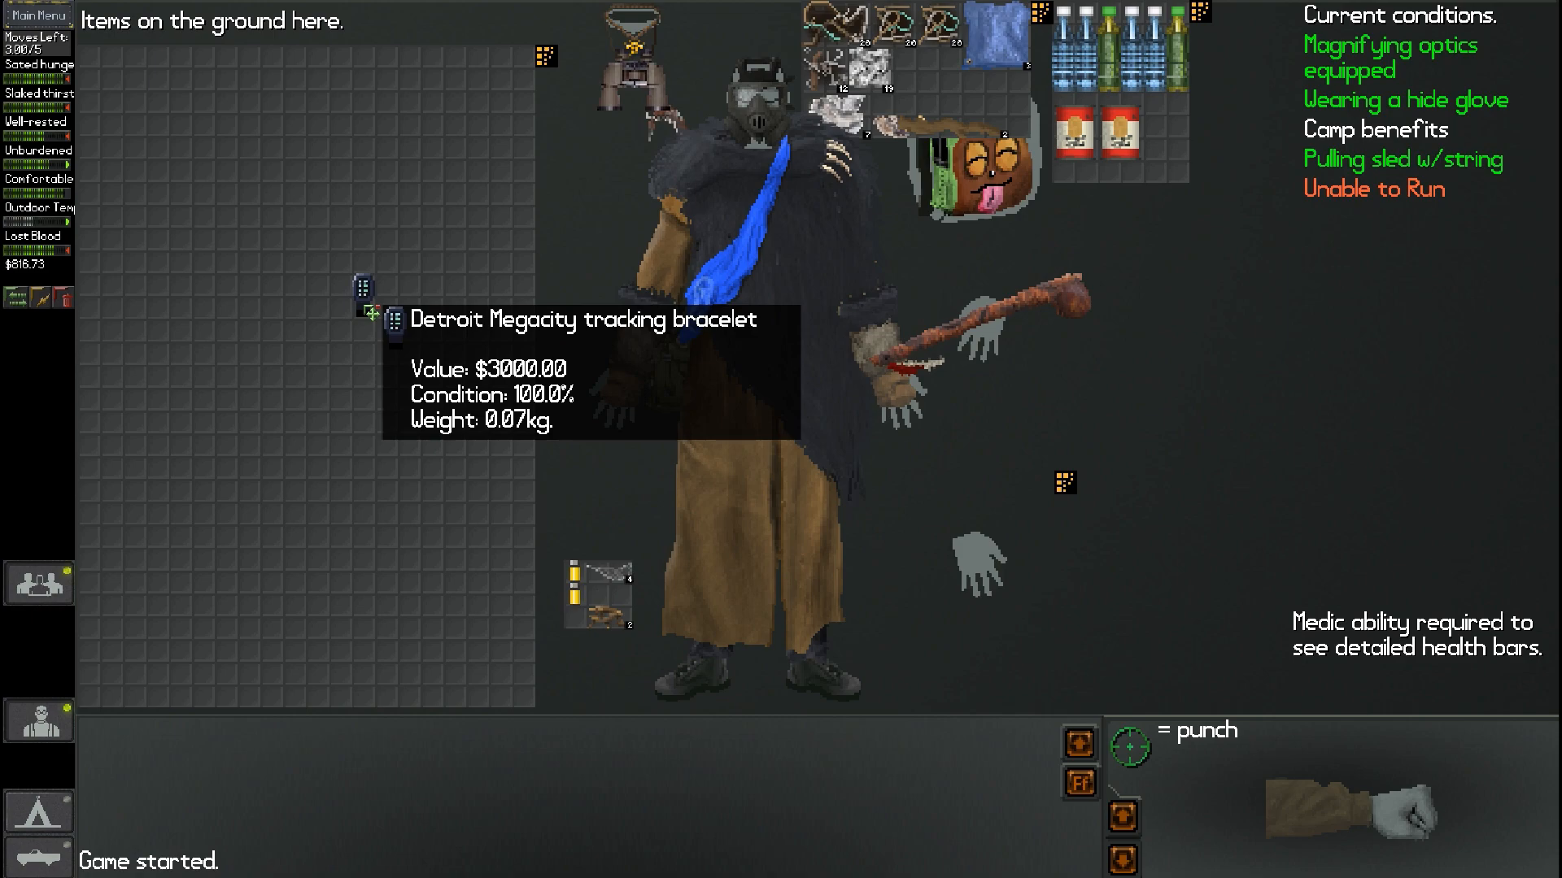
{"action": "mouse_move", "coordinate": [299, 394]}
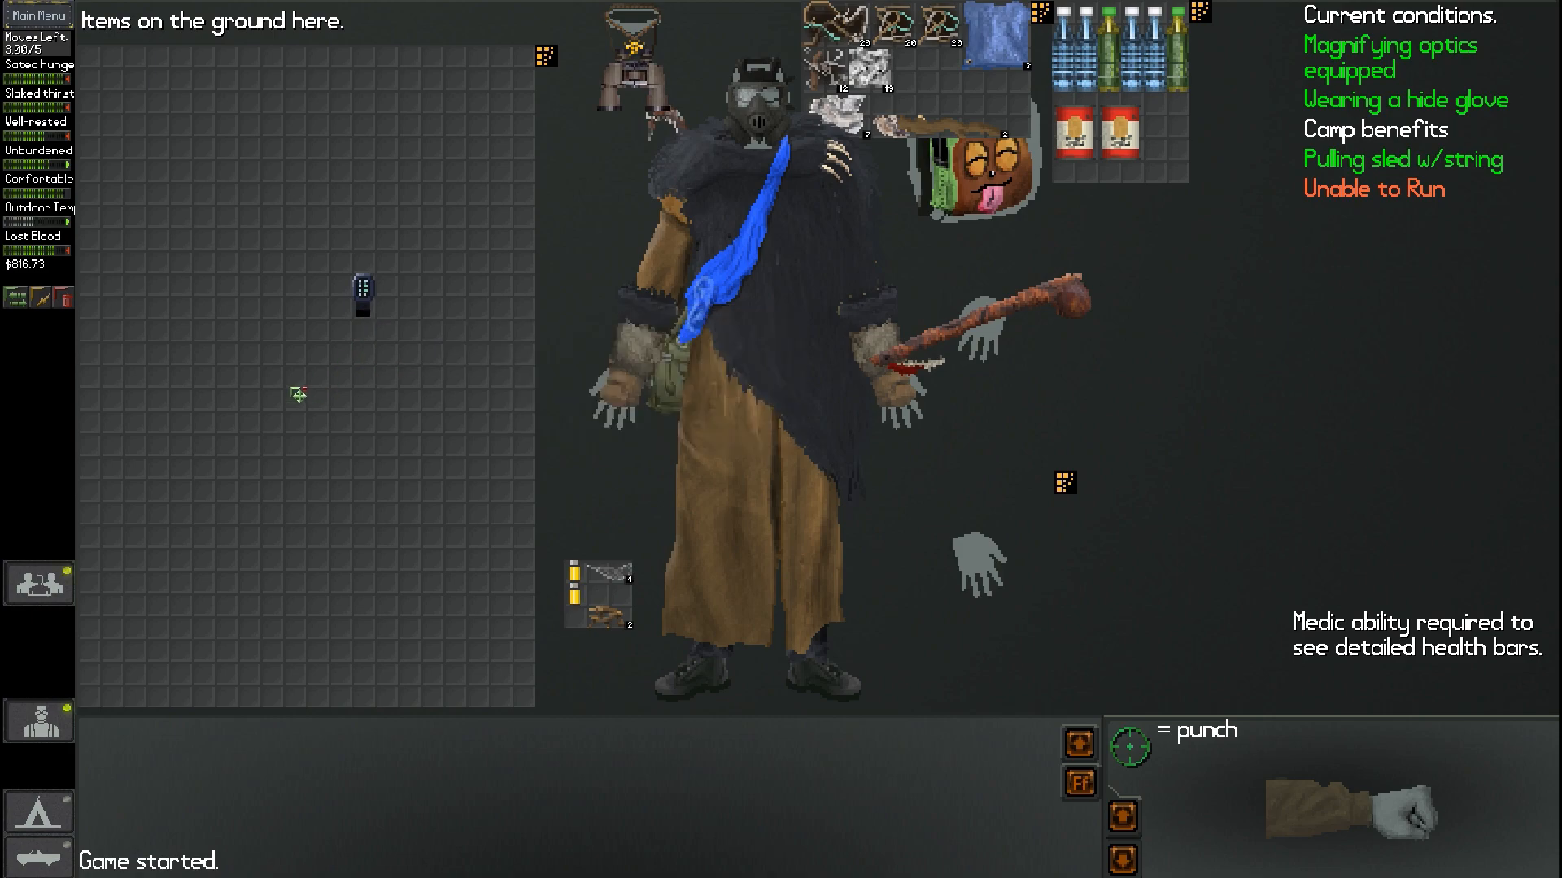
{"action": "mouse_move", "coordinate": [271, 410]}
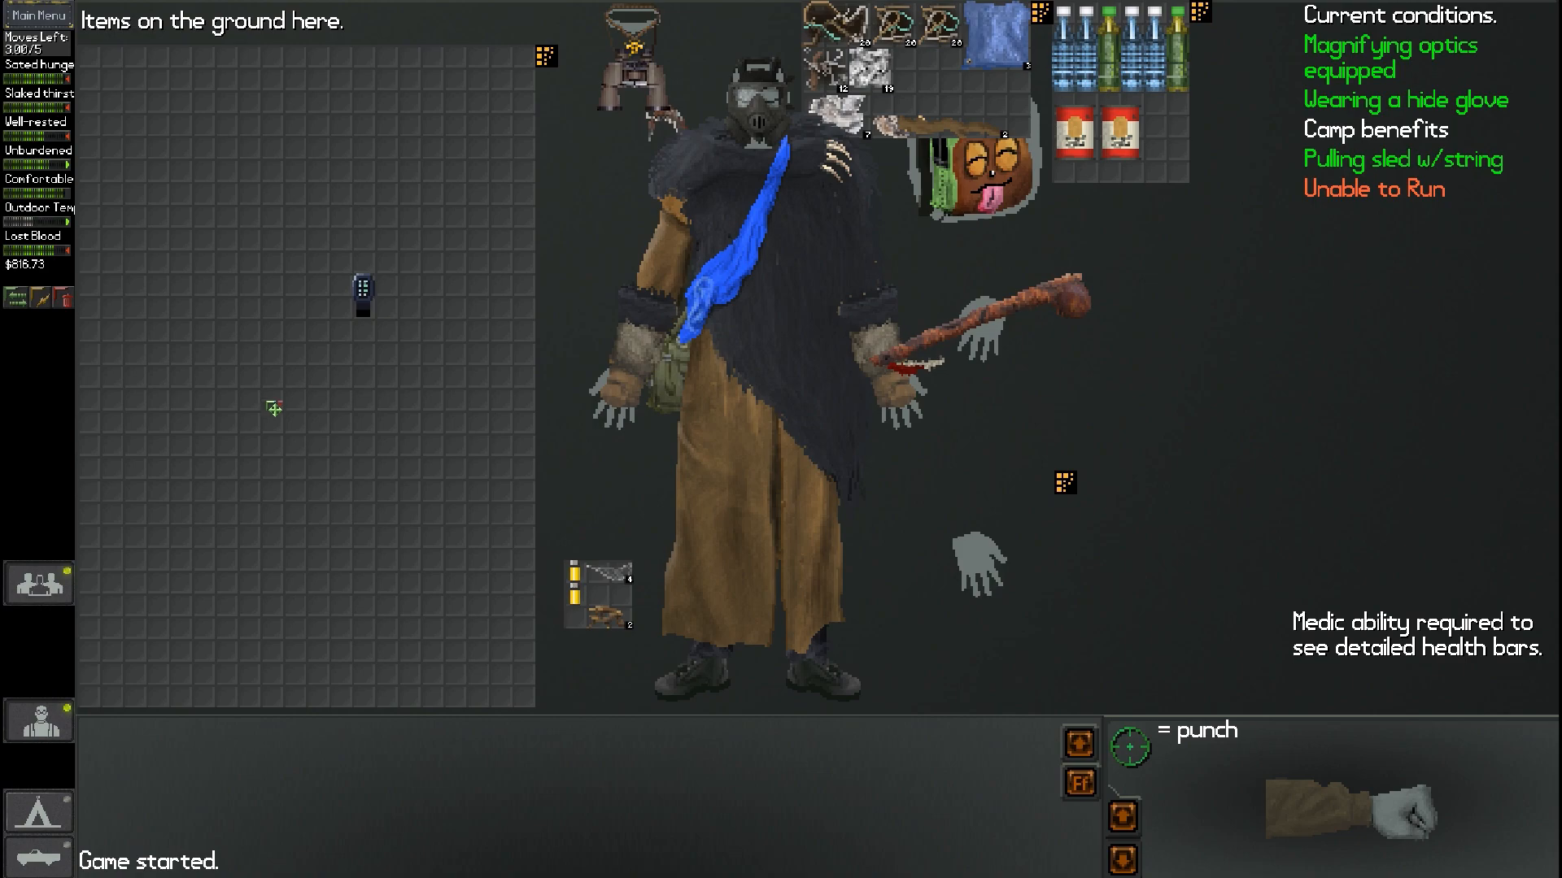
{"action": "mouse_move", "coordinate": [363, 289]}
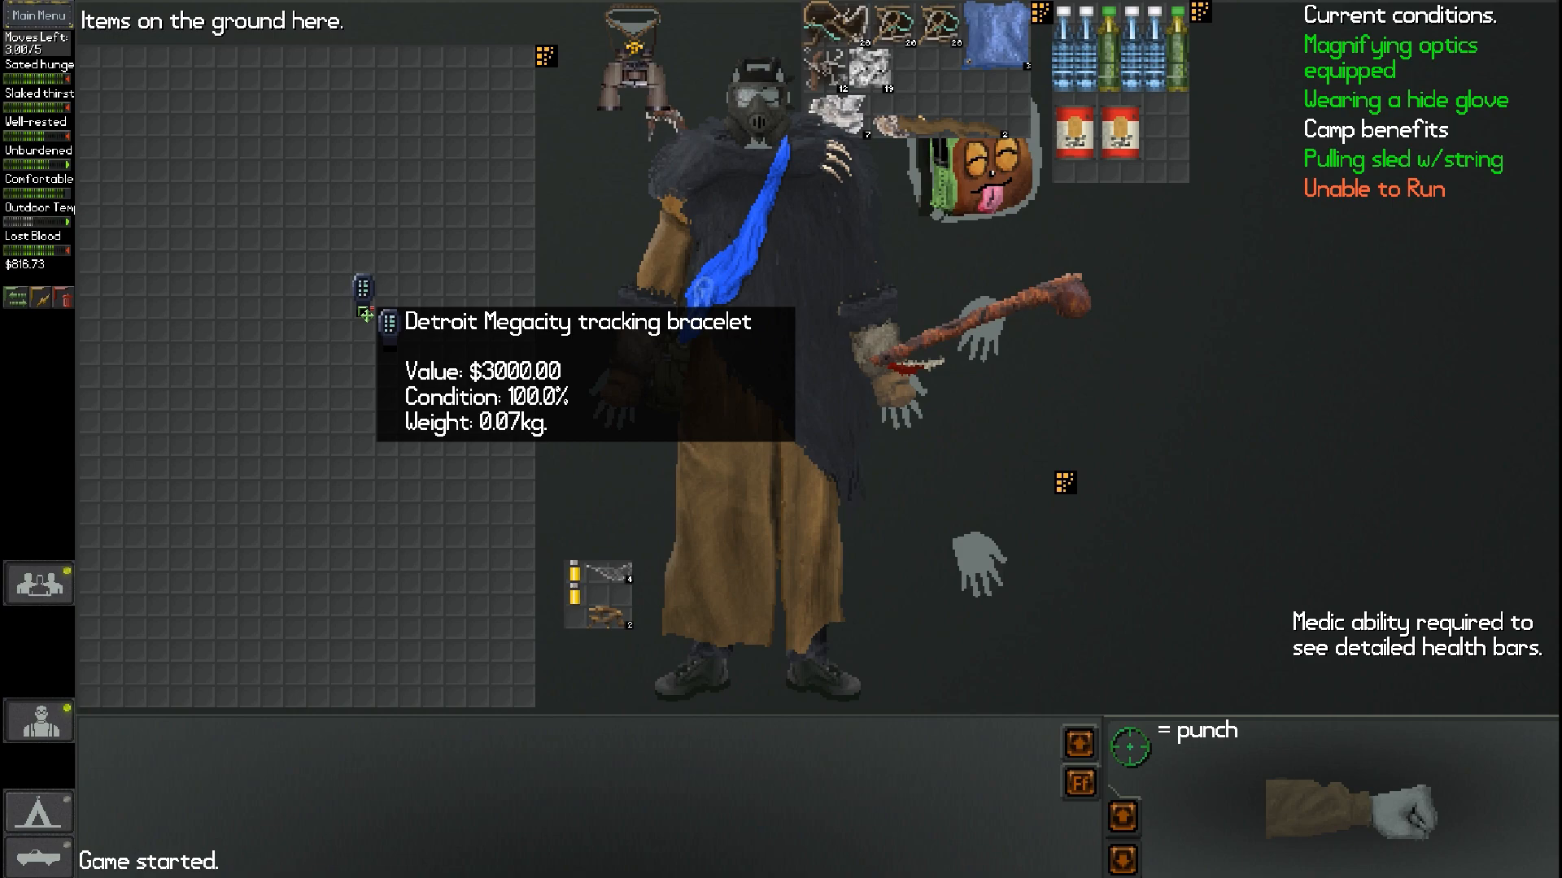
Drop the Detroit Megacity tracking bracelet on the ground and resume the chase
{"action": "right_click", "coordinate": [363, 289]}
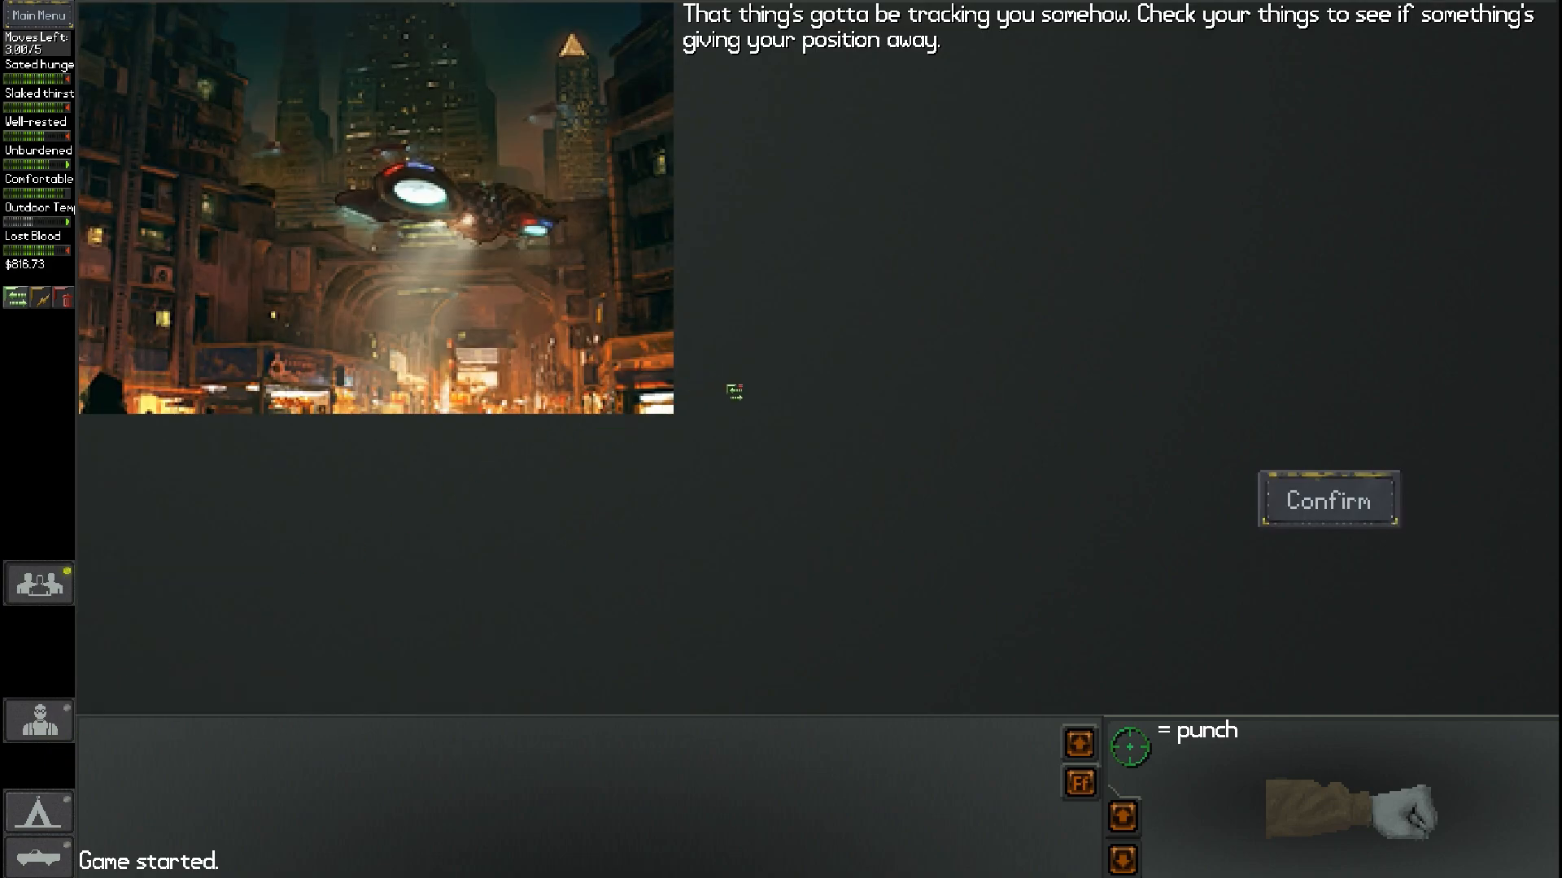
{"action": "left_click", "coordinate": [1327, 499]}
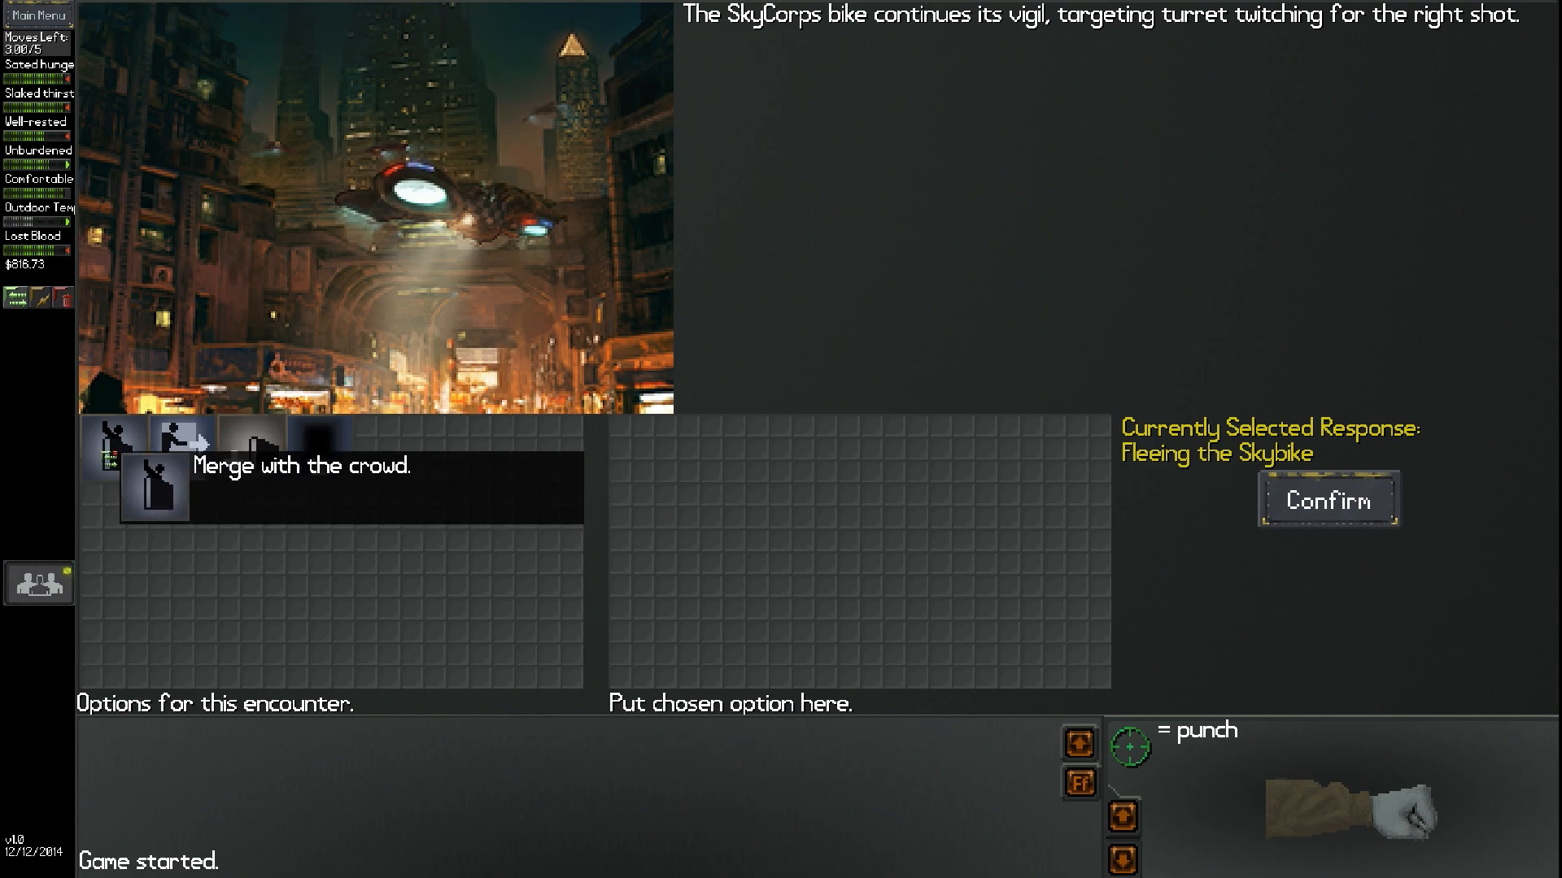
Try losing the skybike in the sidewalk crowd and return to the escape choices
{"action": "left_click", "coordinate": [1327, 501]}
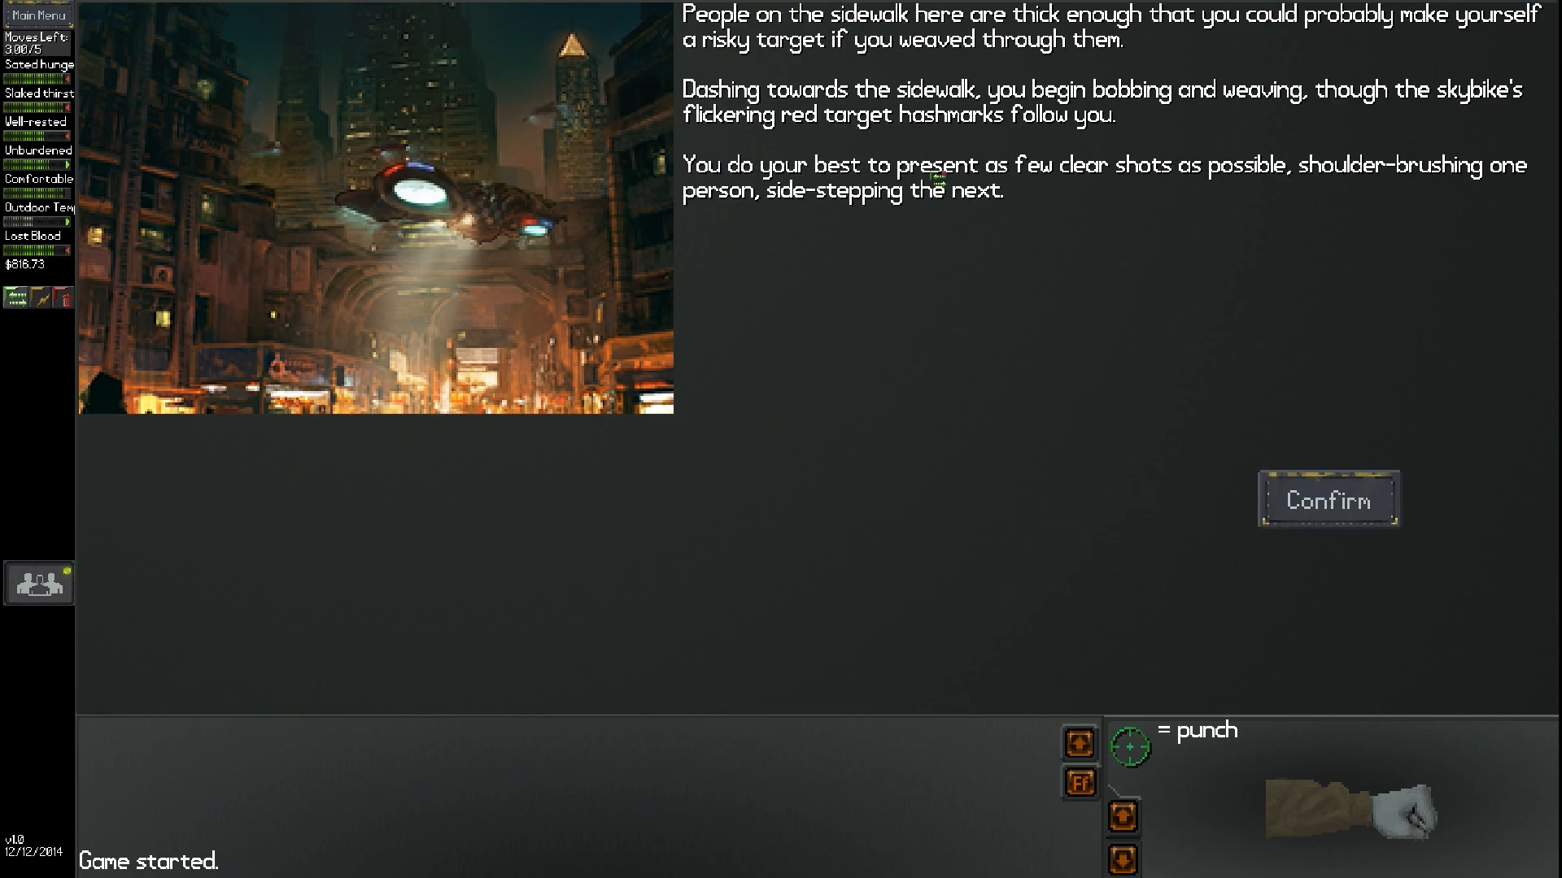
{"action": "left_click", "coordinate": [1327, 499]}
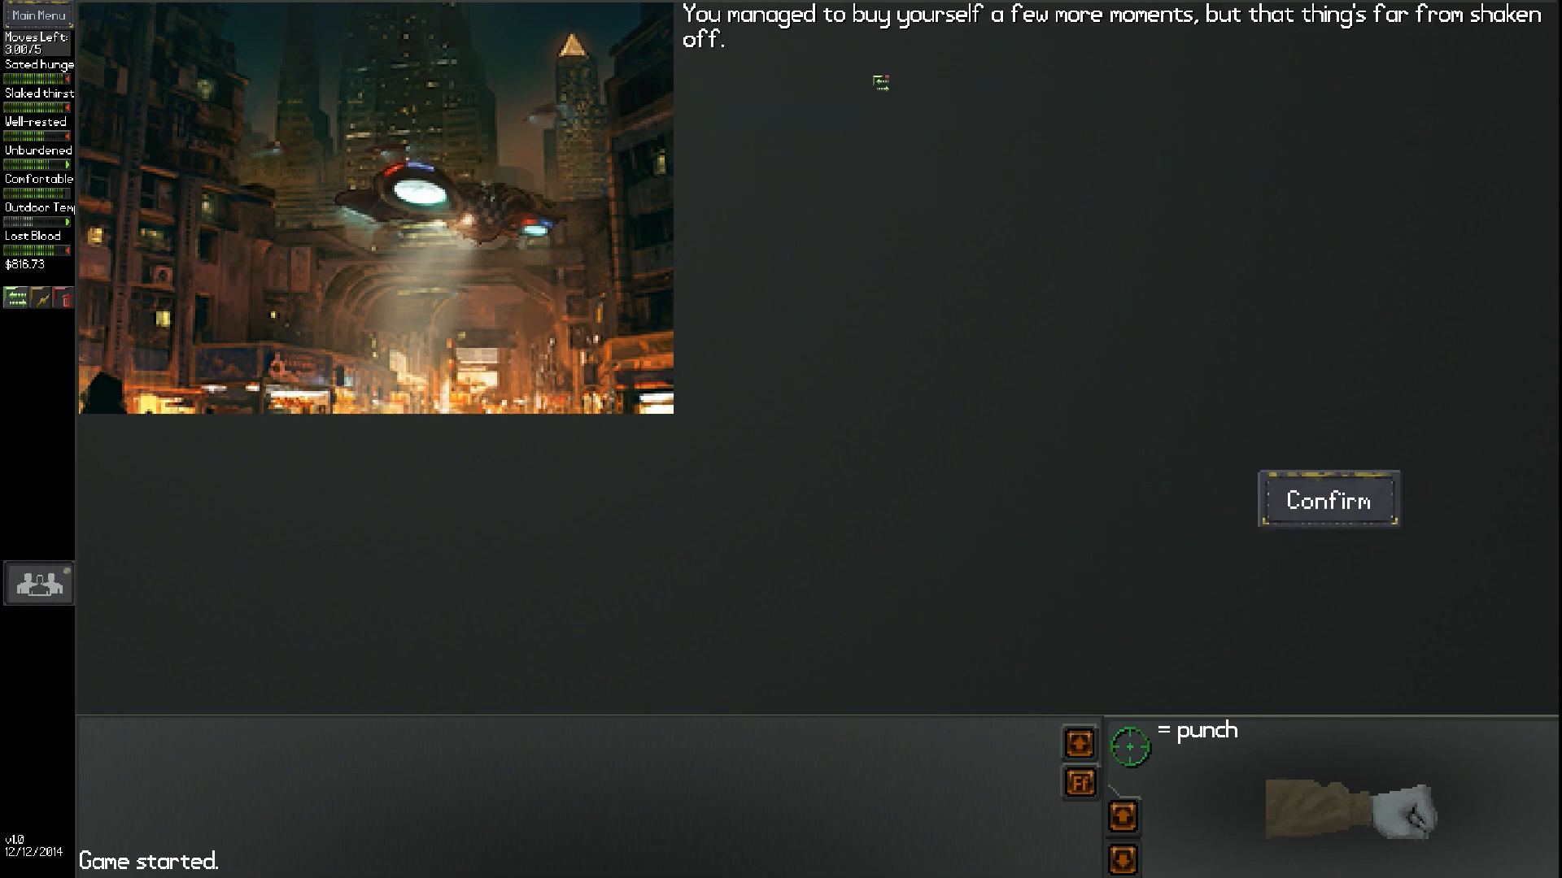
{"action": "mouse_move", "coordinate": [1328, 500]}
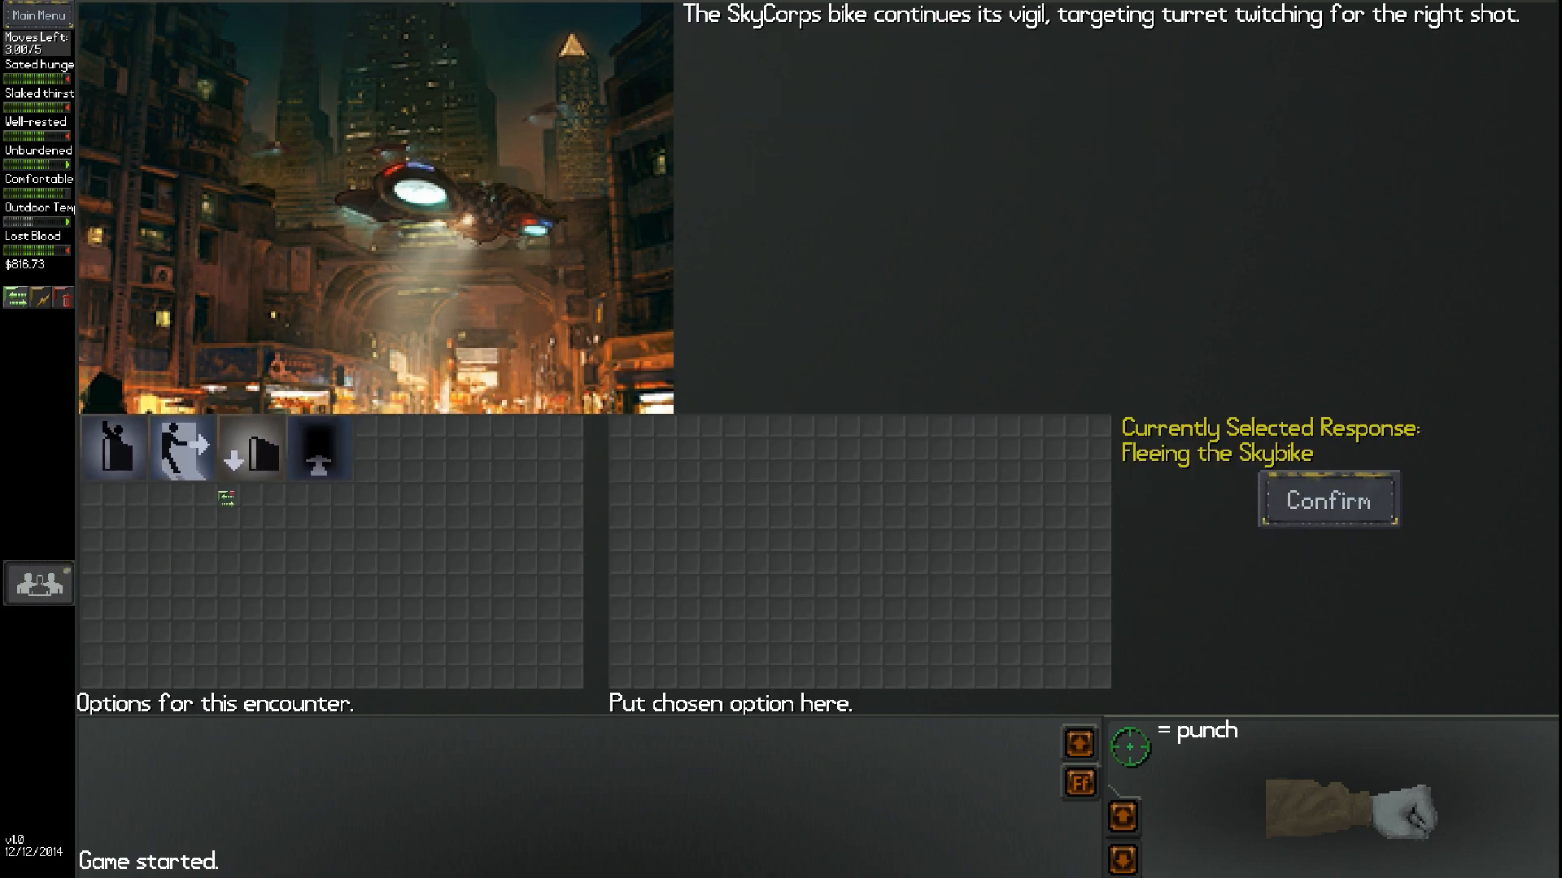
{"action": "mouse_move", "coordinate": [249, 447]}
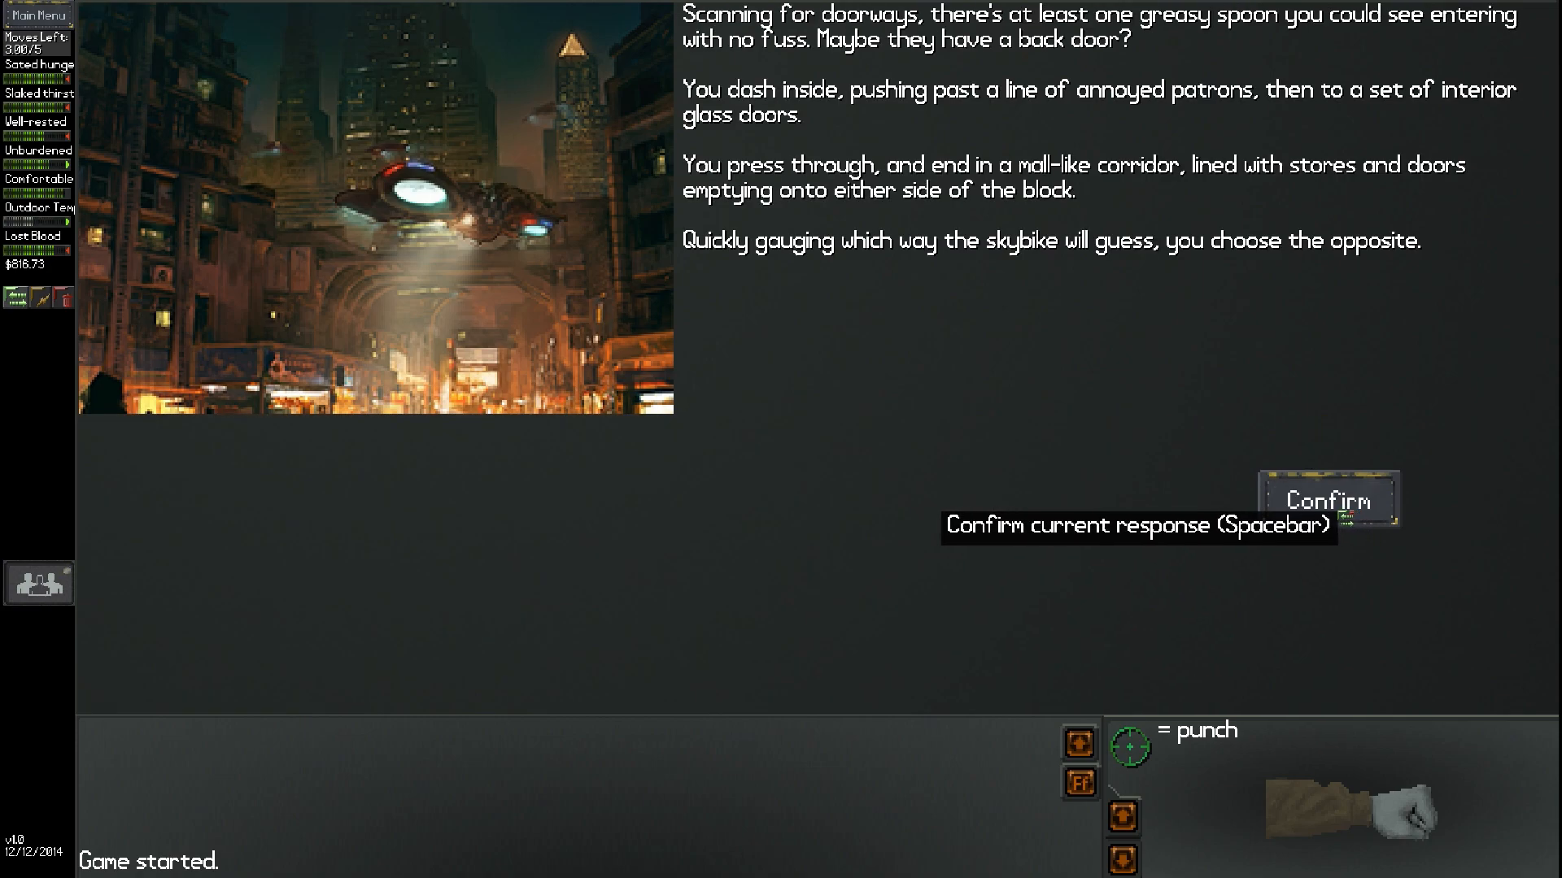
{"action": "mouse_move", "coordinate": [1104, 390]}
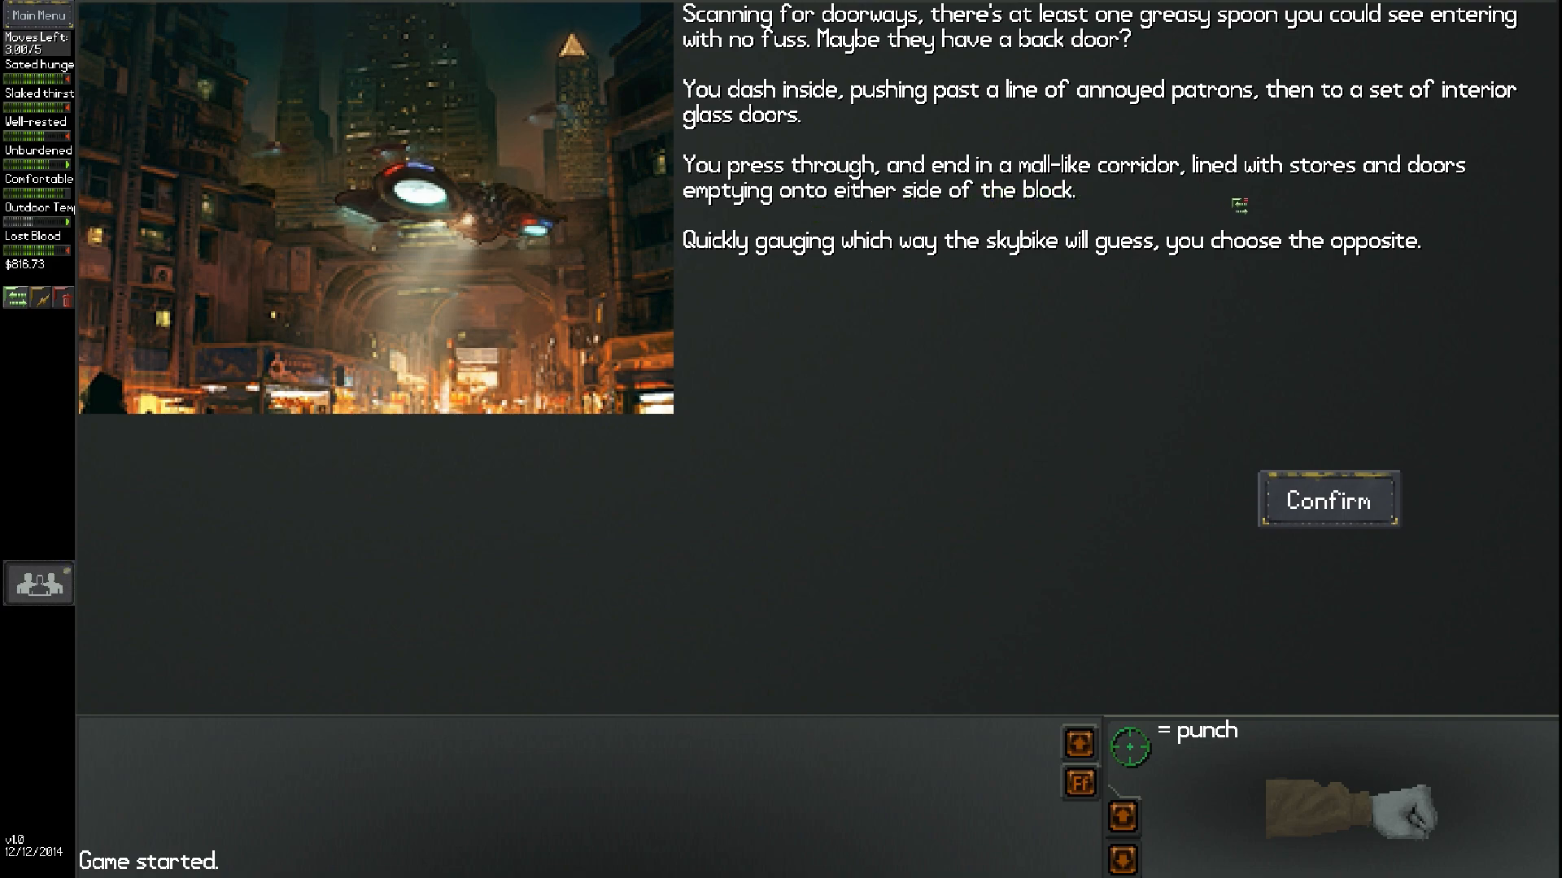
{"action": "mouse_move", "coordinate": [710, 227]}
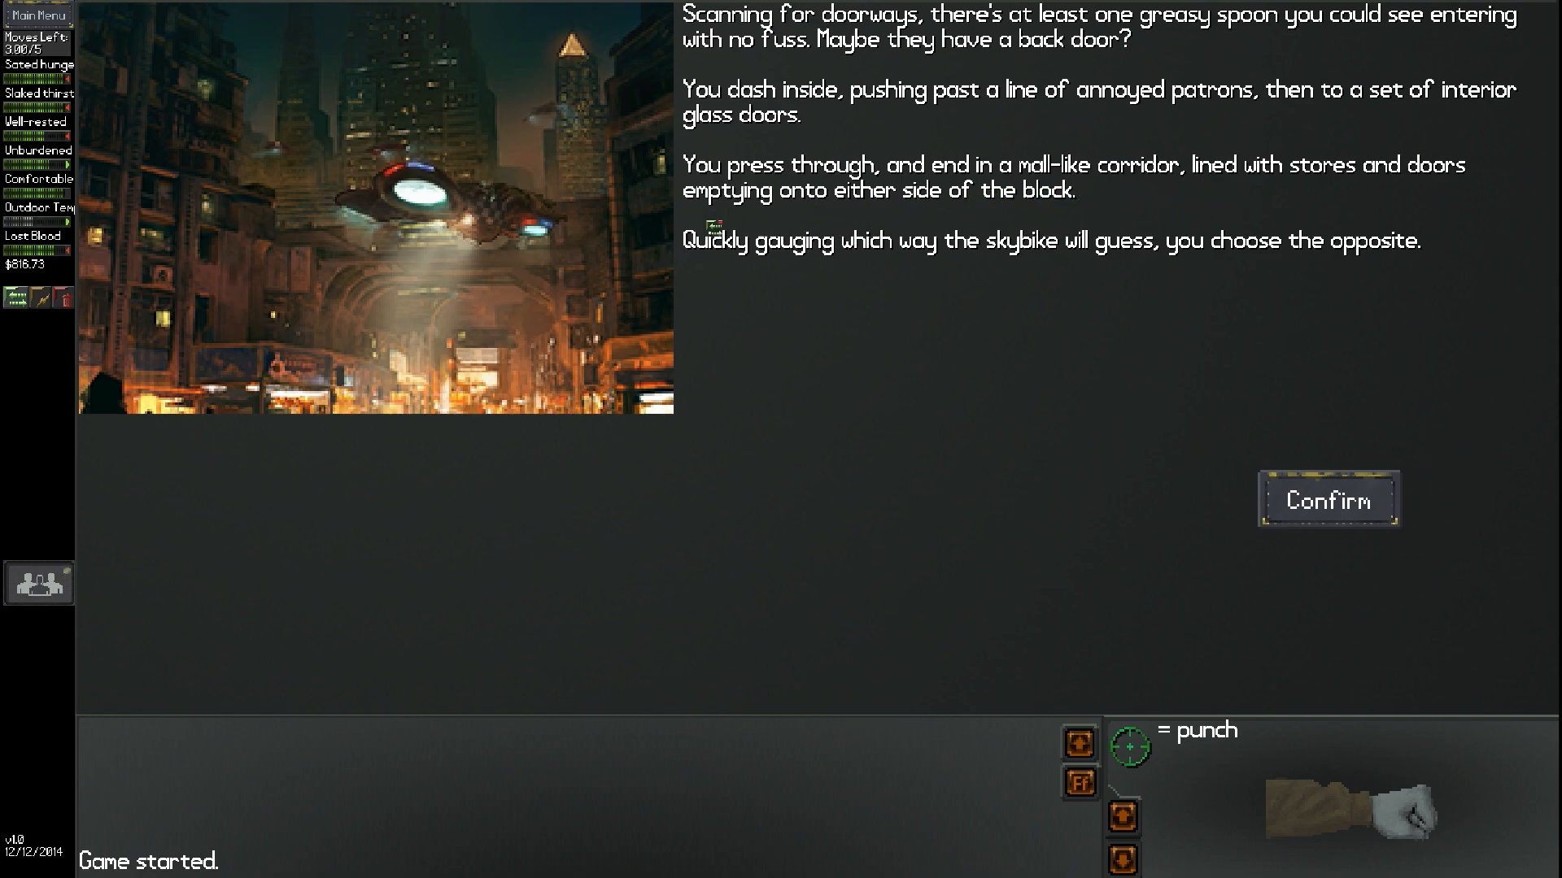
{"action": "mouse_move", "coordinate": [931, 279]}
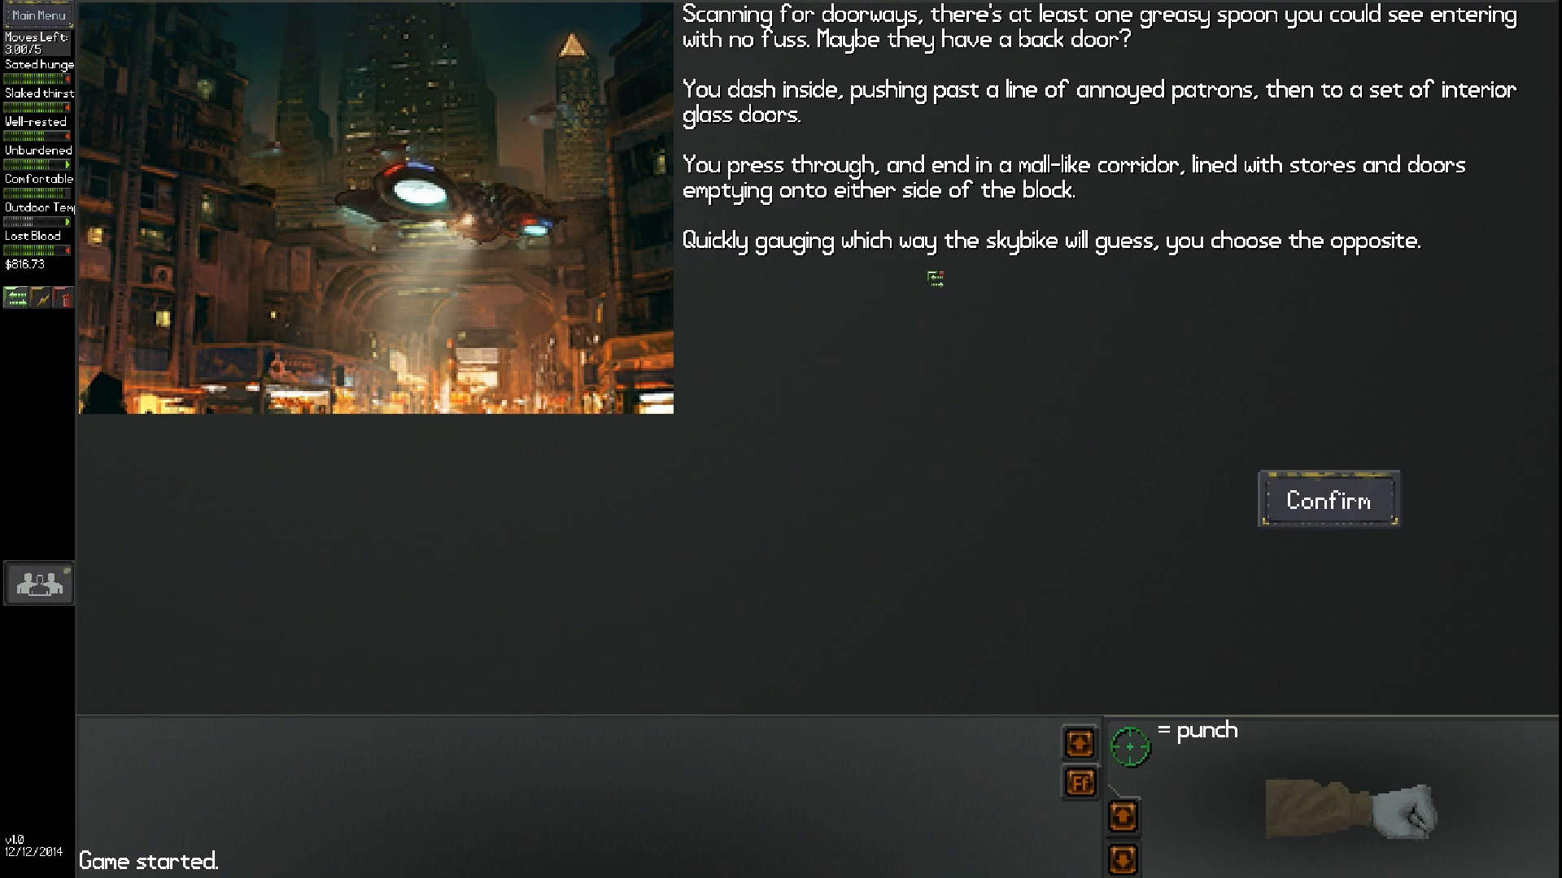
{"action": "left_click", "coordinate": [1328, 498]}
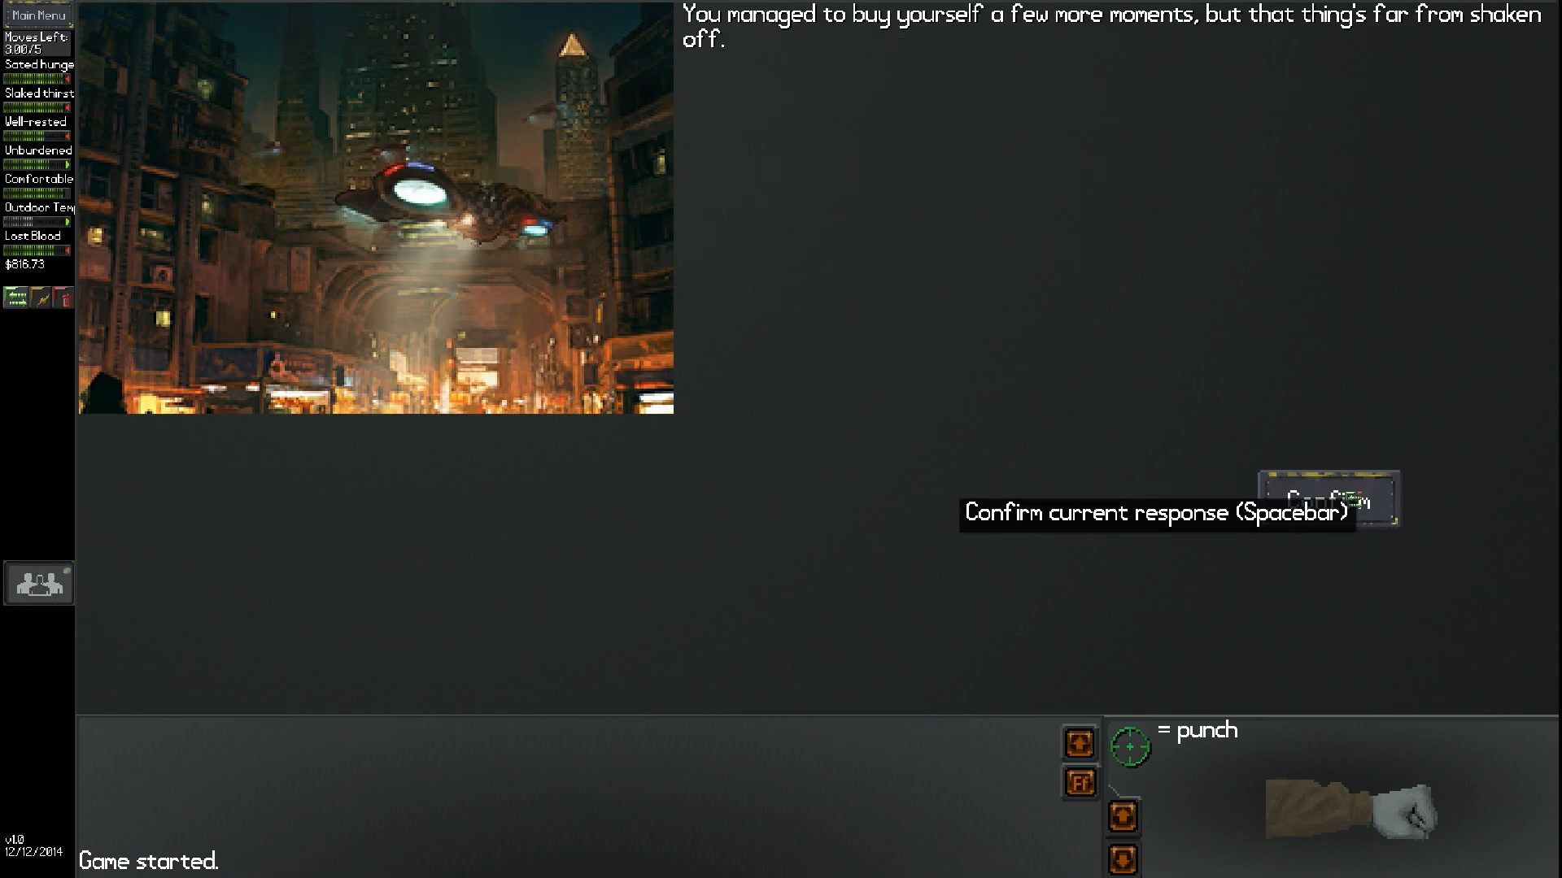
{"action": "mouse_move", "coordinate": [1325, 500]}
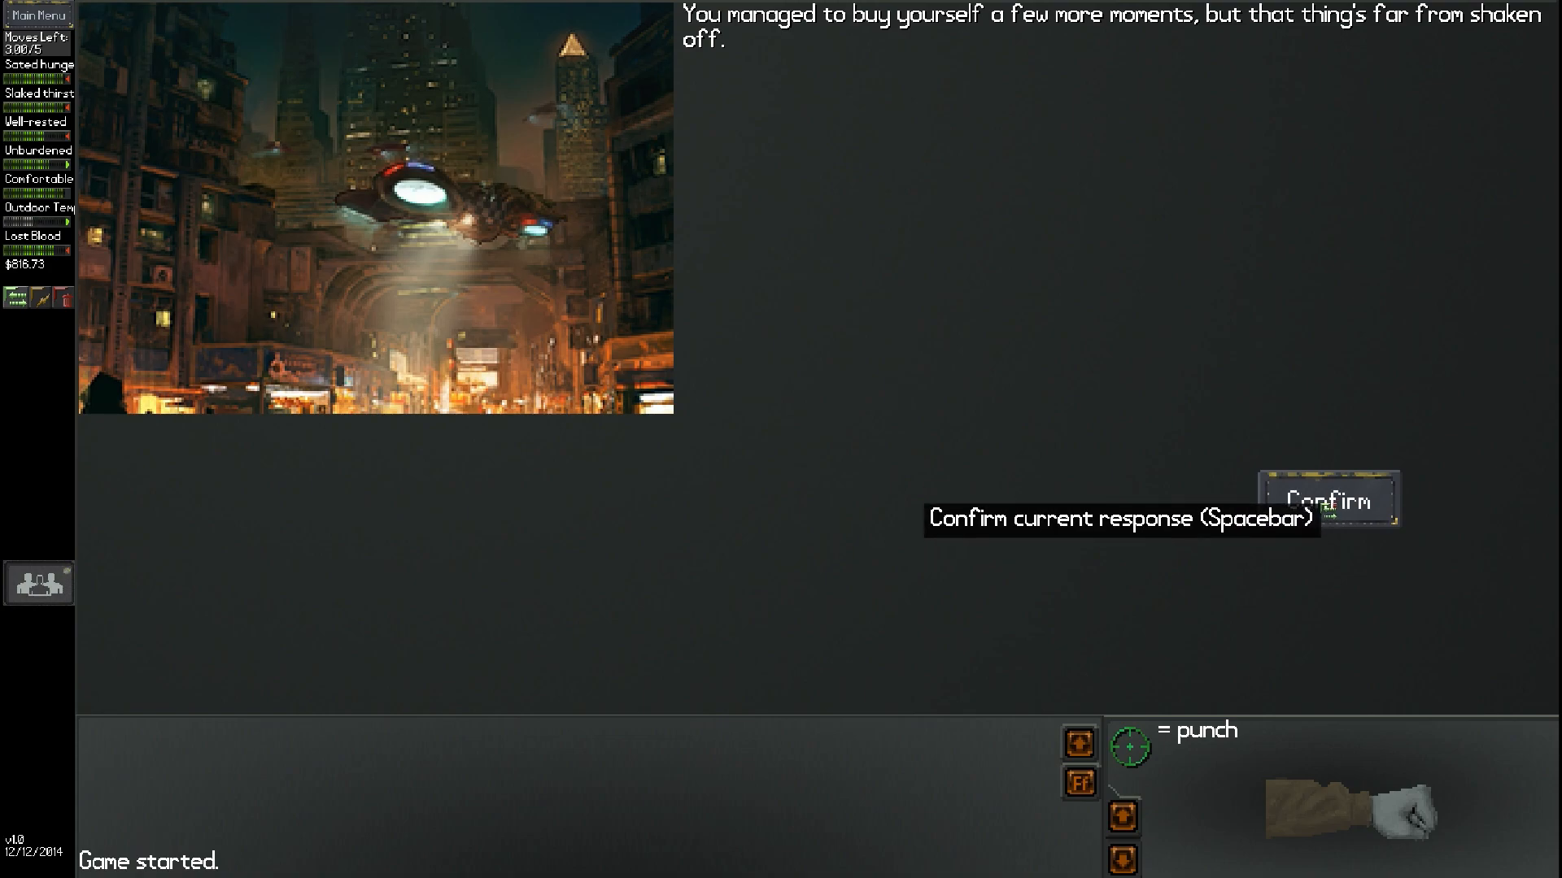
{"action": "left_click", "coordinate": [1327, 500]}
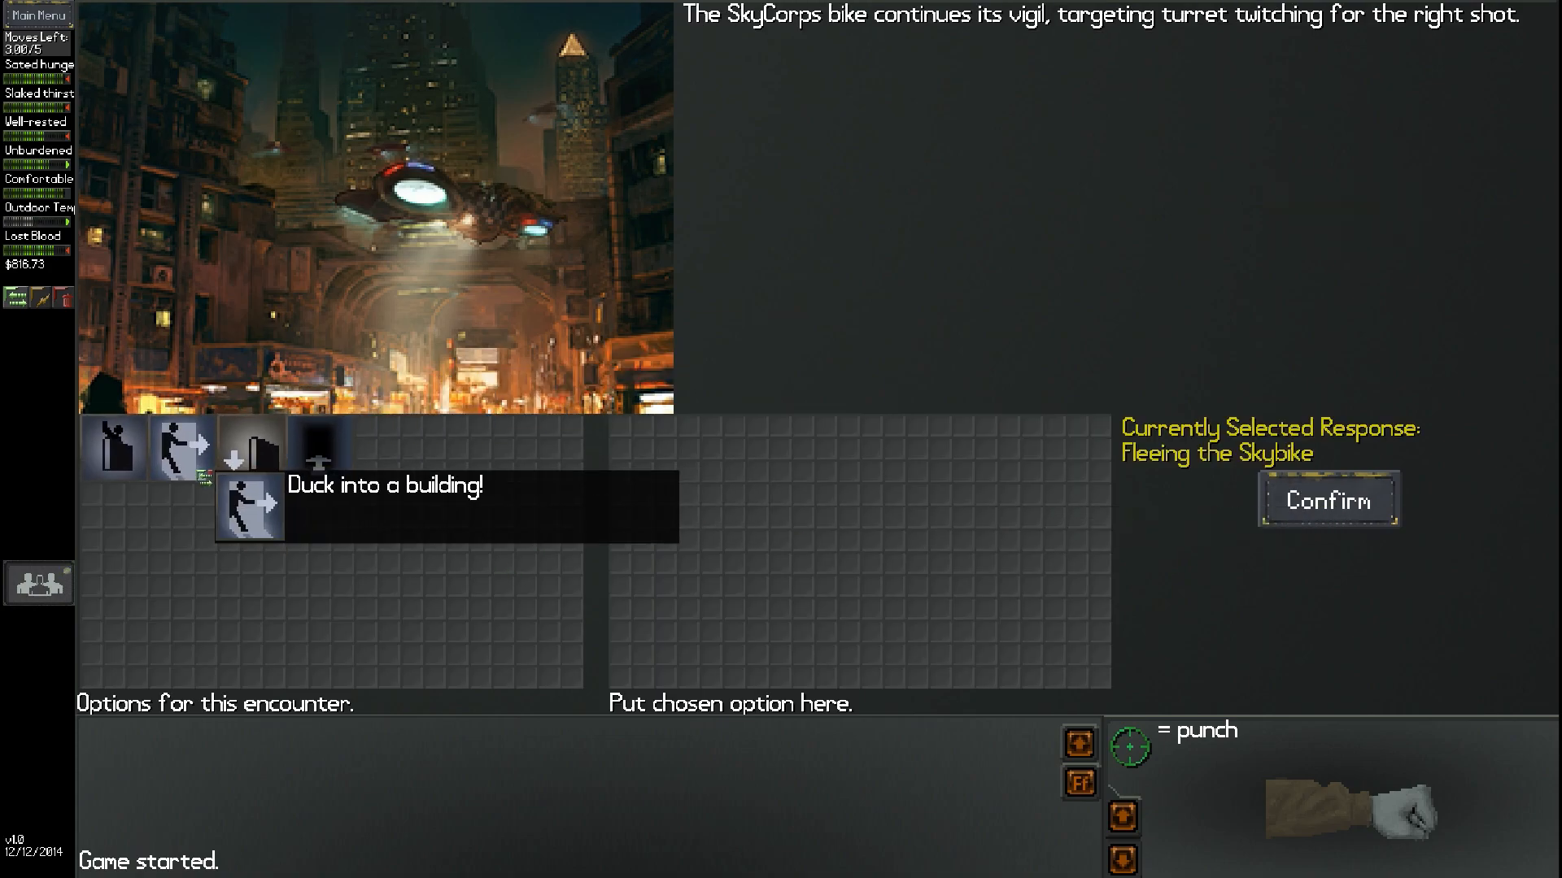
{"action": "mouse_move", "coordinate": [319, 447]}
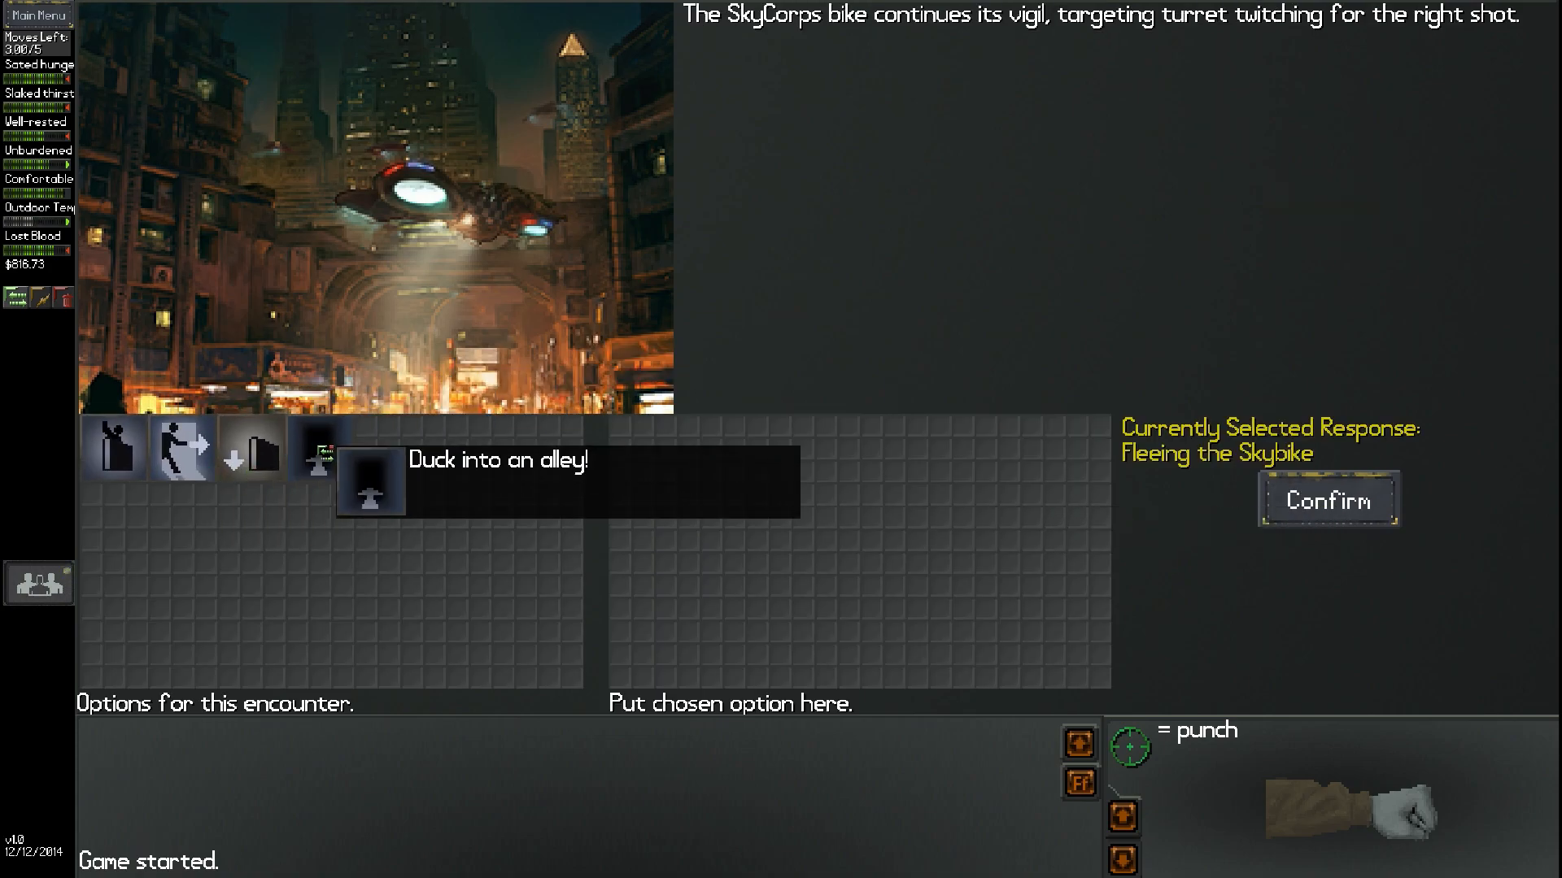
{"action": "mouse_move", "coordinate": [252, 450]}
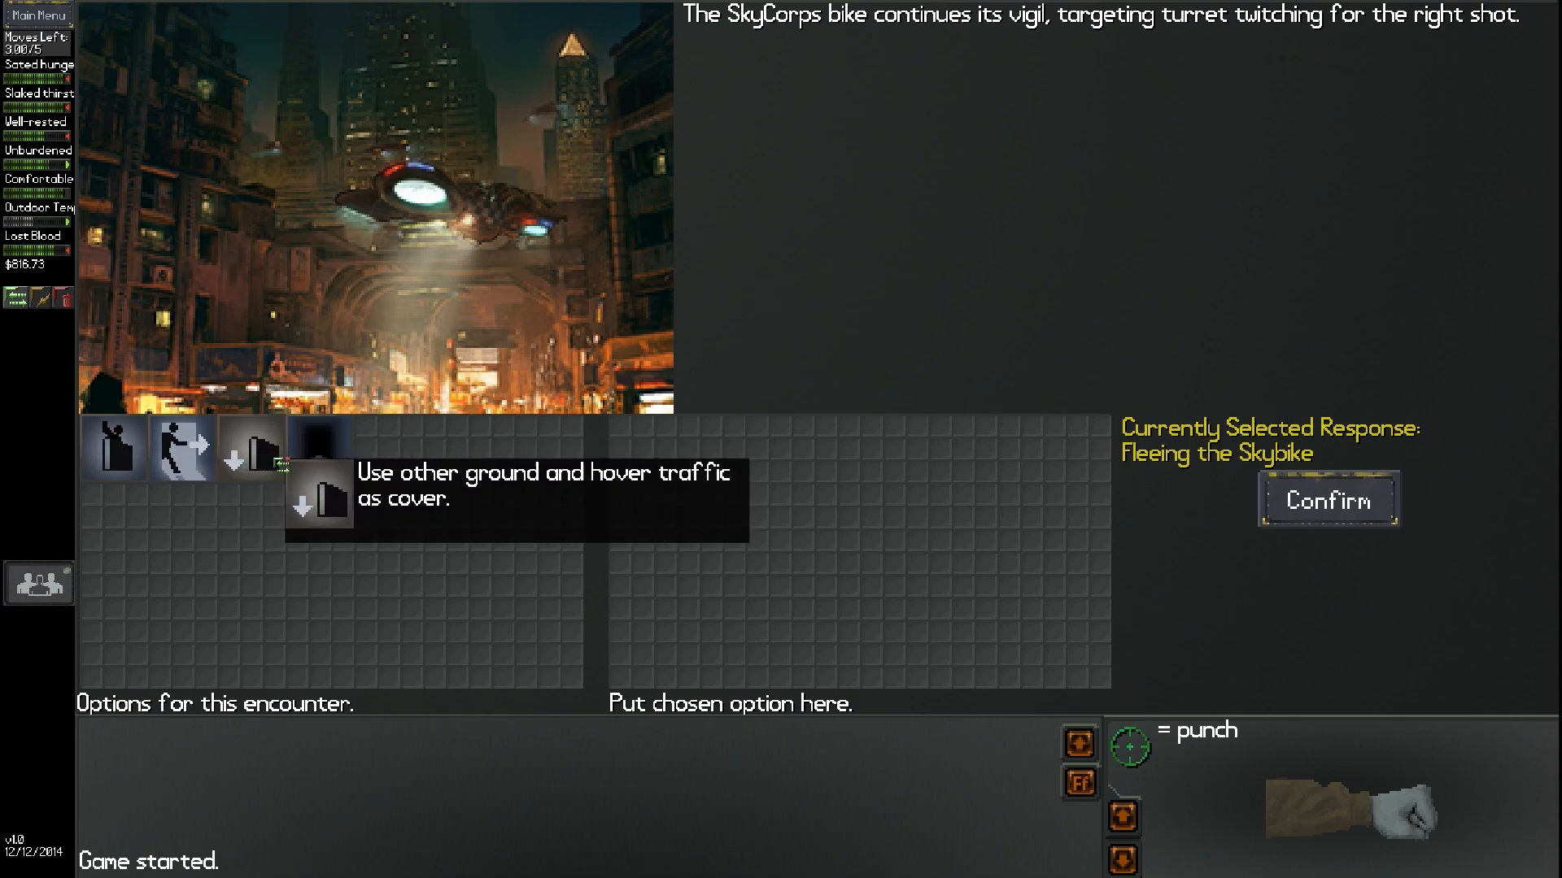
{"action": "mouse_move", "coordinate": [318, 450]}
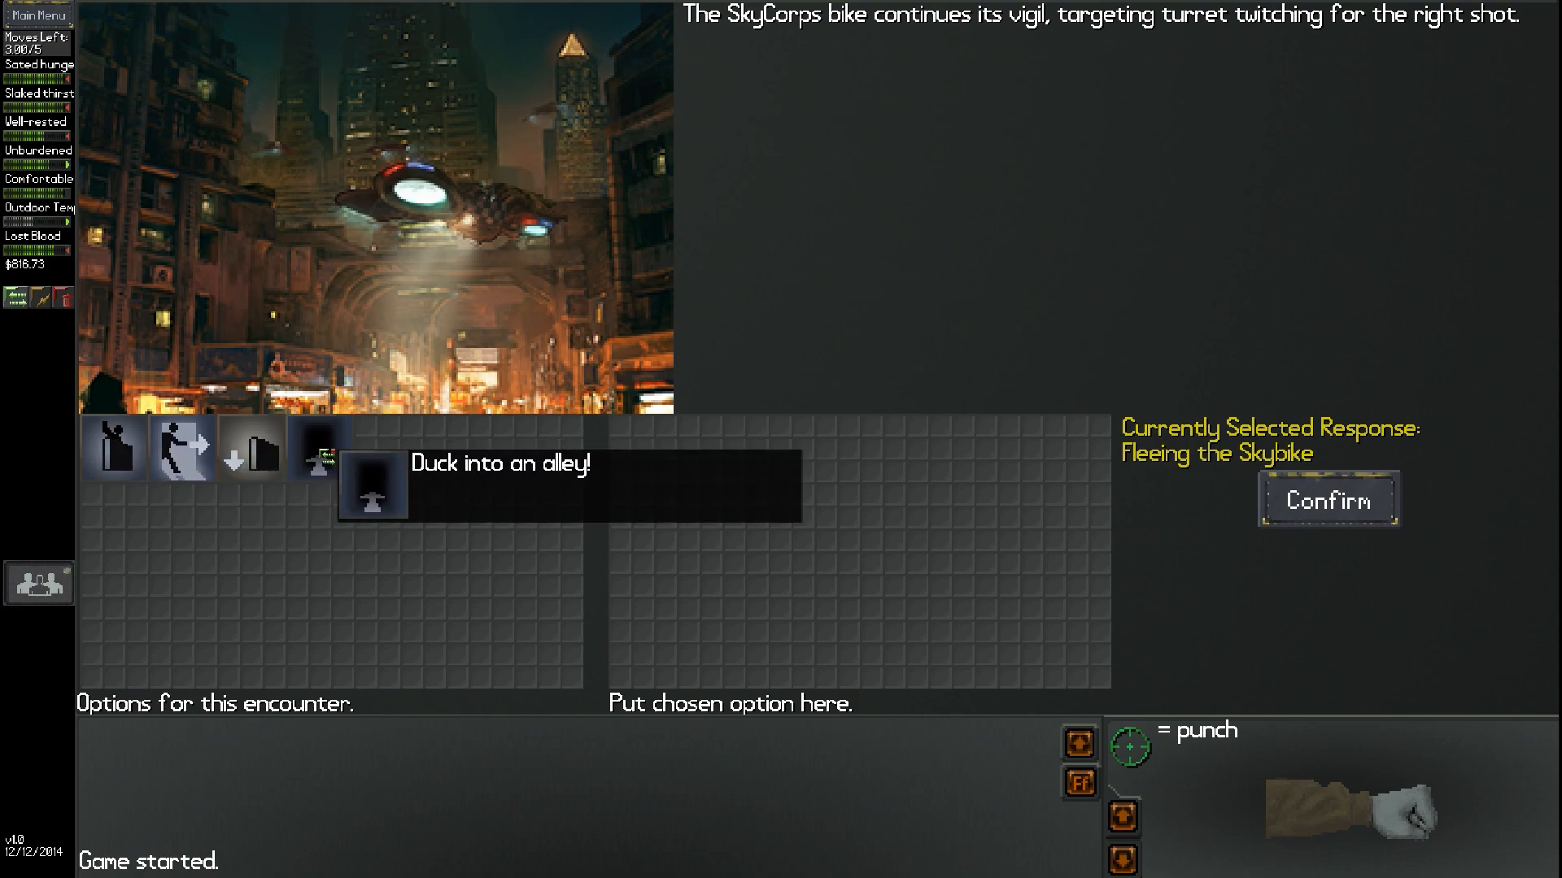
{"action": "mouse_move", "coordinate": [249, 444]}
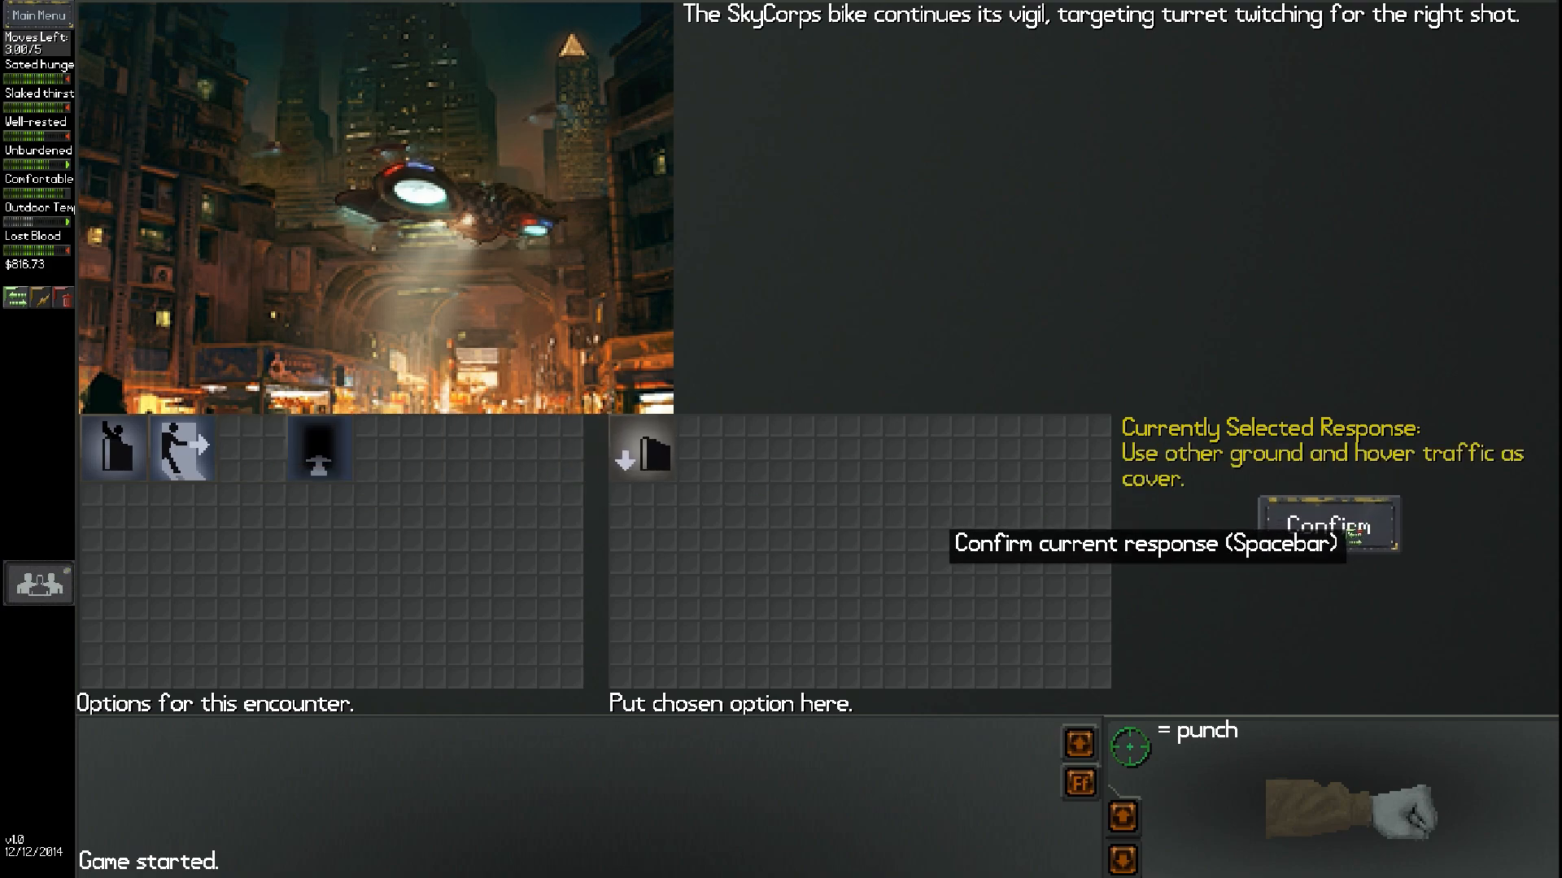
Use hover traffic as cover until the skybike loses track, then acknowledge the escape
{"action": "left_click", "coordinate": [1327, 527]}
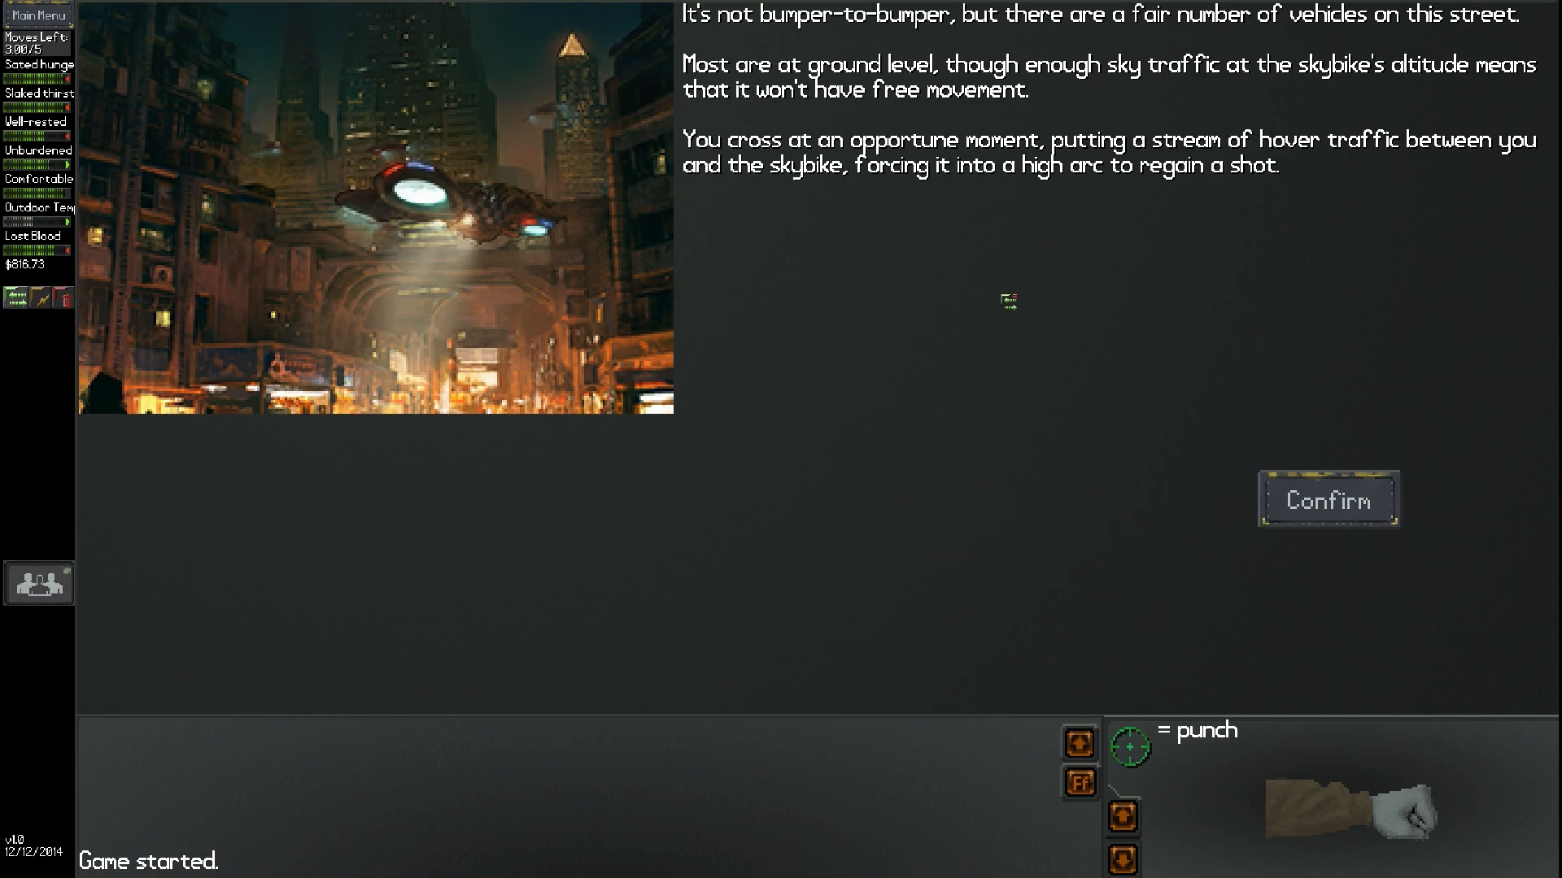
{"action": "mouse_move", "coordinate": [1075, 283]}
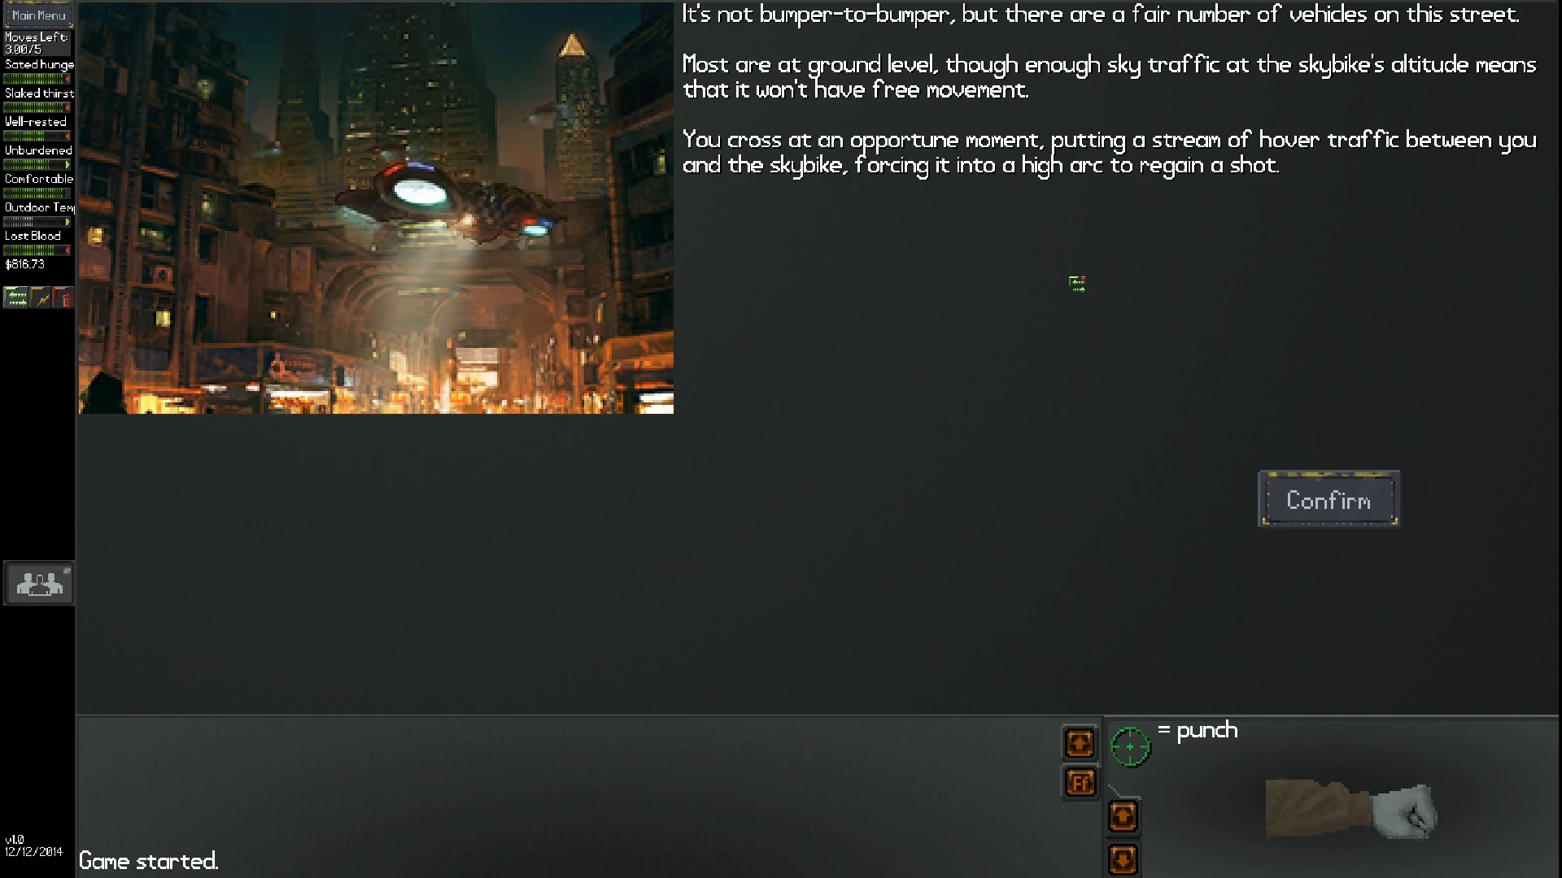
{"action": "mouse_move", "coordinate": [1326, 499]}
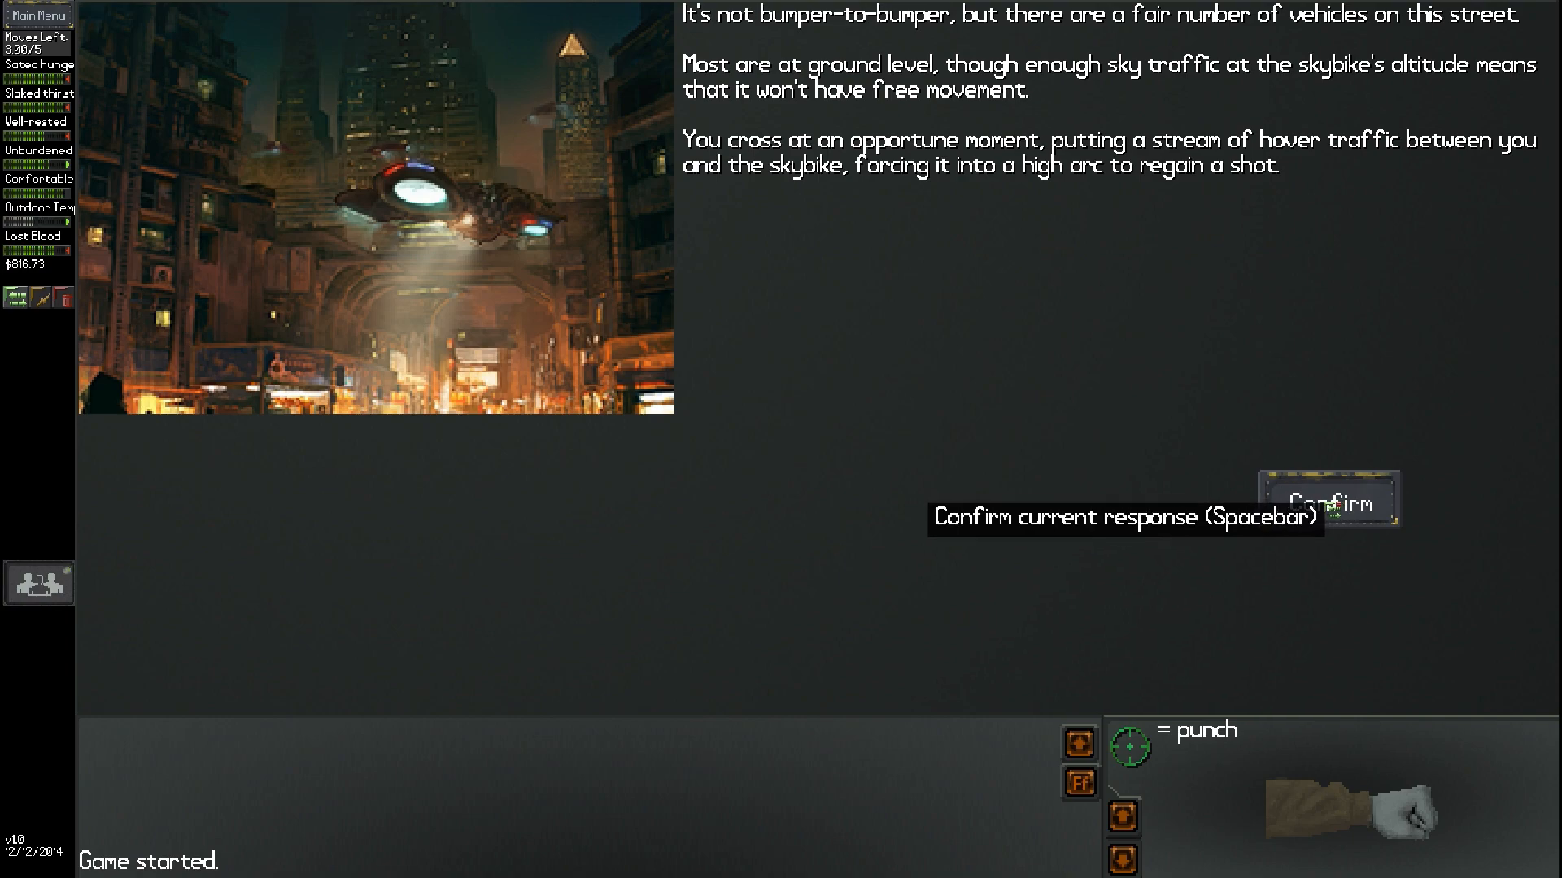
{"action": "left_click", "coordinate": [1326, 499]}
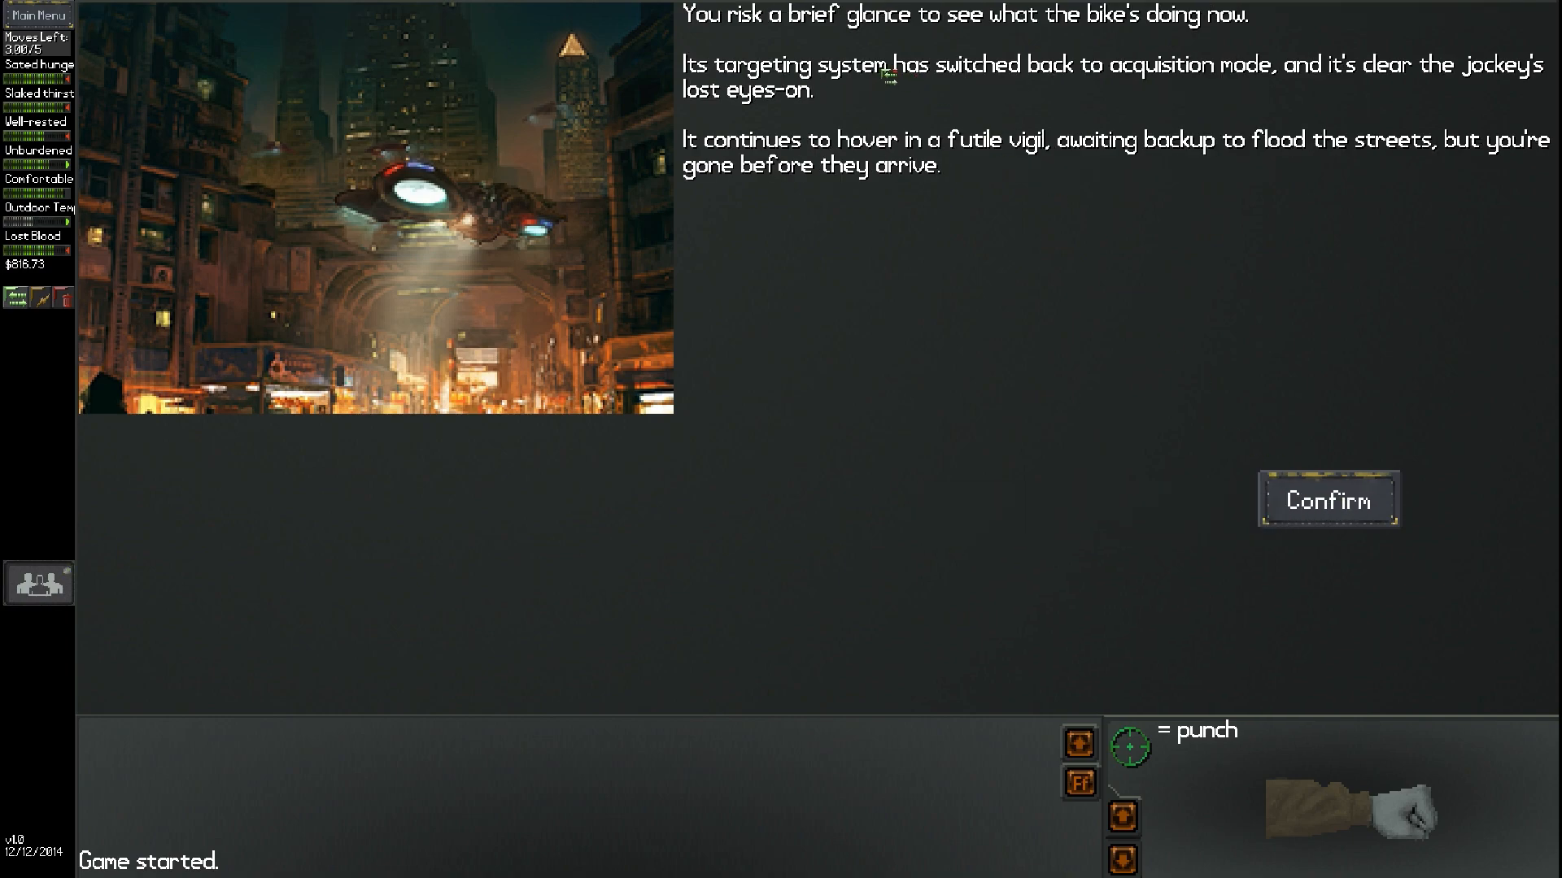
{"action": "mouse_move", "coordinate": [986, 163]}
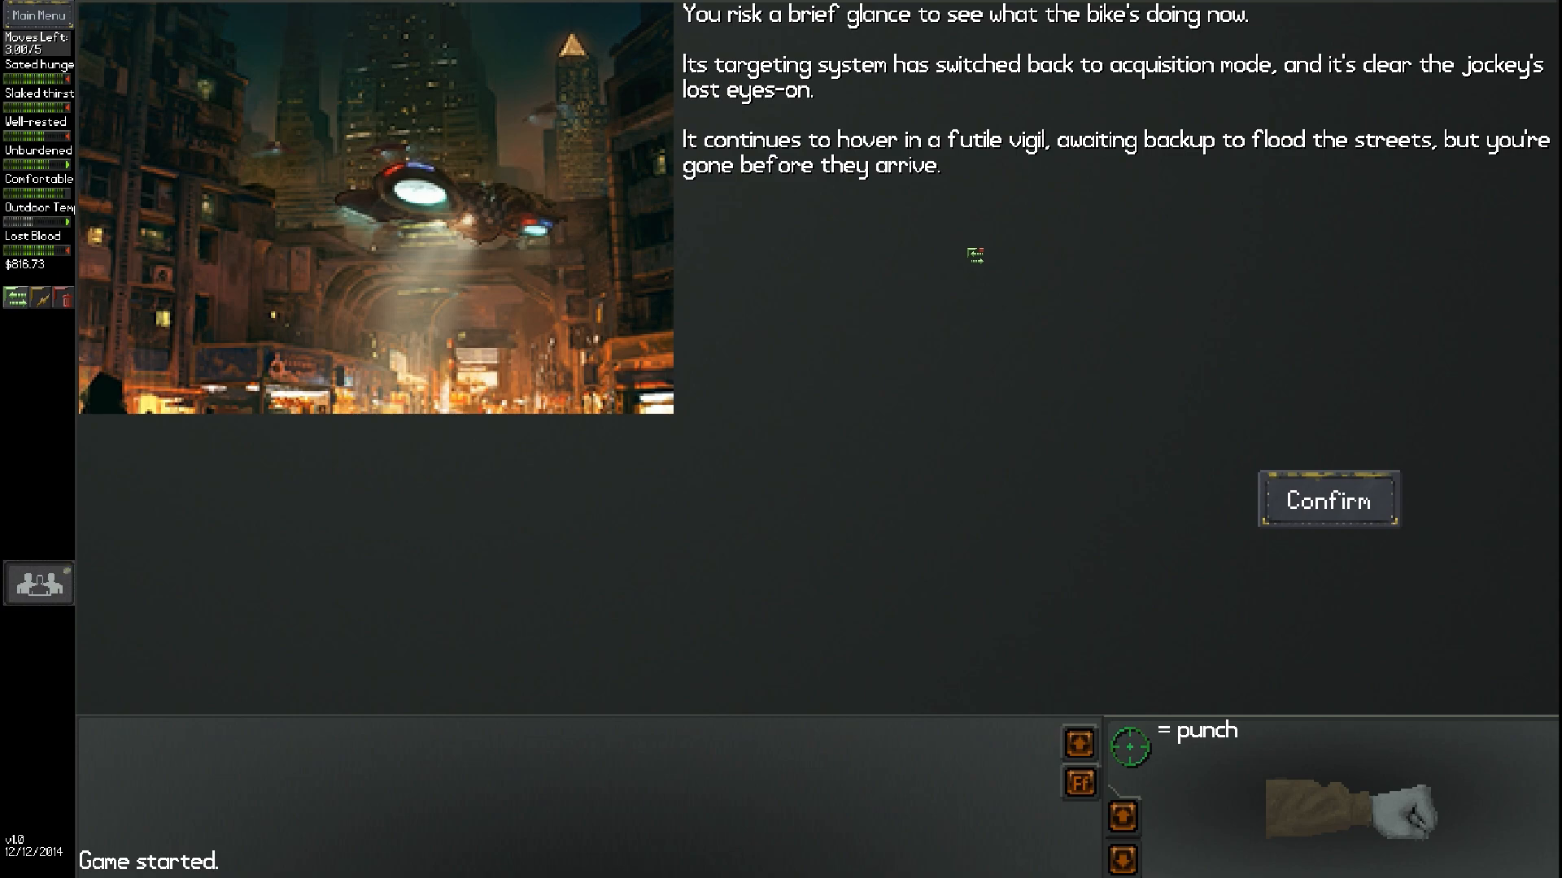
{"action": "left_click", "coordinate": [1327, 500]}
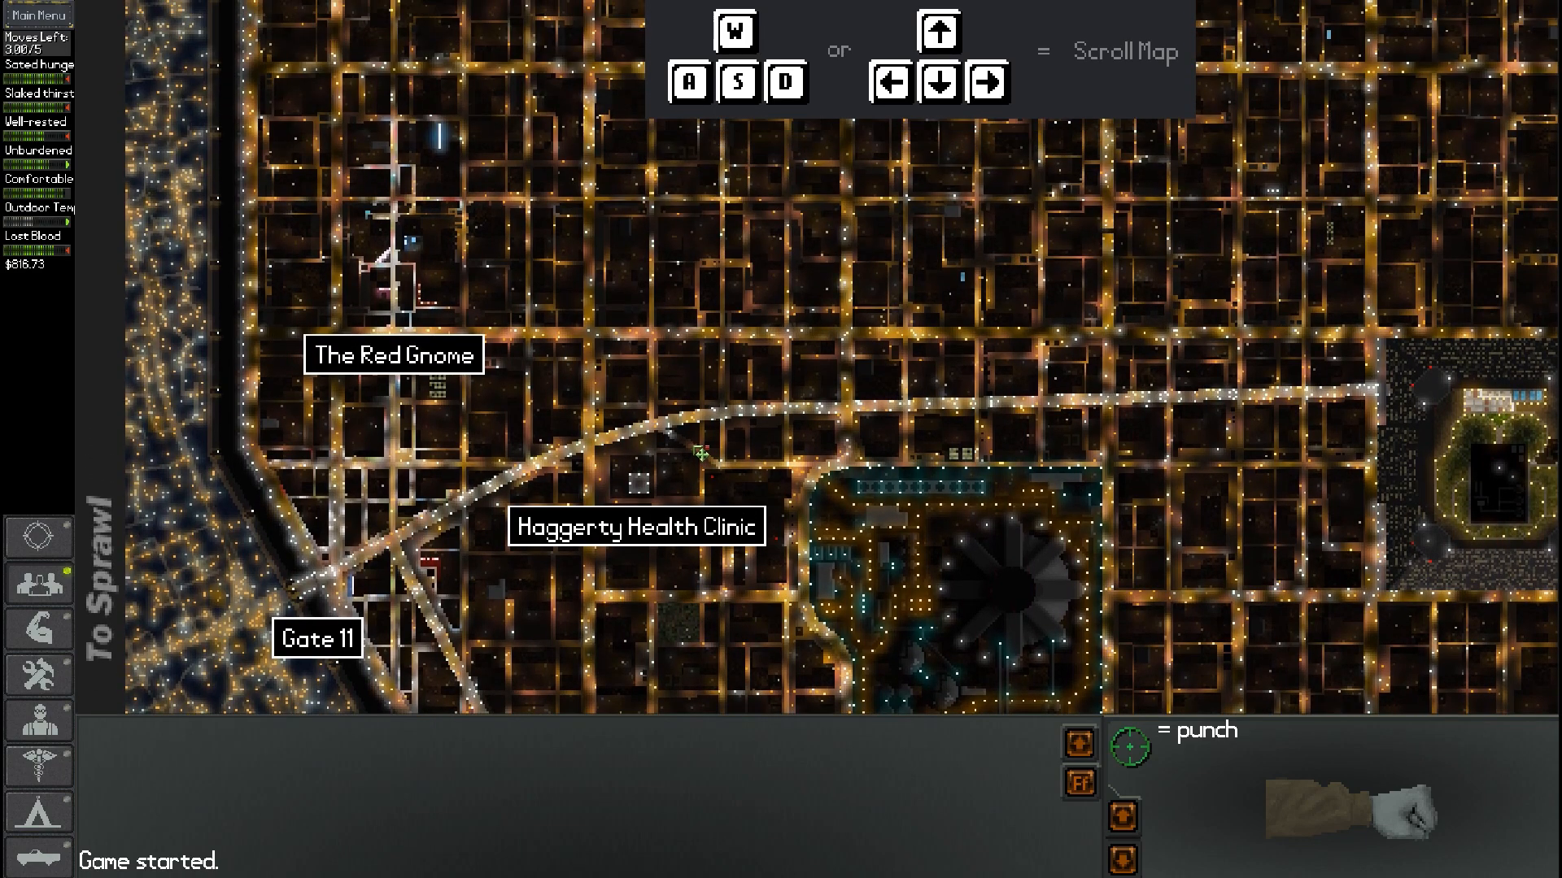
Scroll down the city map and travel to Concrete Forest Apts
{"action": "scroll", "scroll_direction": "down", "scroll_amount": 3}
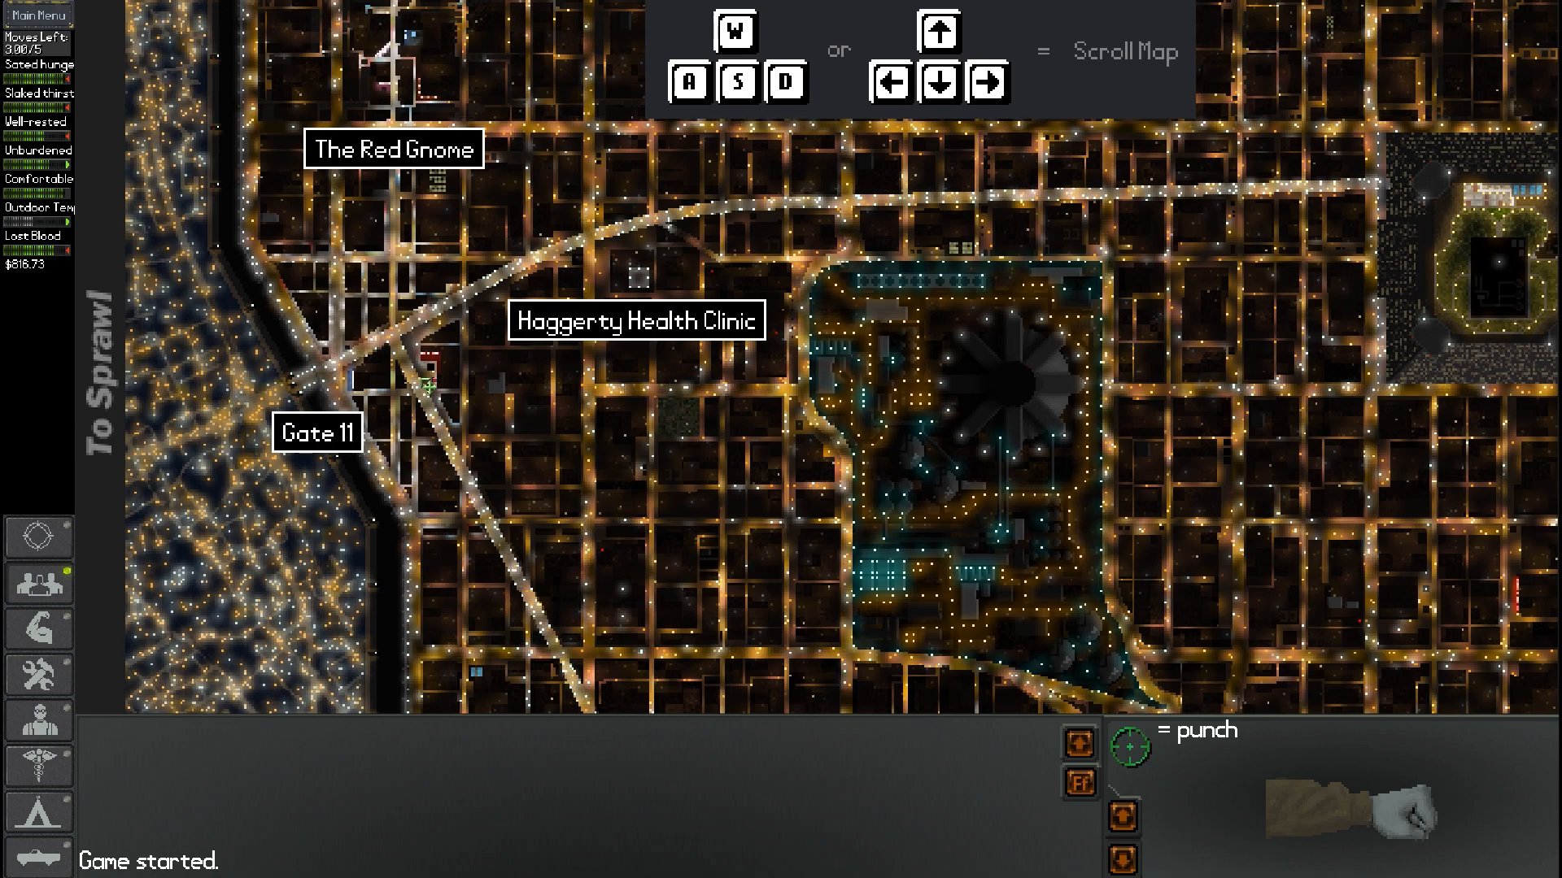
{"action": "scroll", "scroll_direction": "down", "scroll_amount": 3}
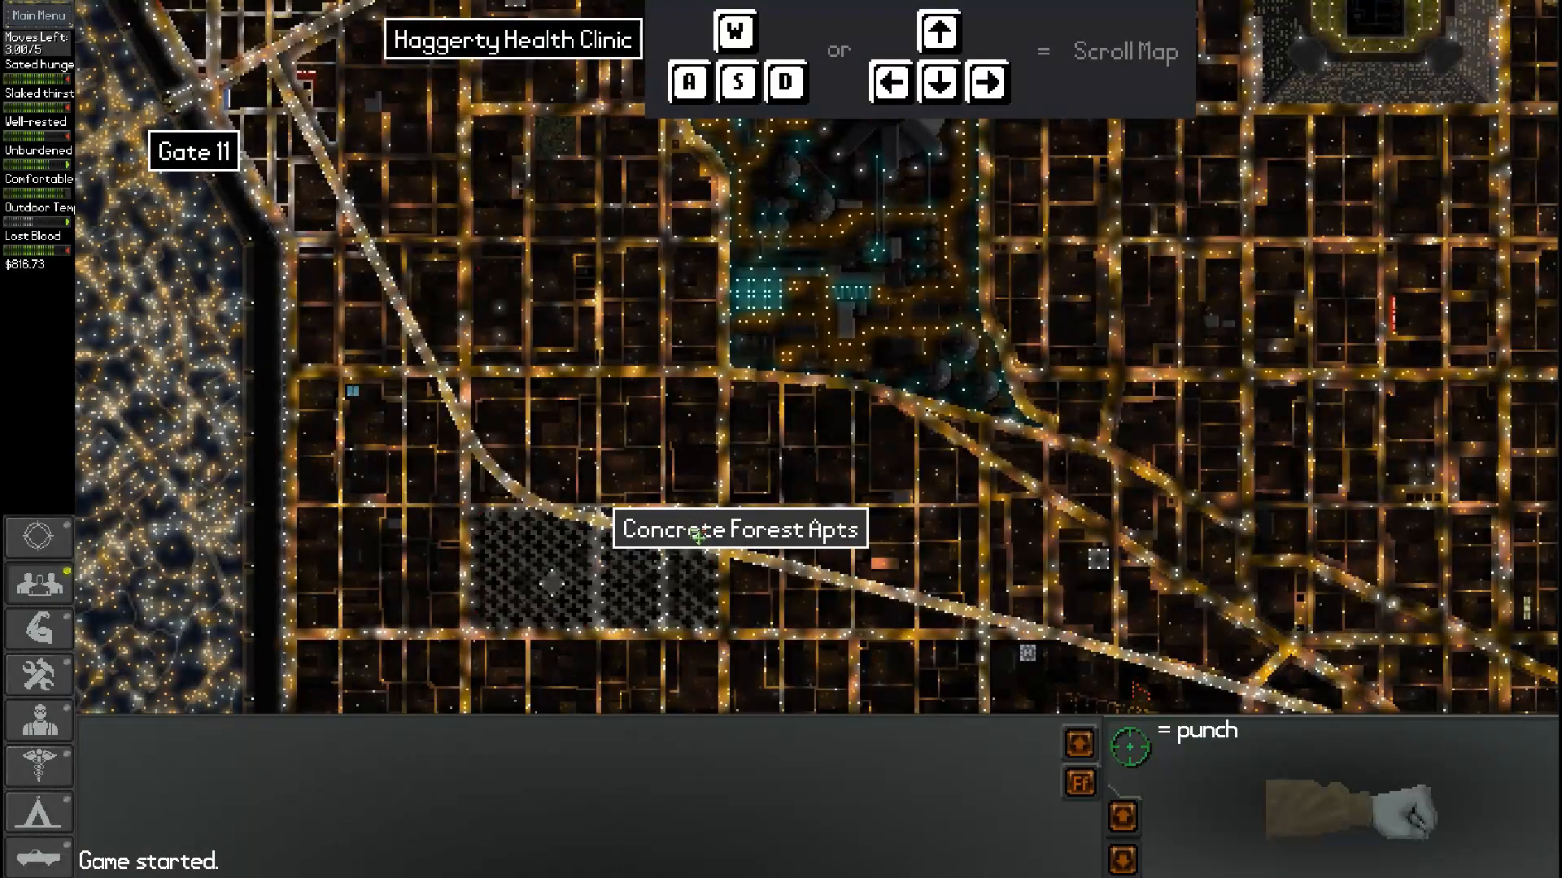
{"action": "left_click", "coordinate": [739, 529]}
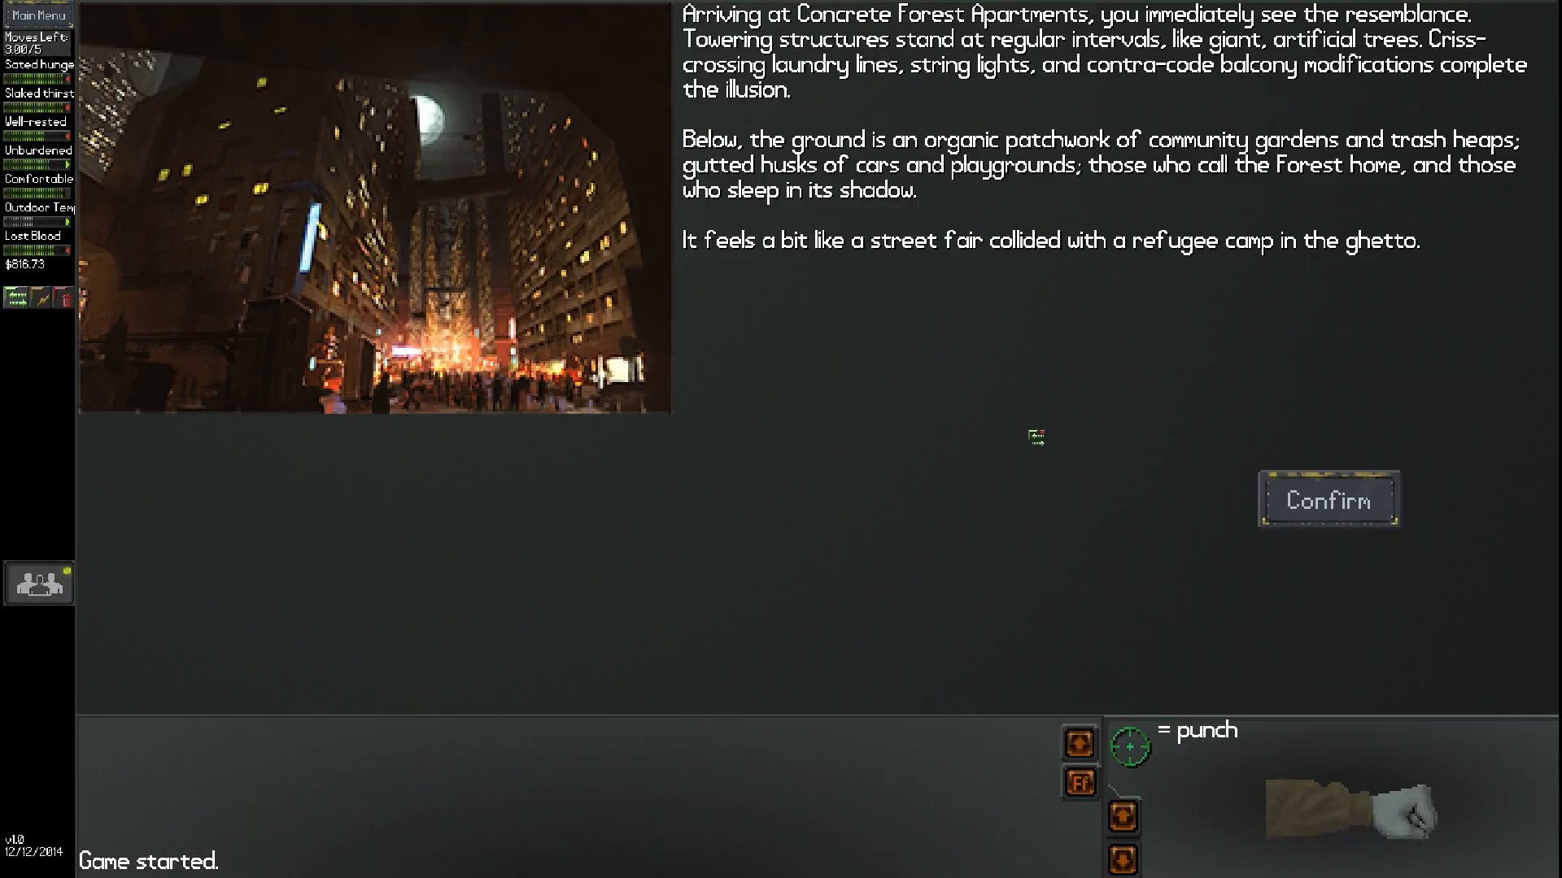
Get past the sirens warning, run under the skybike, and use traffic as cover
{"action": "left_click", "coordinate": [1326, 498]}
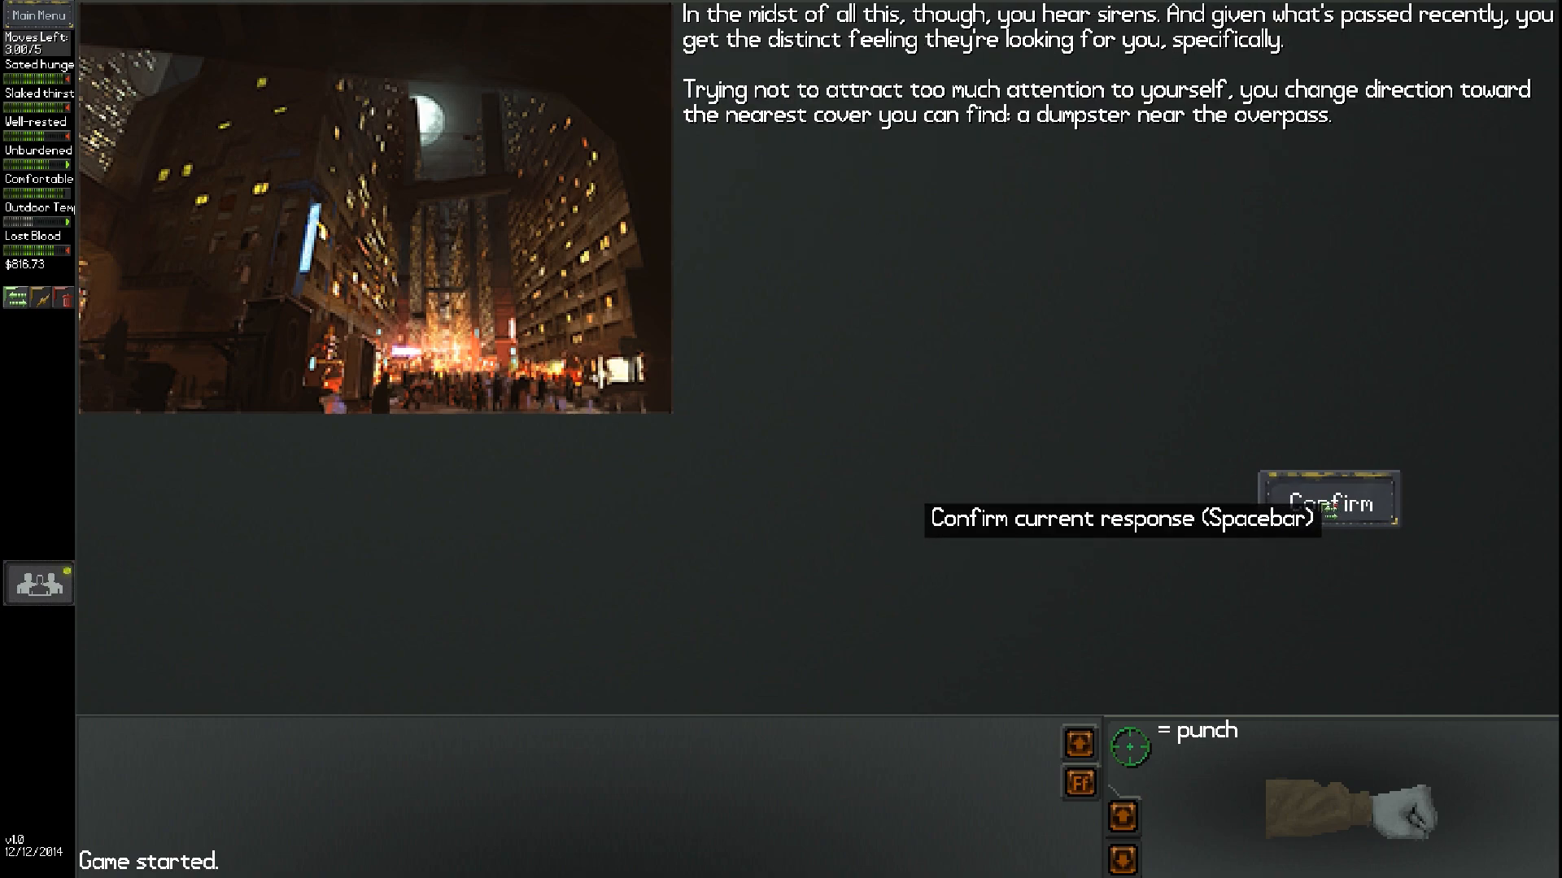
{"action": "left_click", "coordinate": [1326, 498]}
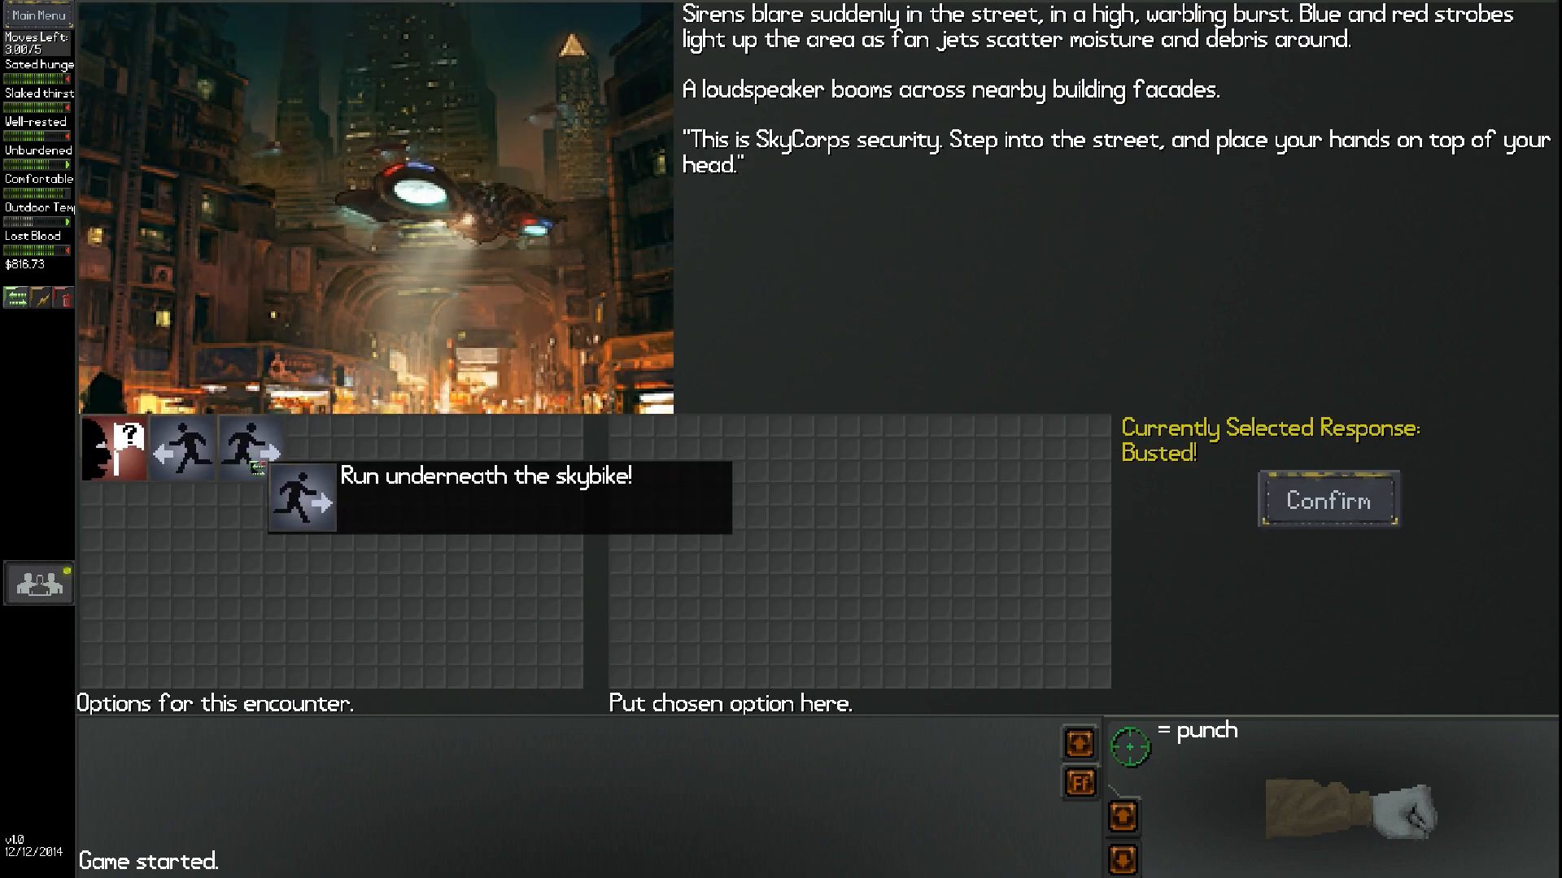
{"action": "mouse_move", "coordinate": [185, 450]}
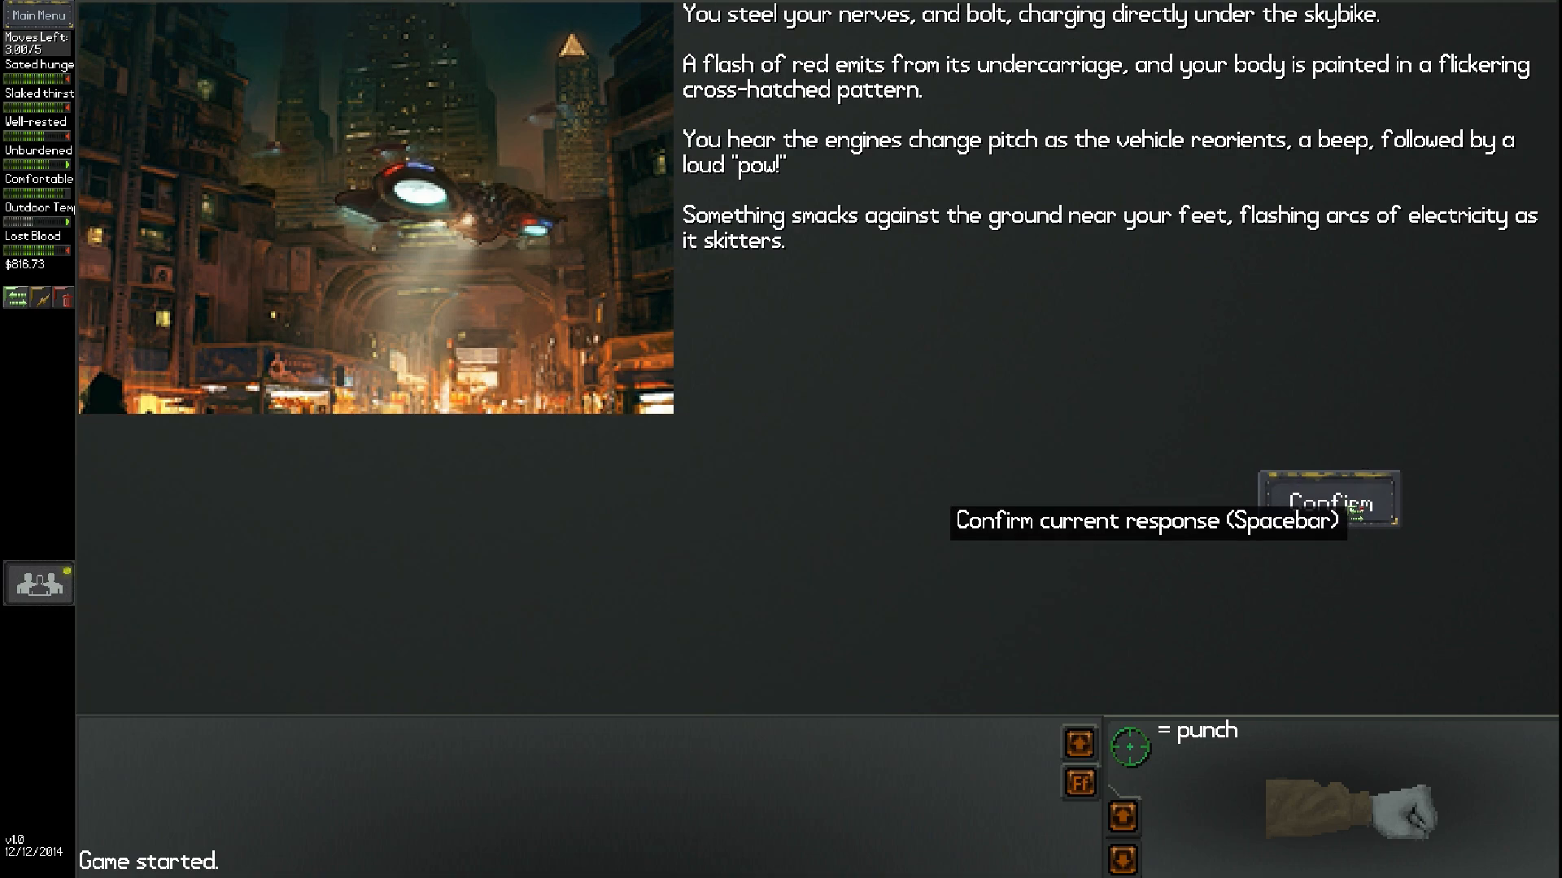
{"action": "left_click", "coordinate": [1325, 500]}
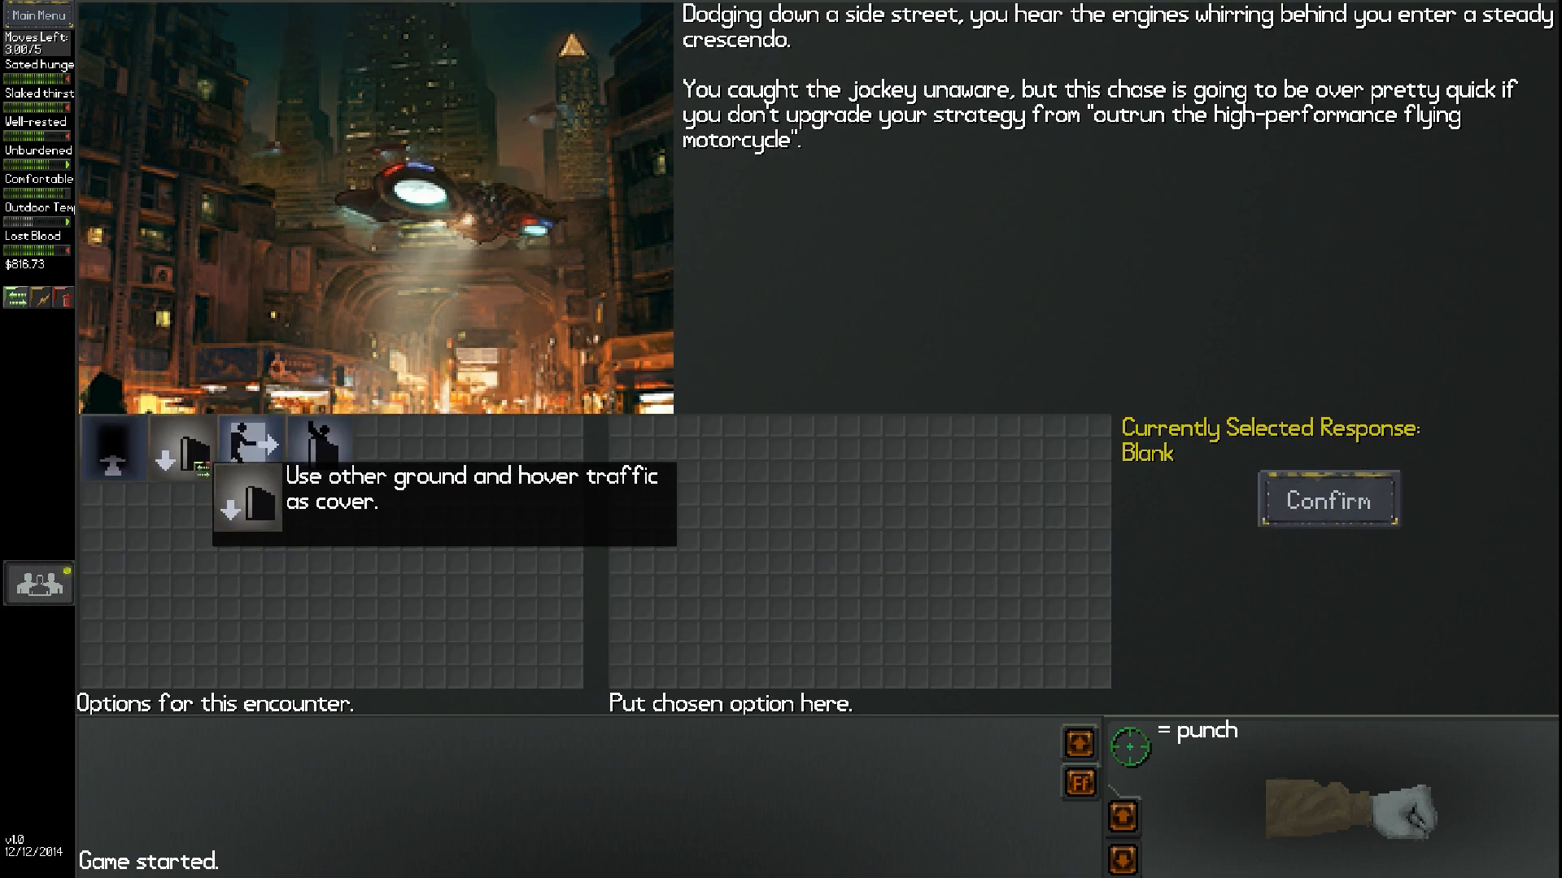
{"action": "left_click", "coordinate": [1328, 500]}
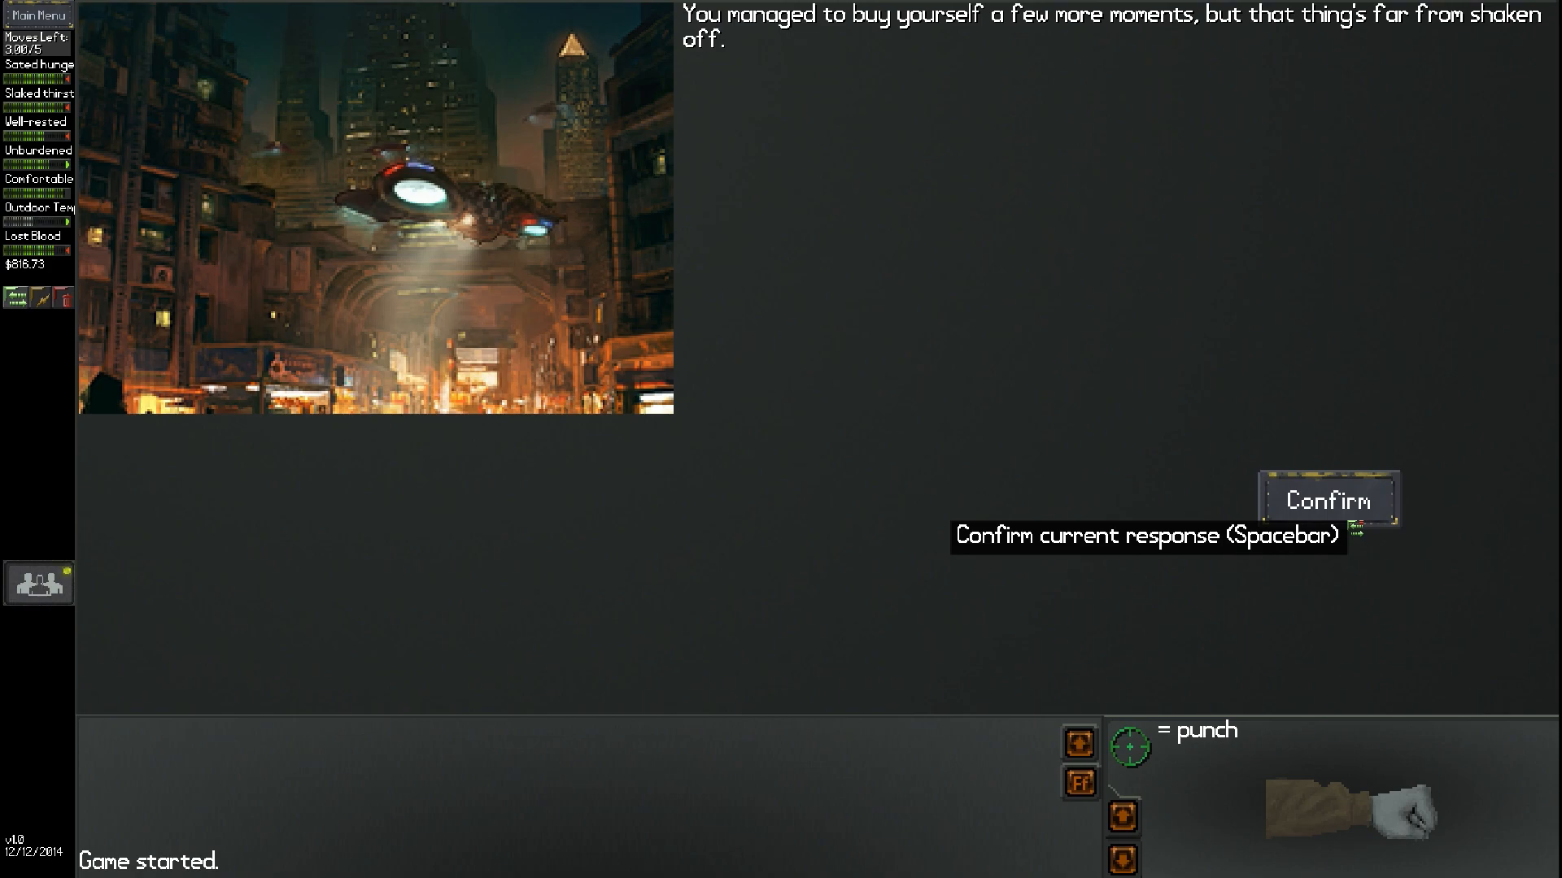
Cross the hover traffic and duck into a building to escape
{"action": "left_click", "coordinate": [1326, 499]}
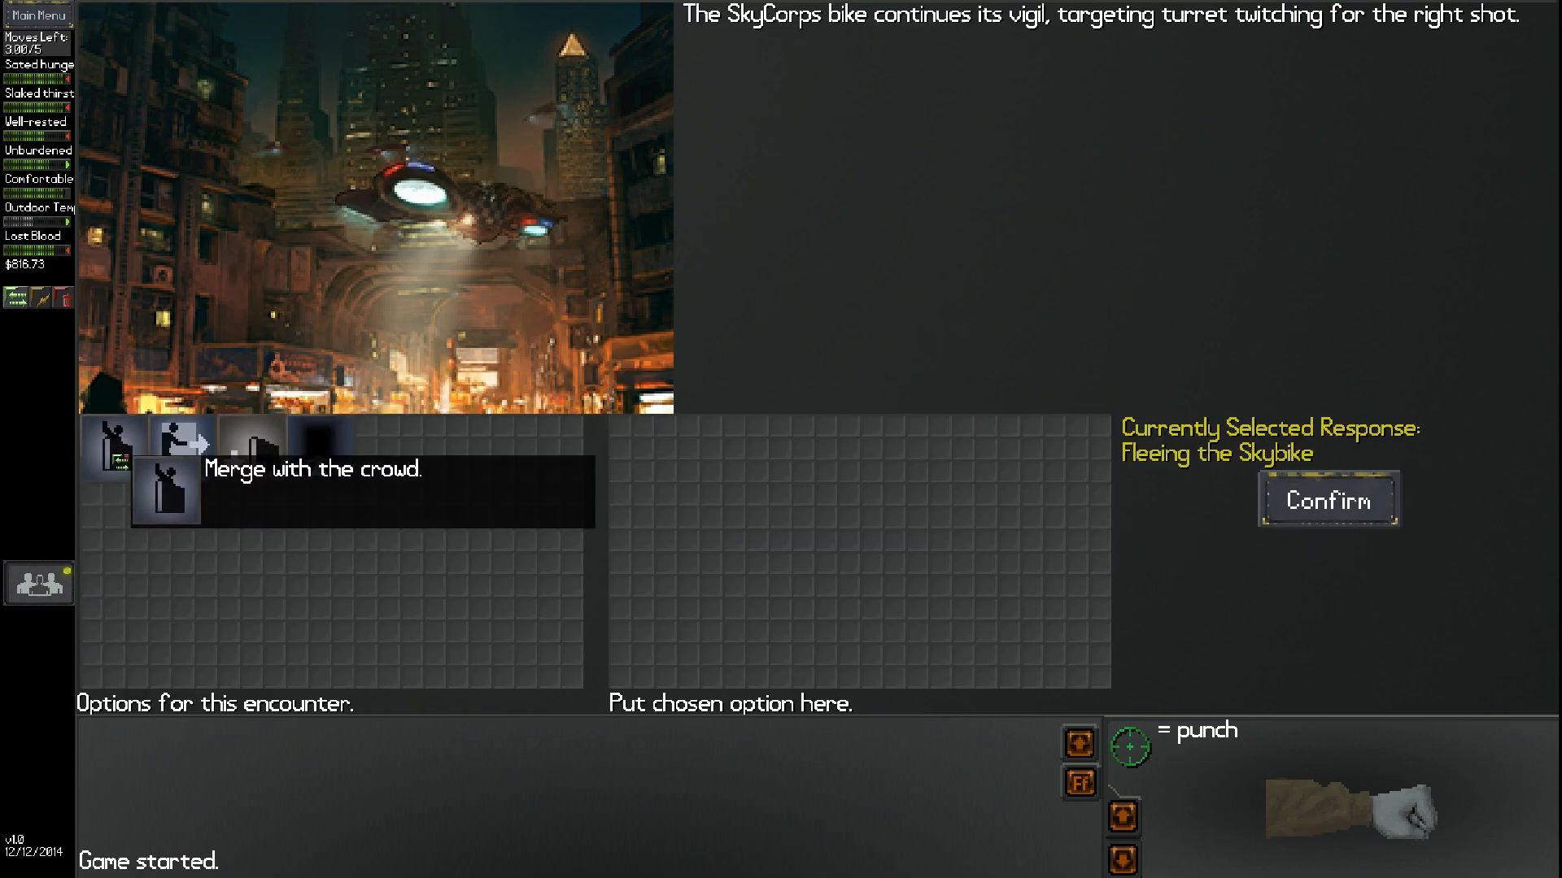
{"action": "mouse_move", "coordinate": [1327, 501]}
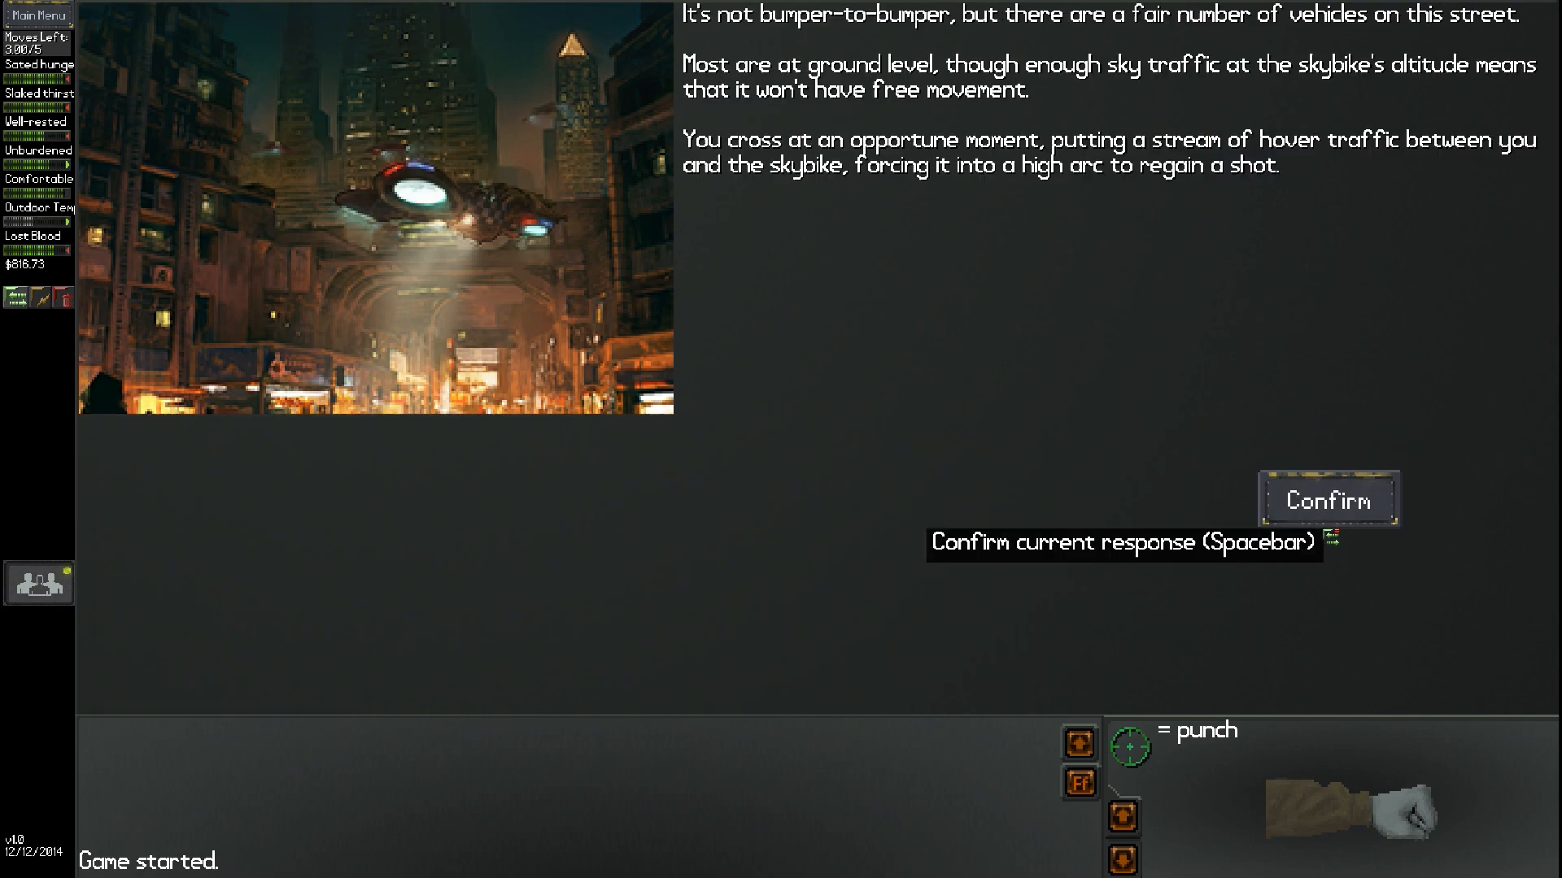
{"action": "left_click", "coordinate": [1325, 500]}
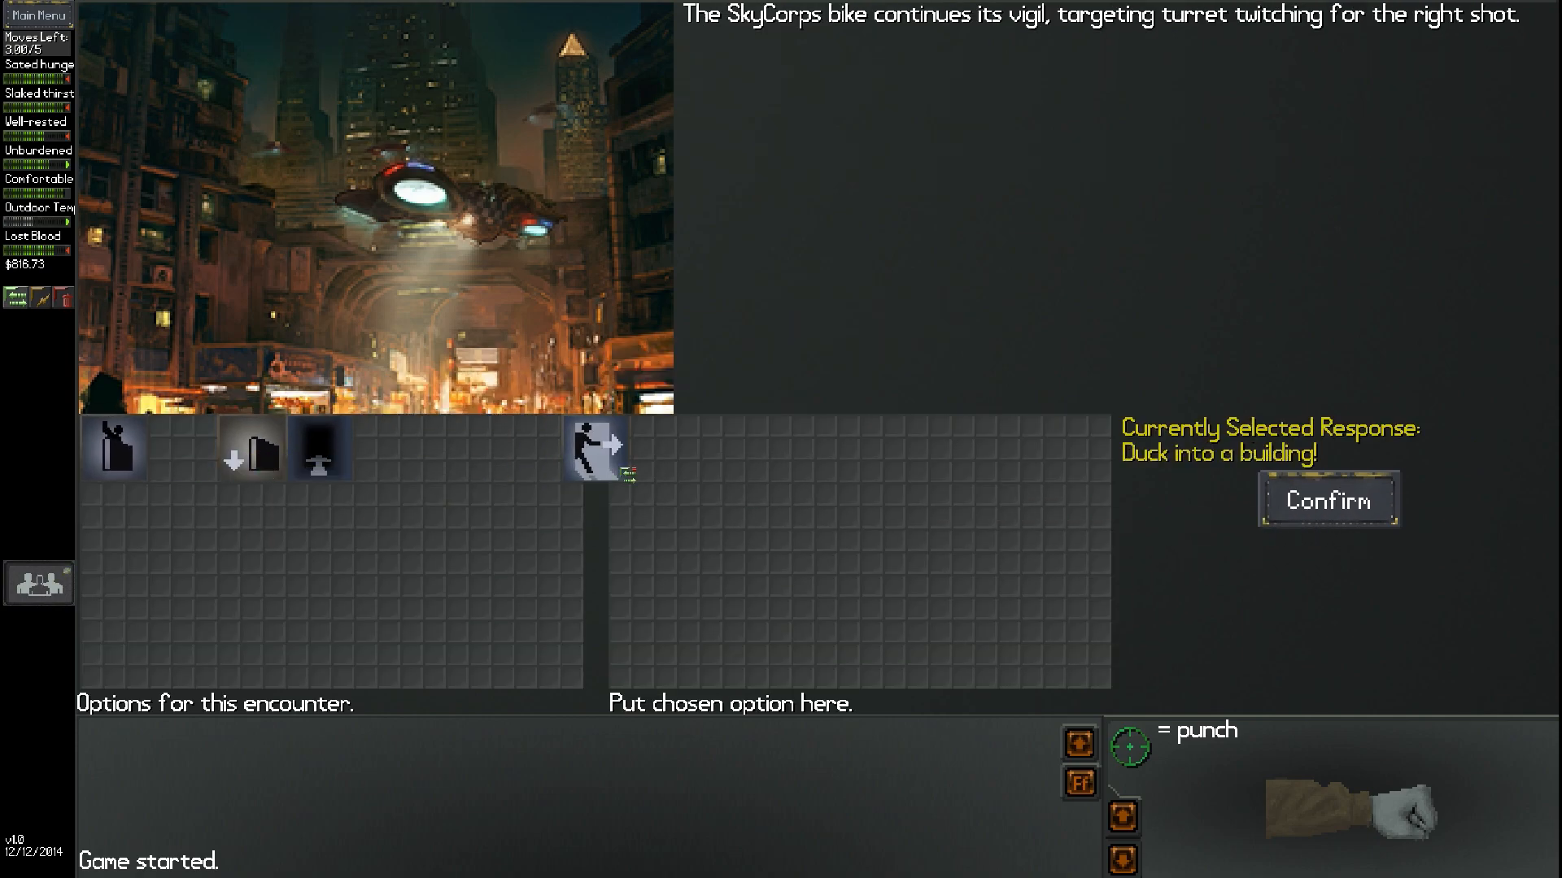
{"action": "left_click", "coordinate": [1326, 501]}
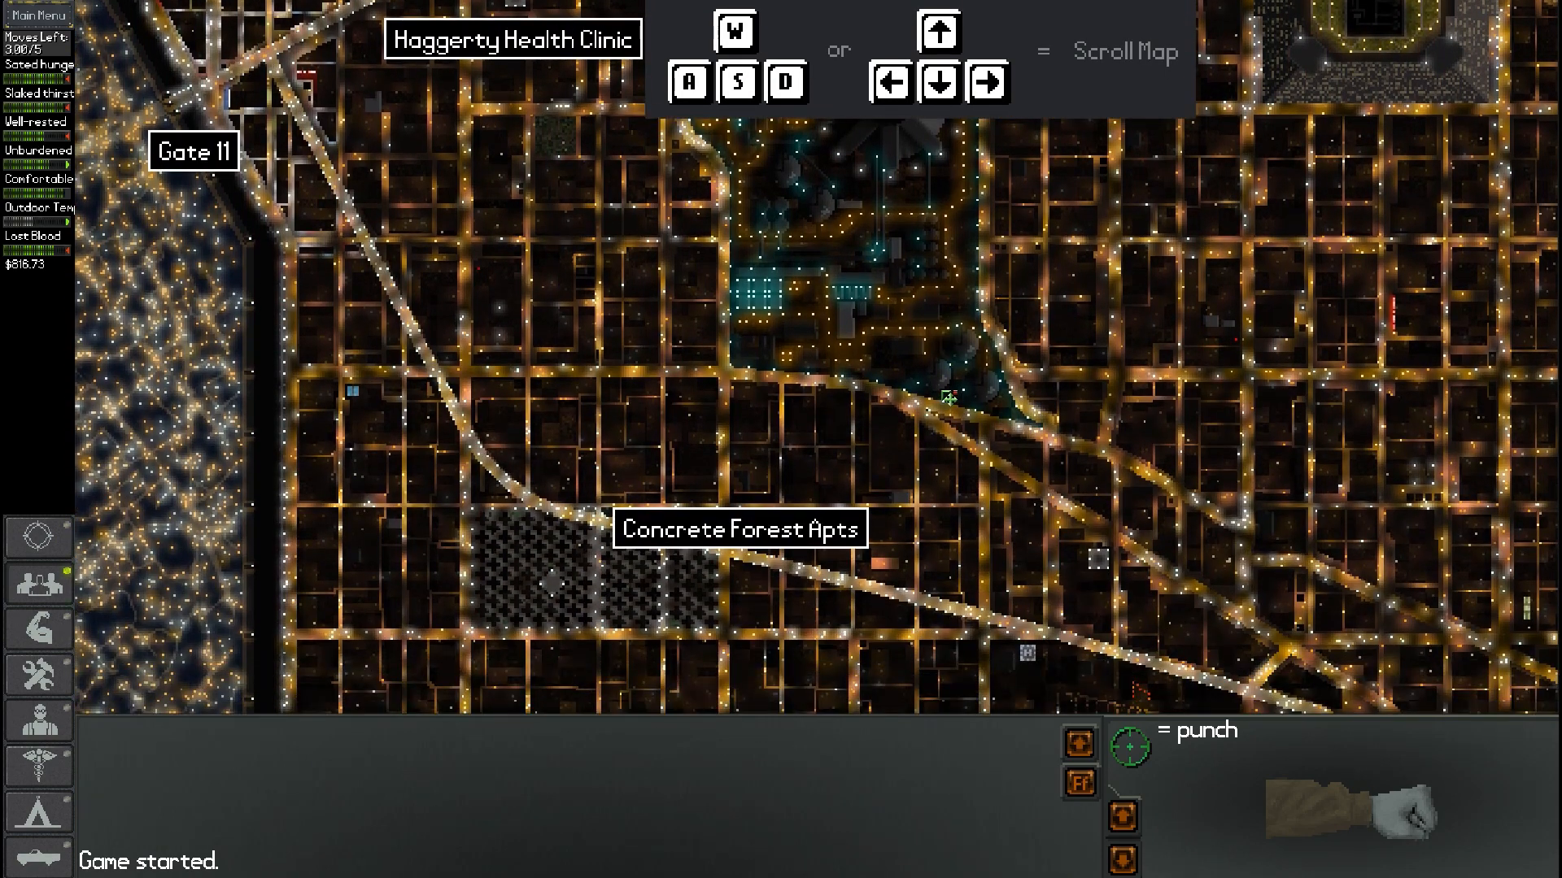
{"action": "scroll", "scroll_direction": "up", "scroll_amount": 3}
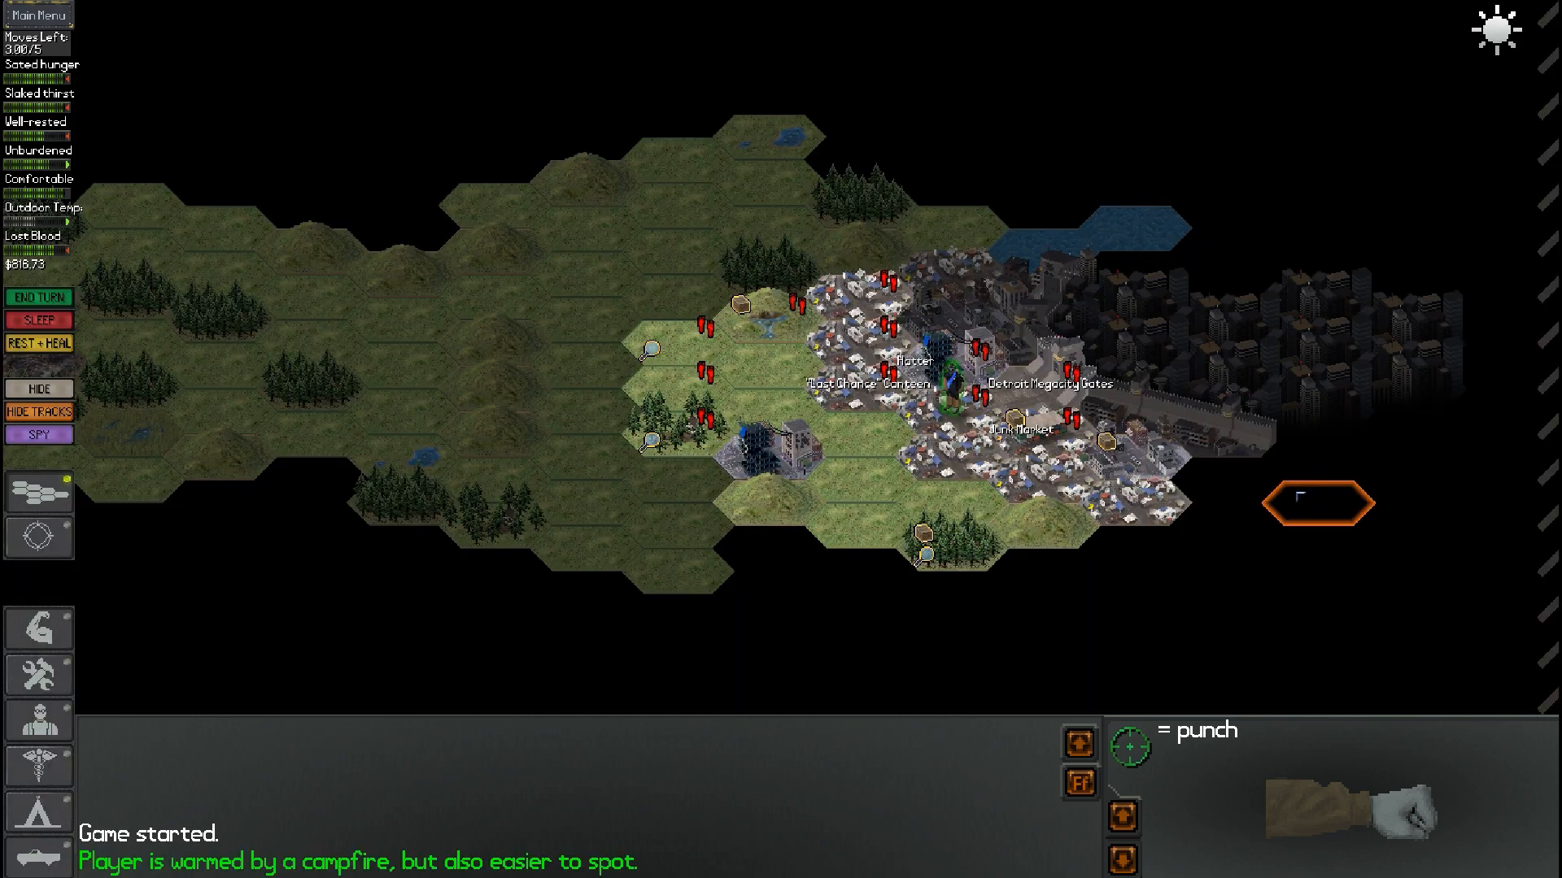
{"action": "mouse_move", "coordinate": [1035, 488]}
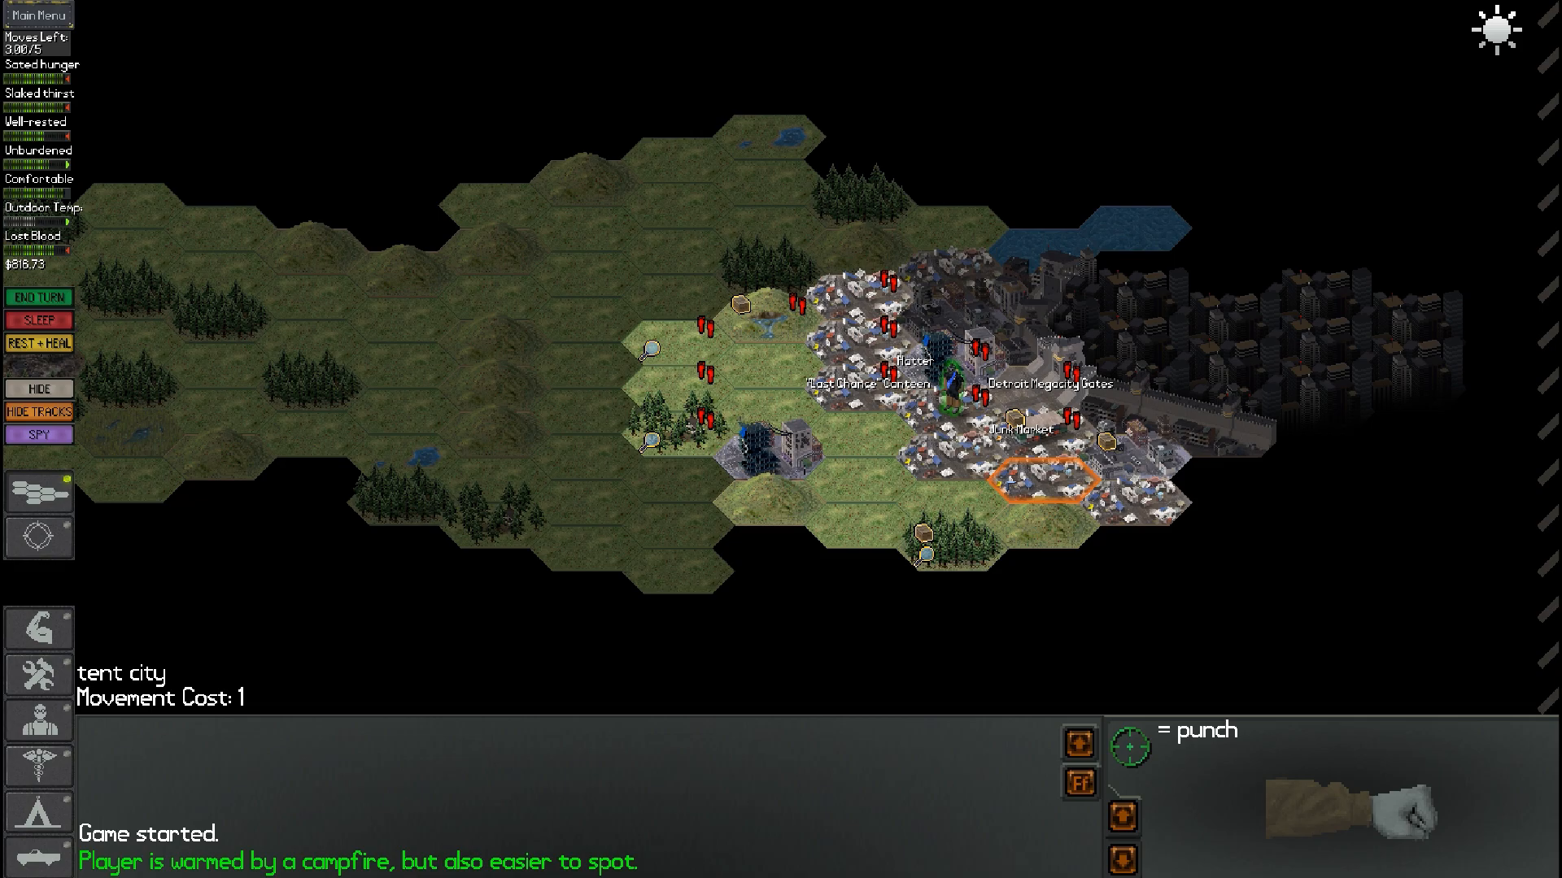
Plot a path across tent city hexes, move onto Hatter's hex, and show ground items
{"action": "left_click", "coordinate": [949, 461]}
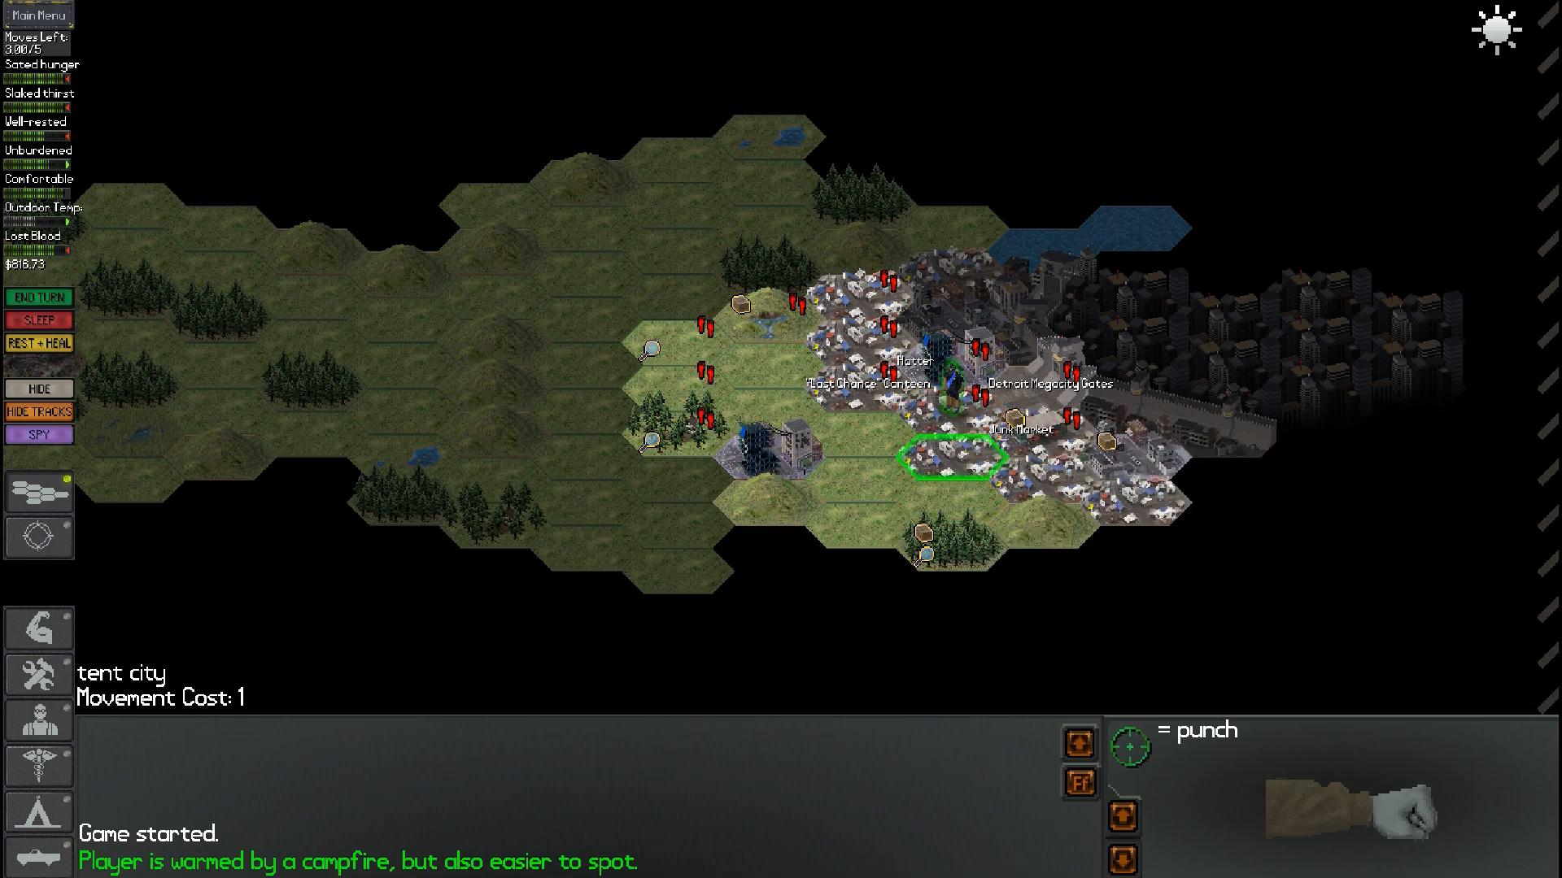
{"action": "left_click", "coordinate": [946, 388]}
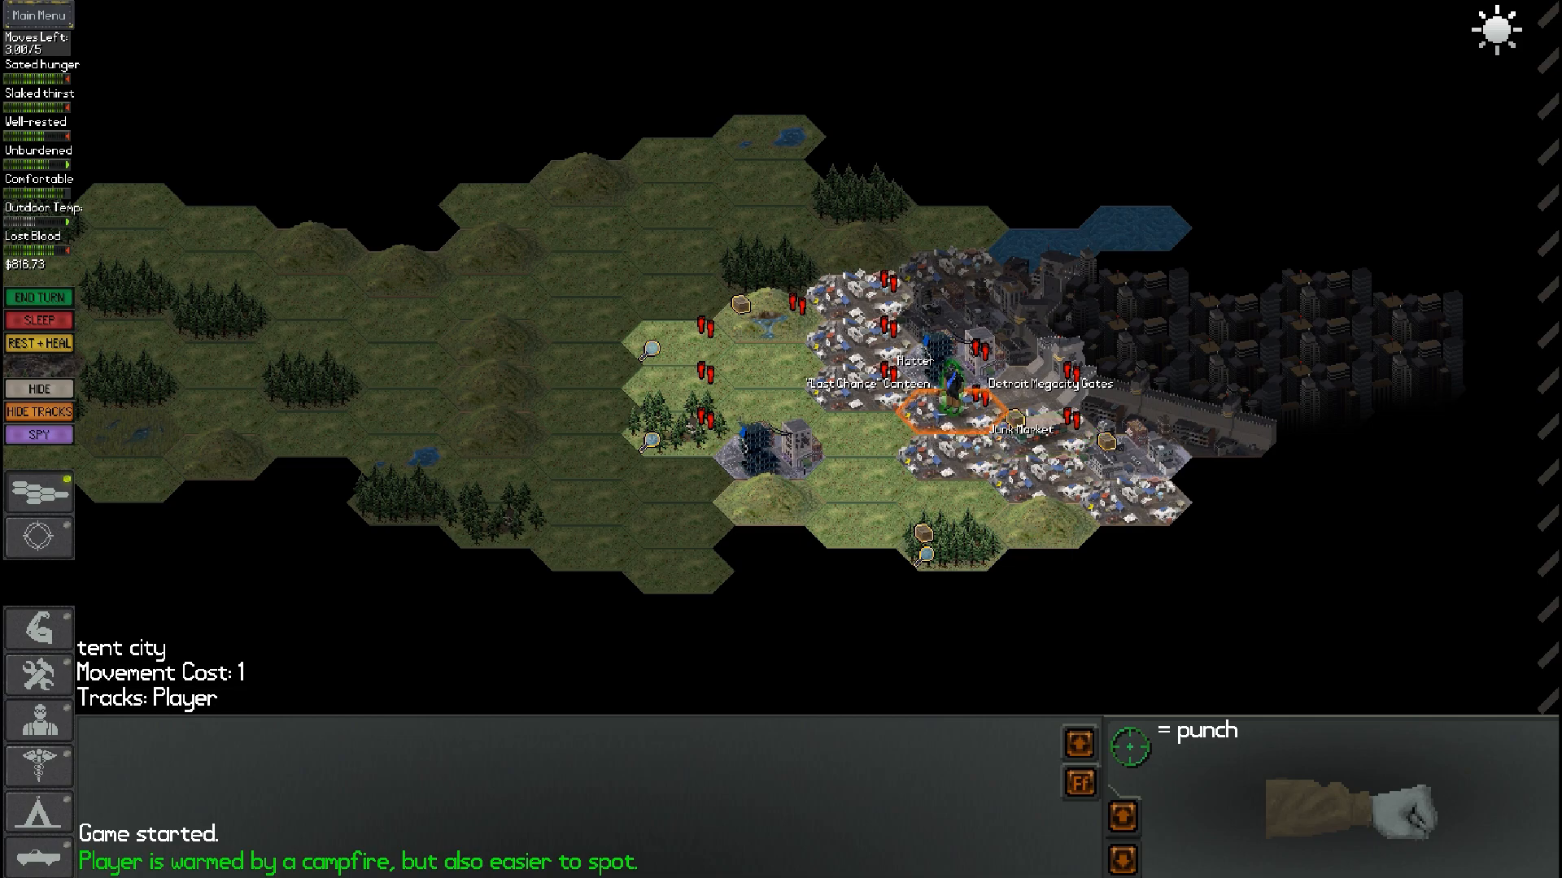
{"action": "left_click", "coordinate": [862, 389]}
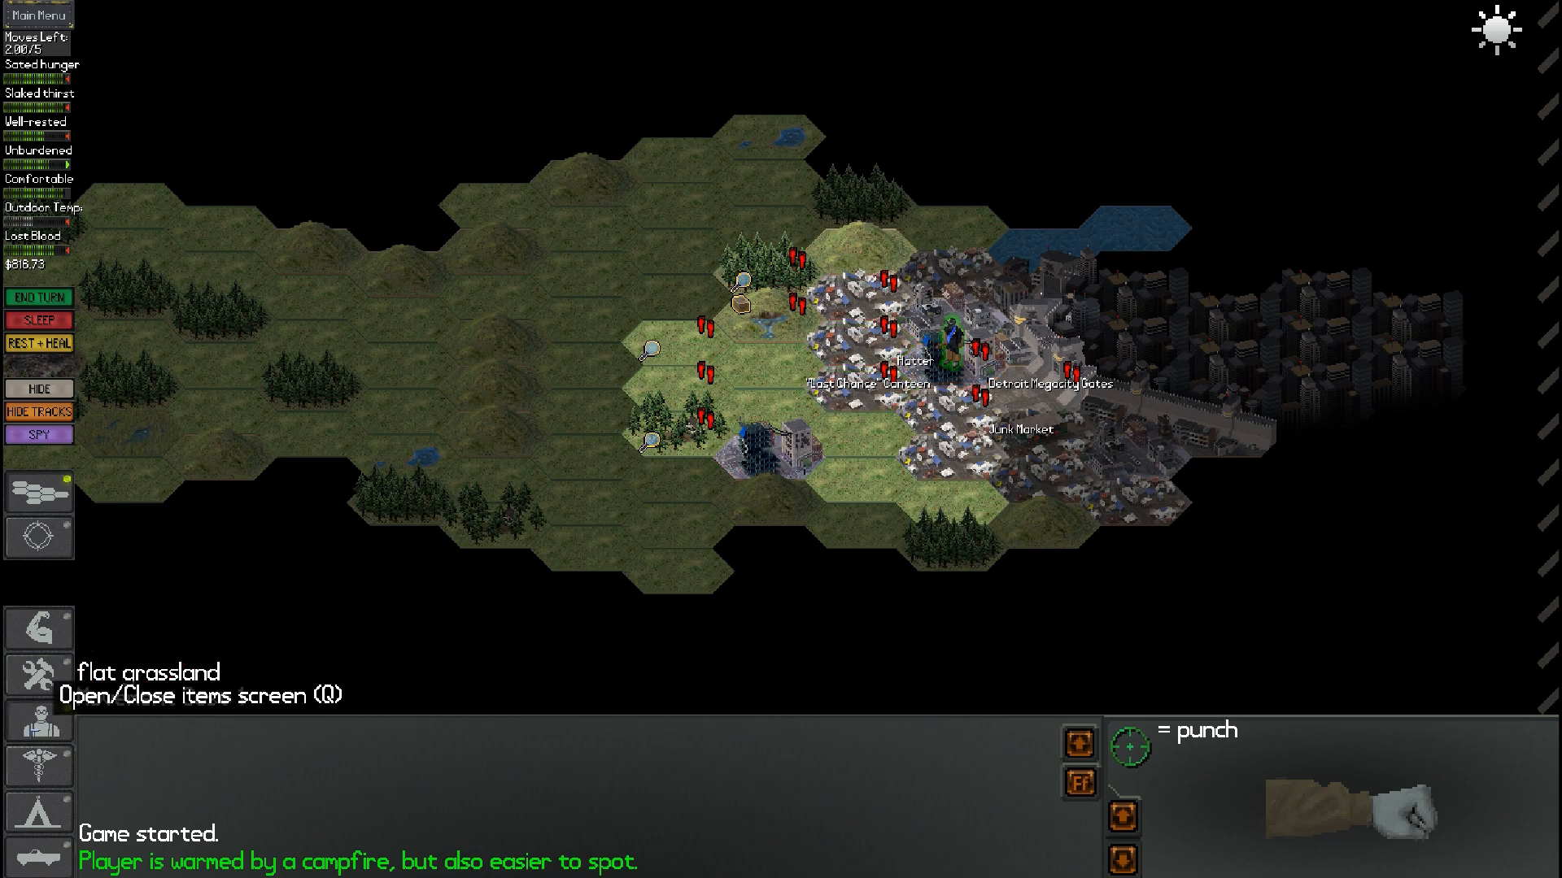
{"action": "key", "text": "q"}
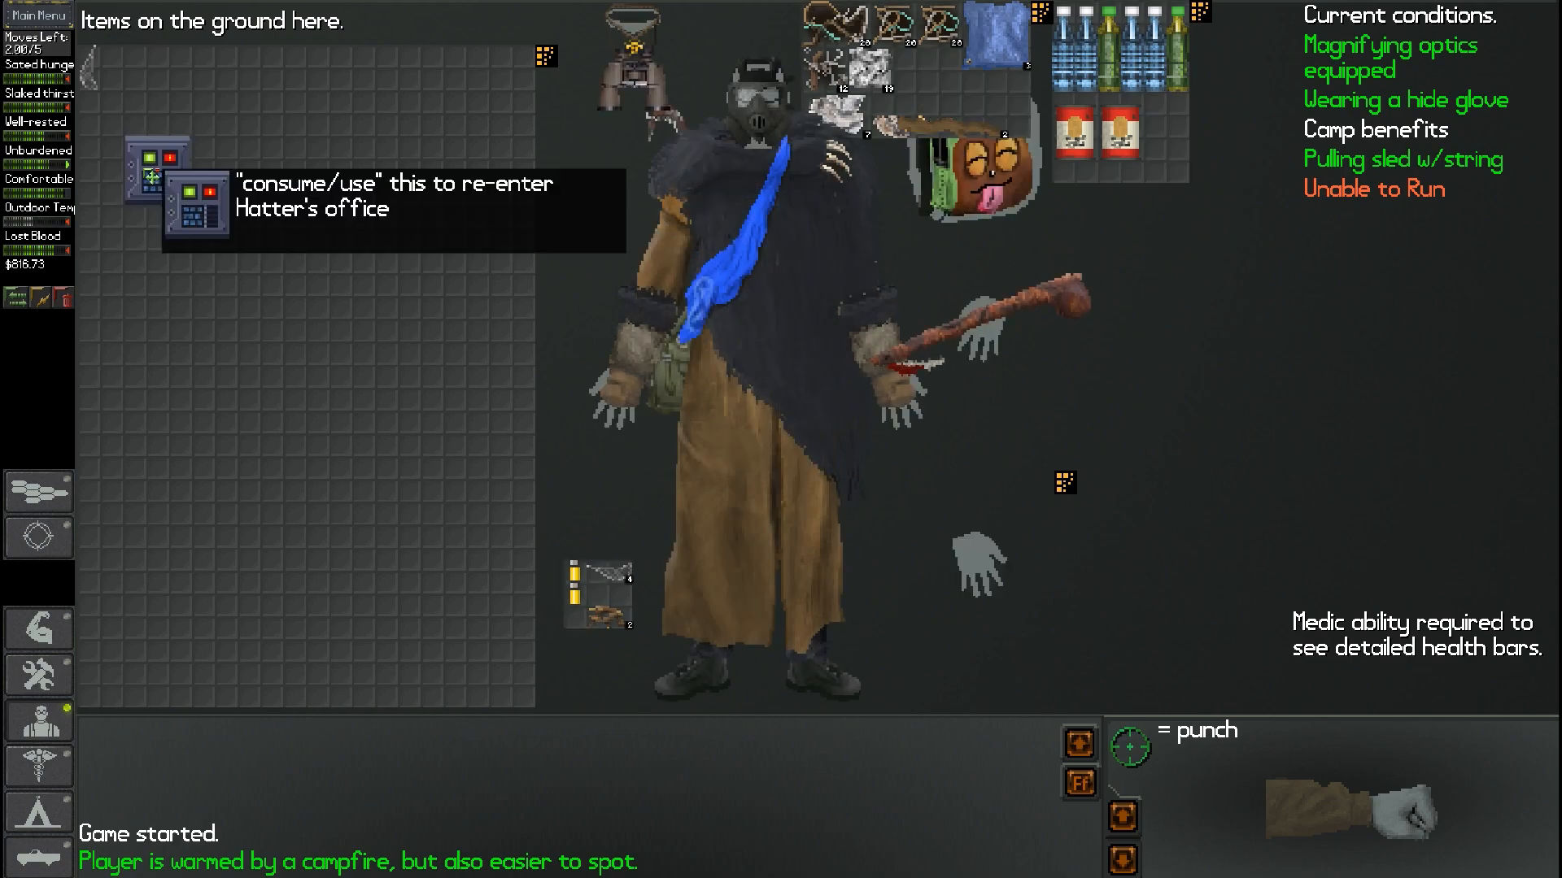
Visit Hatter's office, learn he's away until tomorrow, then enter the Last Chance Canteen
{"action": "left_click", "coordinate": [194, 189]}
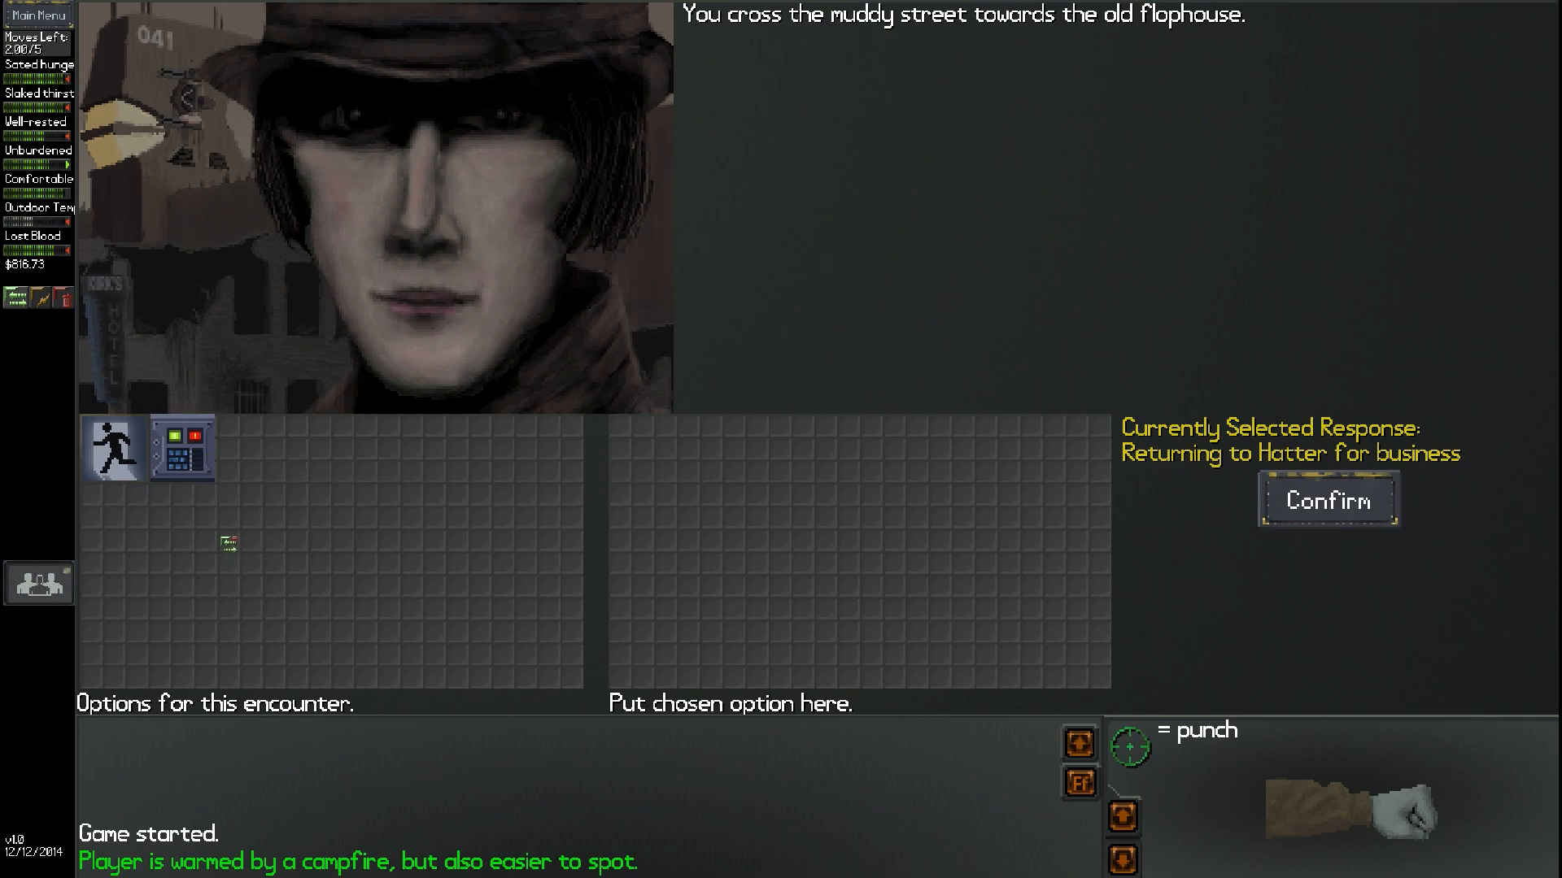
{"action": "left_click", "coordinate": [1327, 500]}
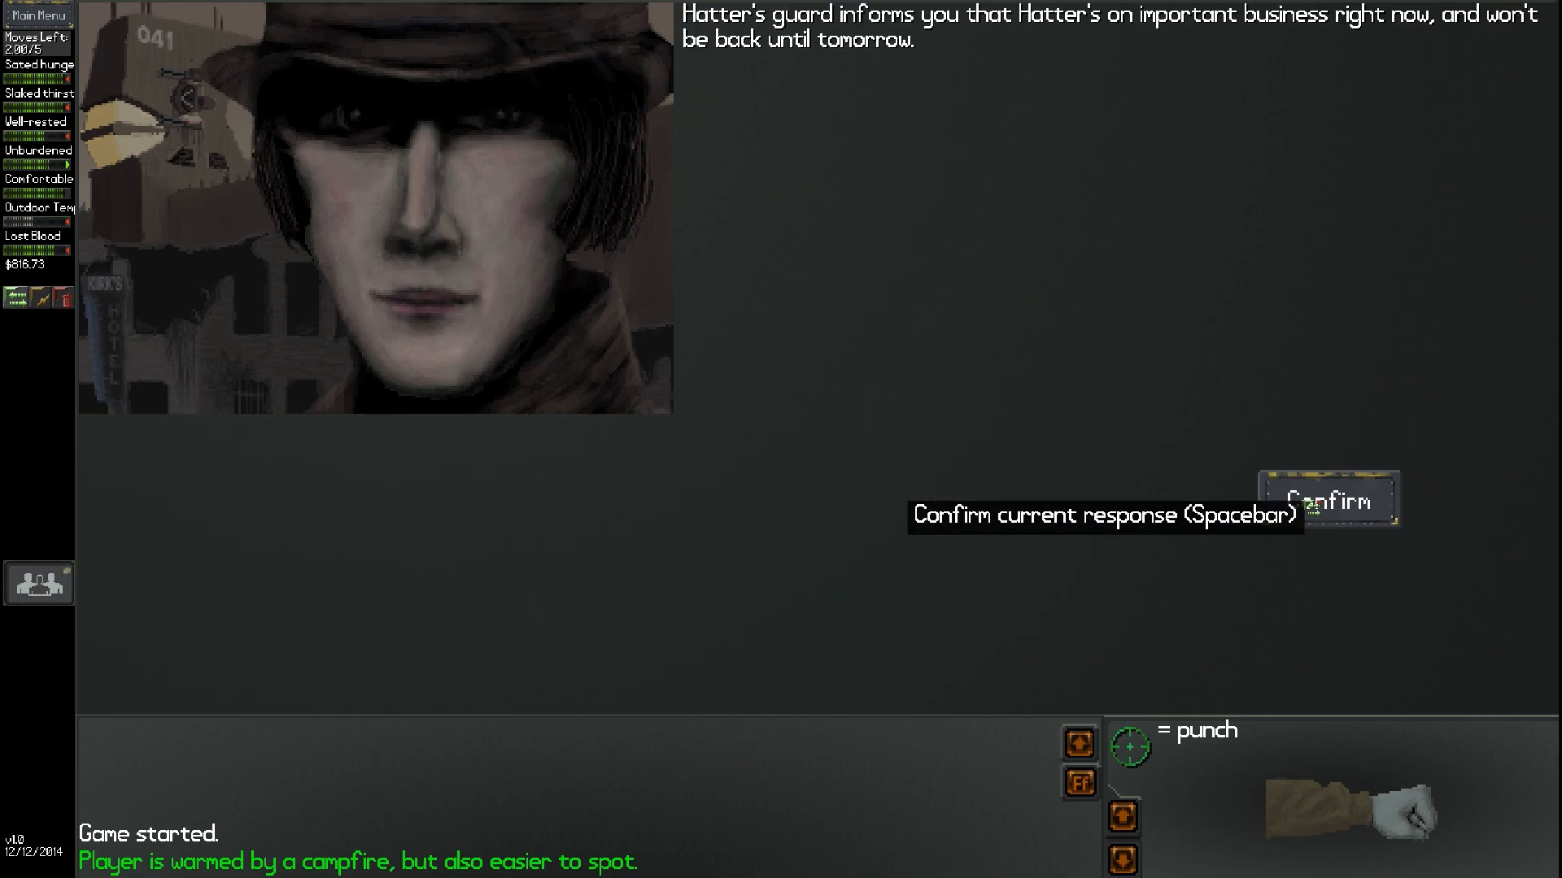
{"action": "mouse_move", "coordinate": [1260, 404]}
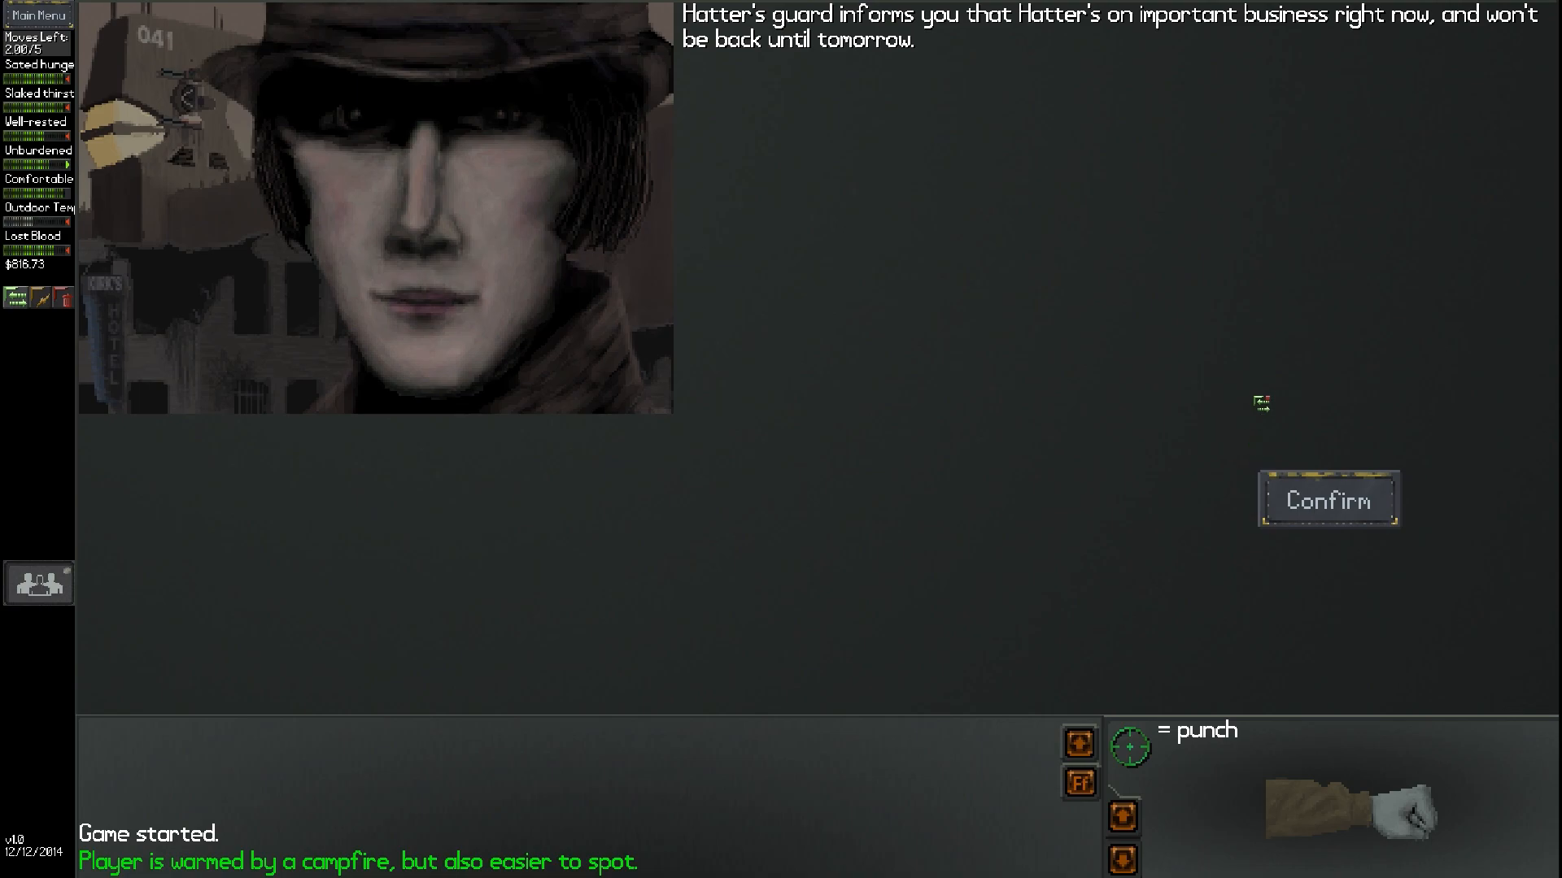
{"action": "left_click", "coordinate": [1327, 500]}
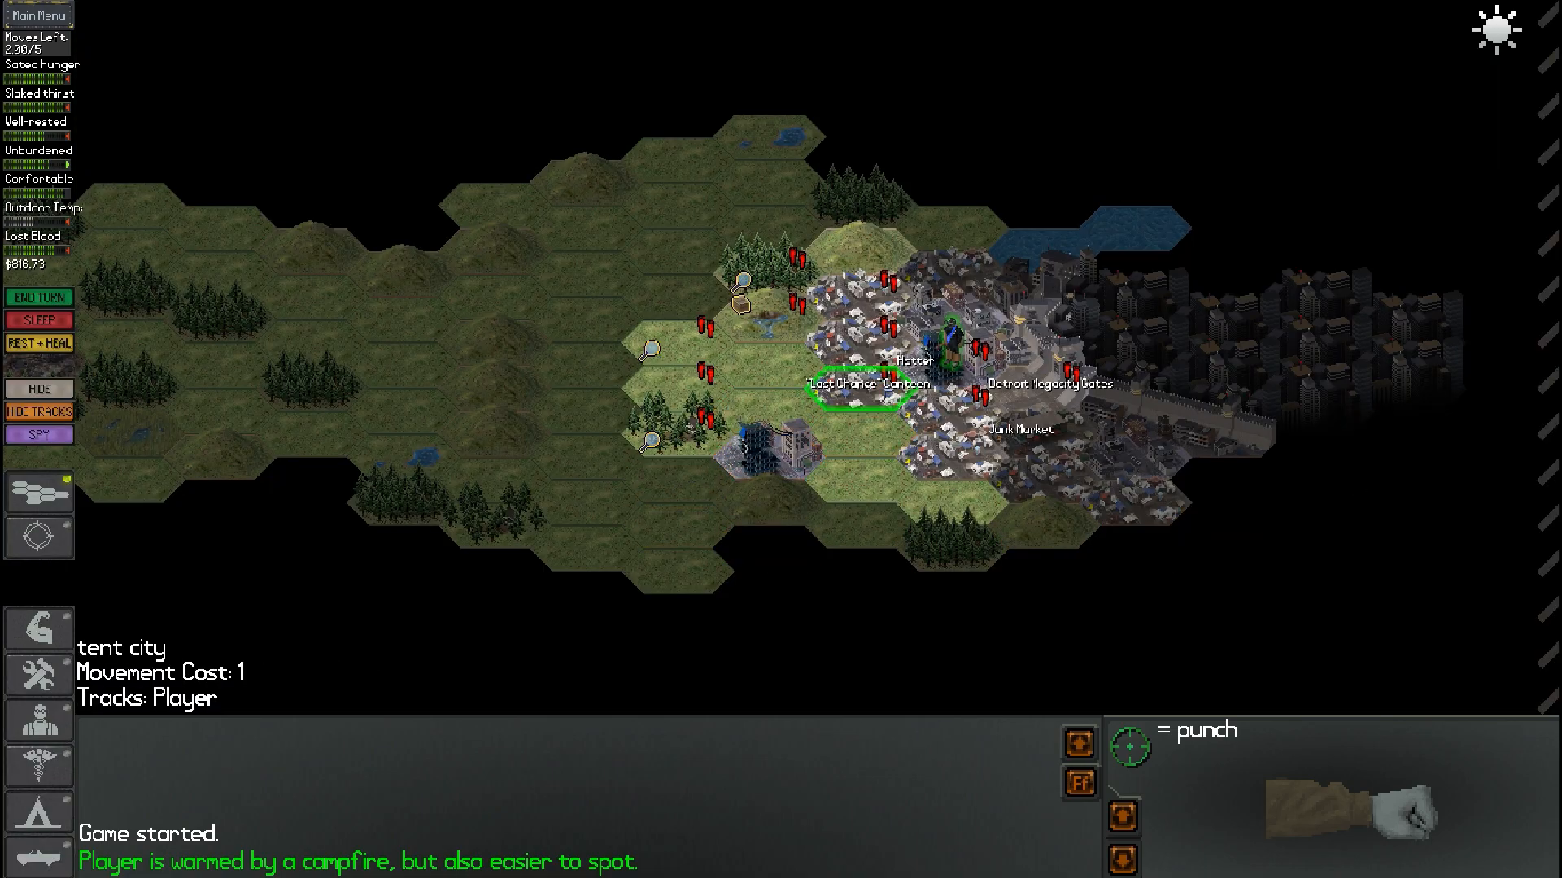
{"action": "left_click", "coordinate": [859, 435]}
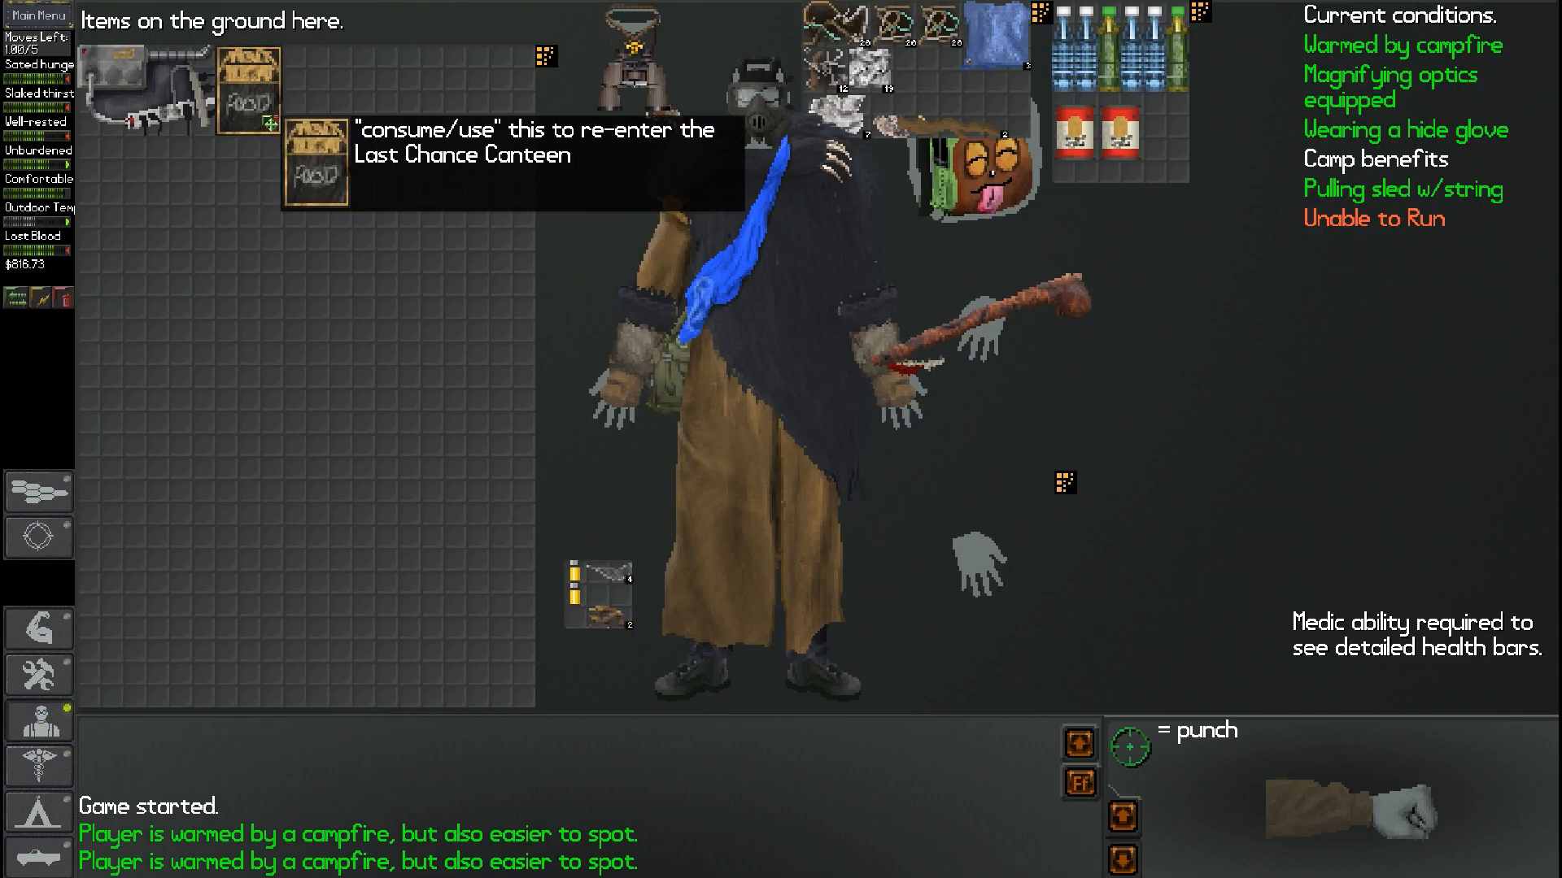
{"action": "left_click", "coordinate": [318, 165]}
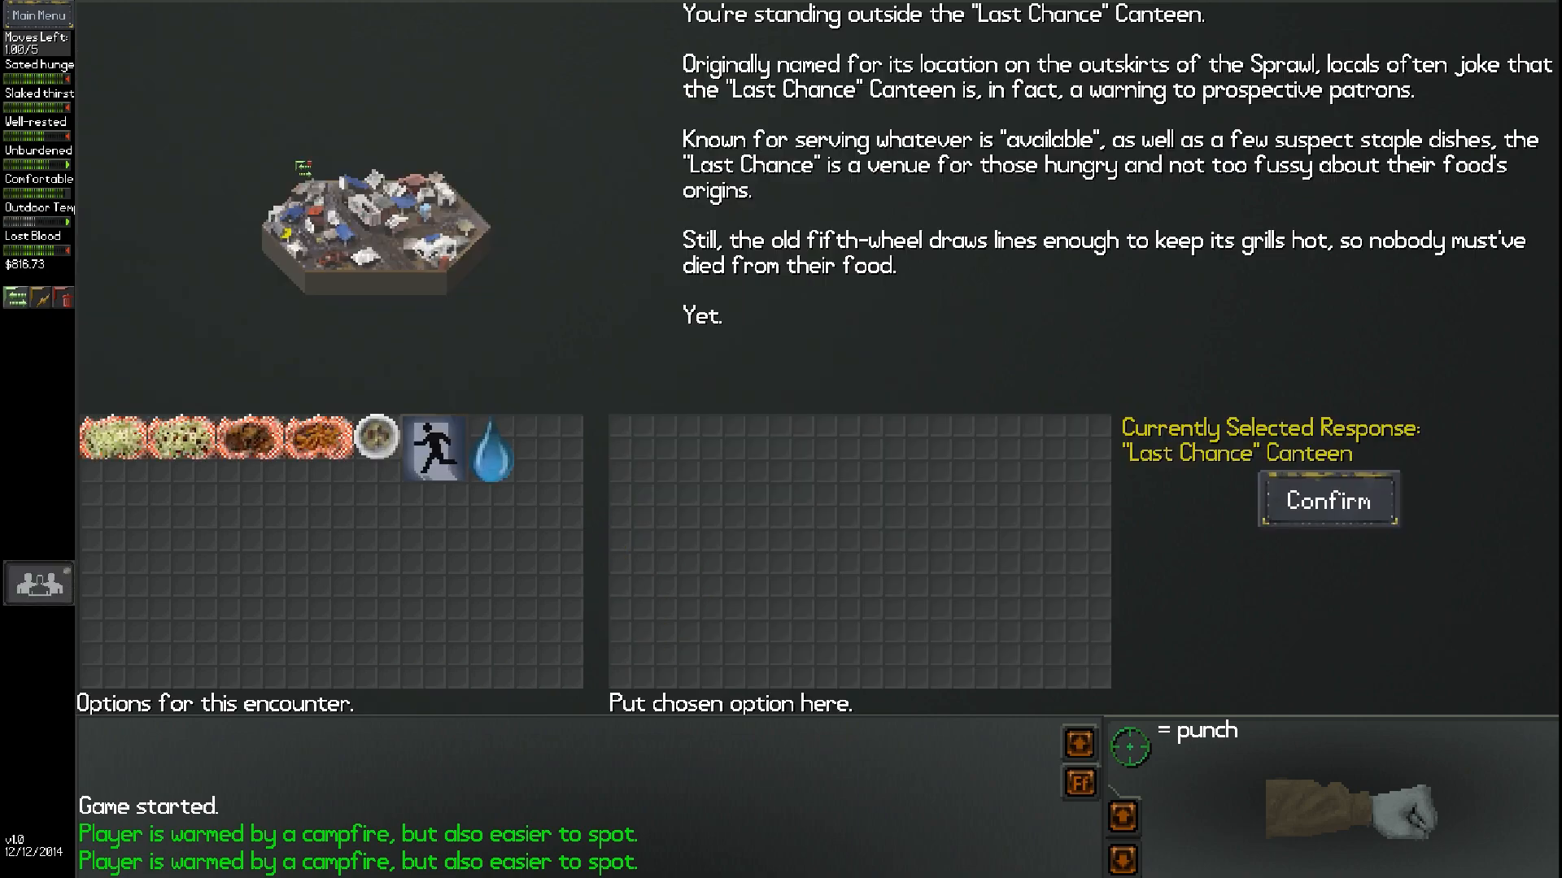
{"action": "mouse_move", "coordinate": [375, 453]}
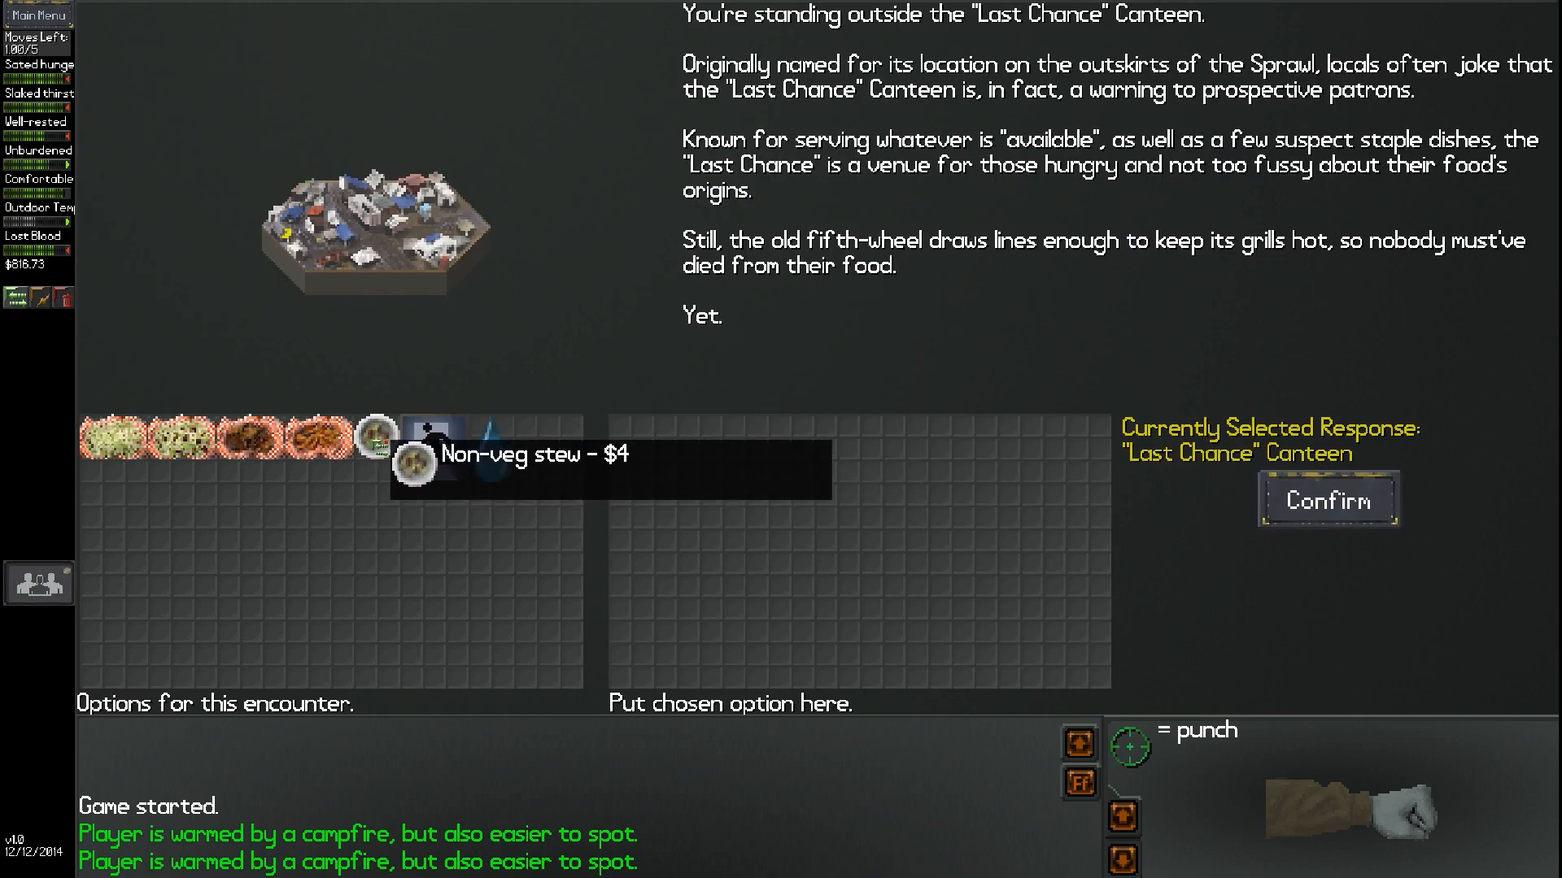